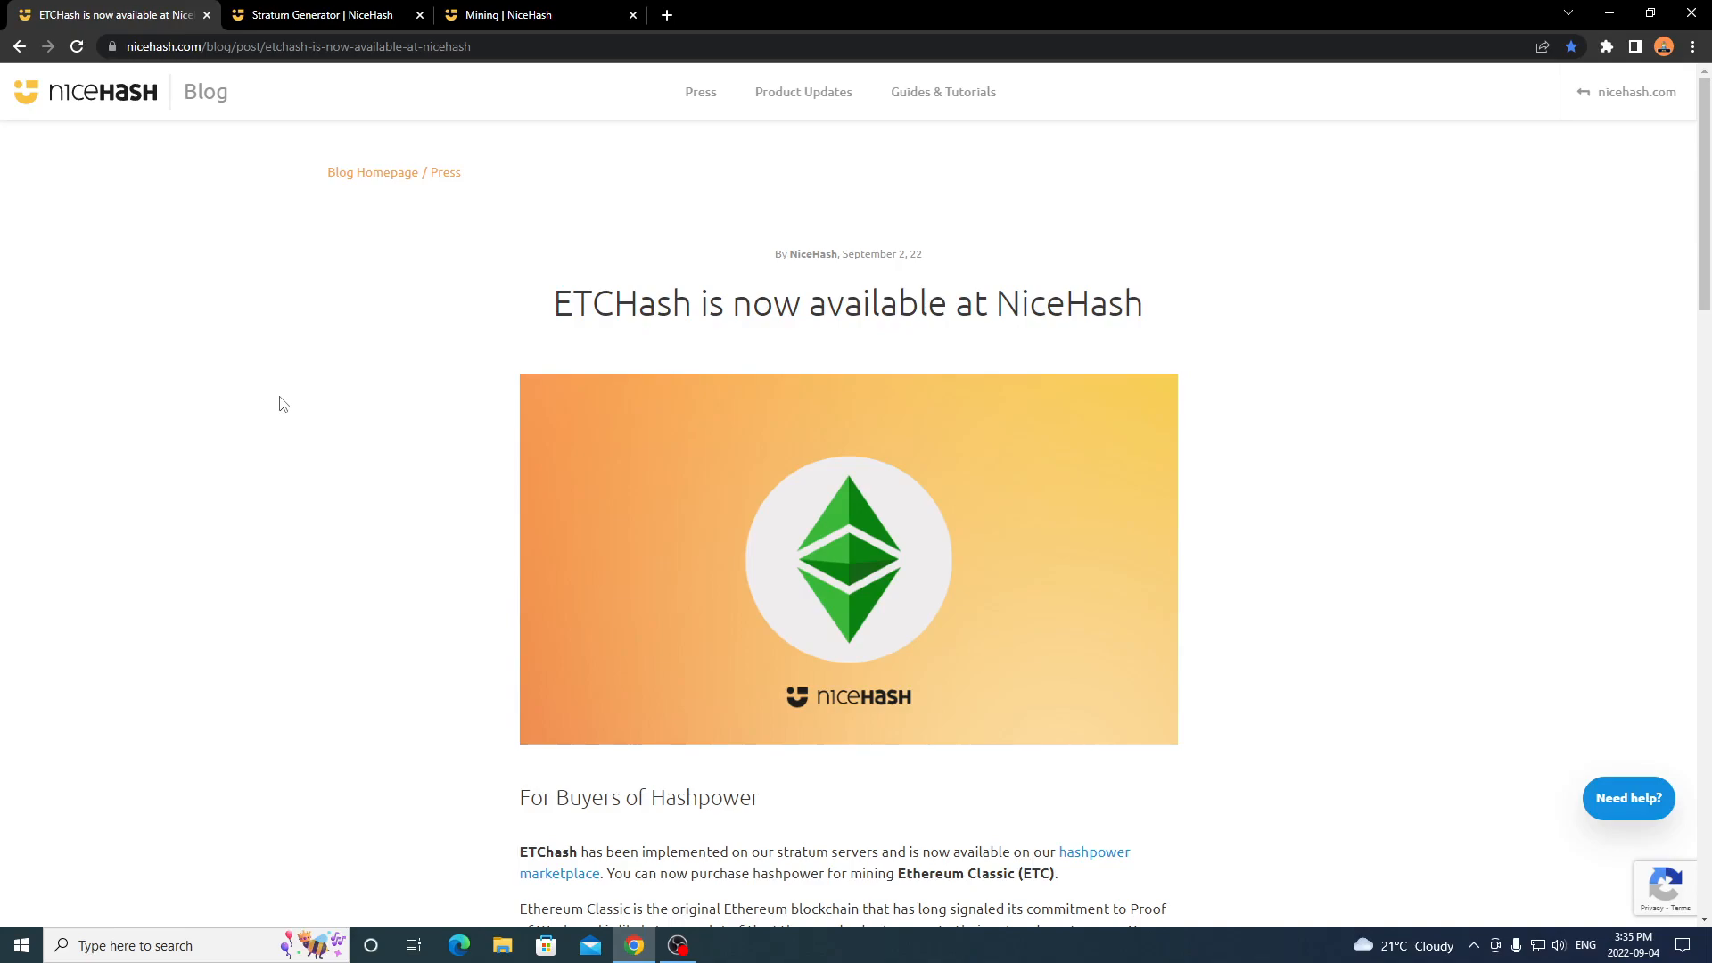
Bring up the Stratum Generator page after scrolling through the current tab.
scroll("down", 3)
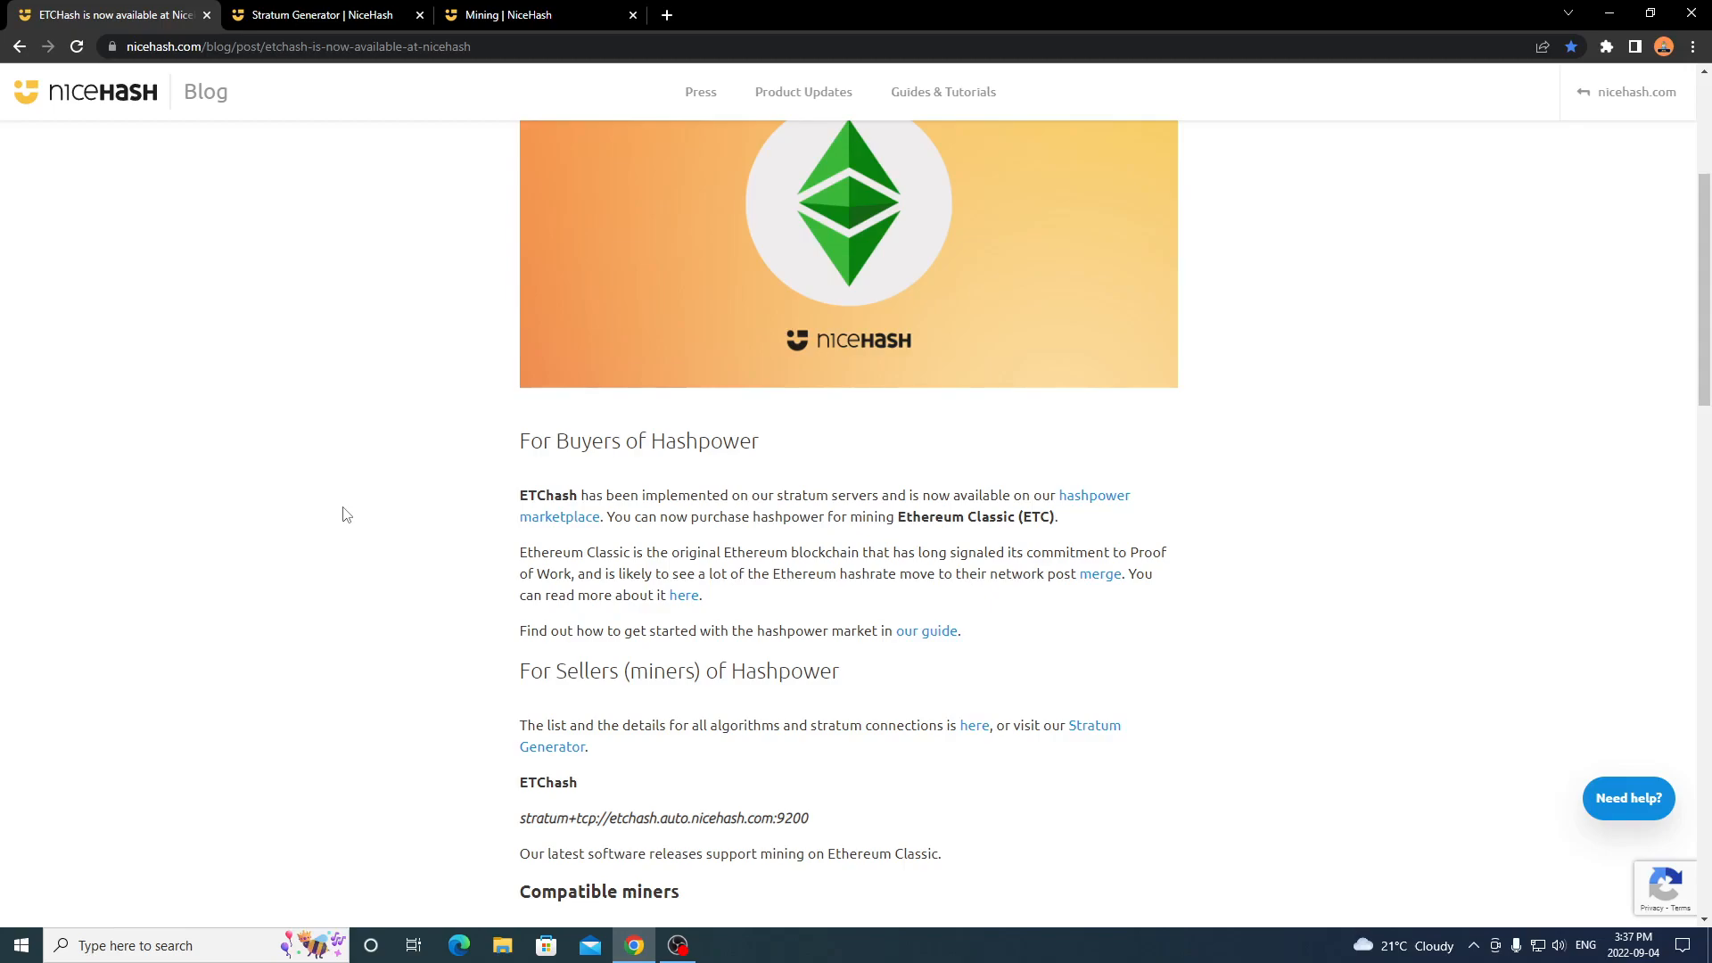
mouse_move(828, 625)
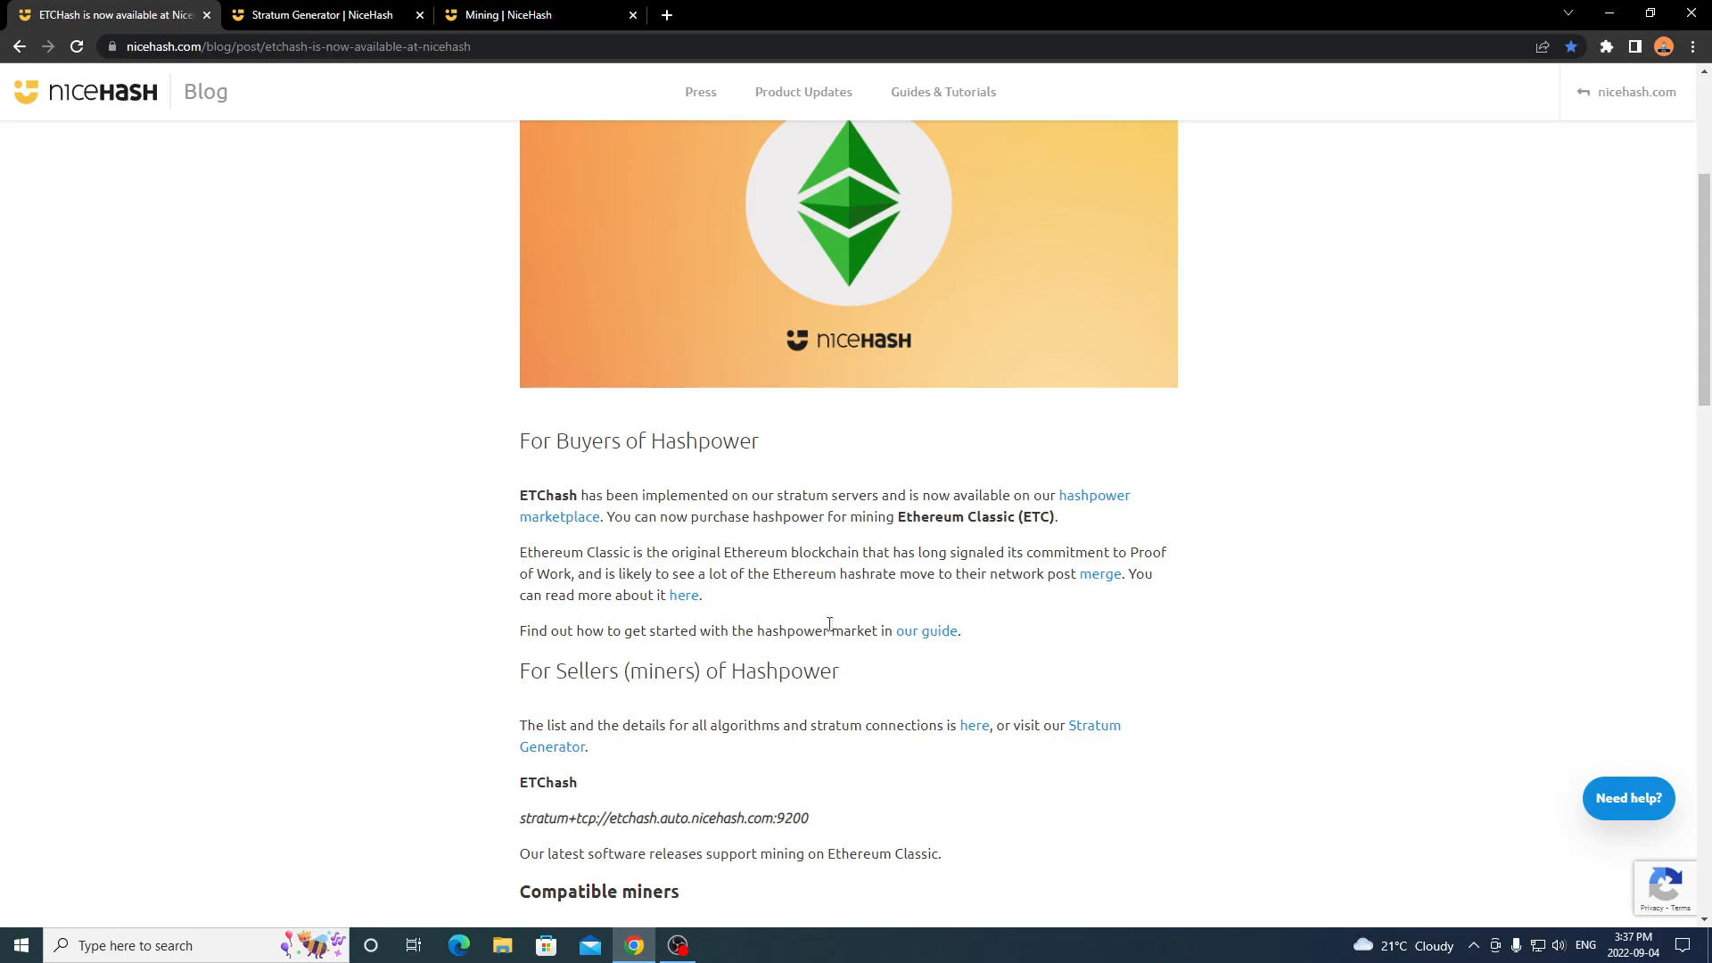
mouse_move(971, 632)
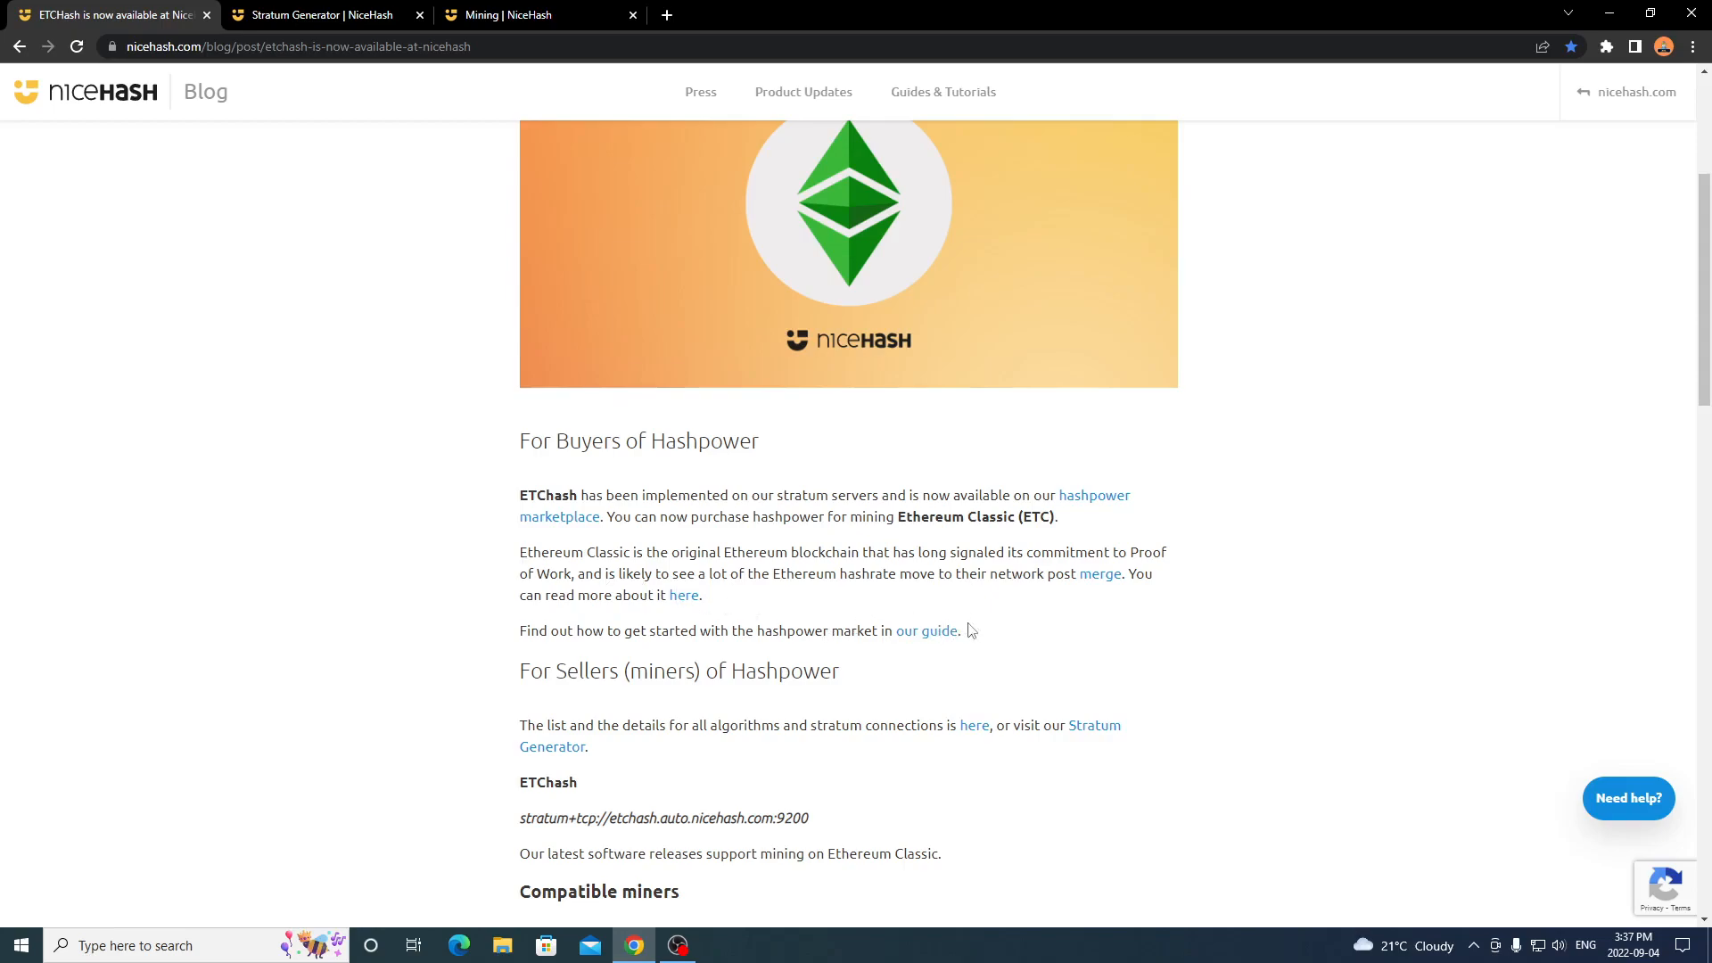
mouse_move(899, 644)
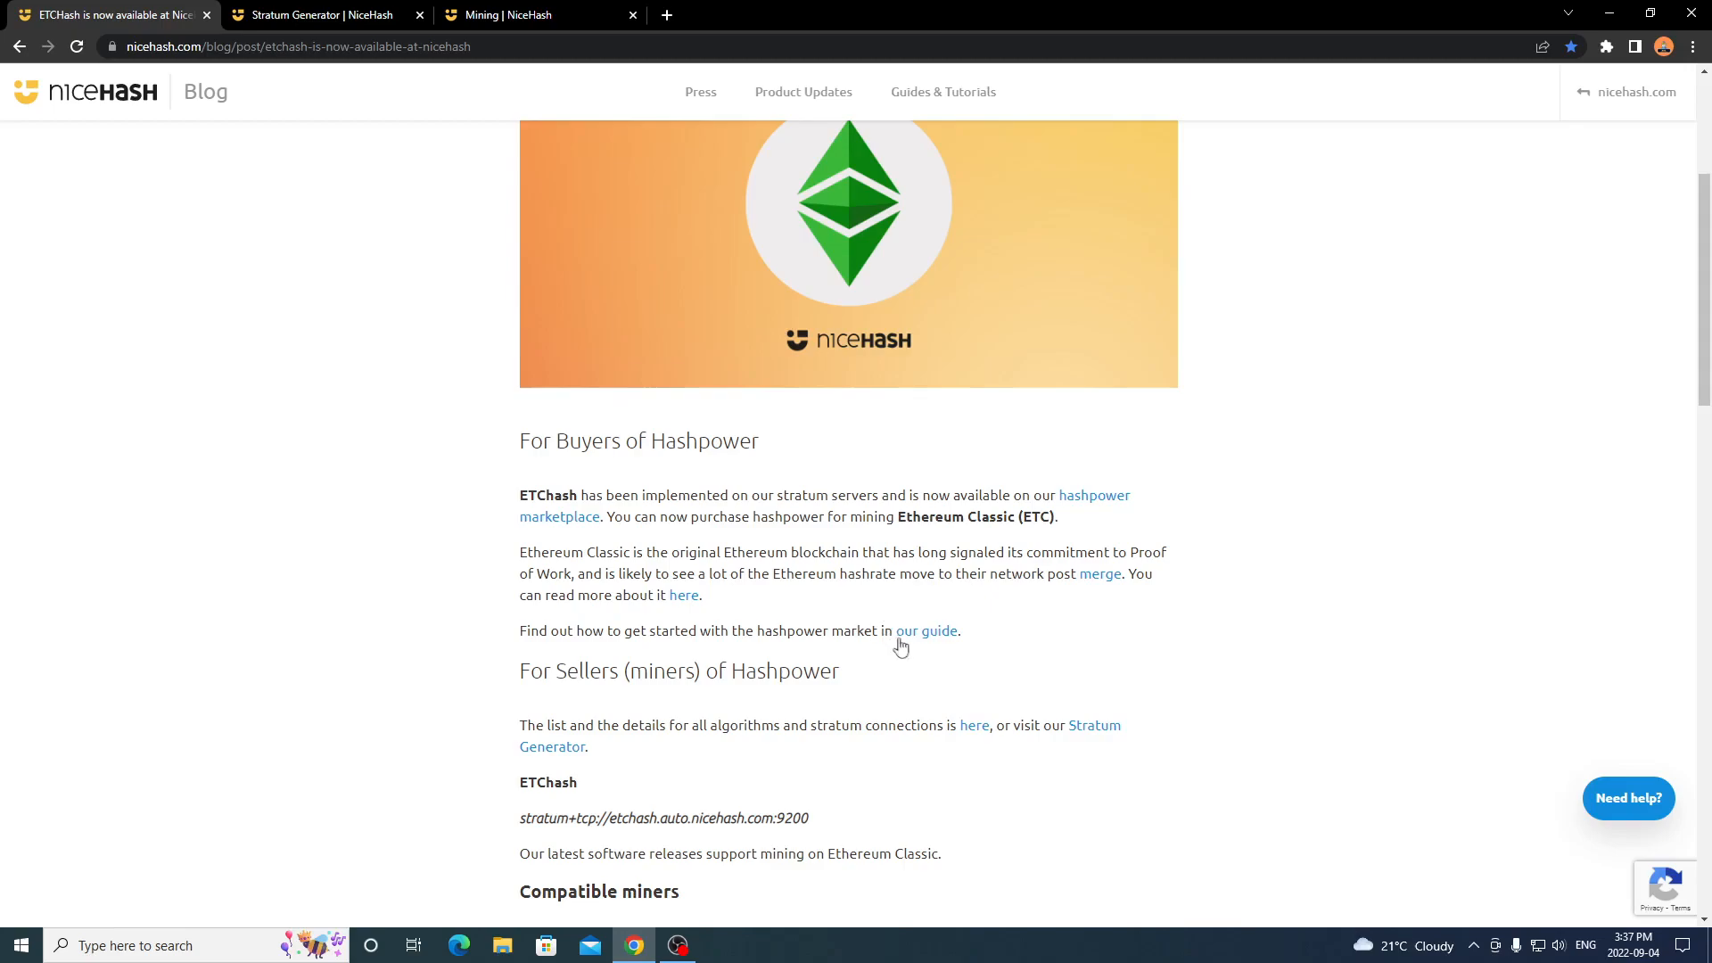
mouse_move(392, 581)
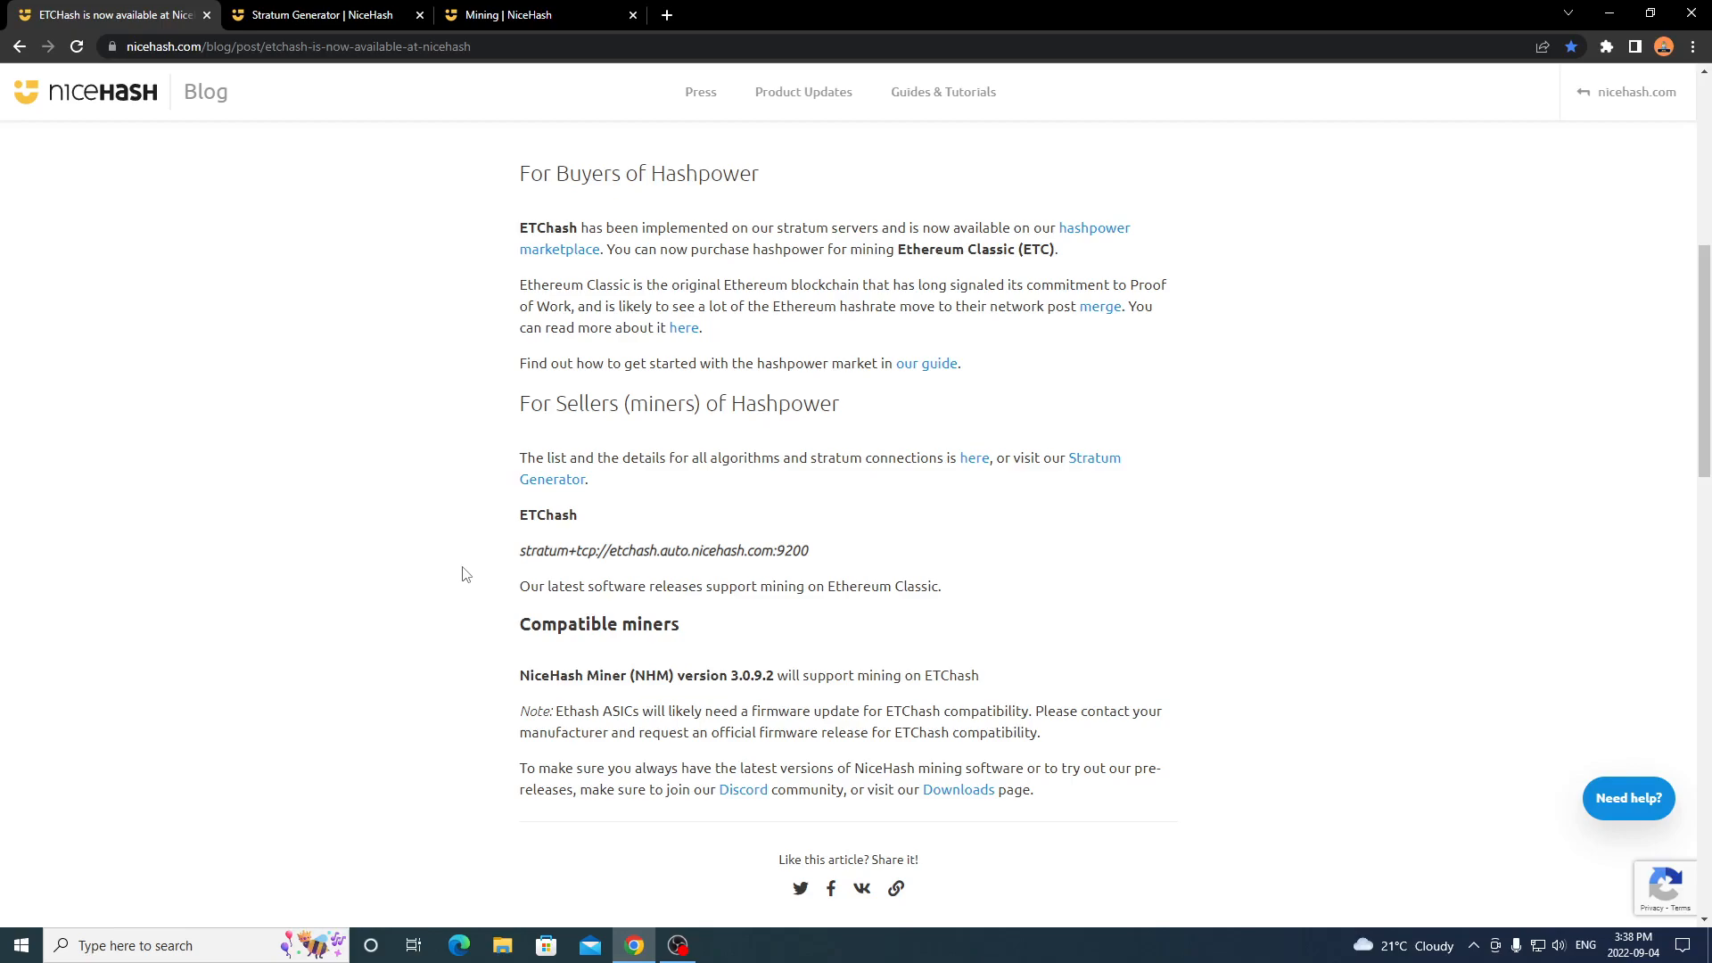
scroll("up", 3)
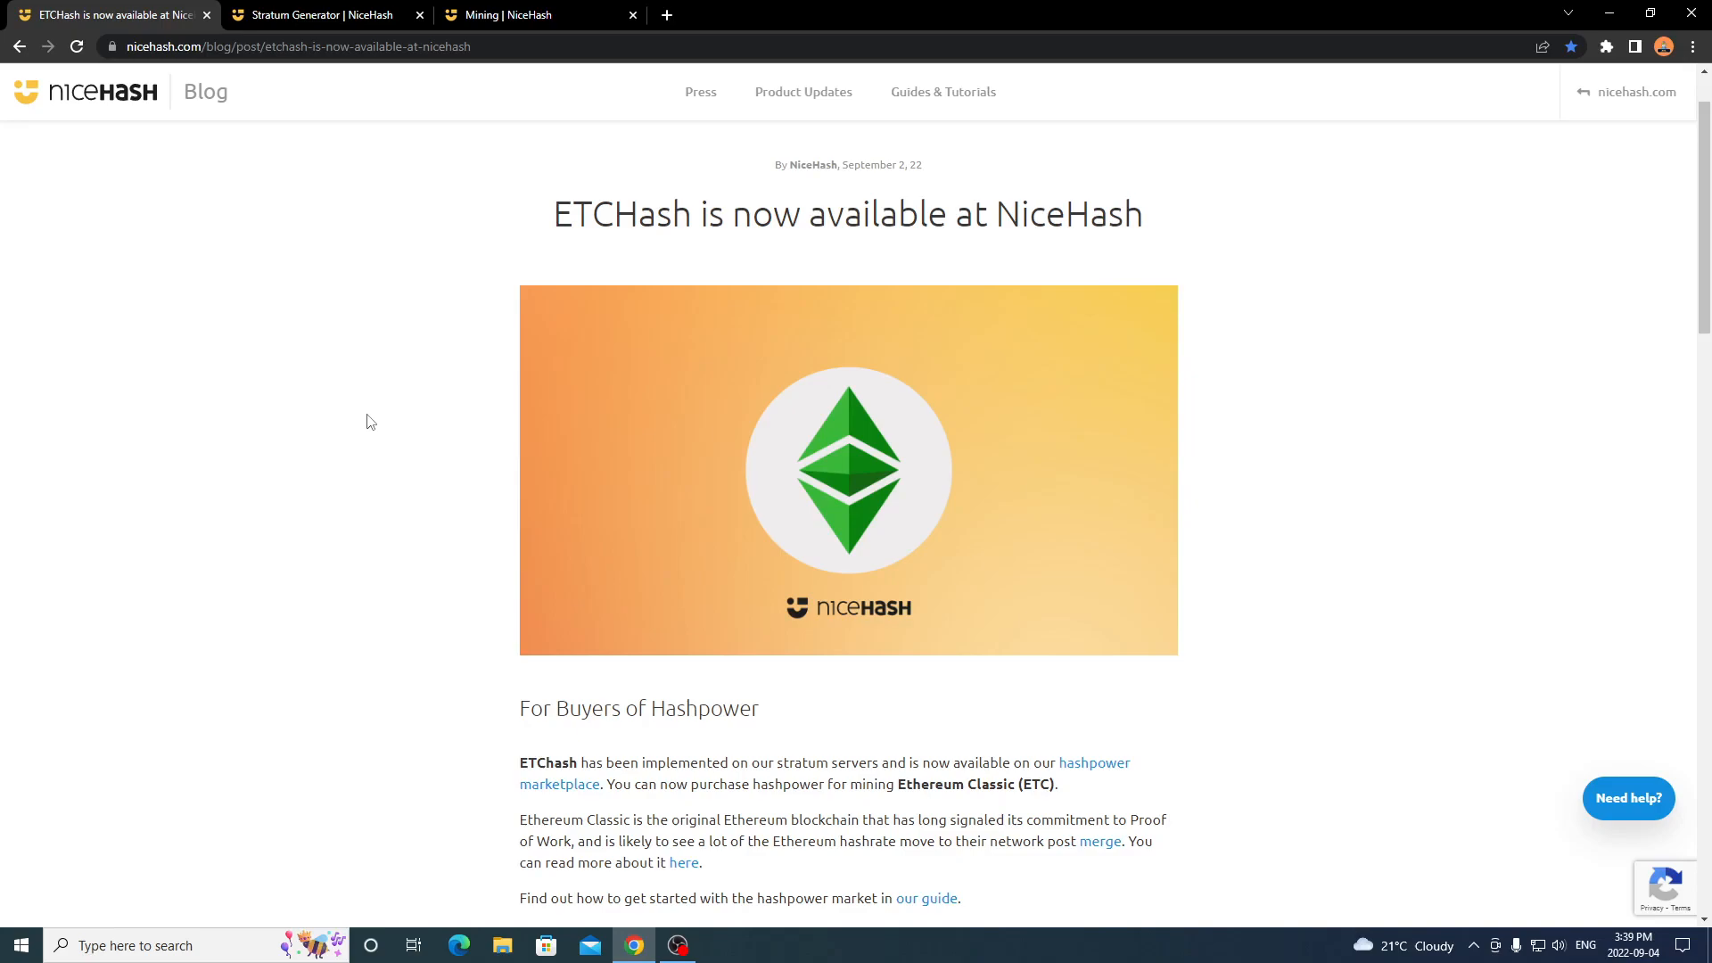
mouse_move(402, 427)
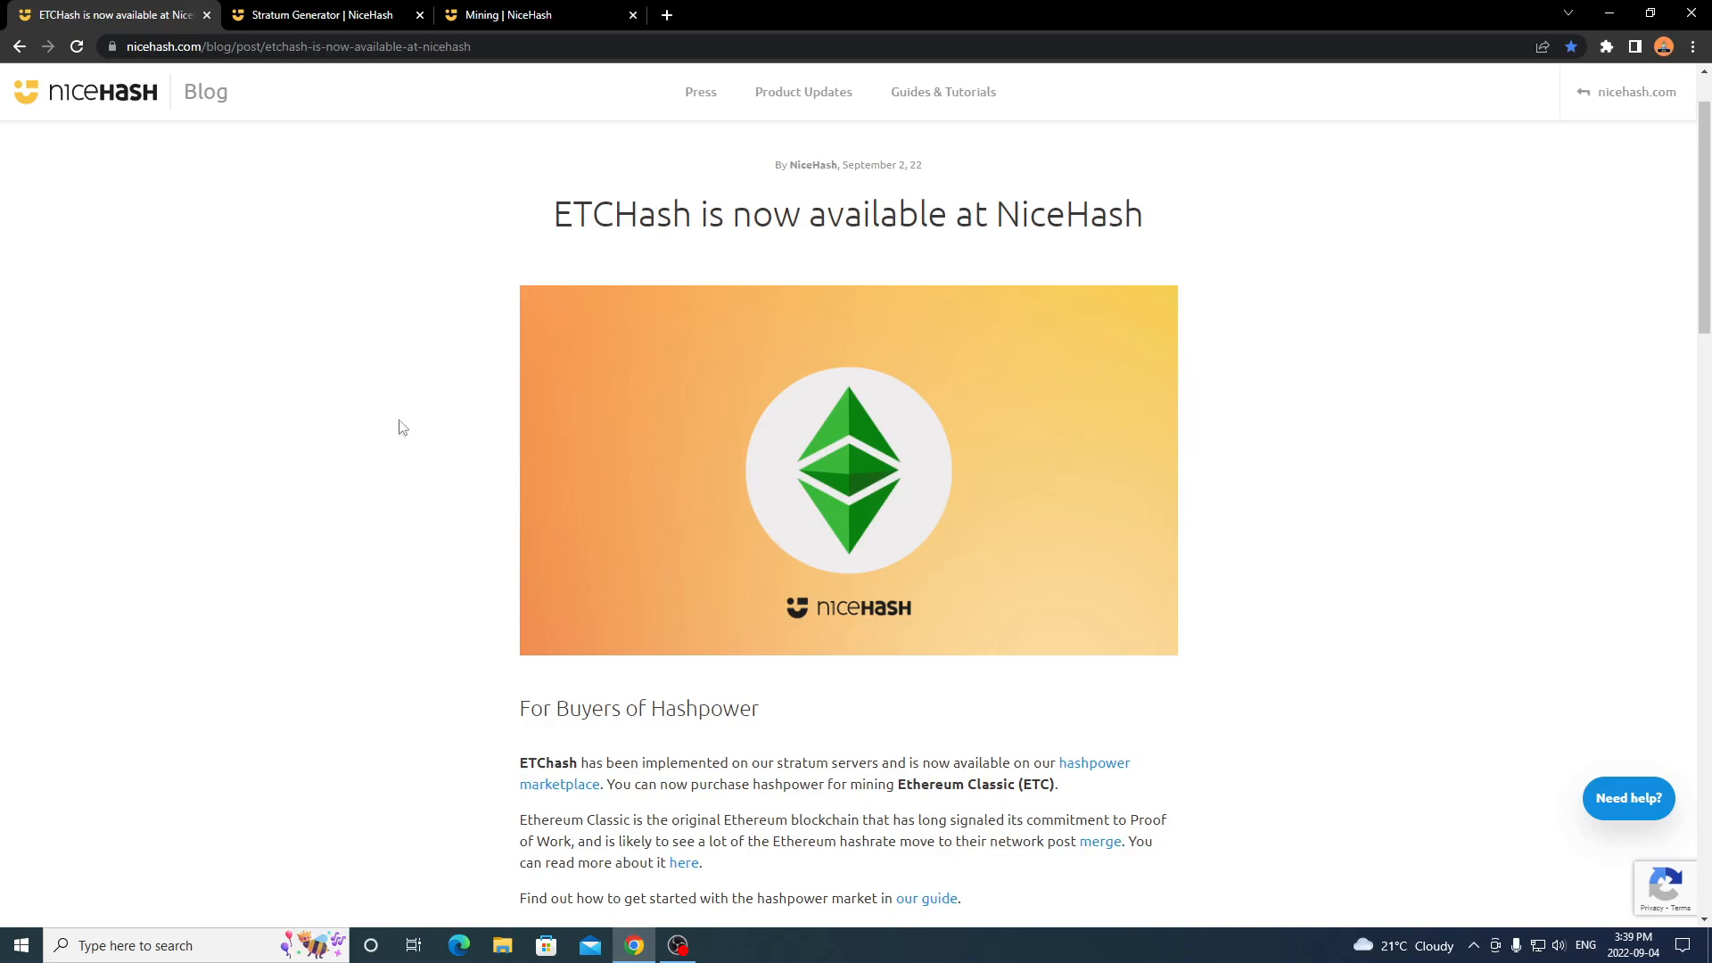
mouse_move(390, 441)
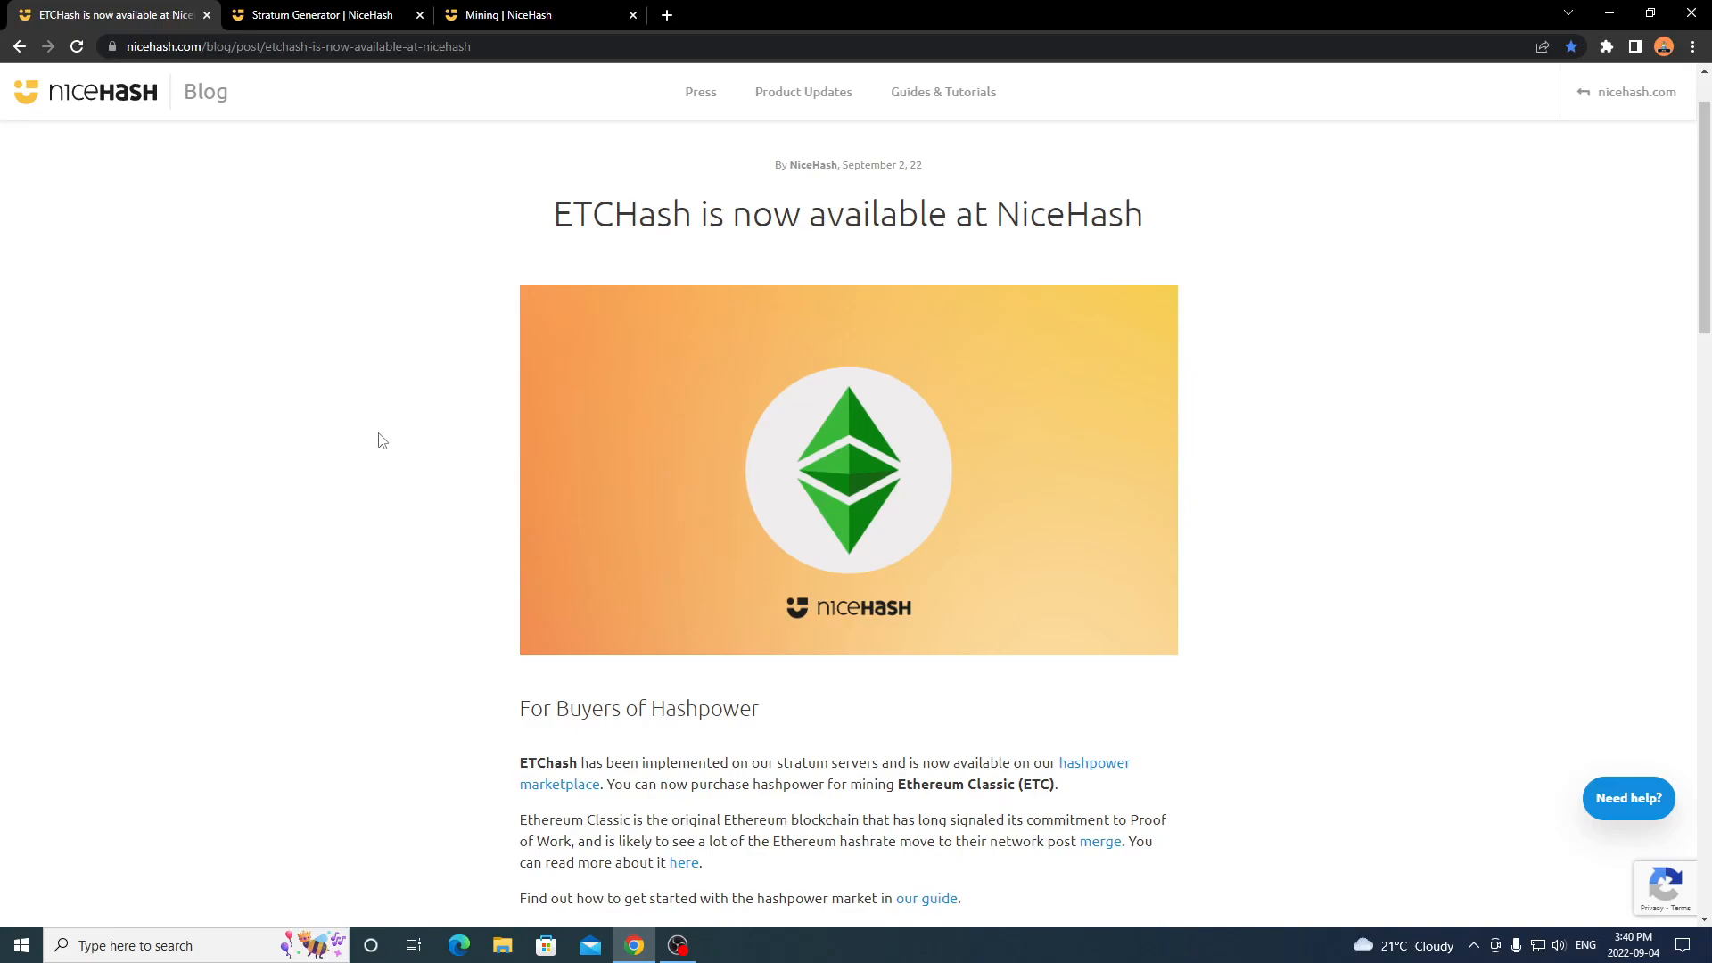
mouse_move(375, 448)
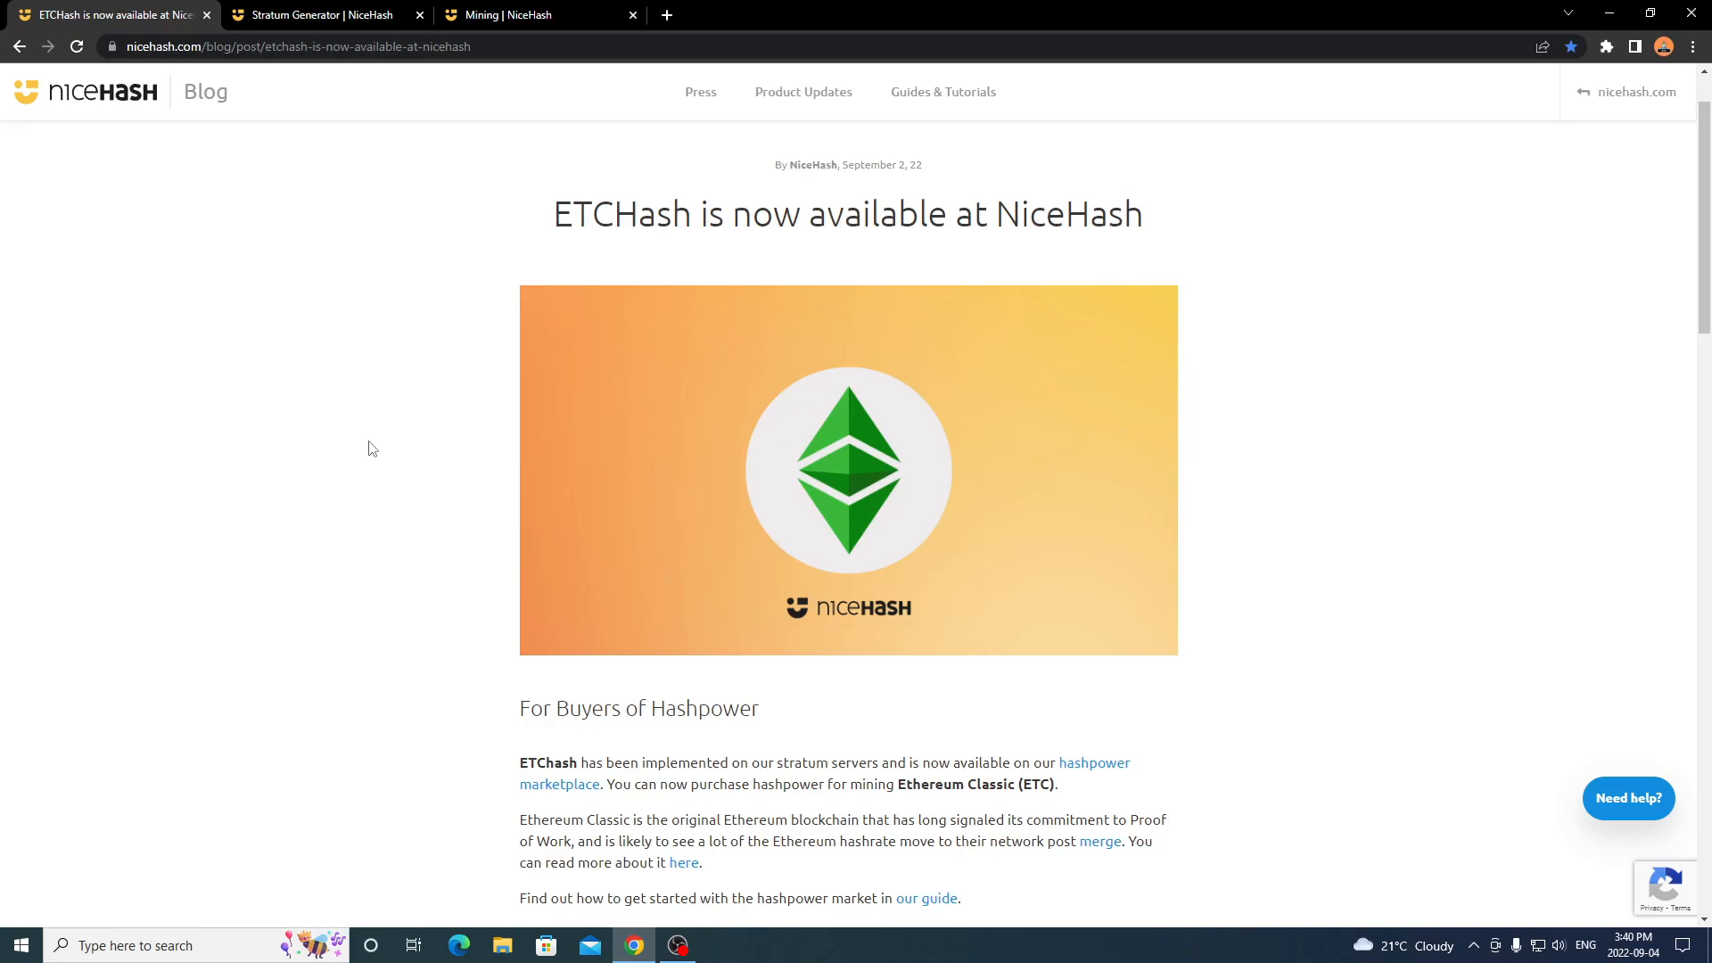
left_click(317, 14)
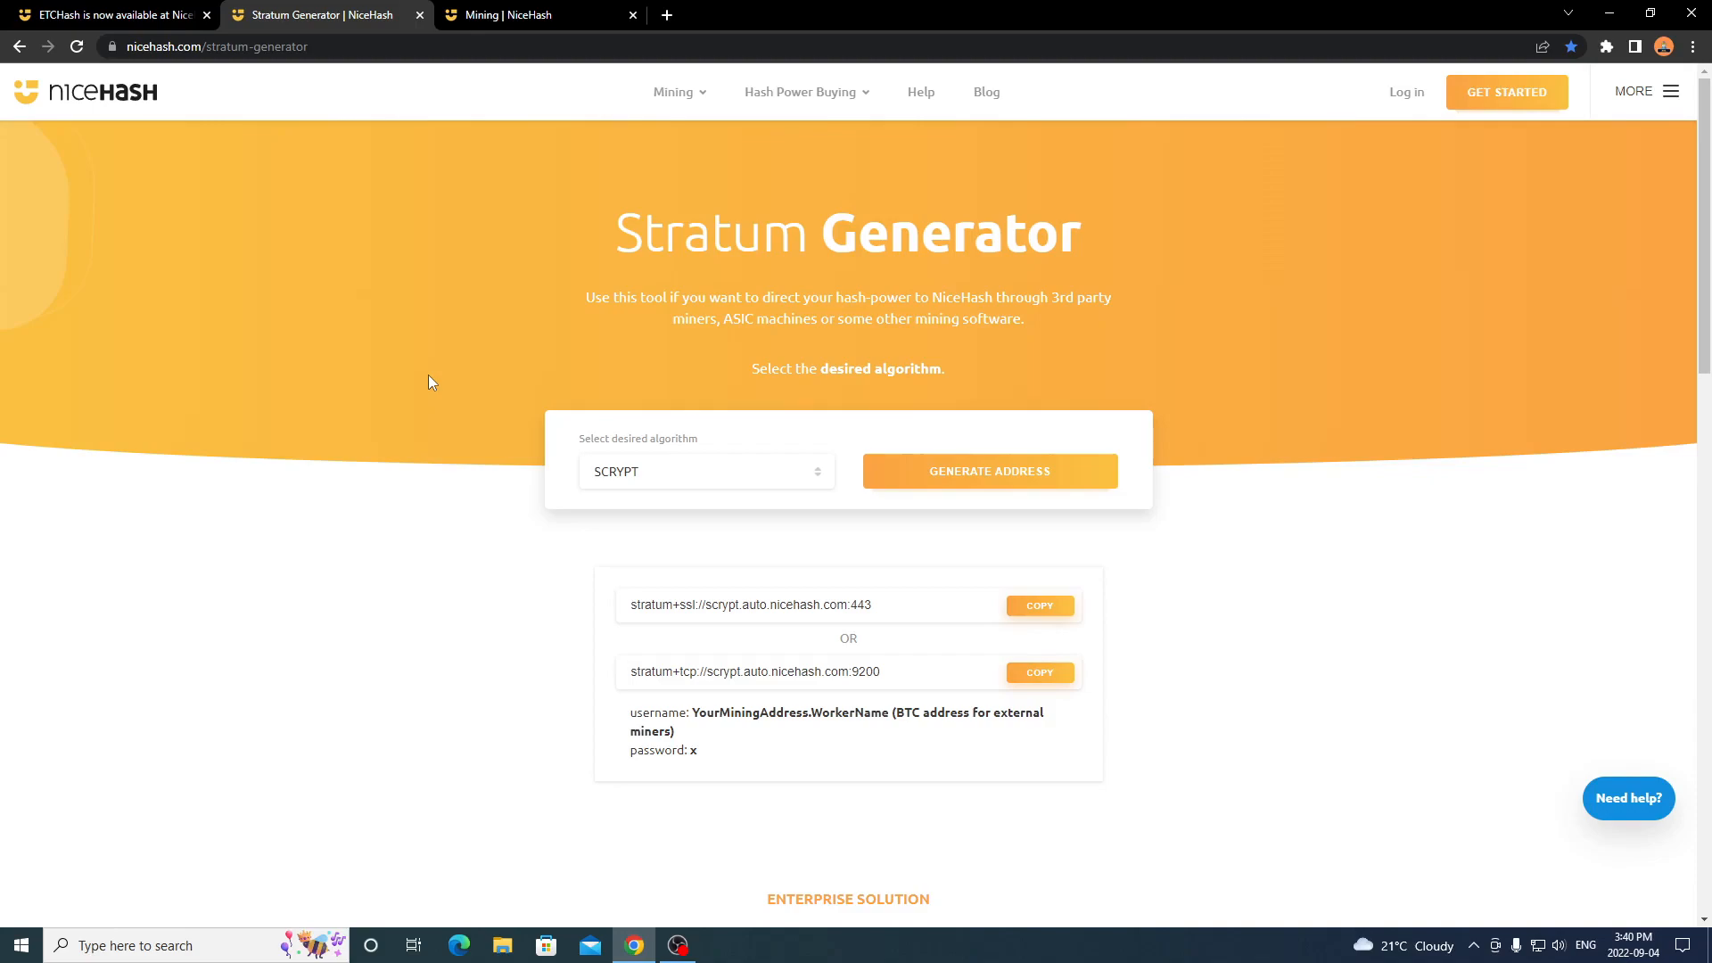
mouse_move(863, 573)
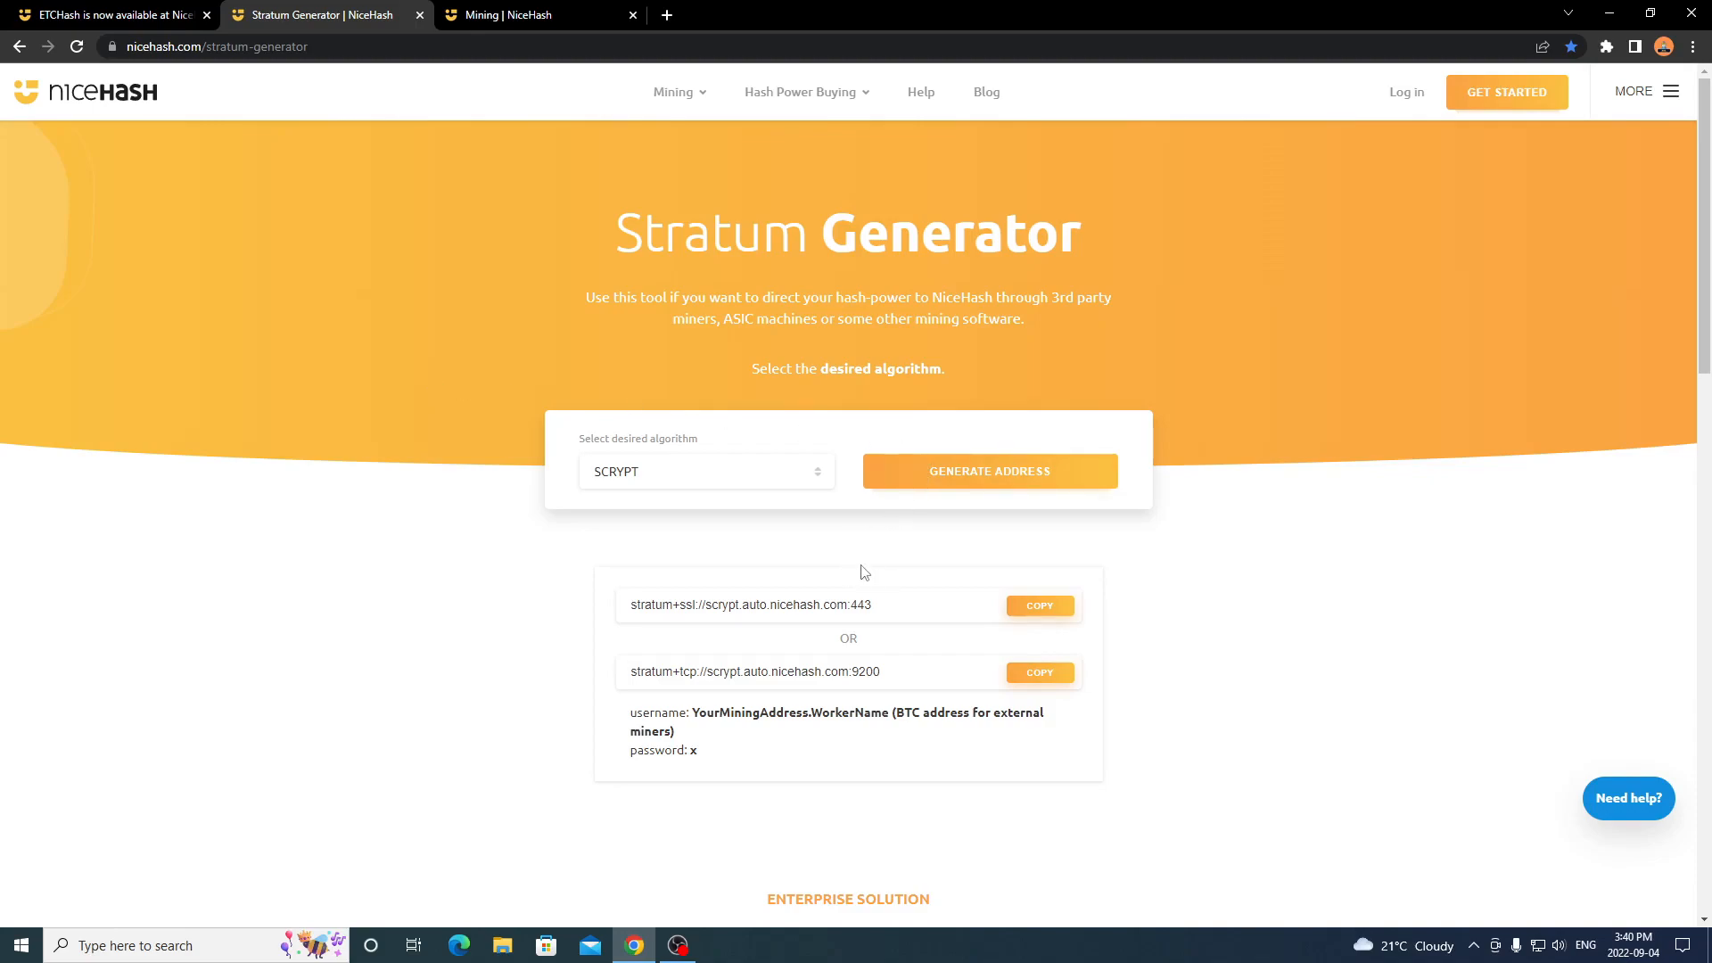
mouse_move(710, 469)
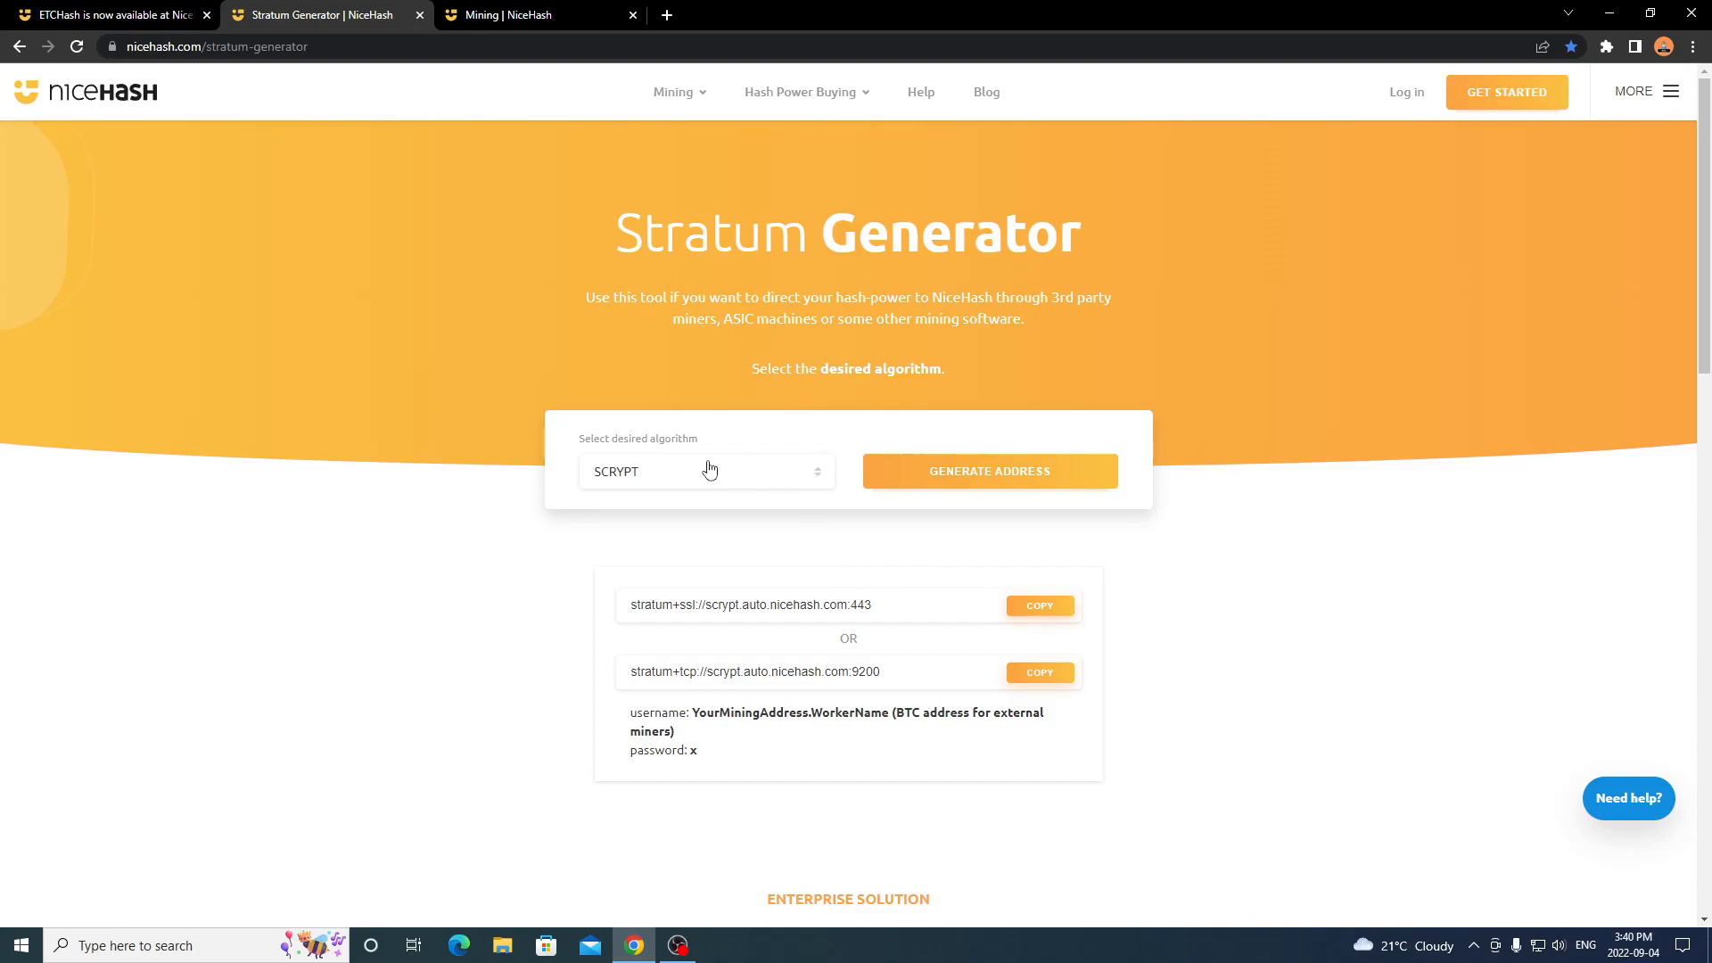
Choose ETCHASH from the algorithm list in the Stratum Generator.
left_click(707, 471)
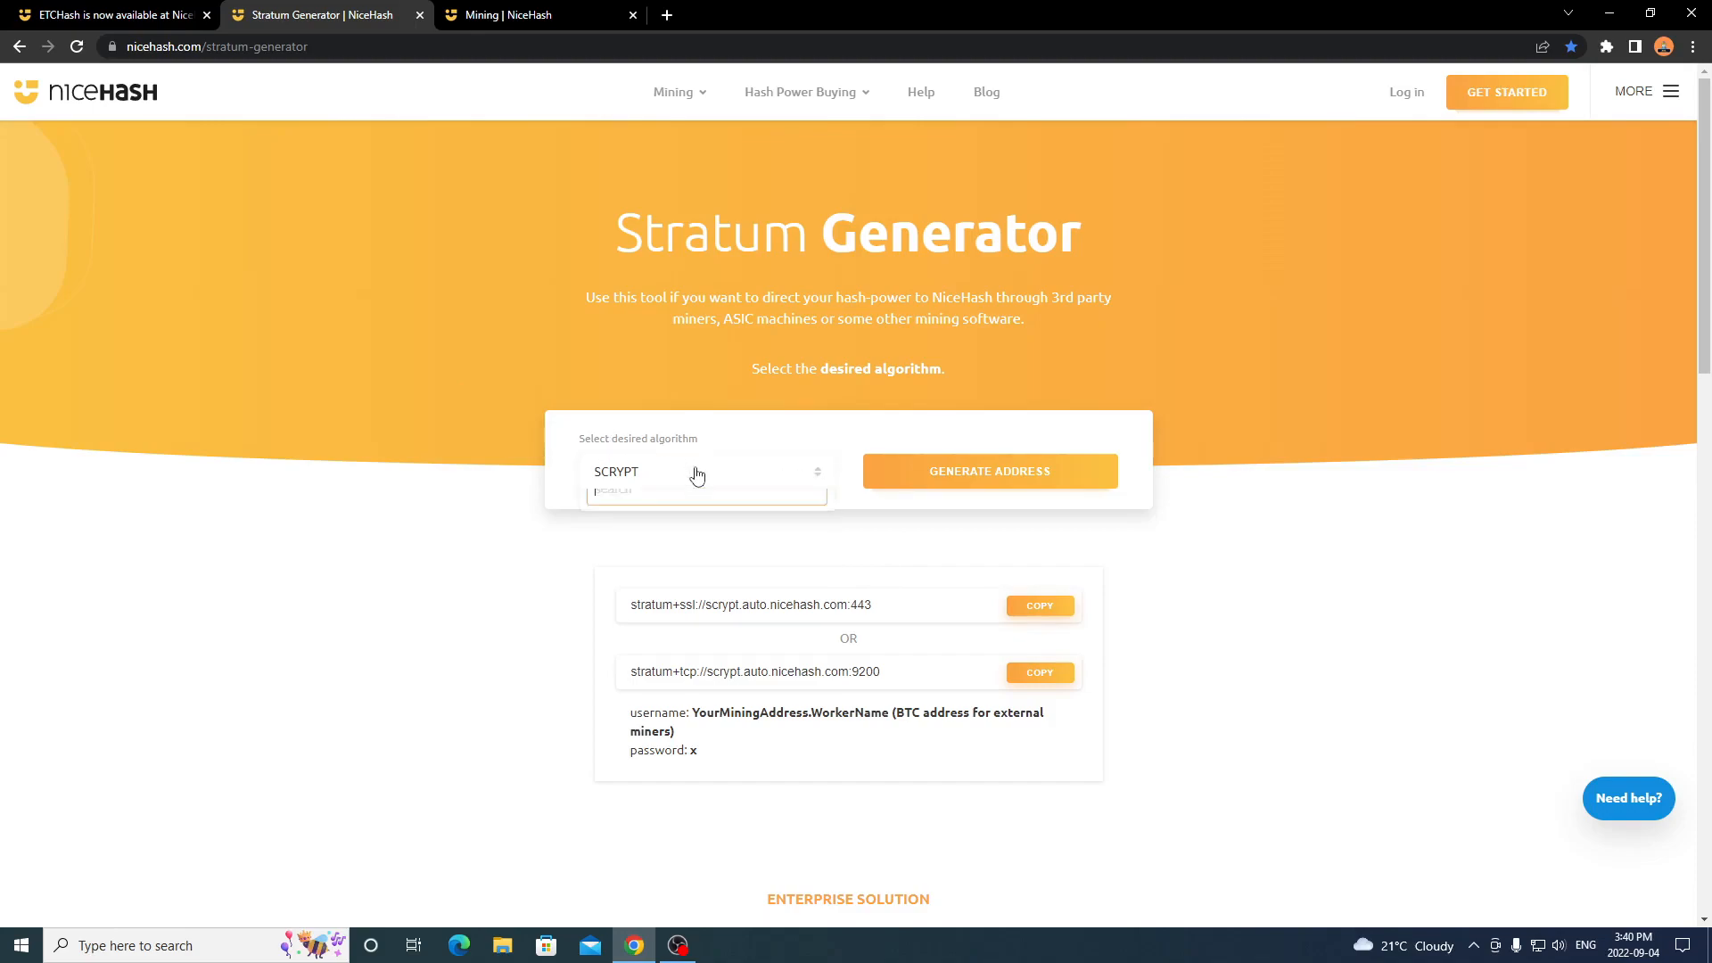
left_click(704, 471)
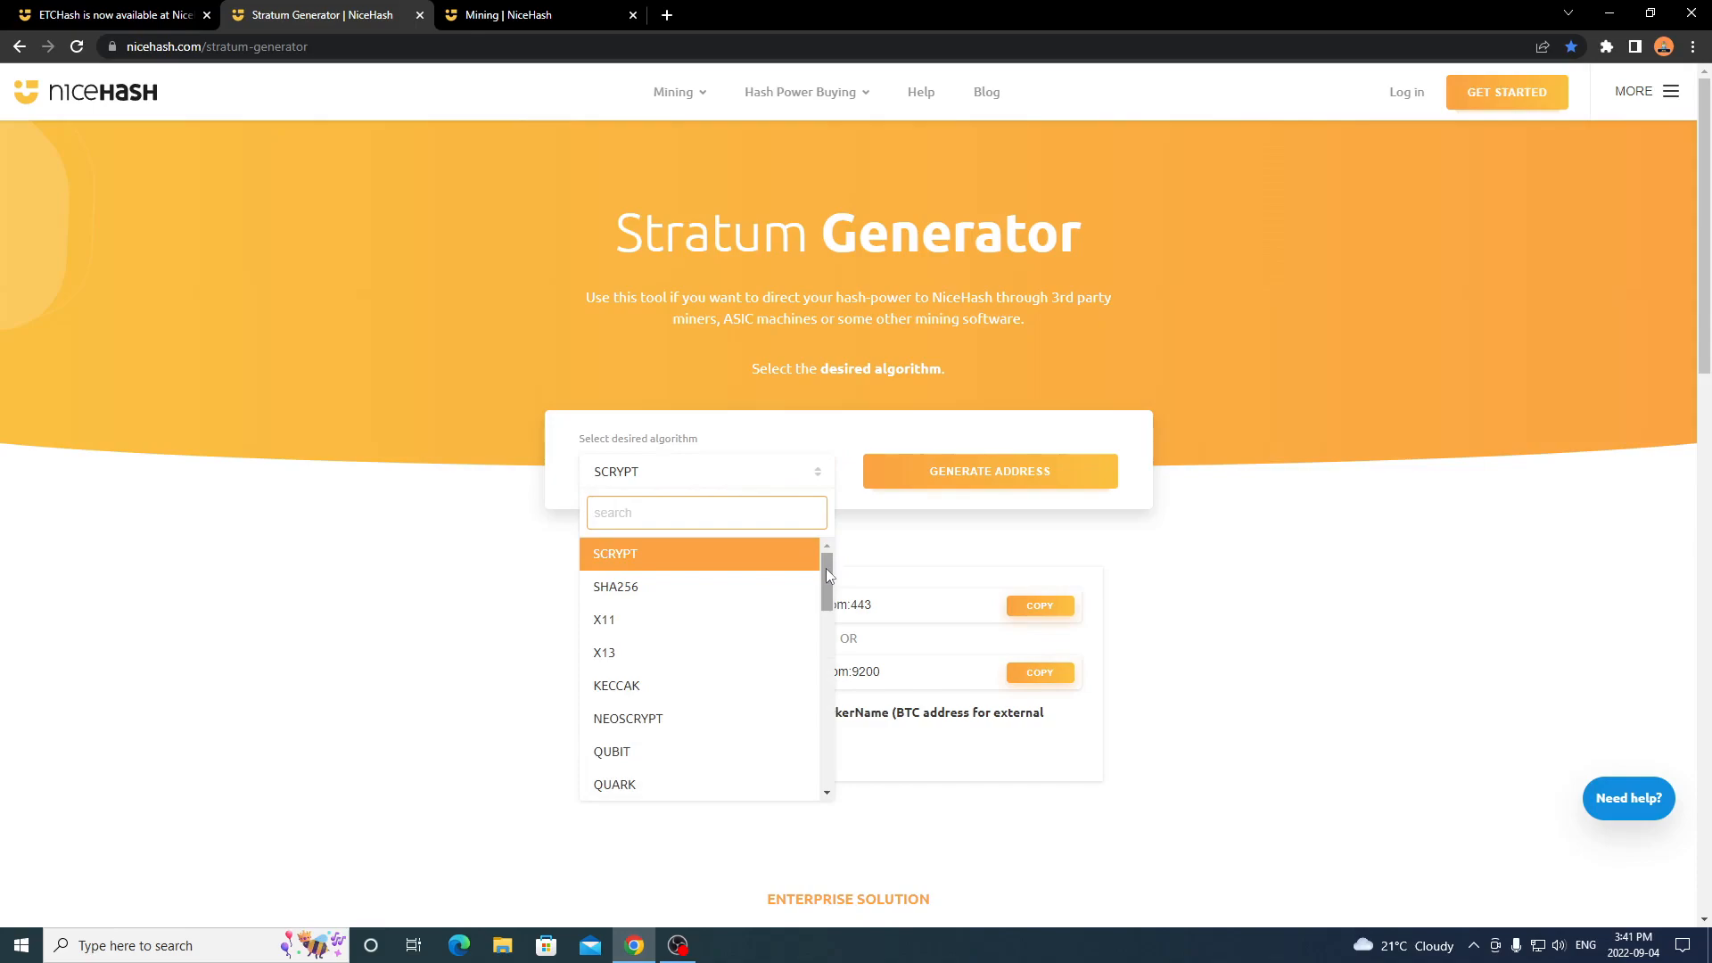
mouse_move(827, 585)
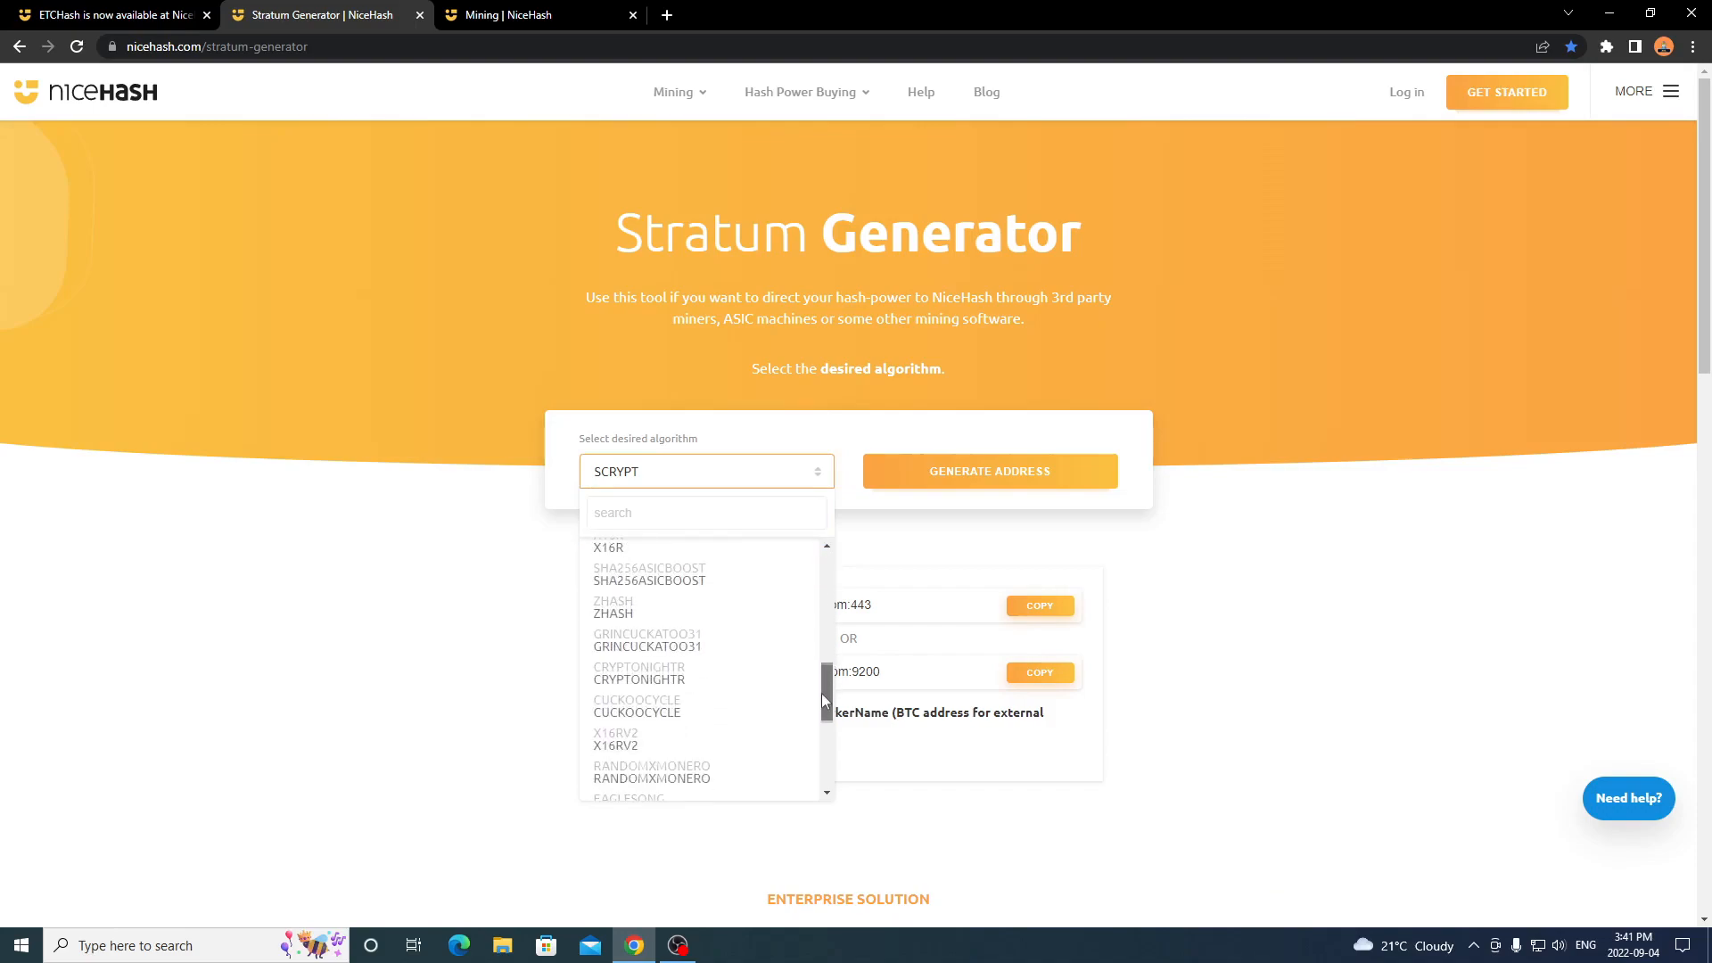
scroll("down", 3)
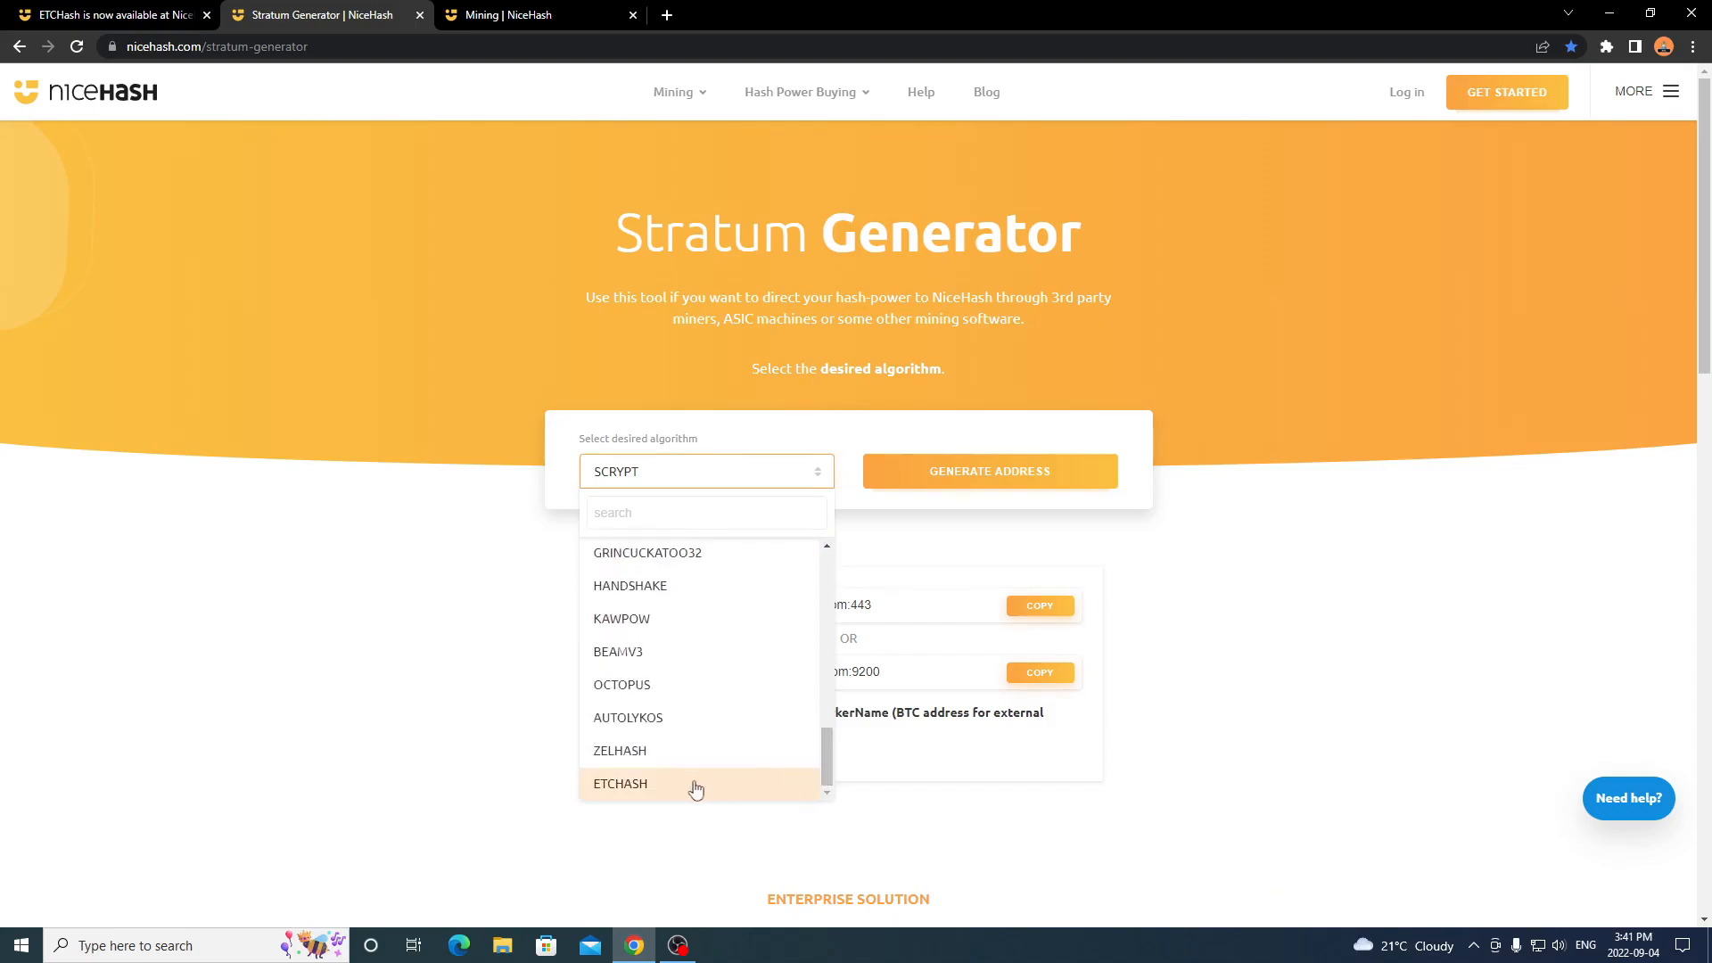
left_click(619, 785)
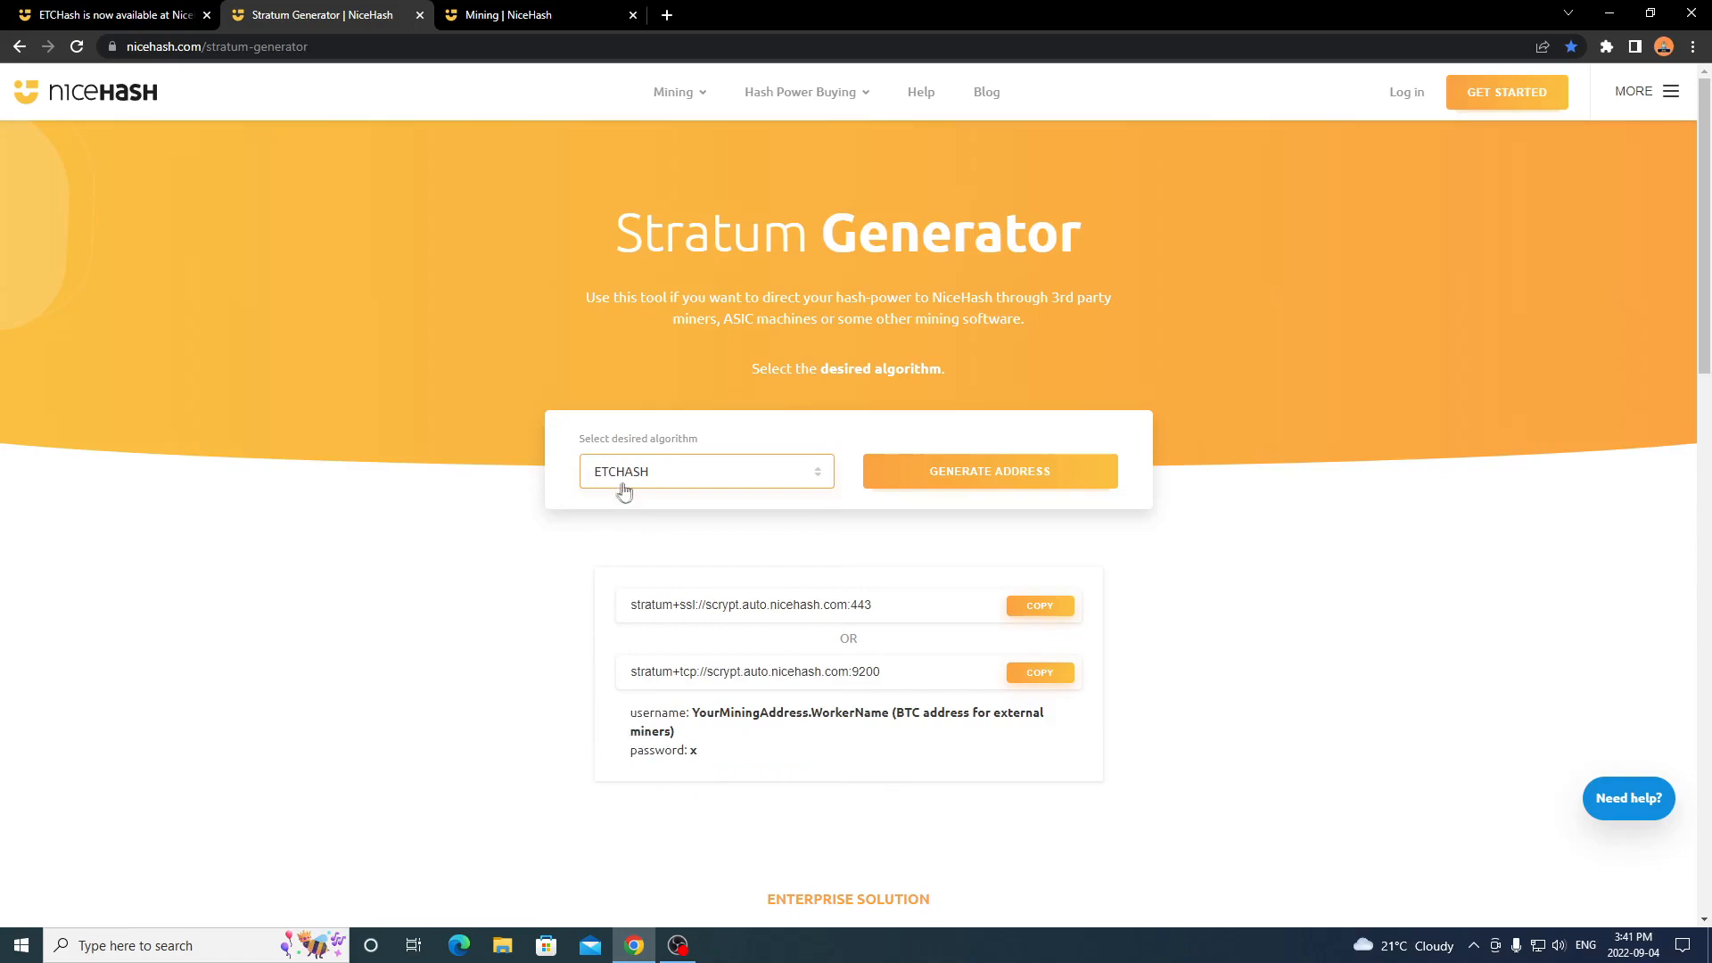
Generate the ETCHASH stratum addresses and compare the TCP one against the ETCHash blog post.
left_click(988, 471)
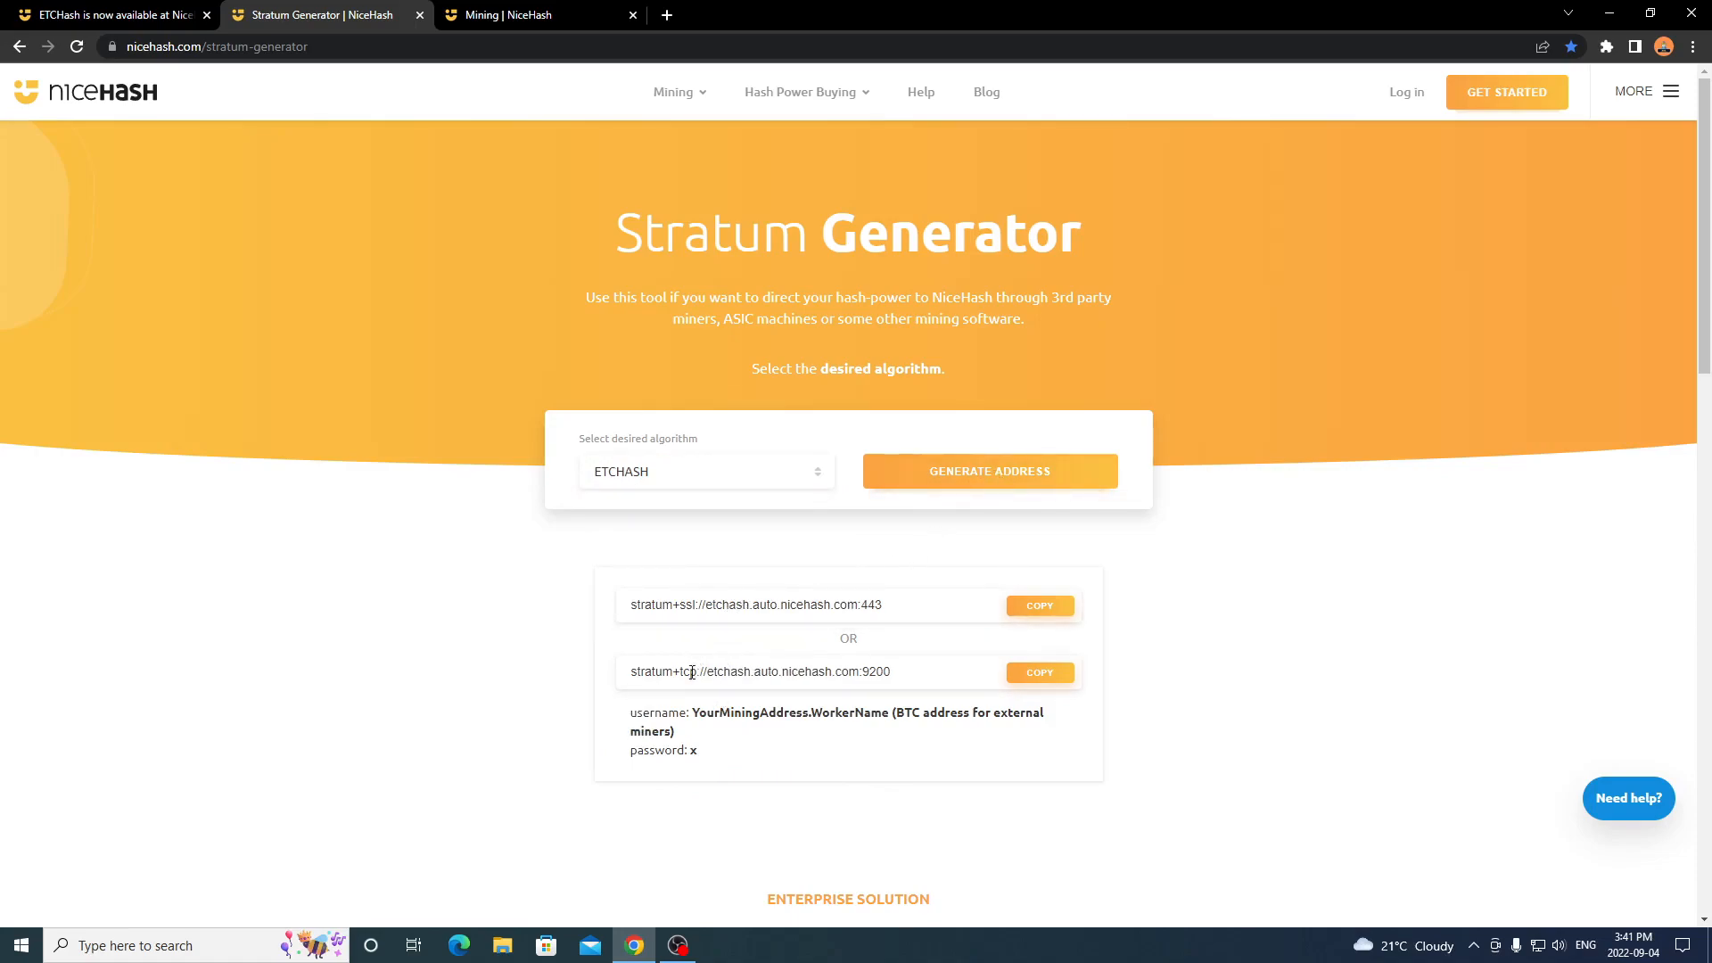
mouse_move(678, 604)
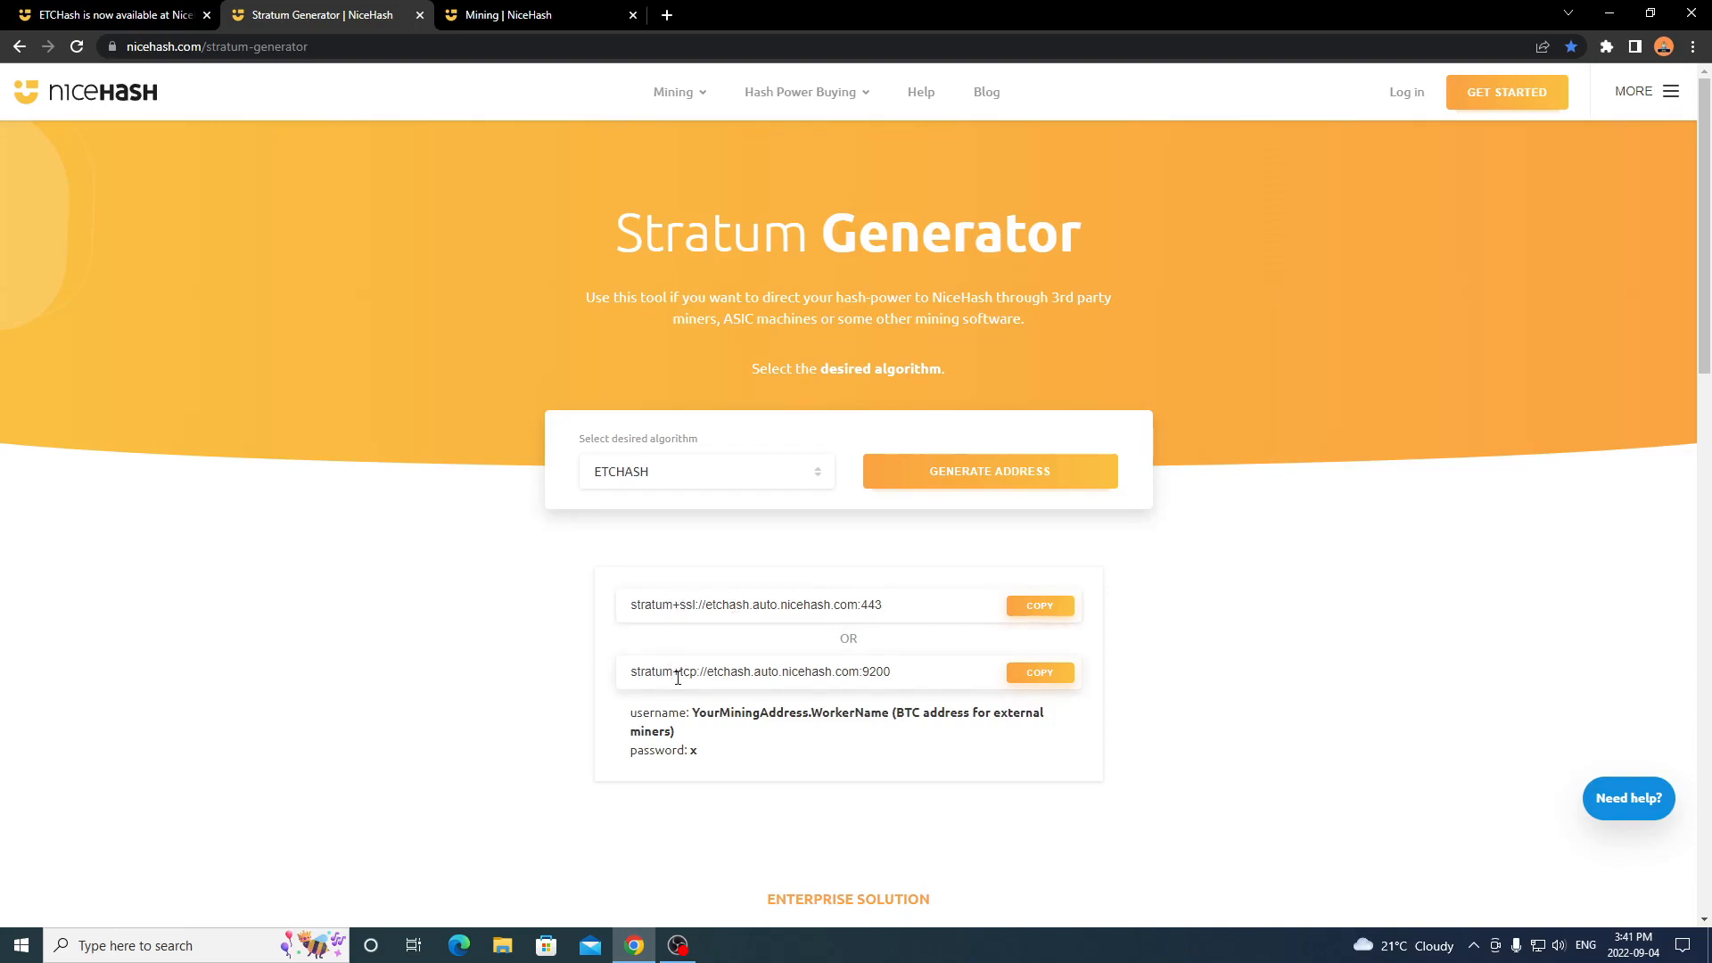
mouse_move(578, 620)
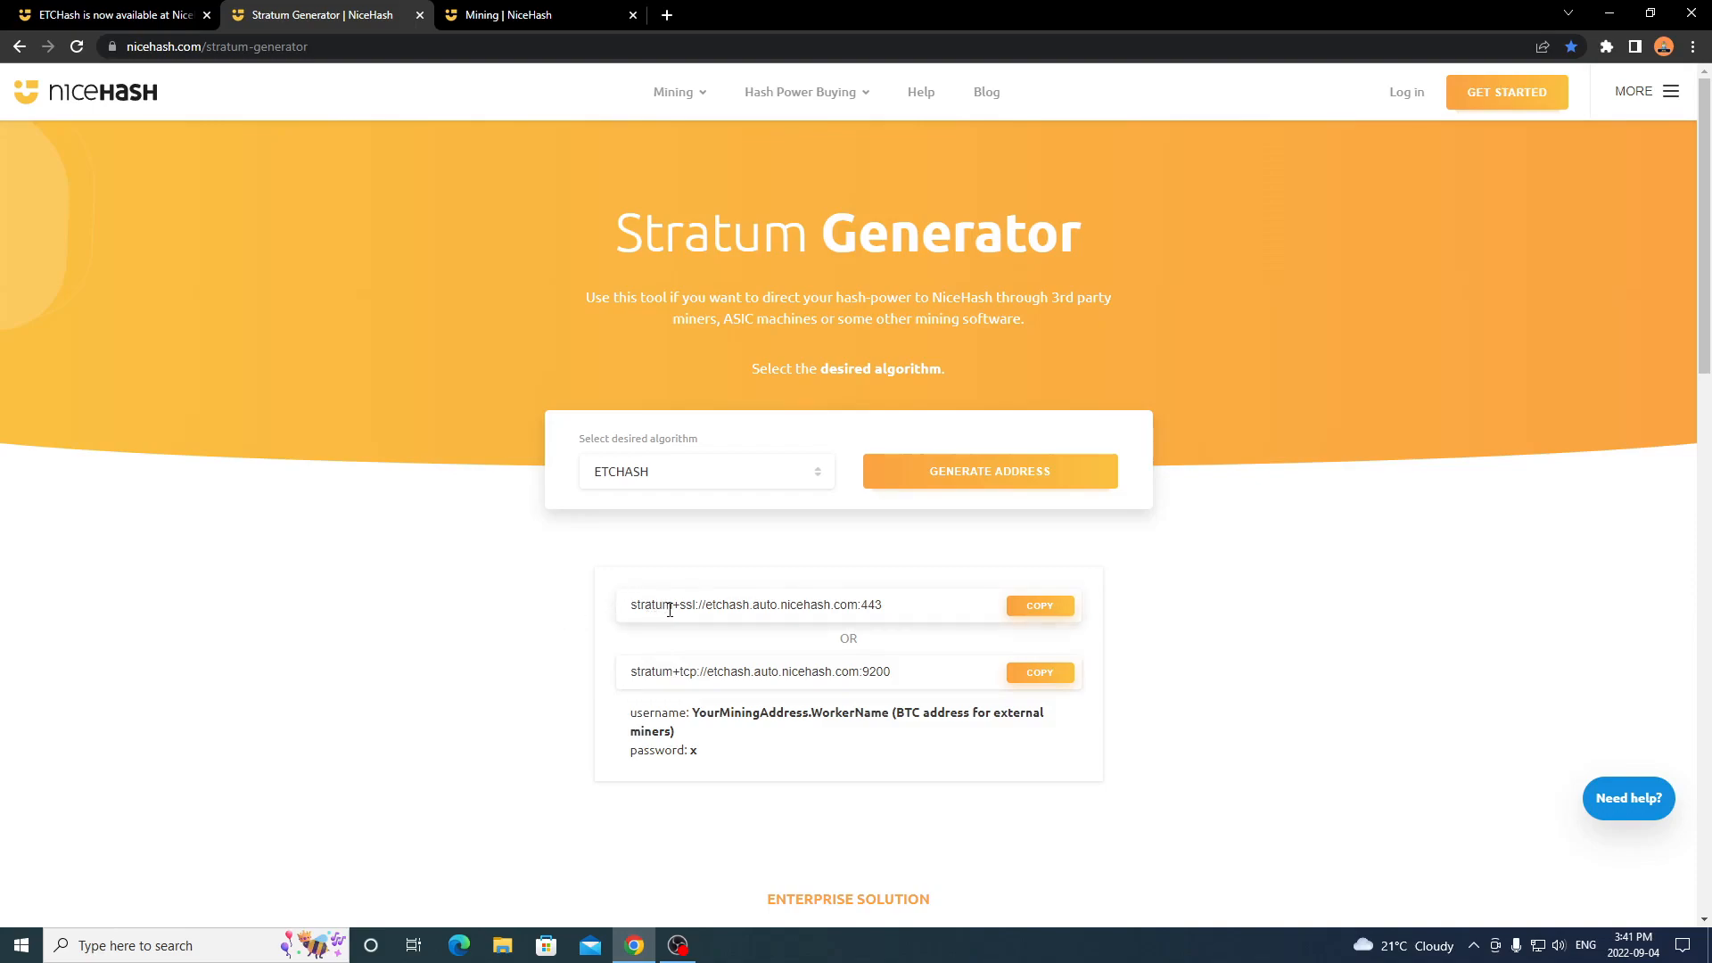
mouse_move(846, 608)
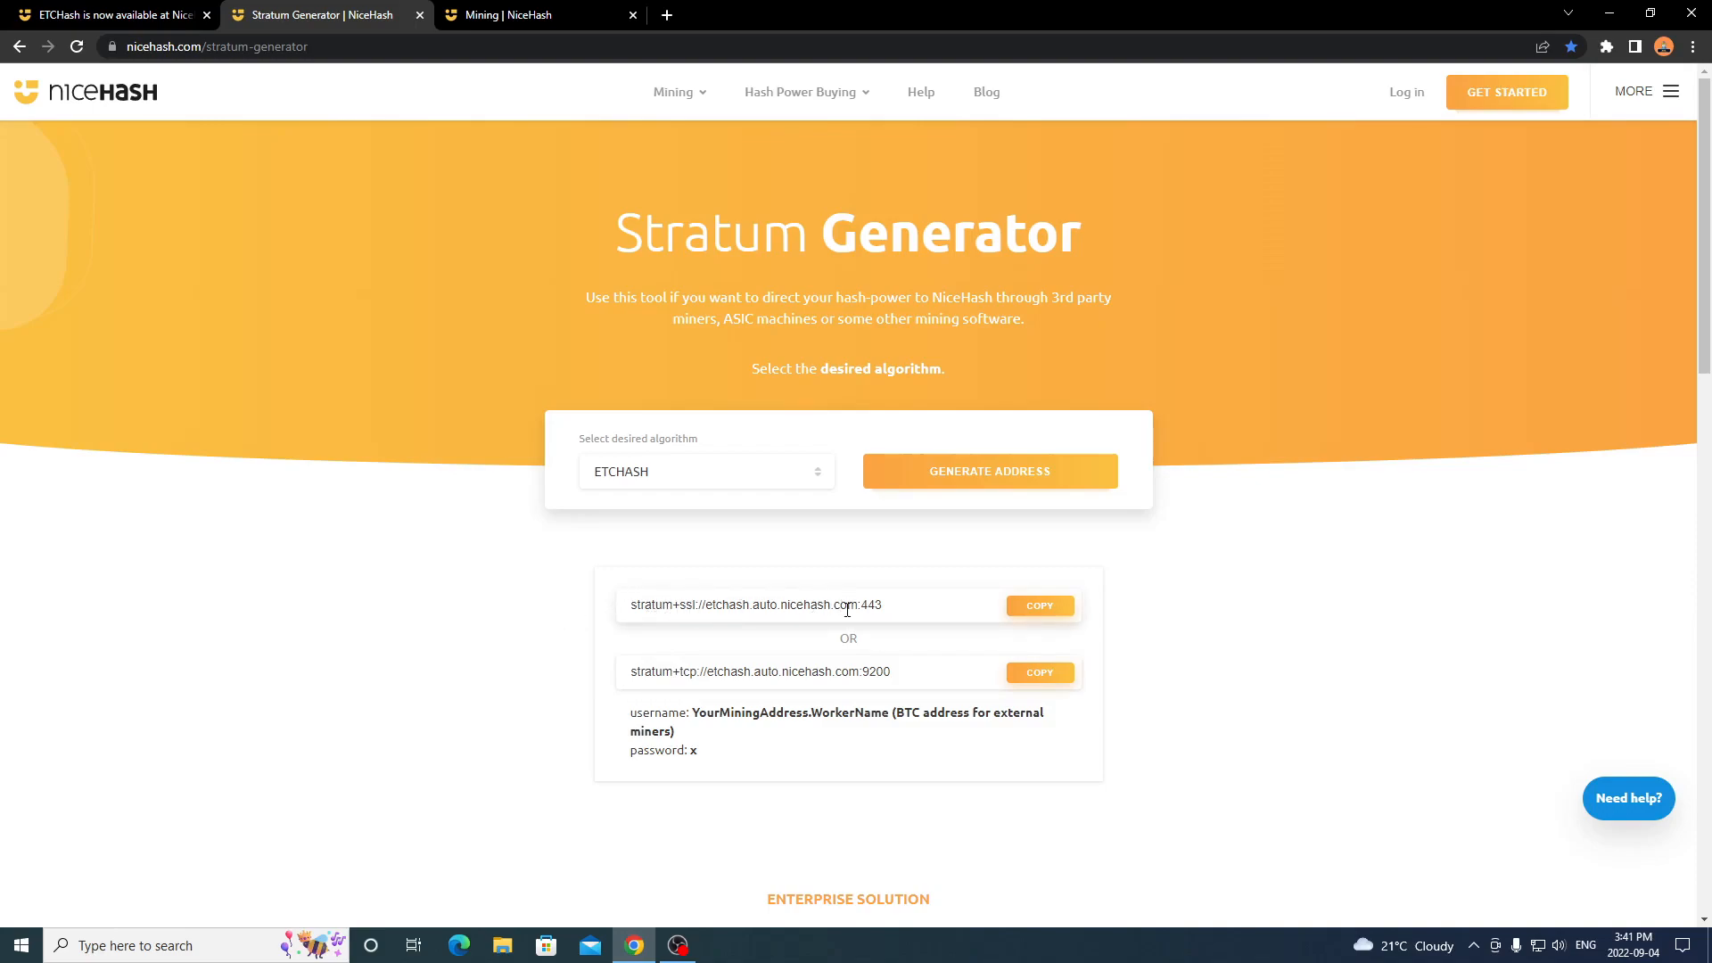
triple_click(762, 672)
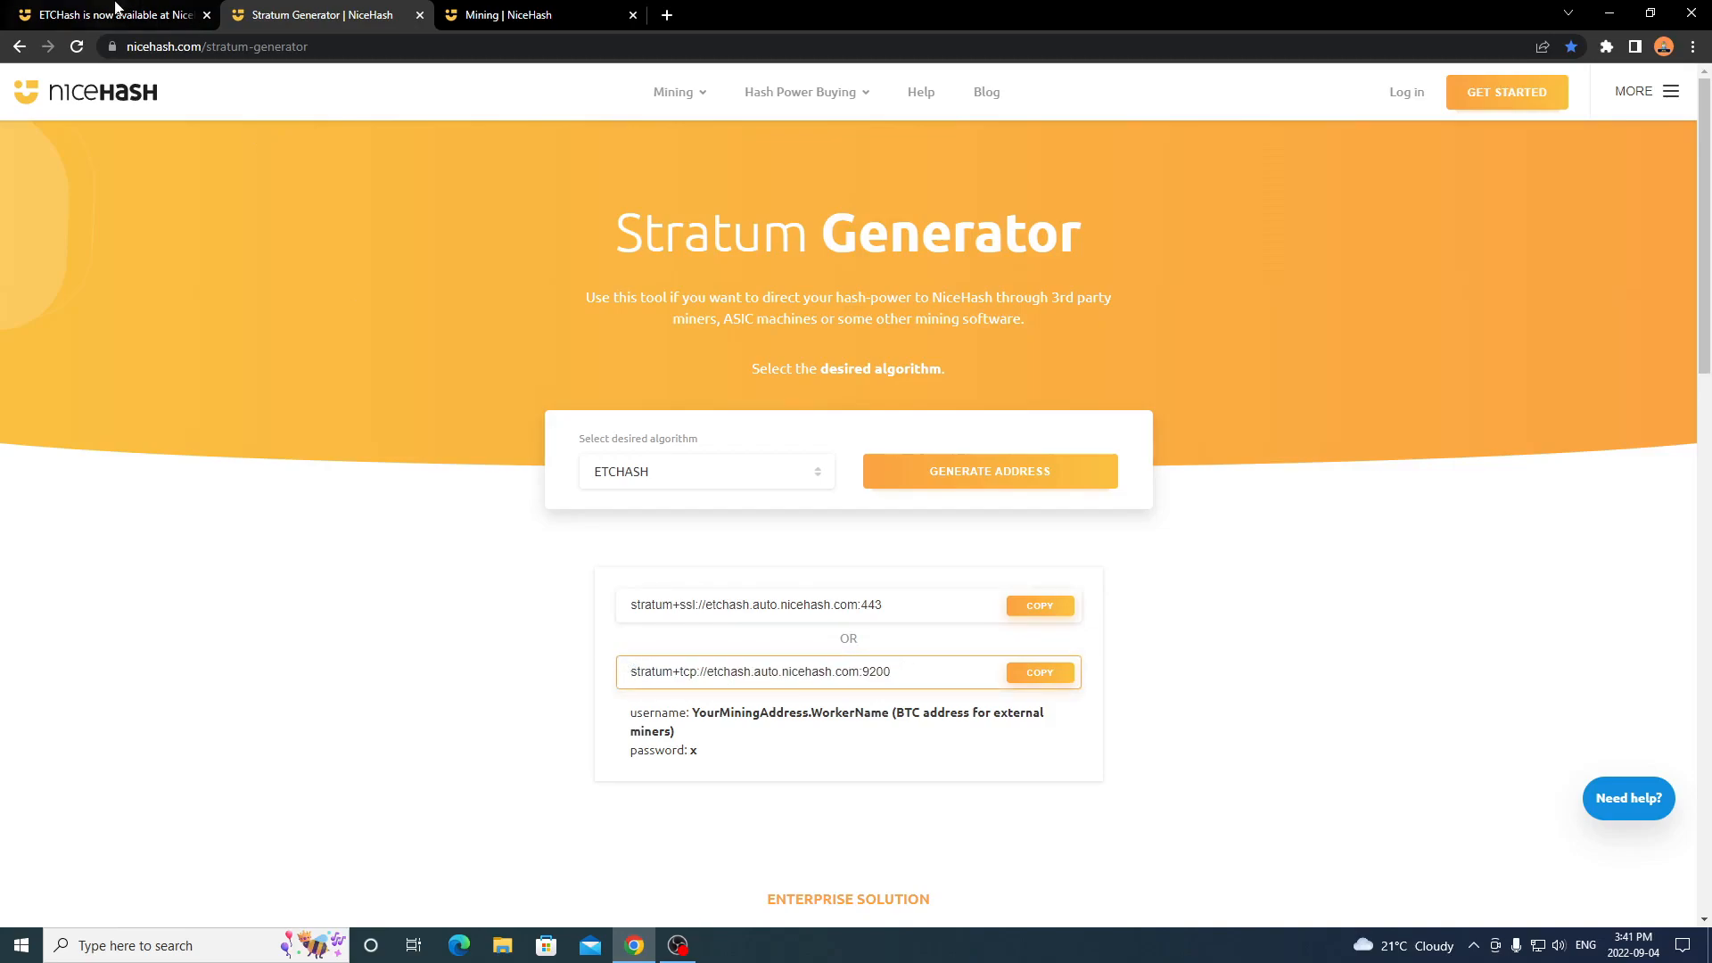
left_click(108, 14)
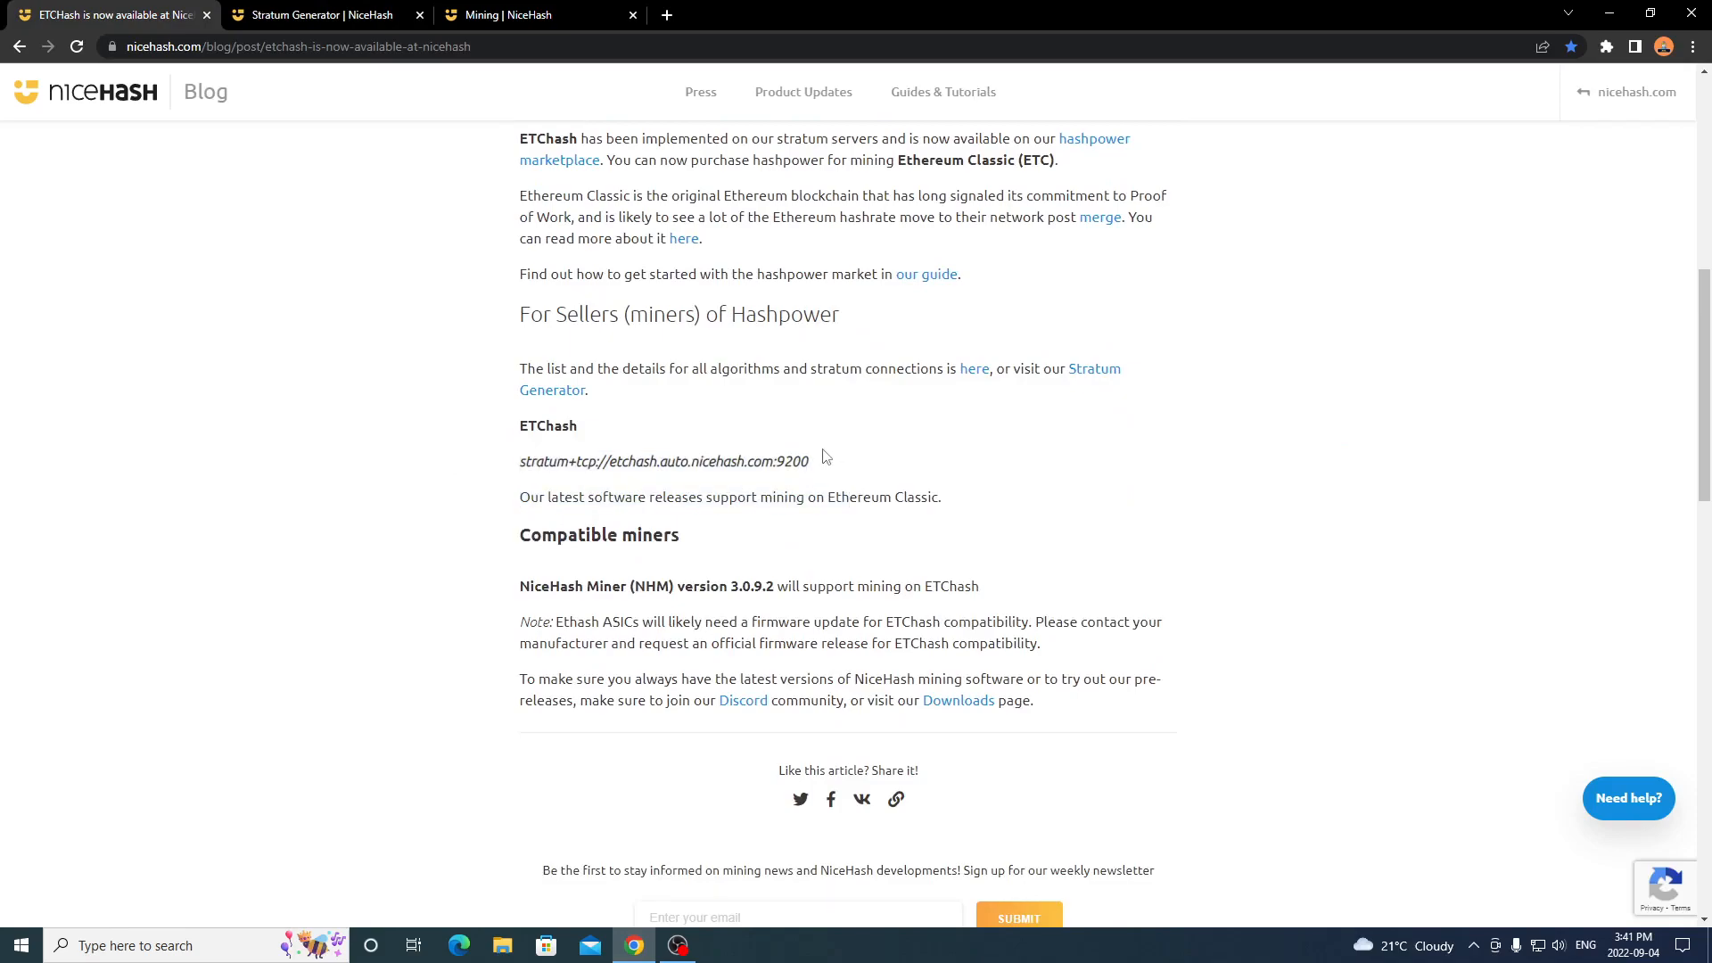
mouse_move(371, 292)
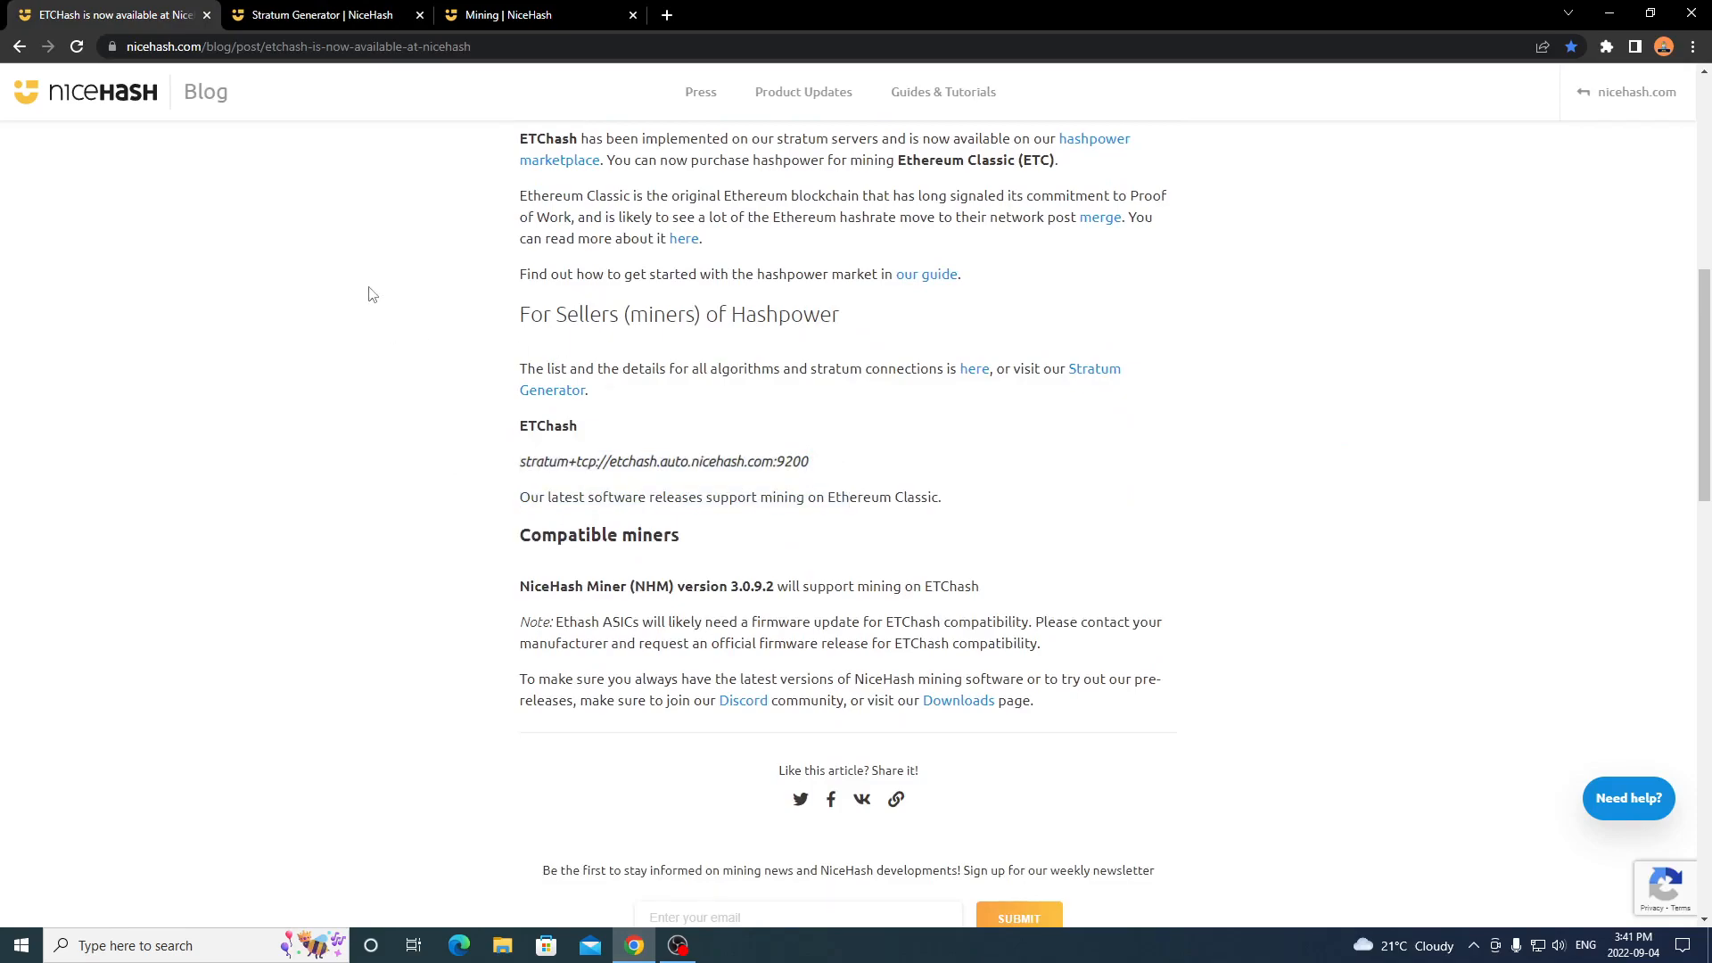
left_click(322, 15)
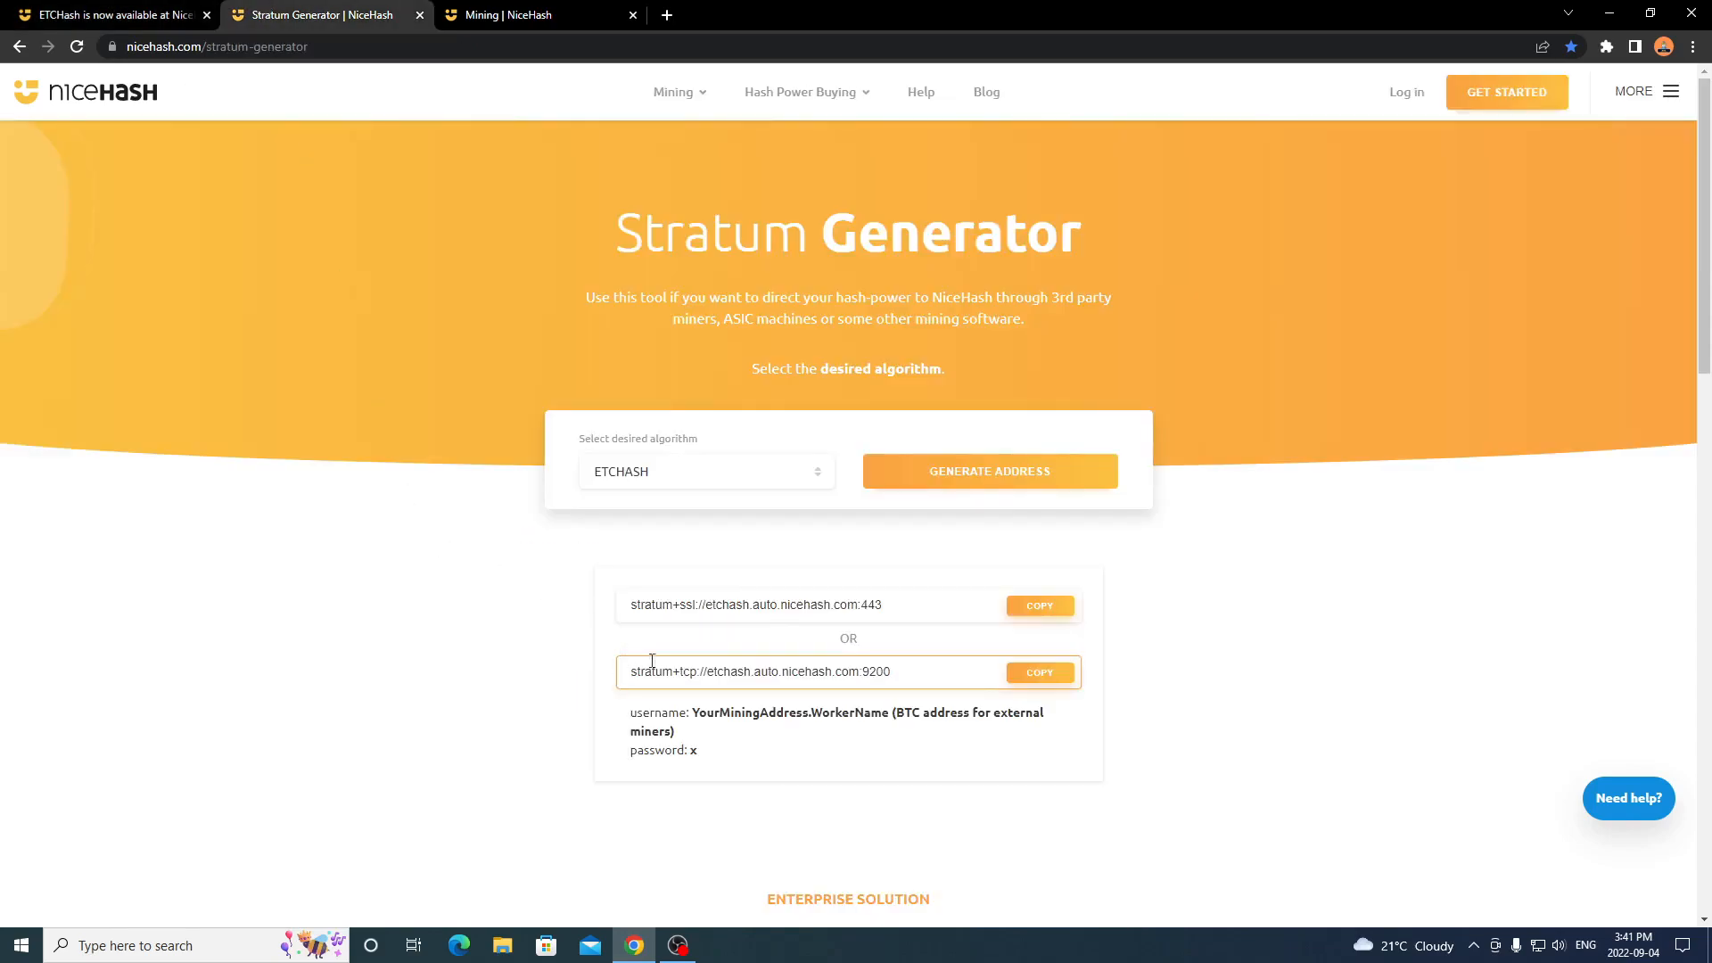
mouse_move(517, 617)
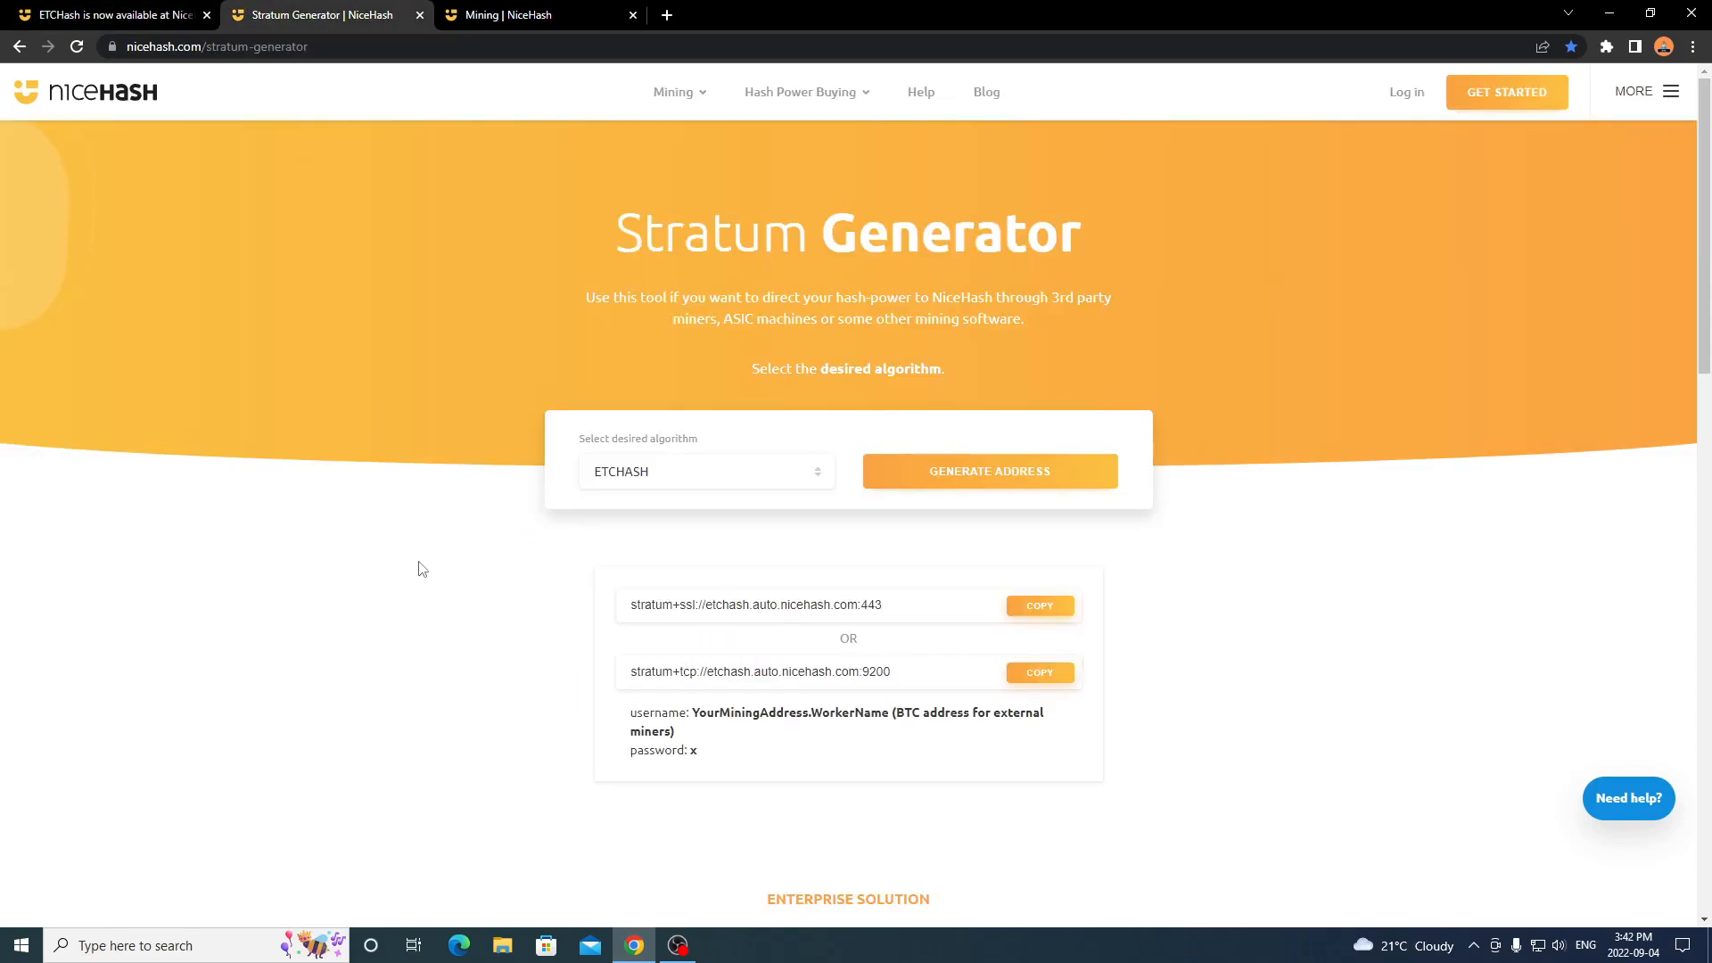
mouse_move(539, 601)
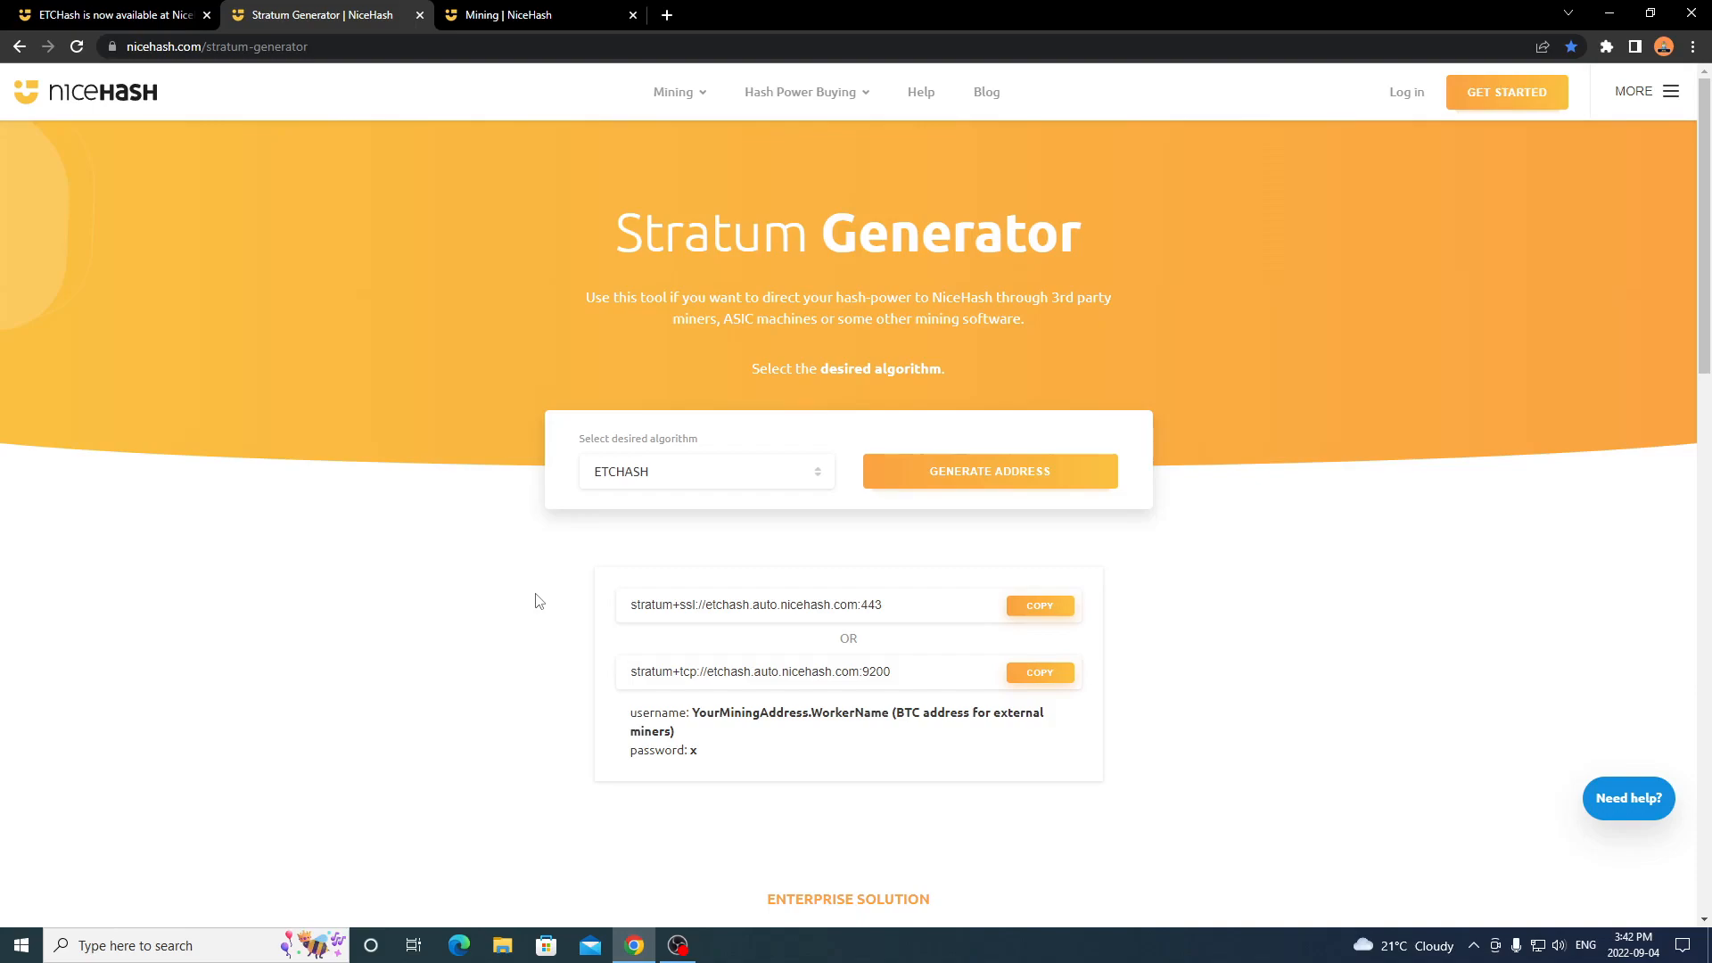
mouse_move(470, 514)
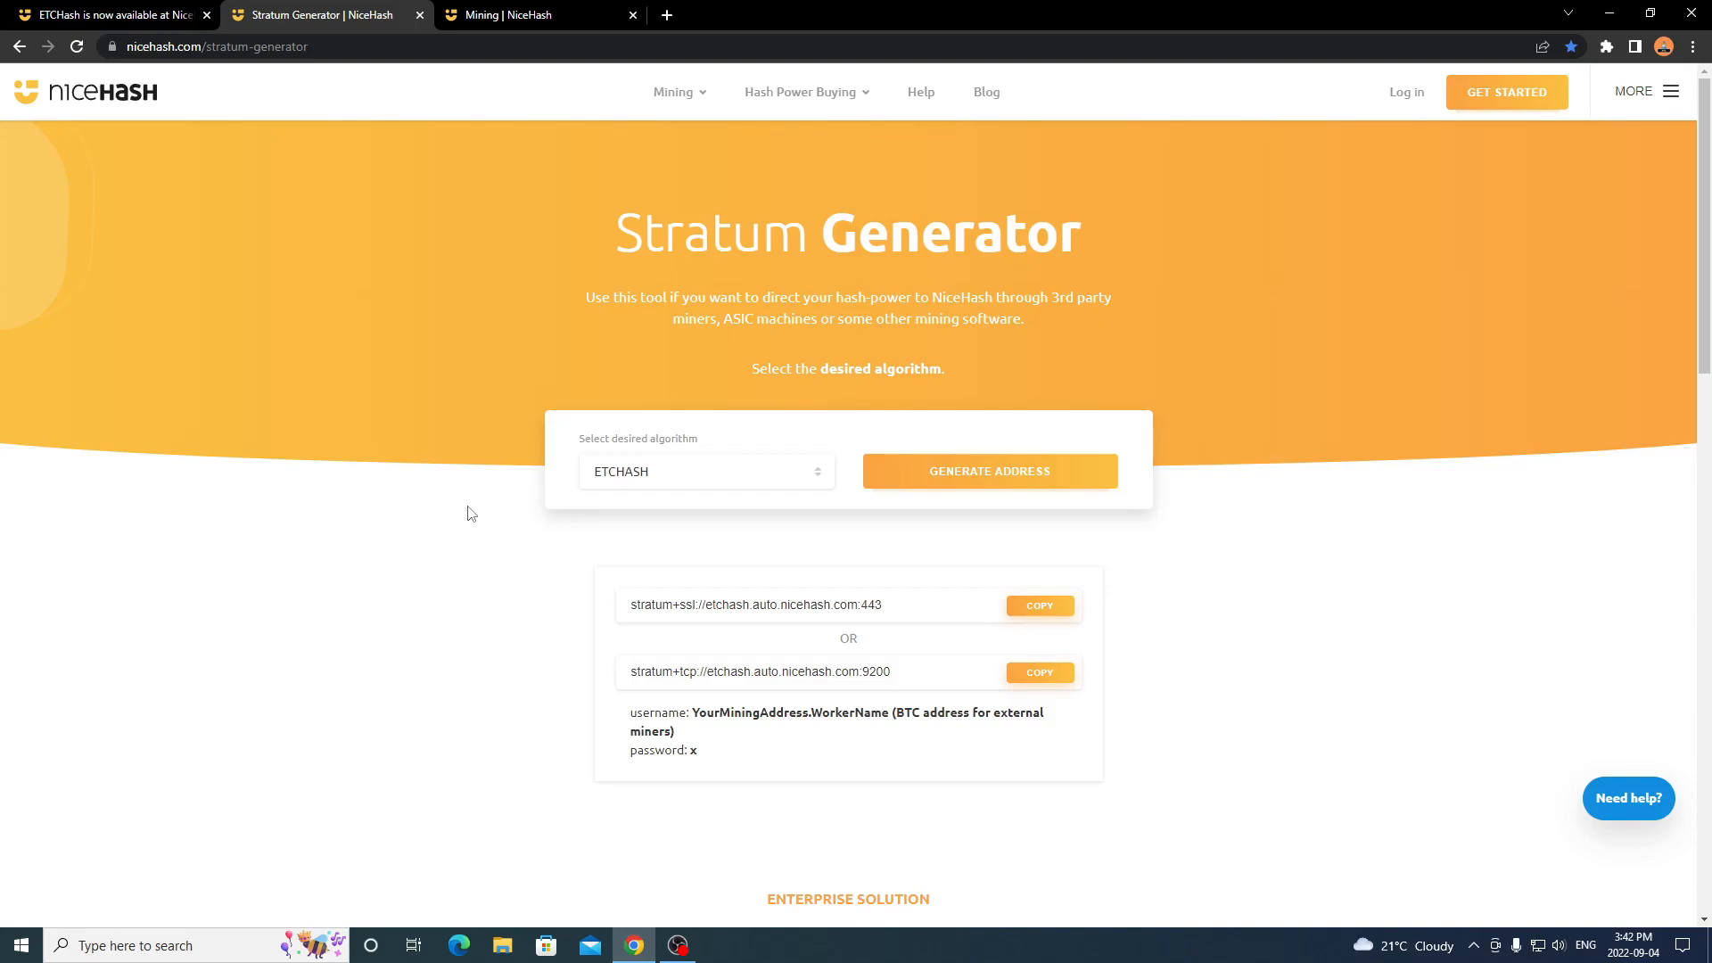
On the Mining page, choose GPU / CPU under 'Select your Mining Hardware'.
left_click(538, 14)
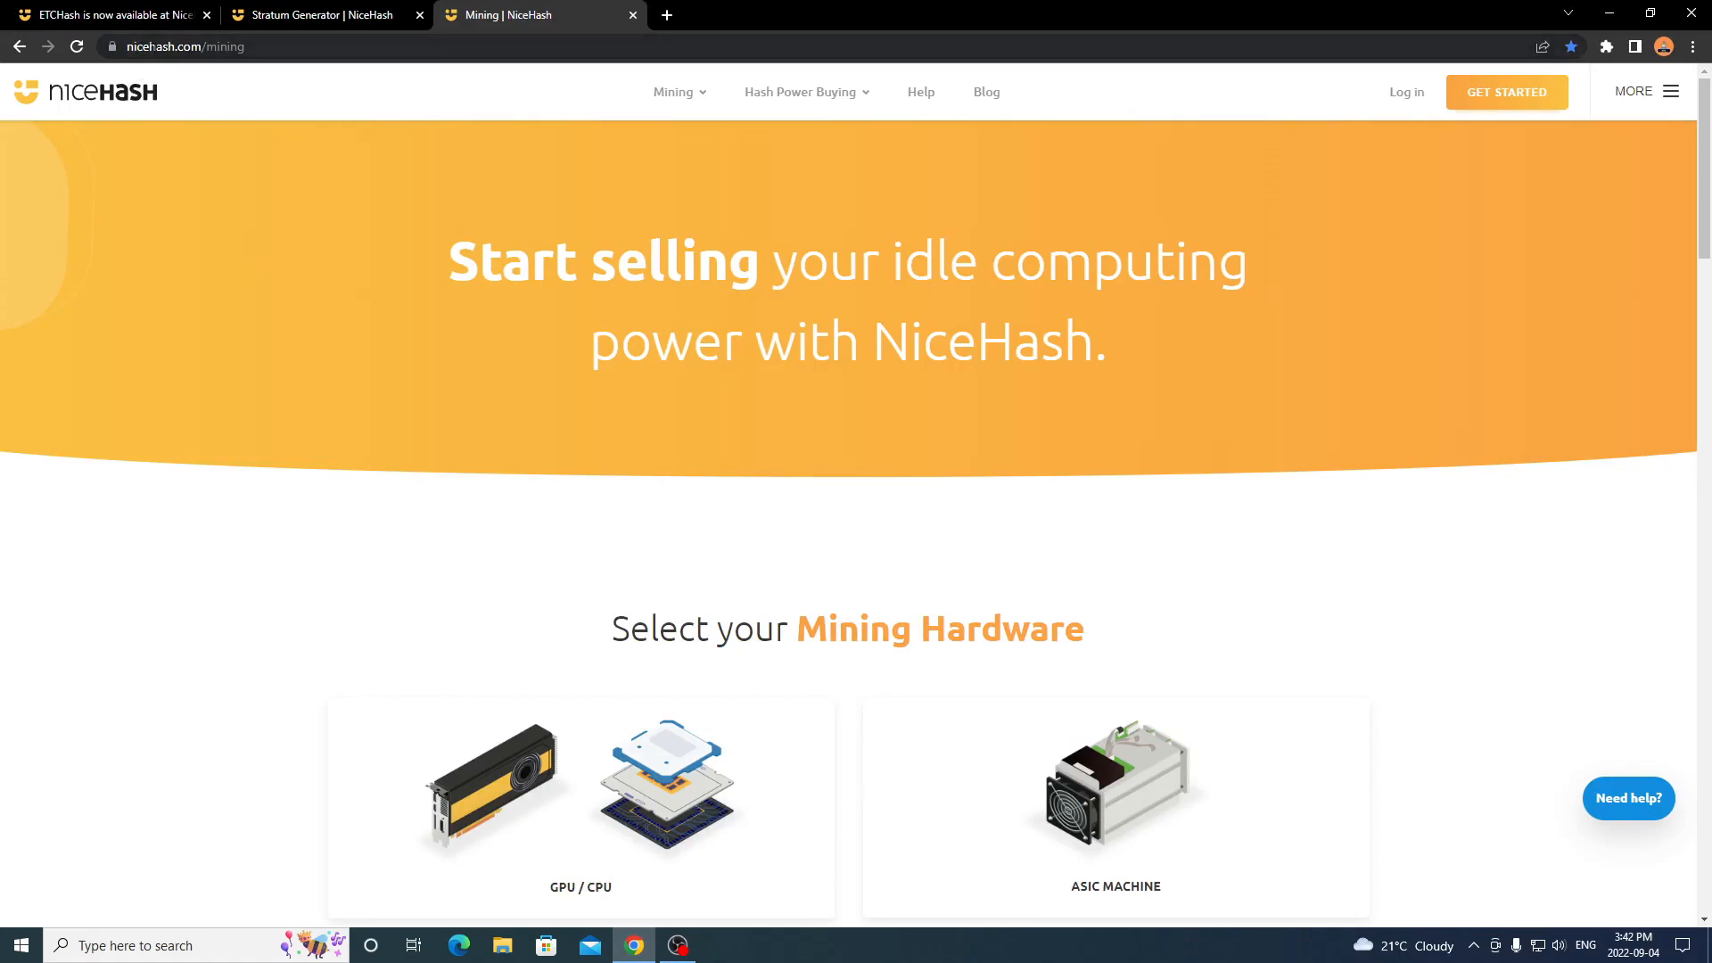
mouse_move(484, 333)
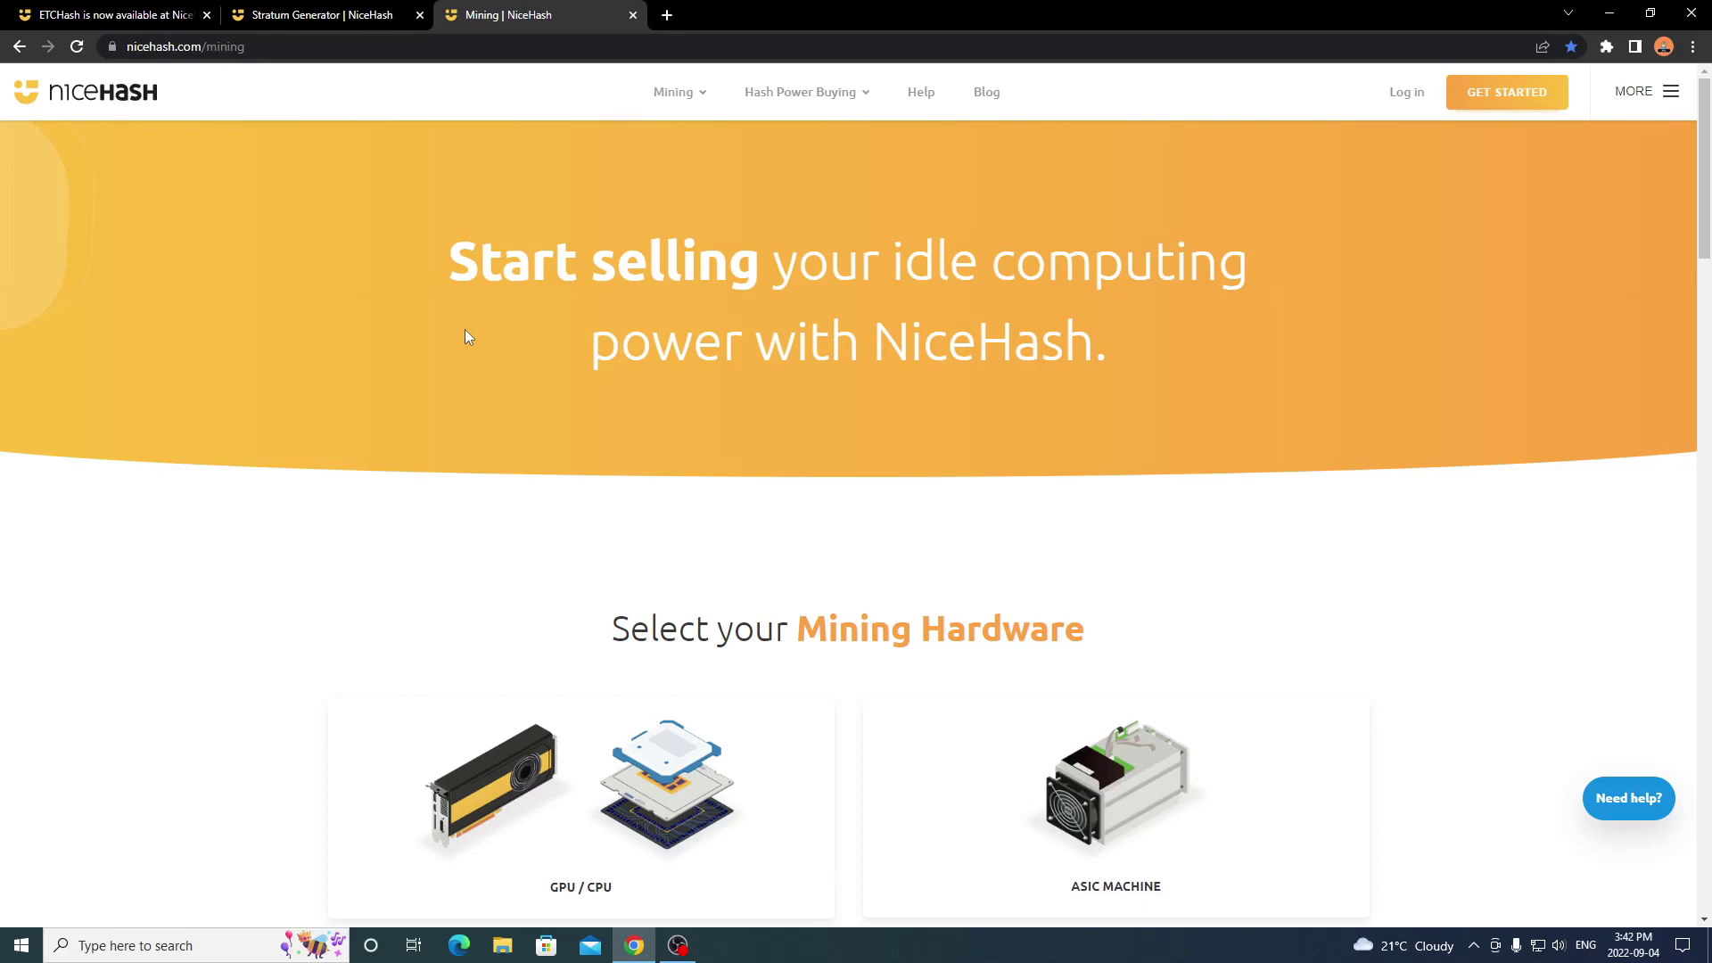
mouse_move(928, 273)
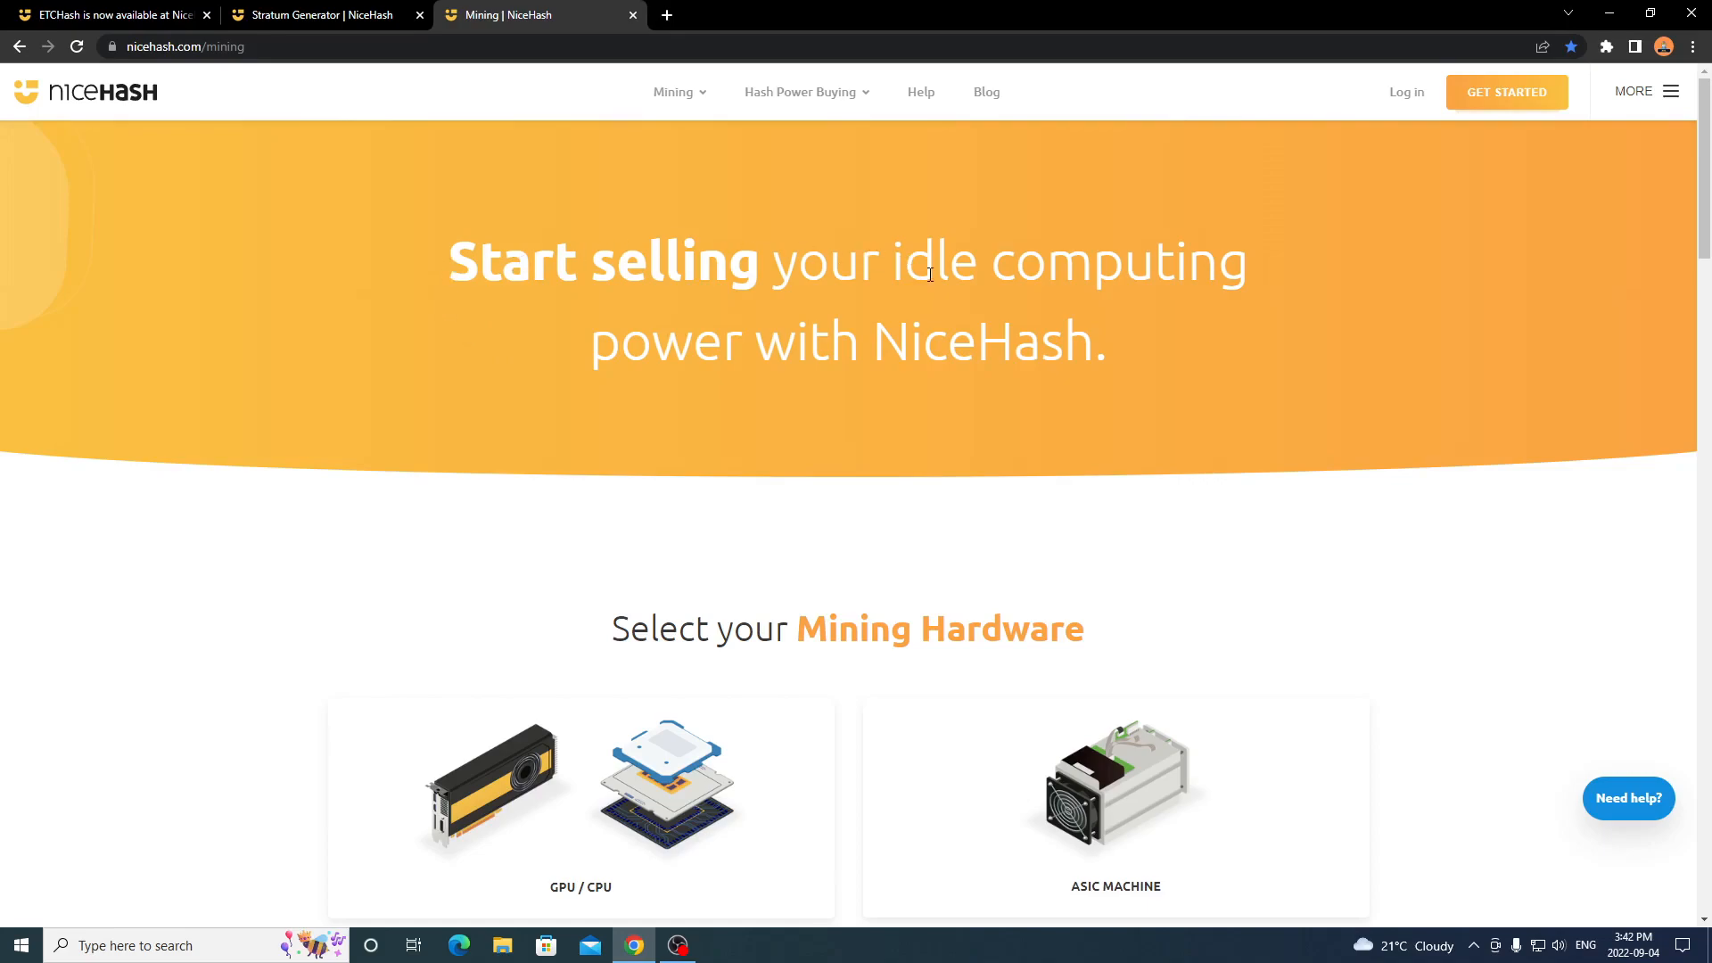
mouse_move(405, 364)
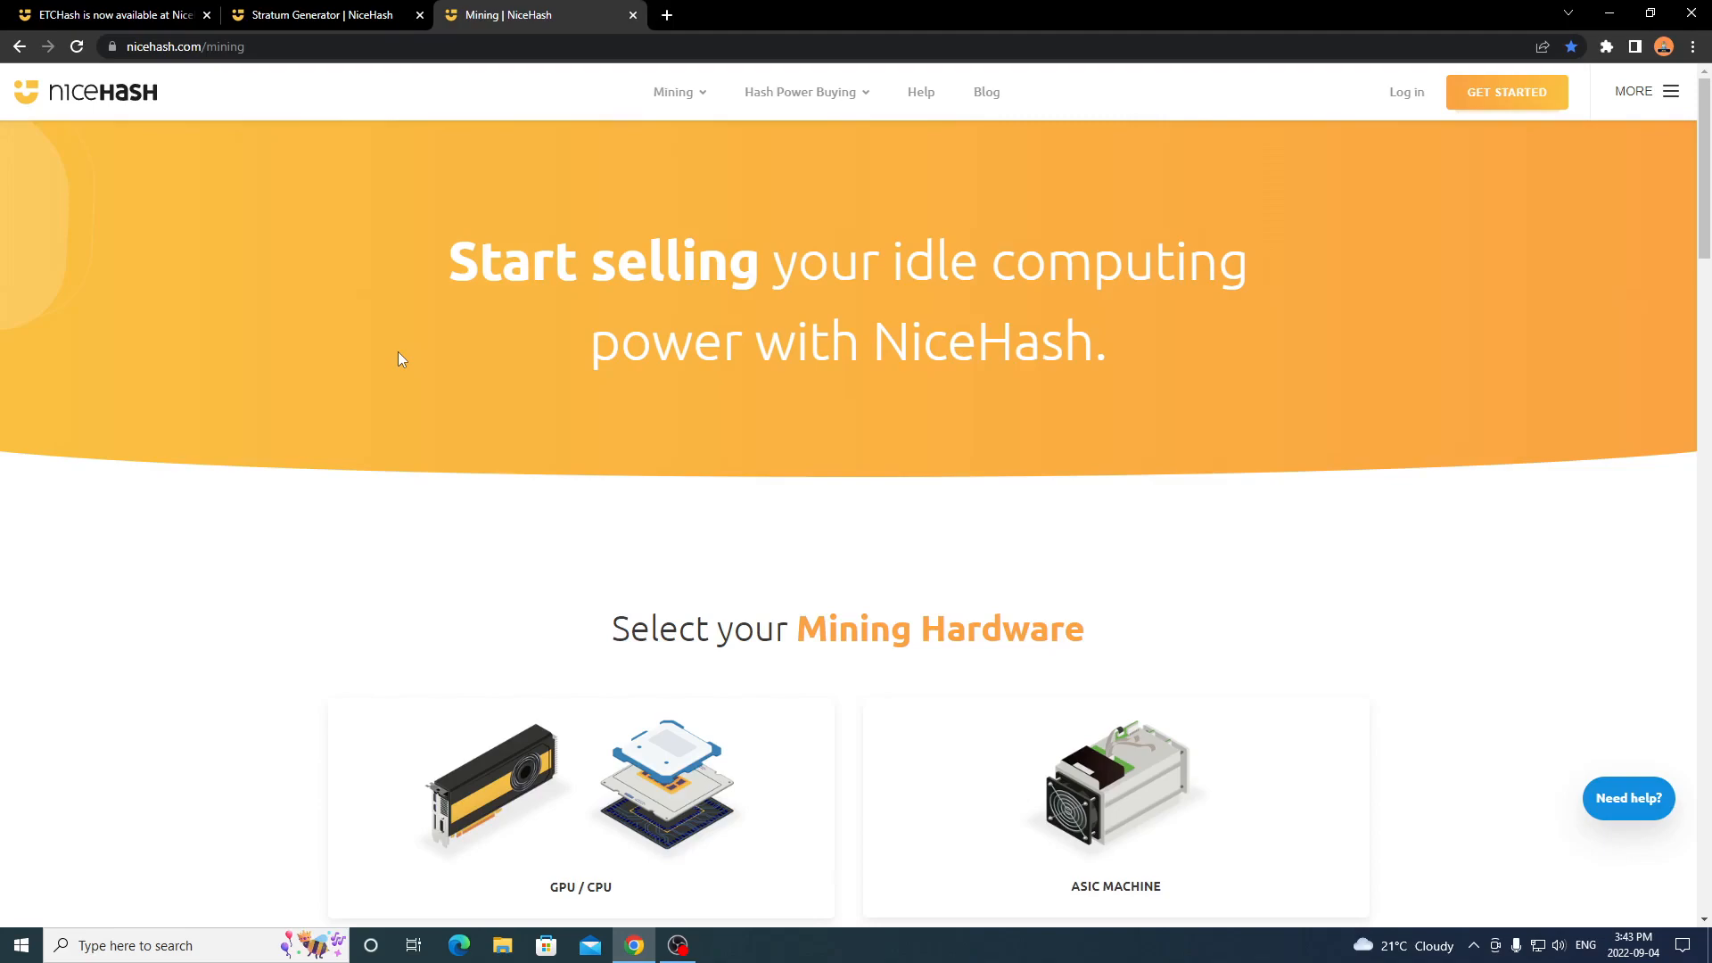
scroll("down", 3)
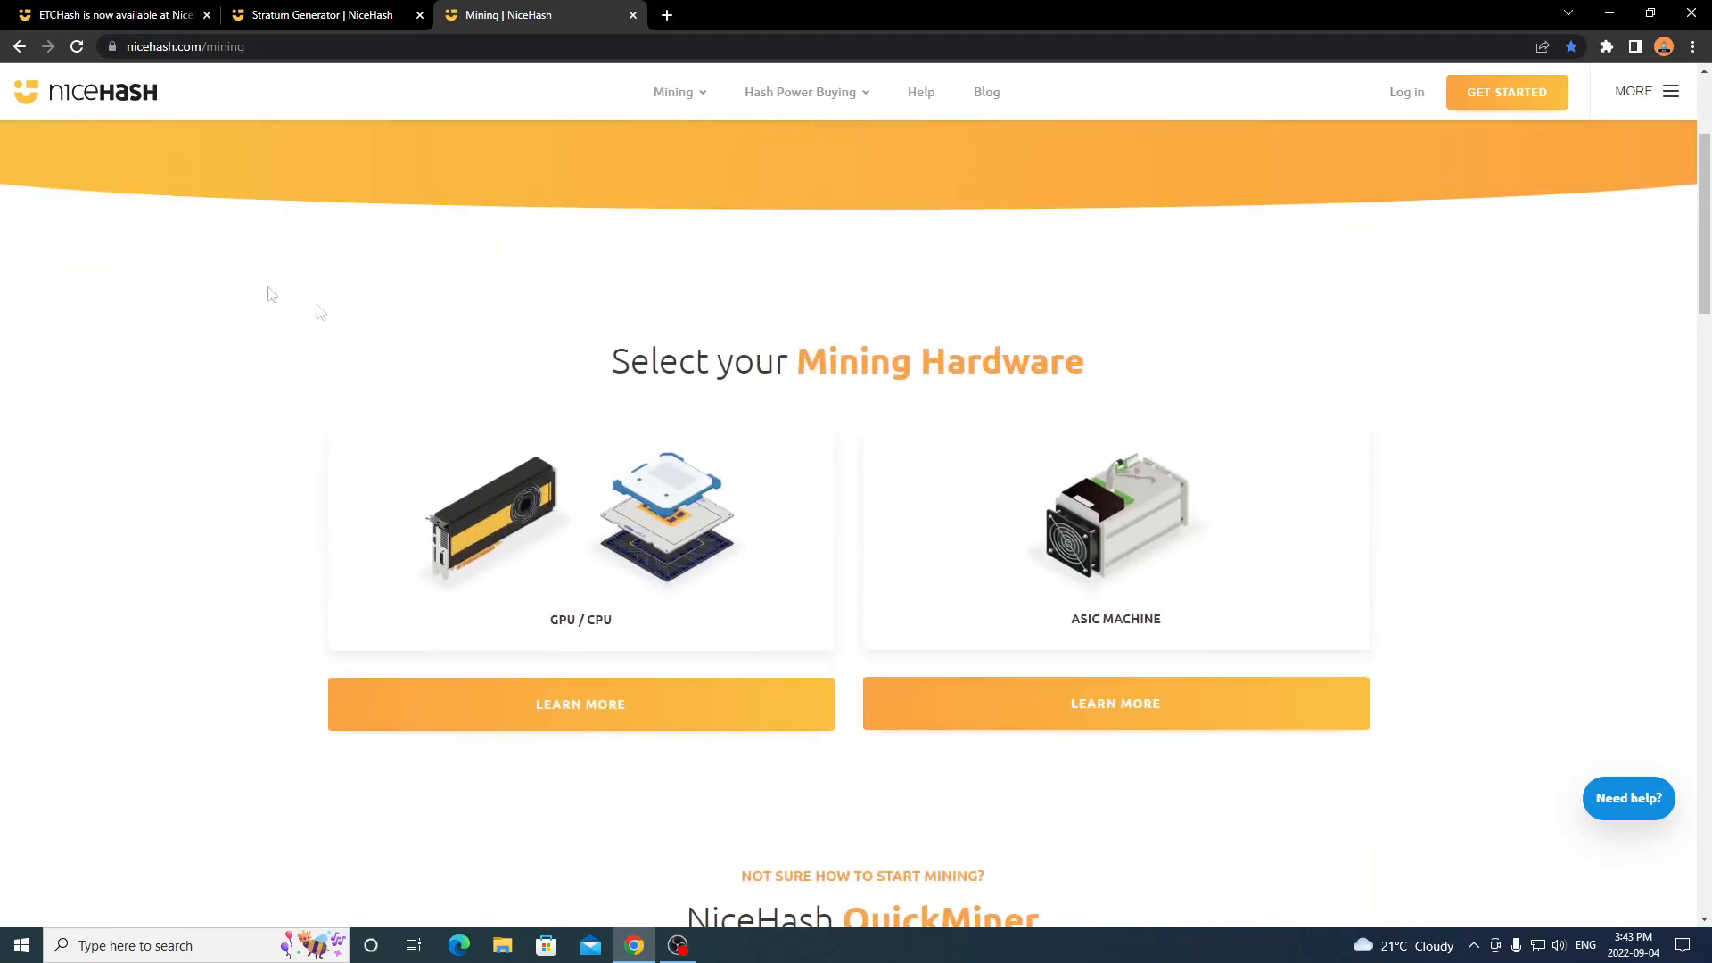
mouse_move(551, 580)
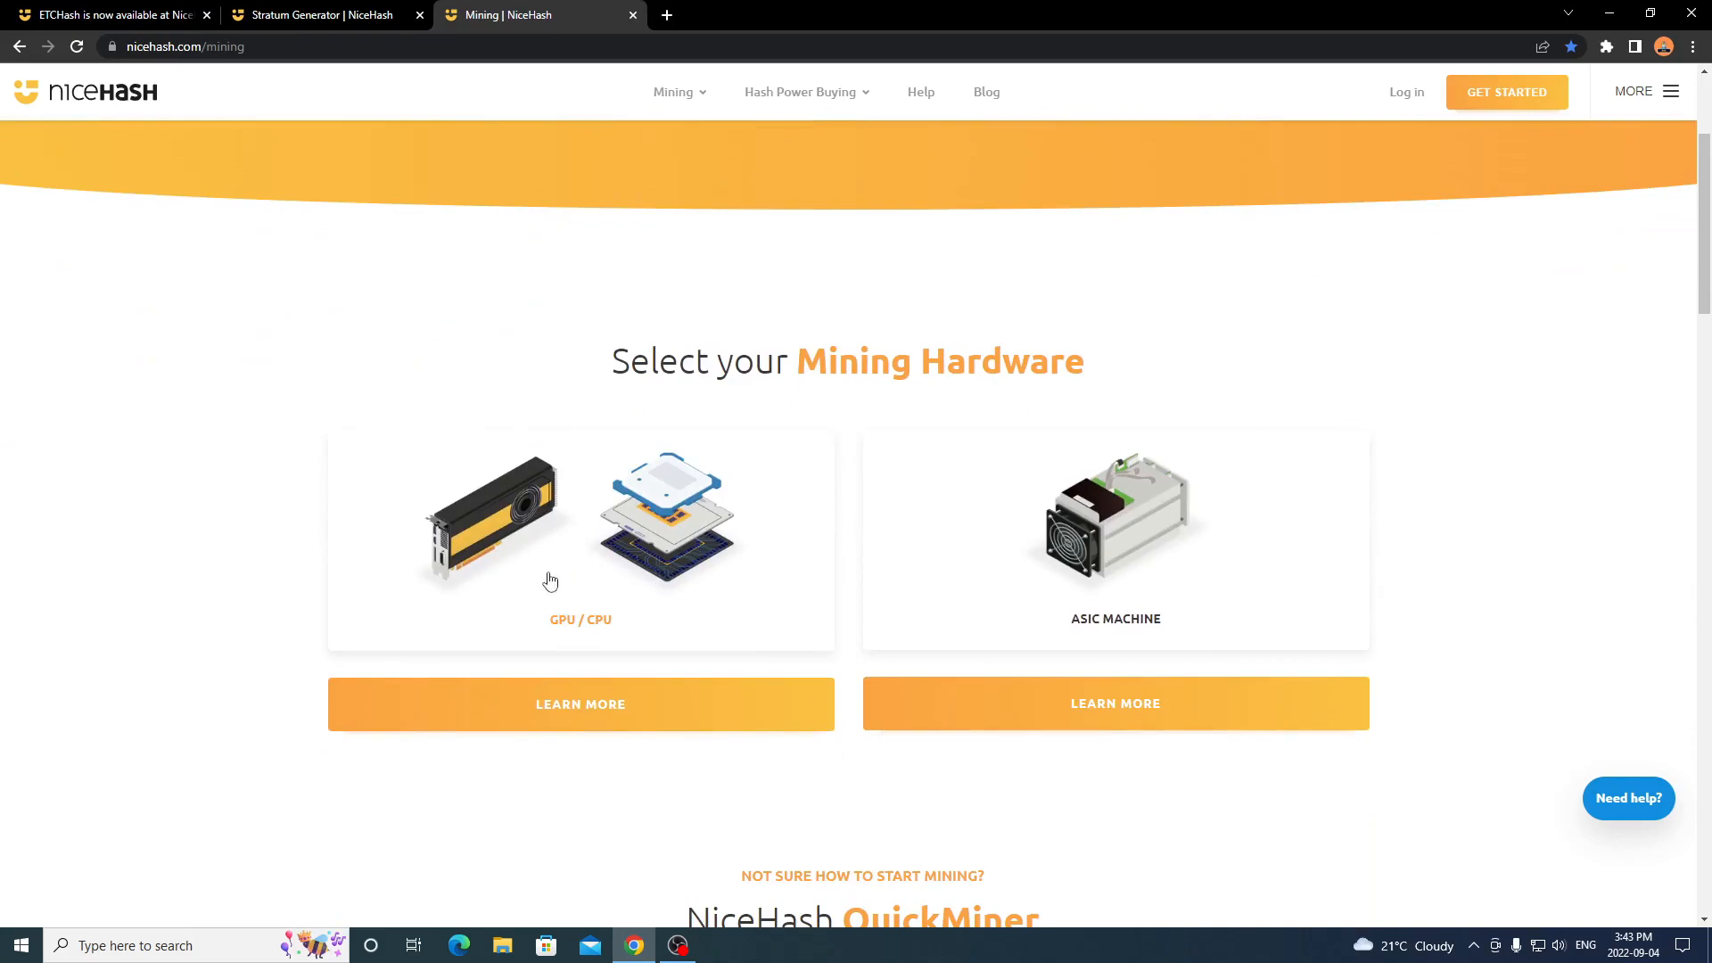
mouse_move(534, 557)
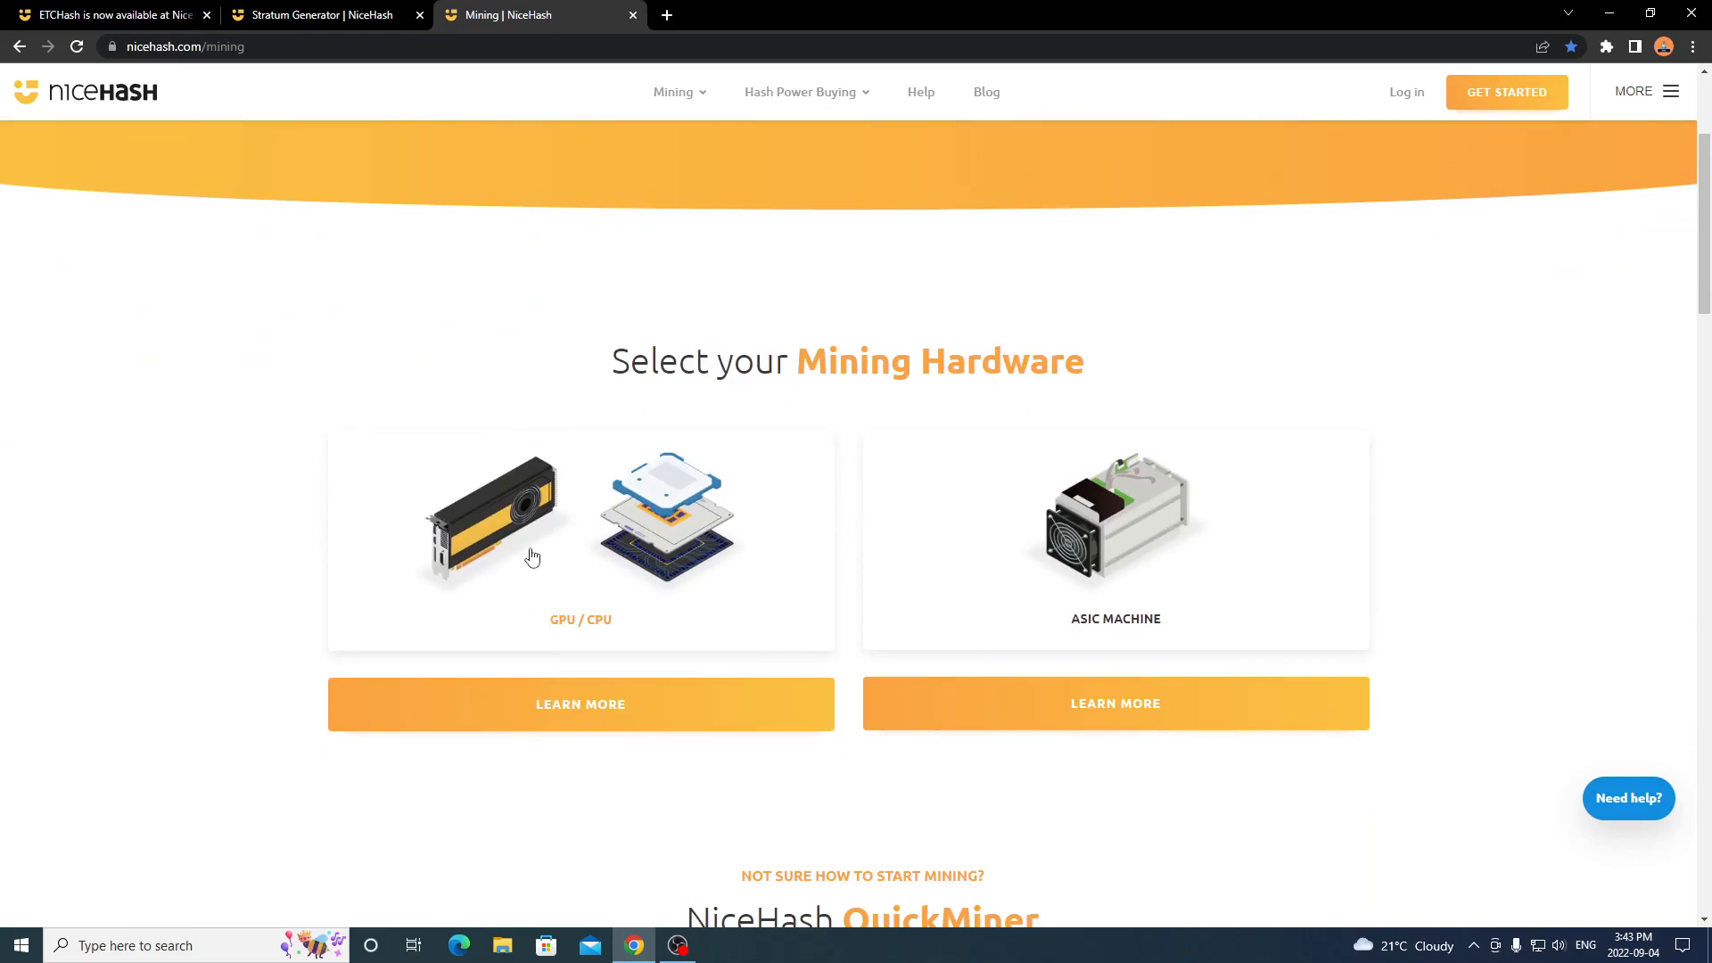
left_click(580, 703)
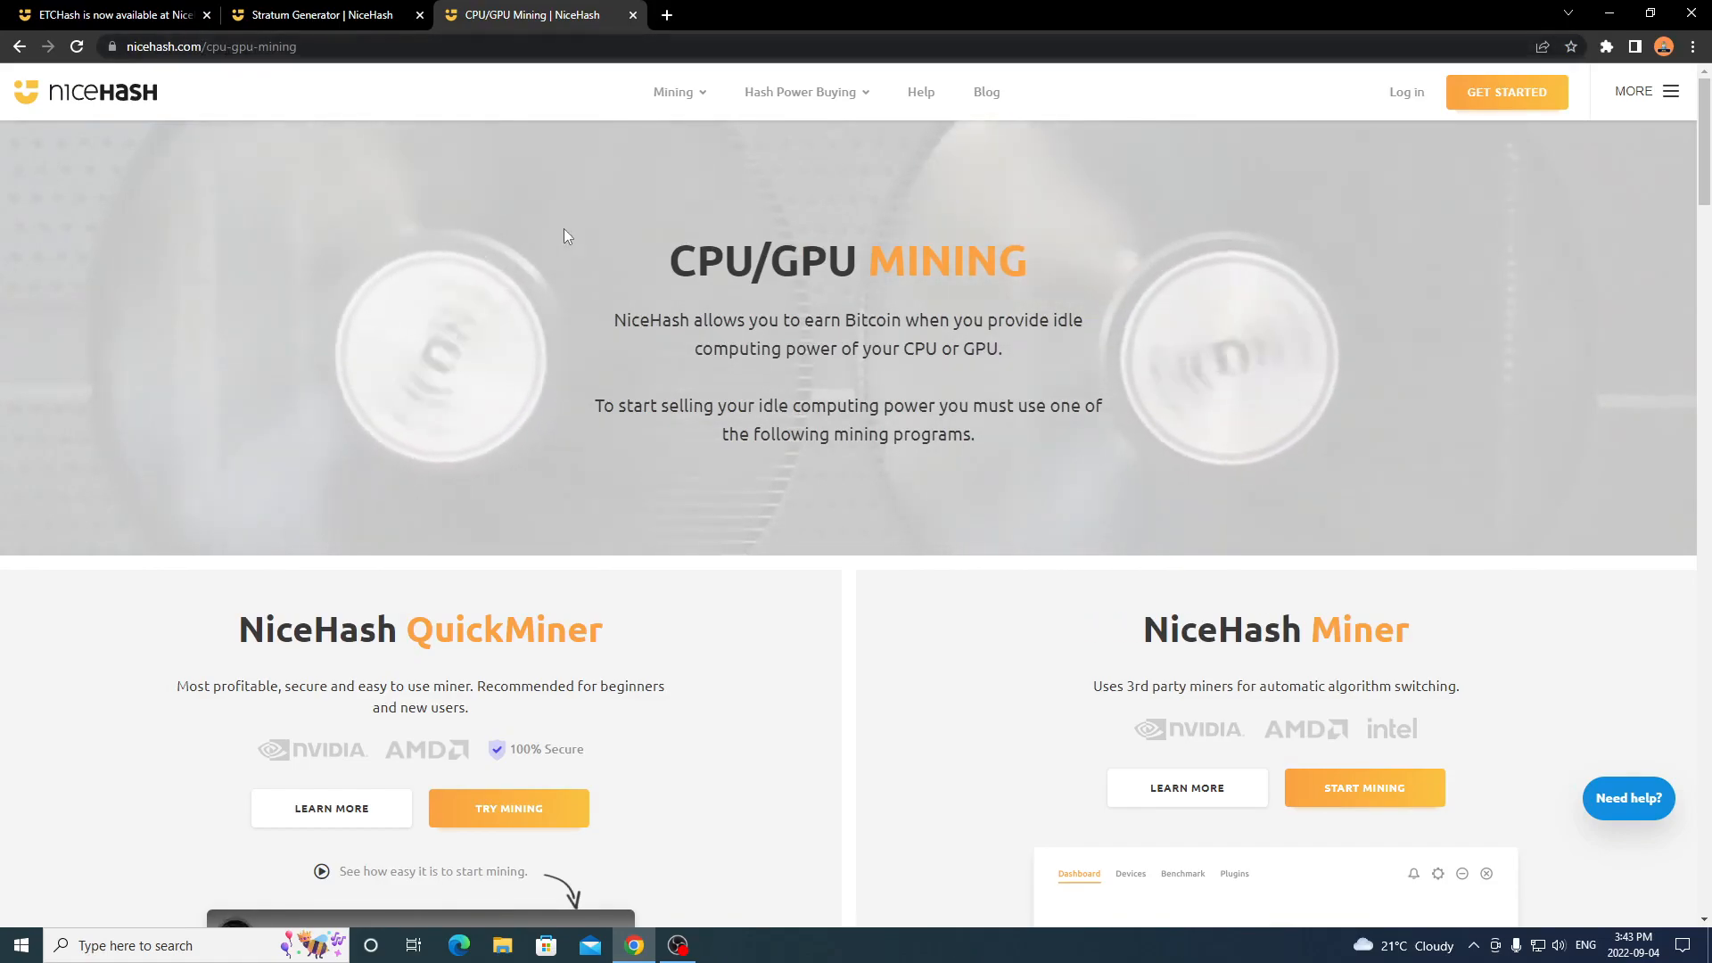
mouse_move(272, 391)
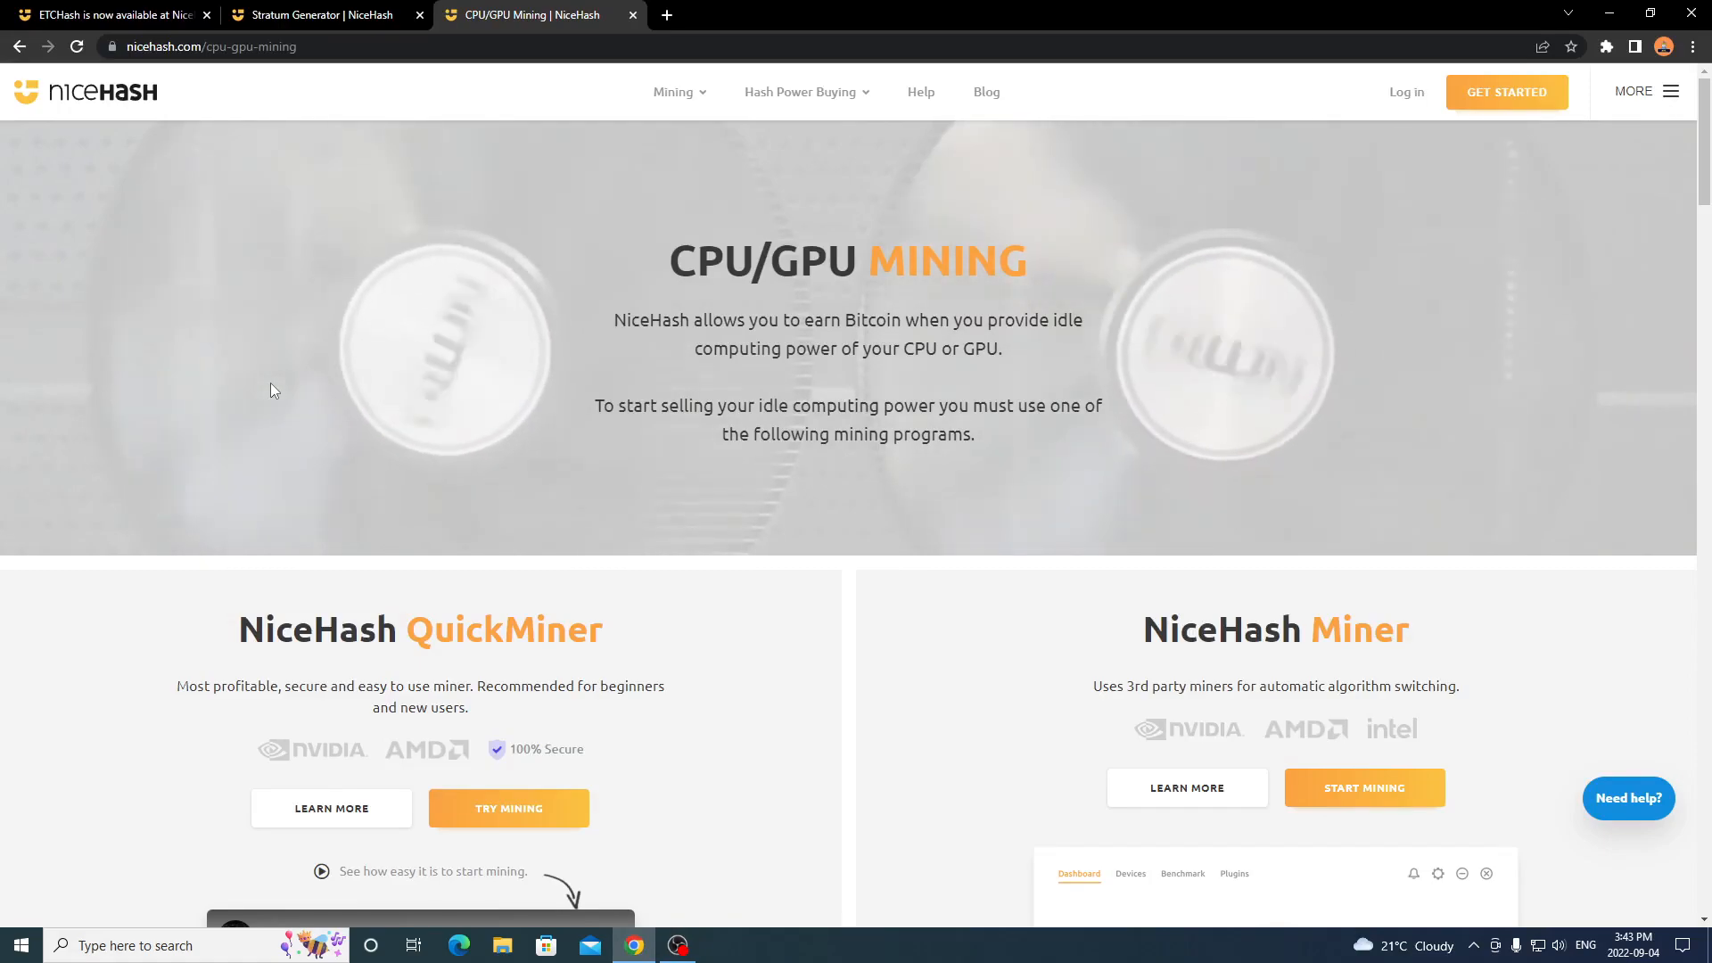
Review the CPU/GPU Mining options and start the QuickMiner trial via TRY MINING.
scroll("down", 3)
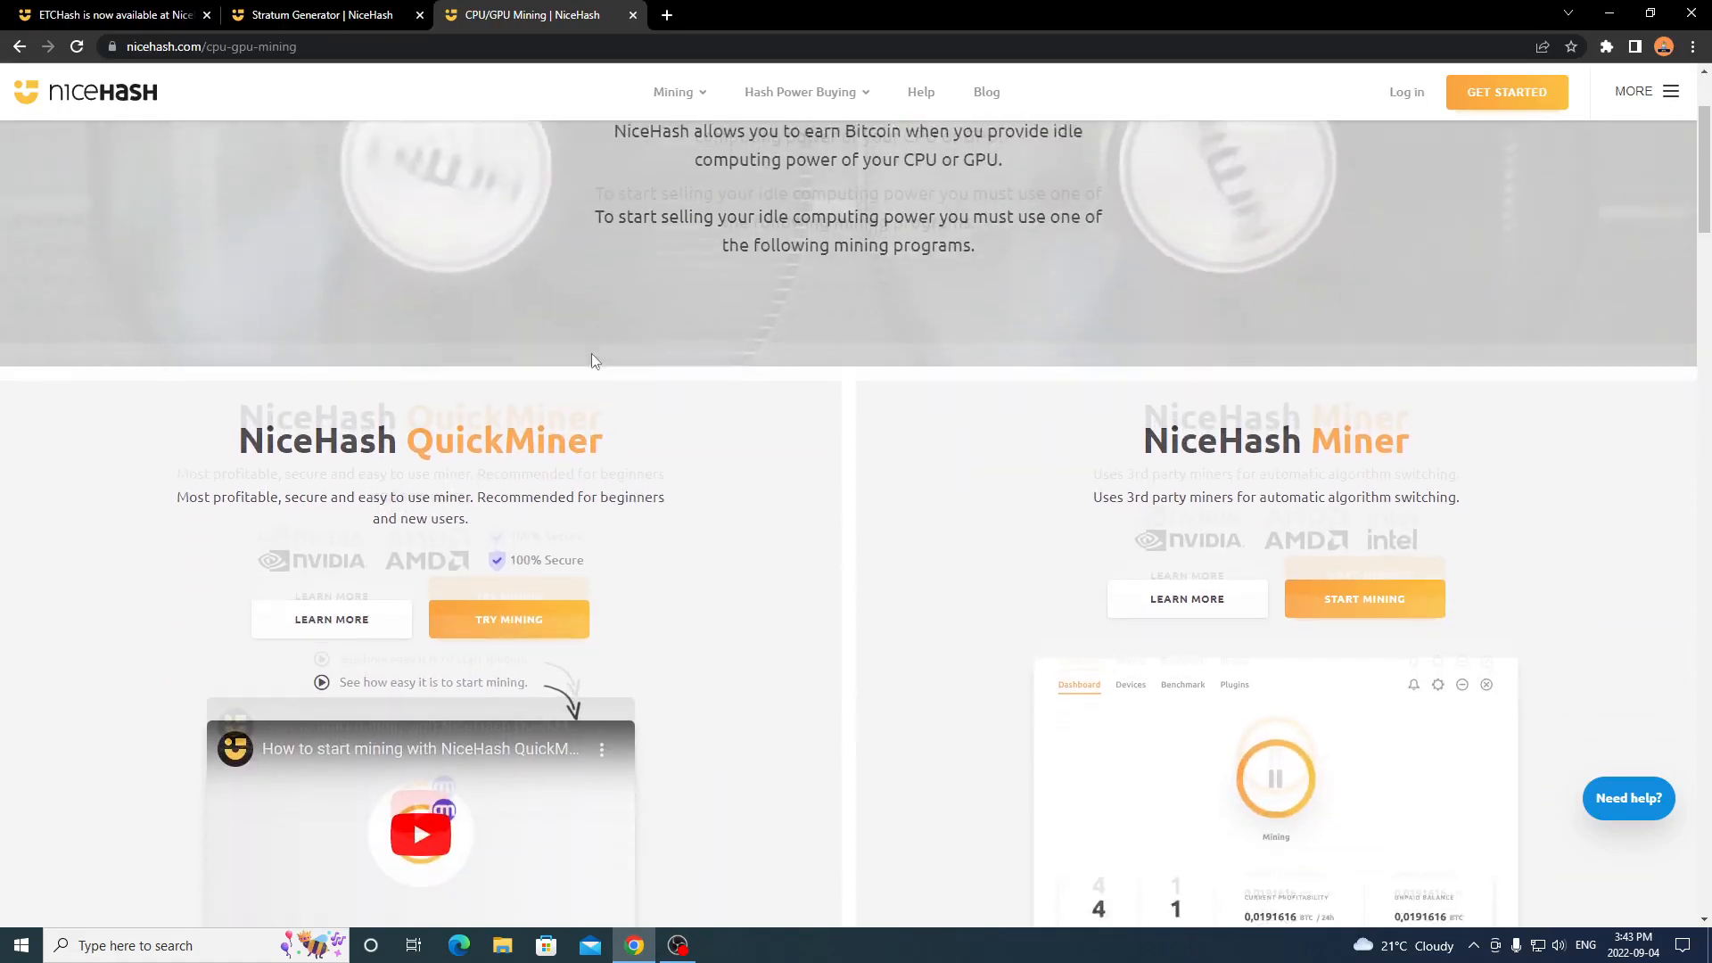
scroll("down", 3)
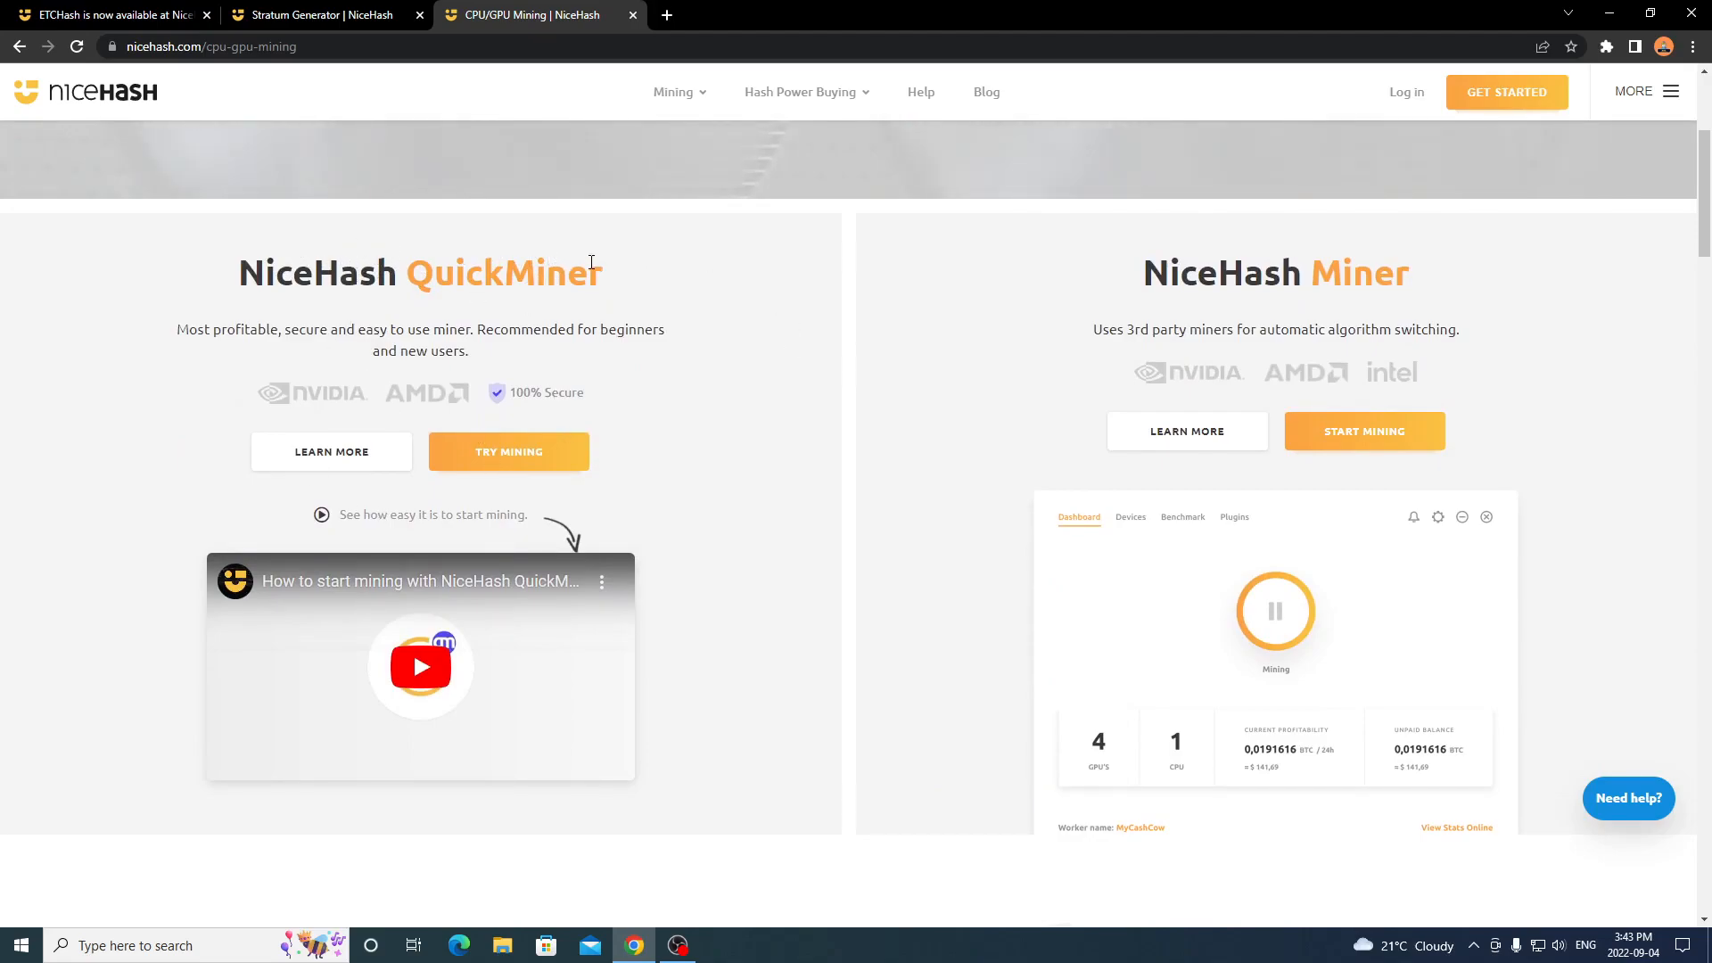
mouse_move(398, 355)
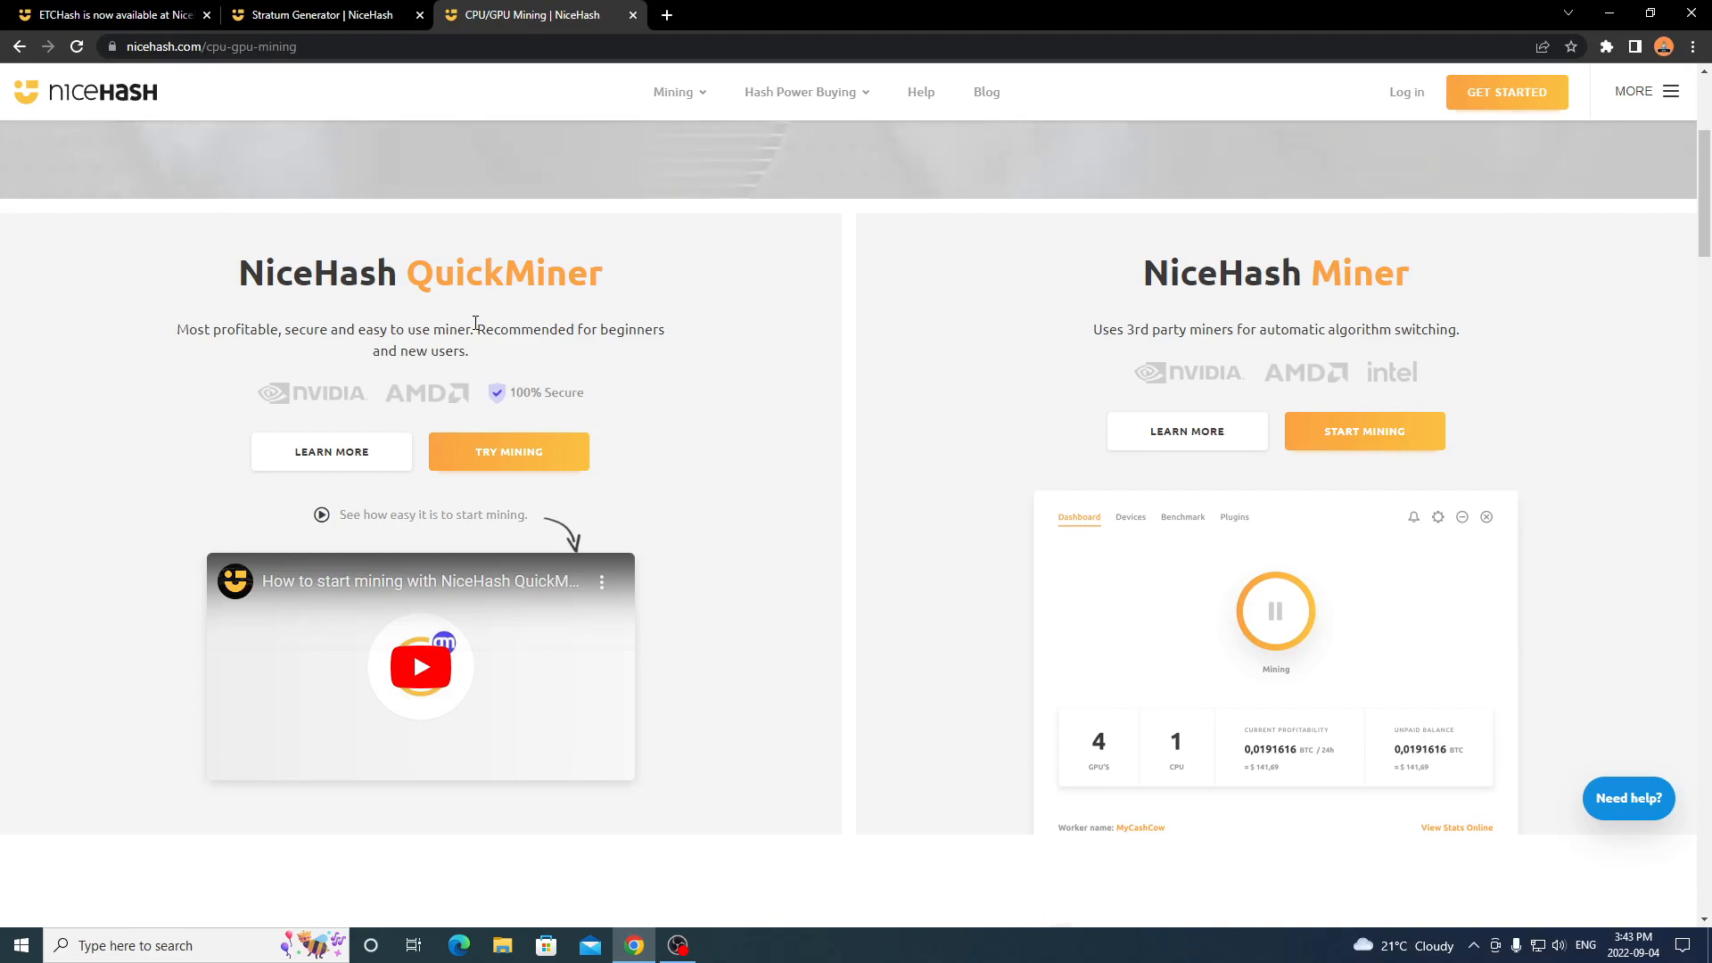
mouse_move(531, 350)
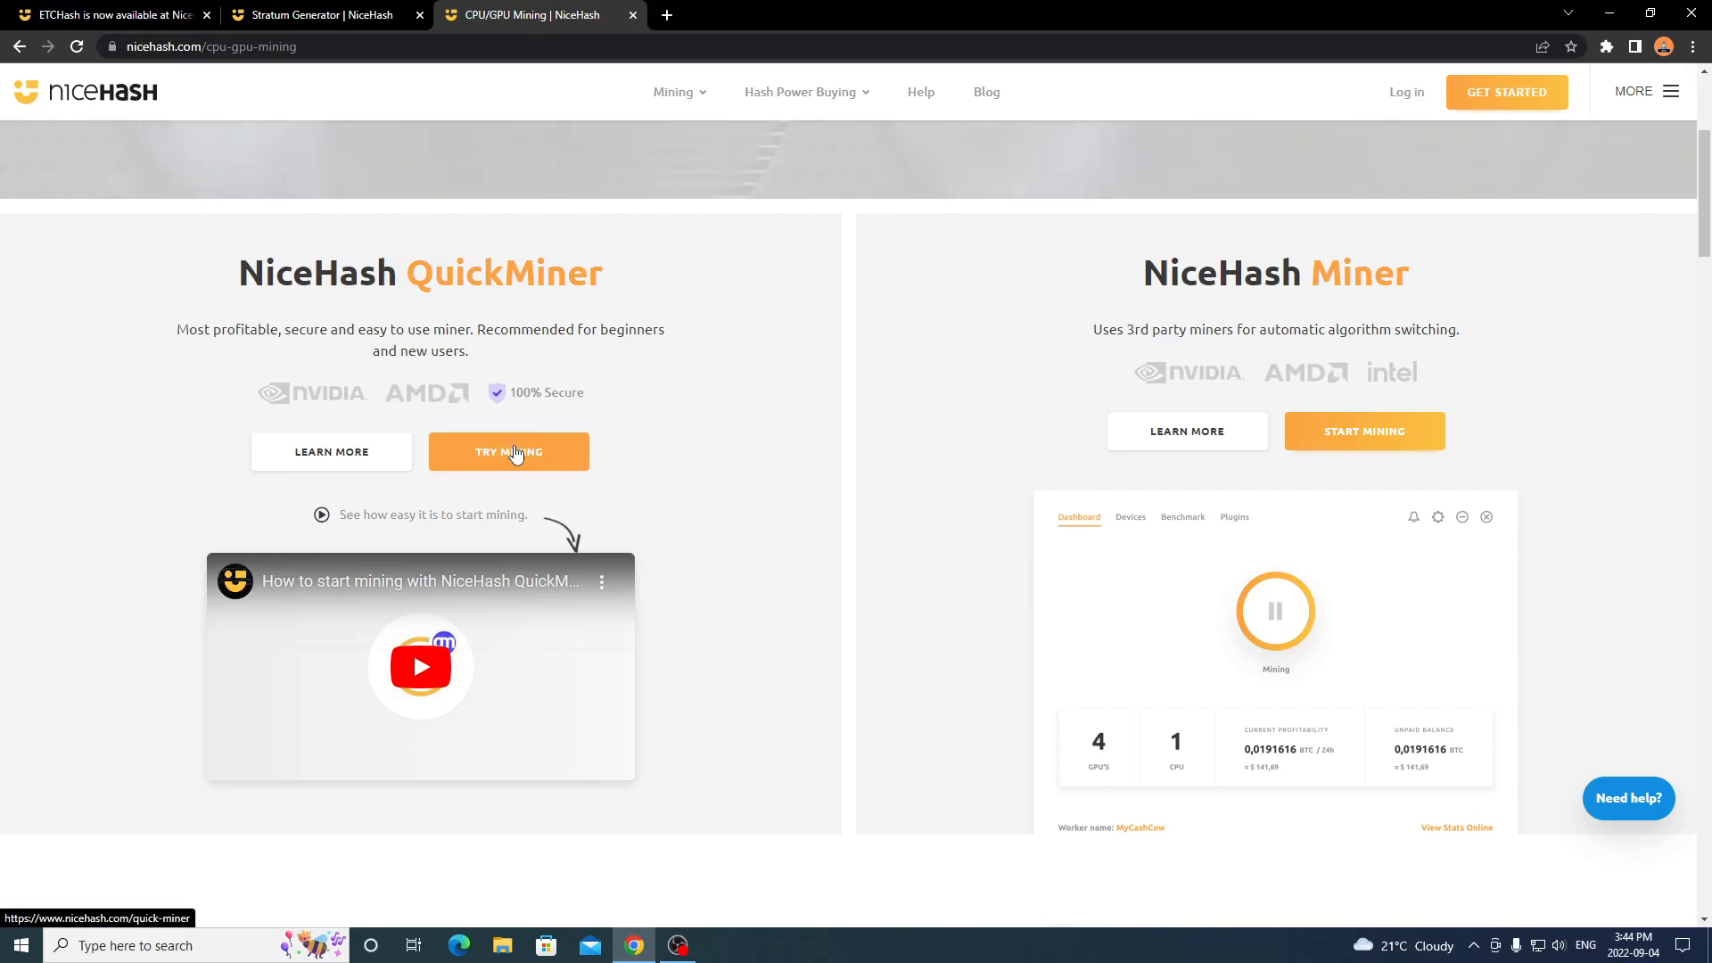
left_click(509, 452)
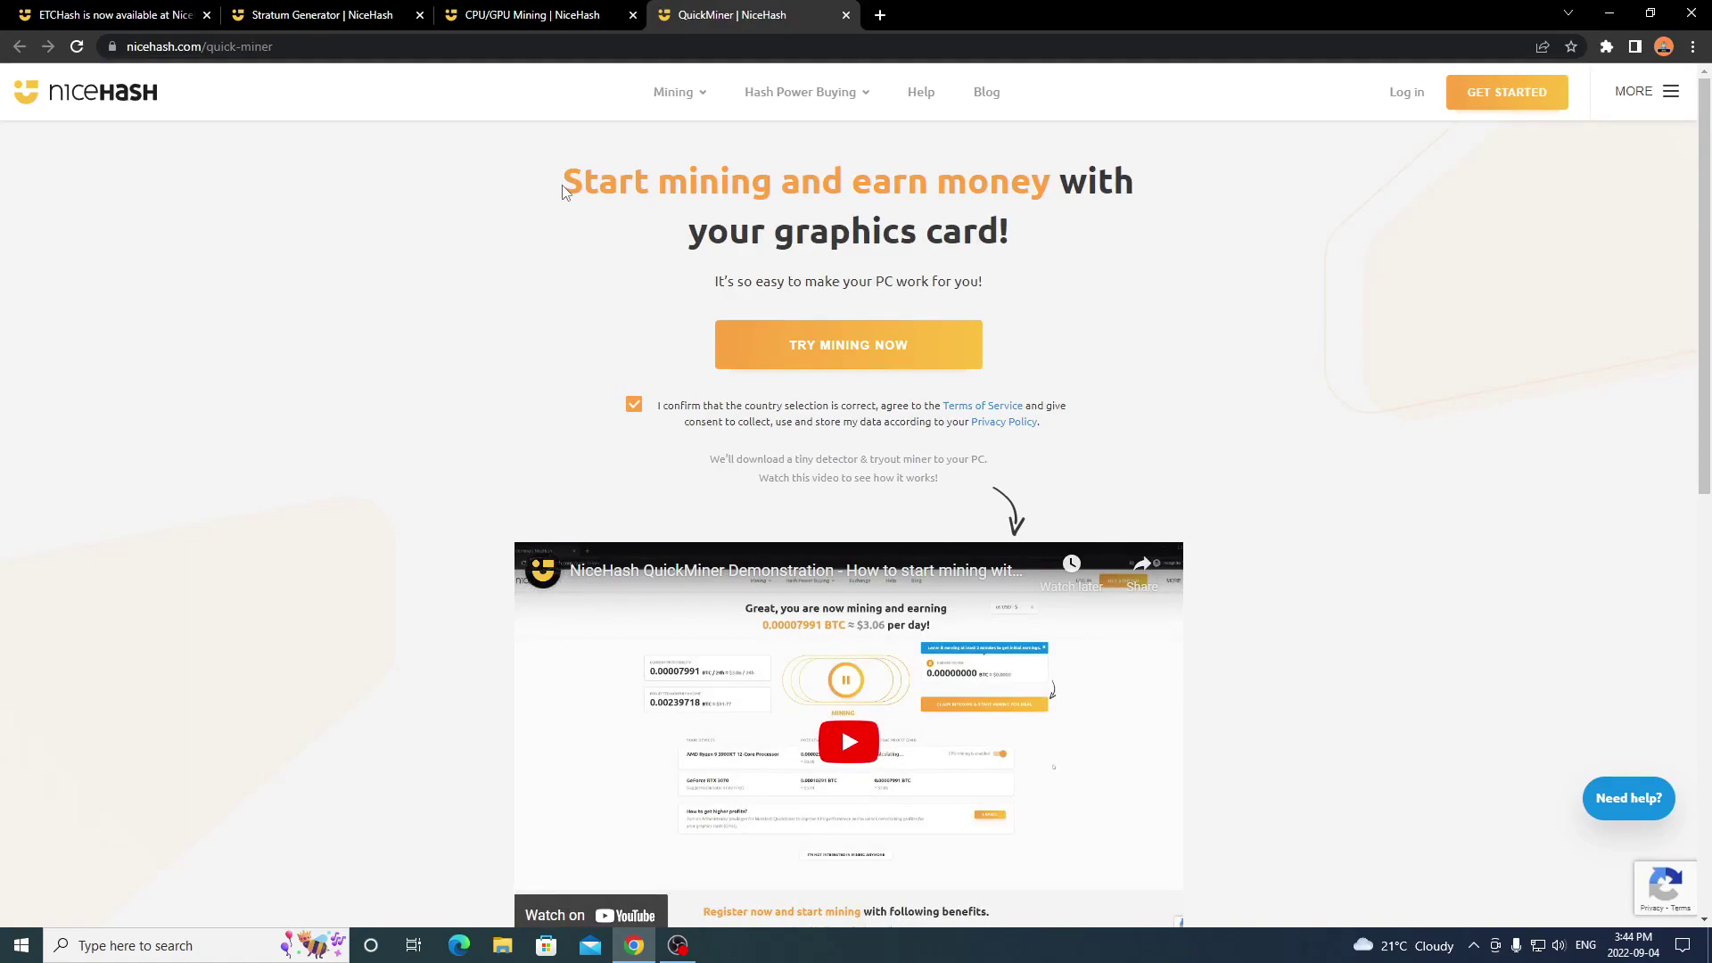
mouse_move(680, 228)
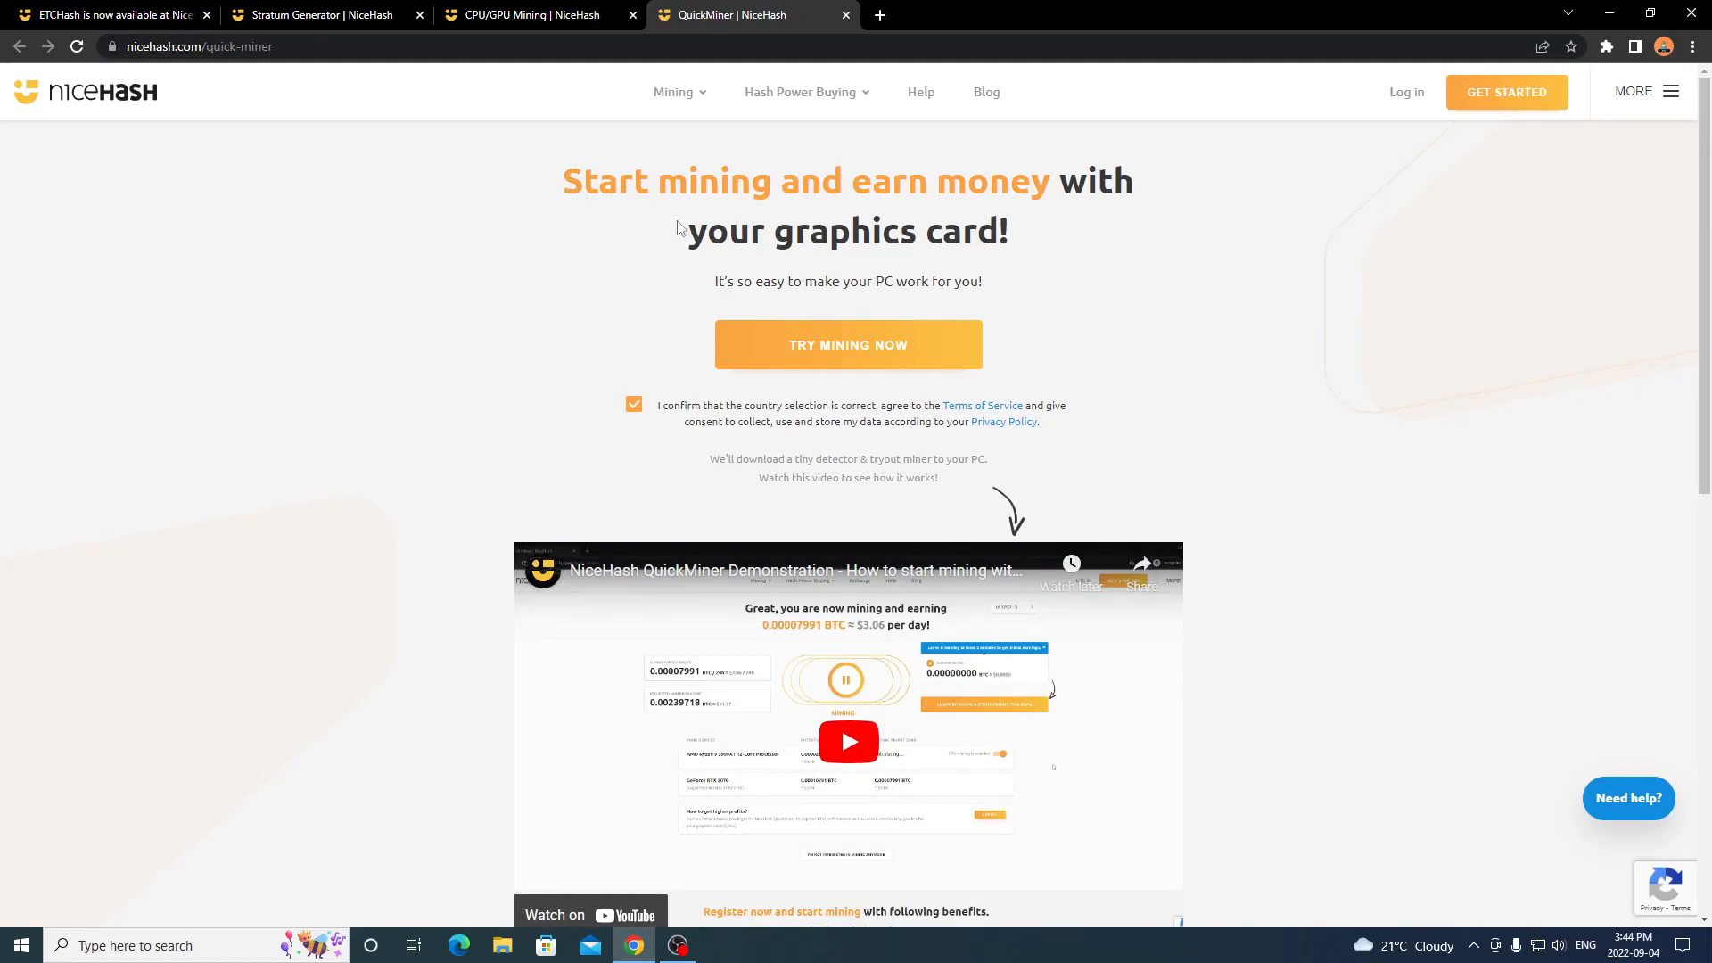
mouse_move(783, 352)
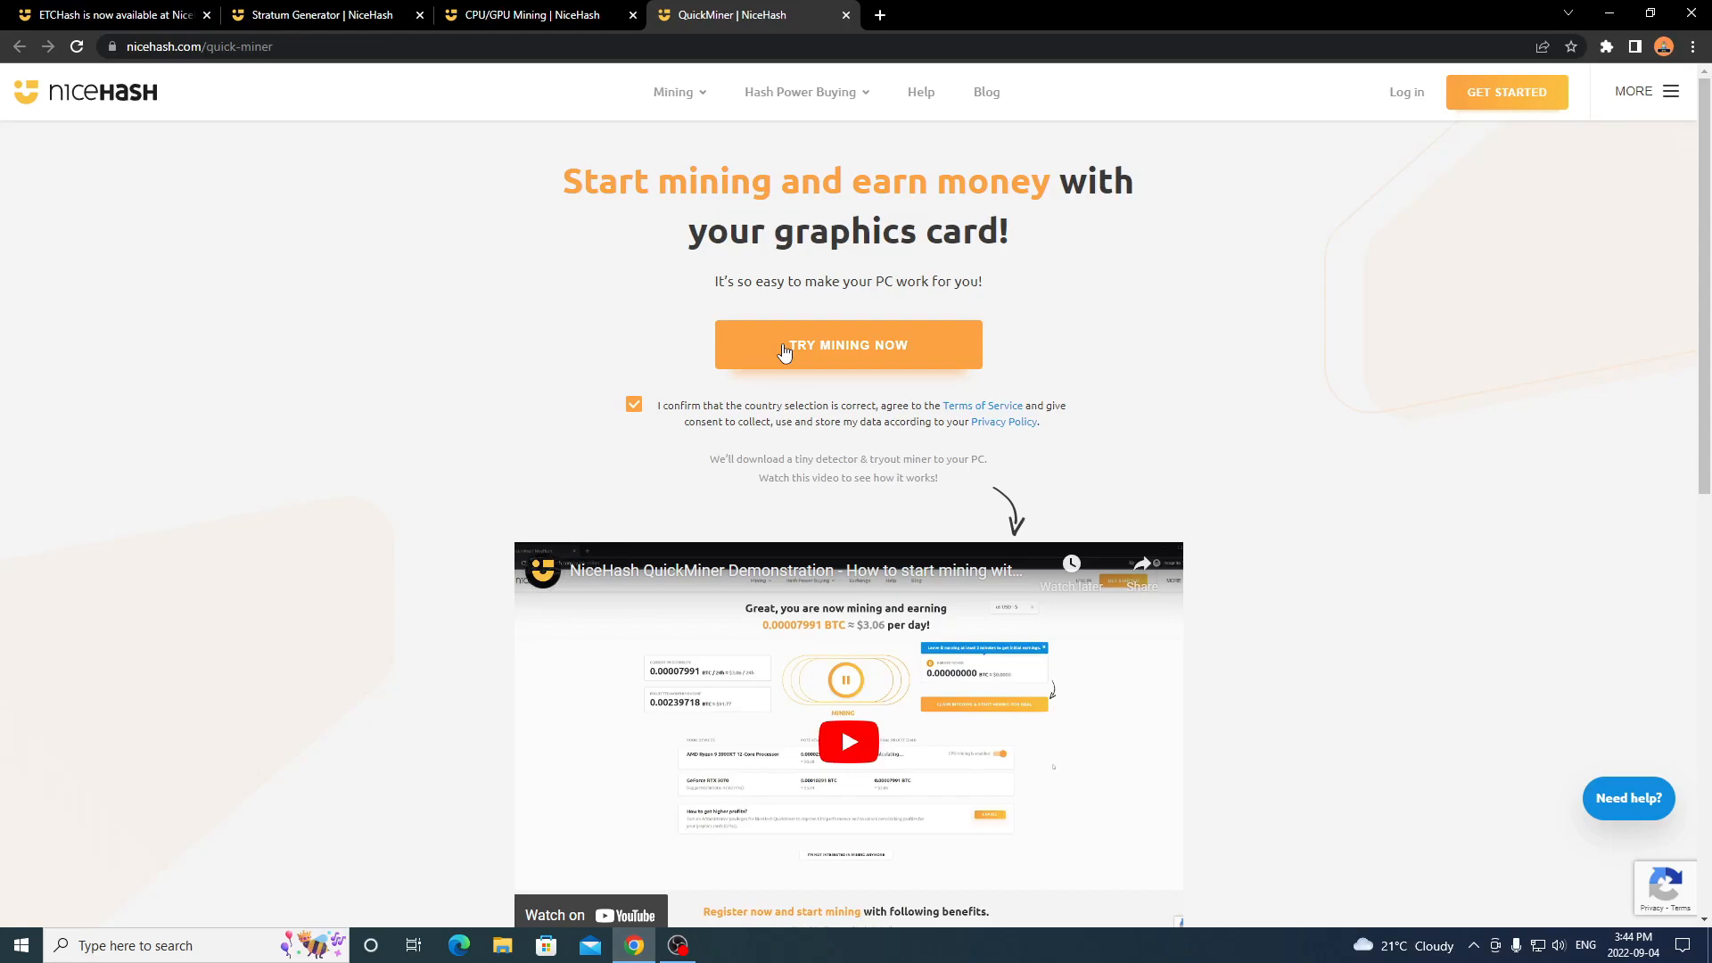
mouse_move(758, 410)
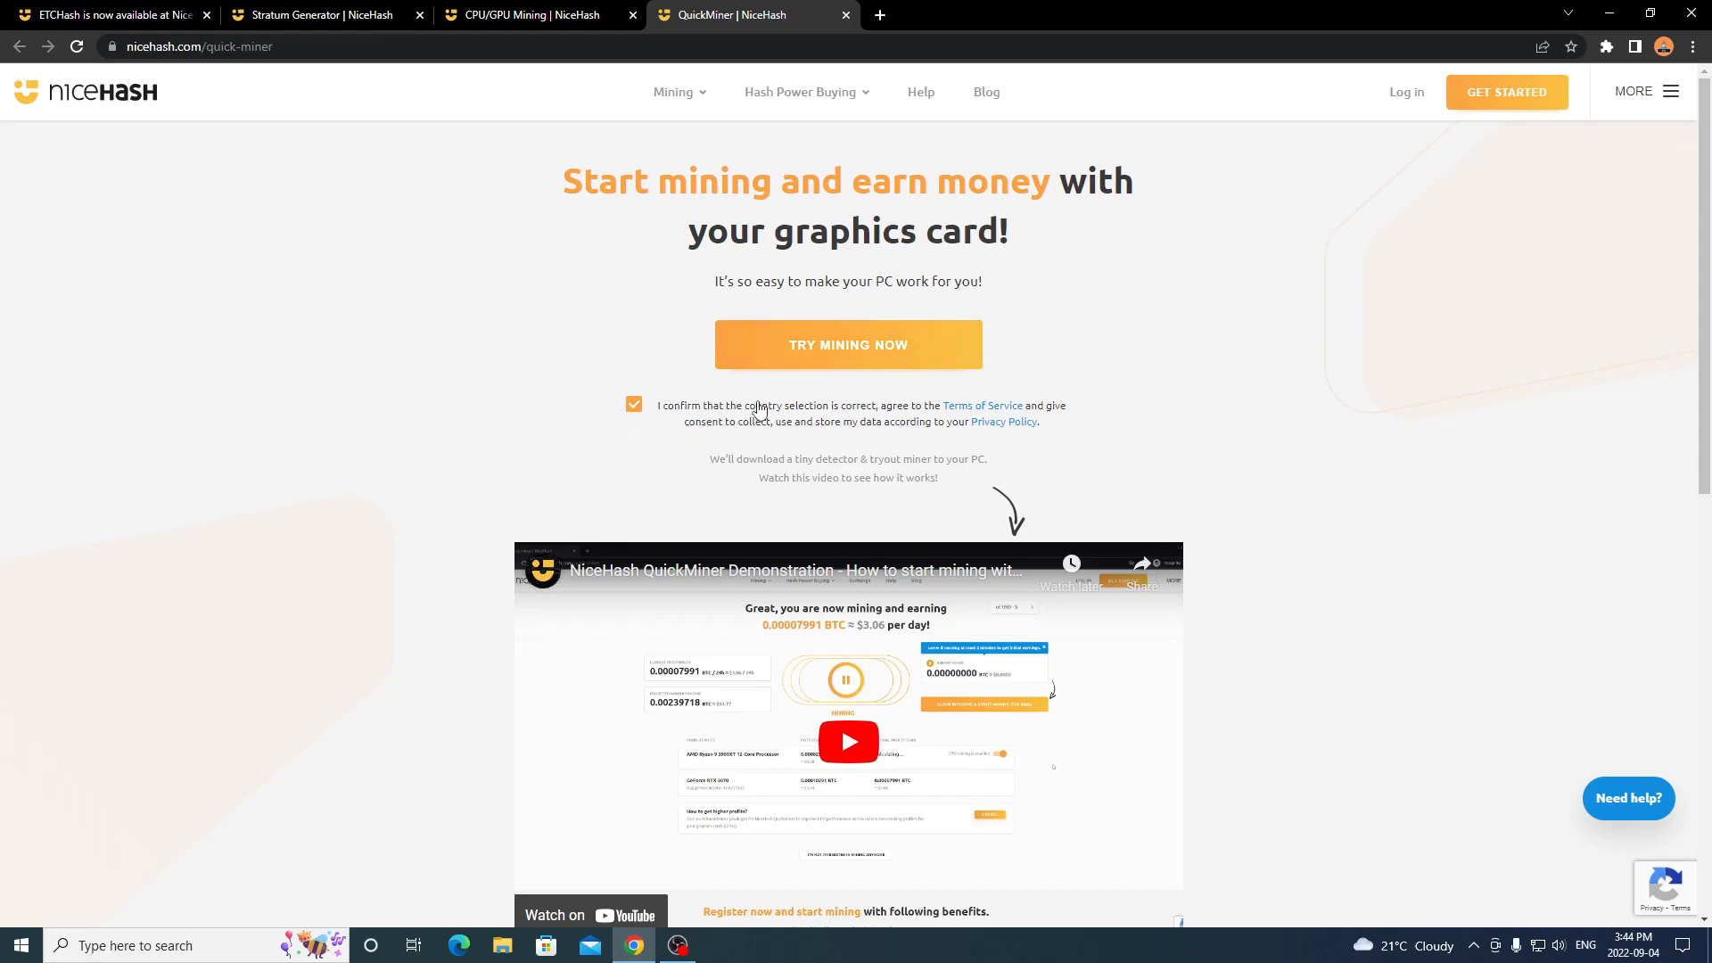
mouse_move(786, 335)
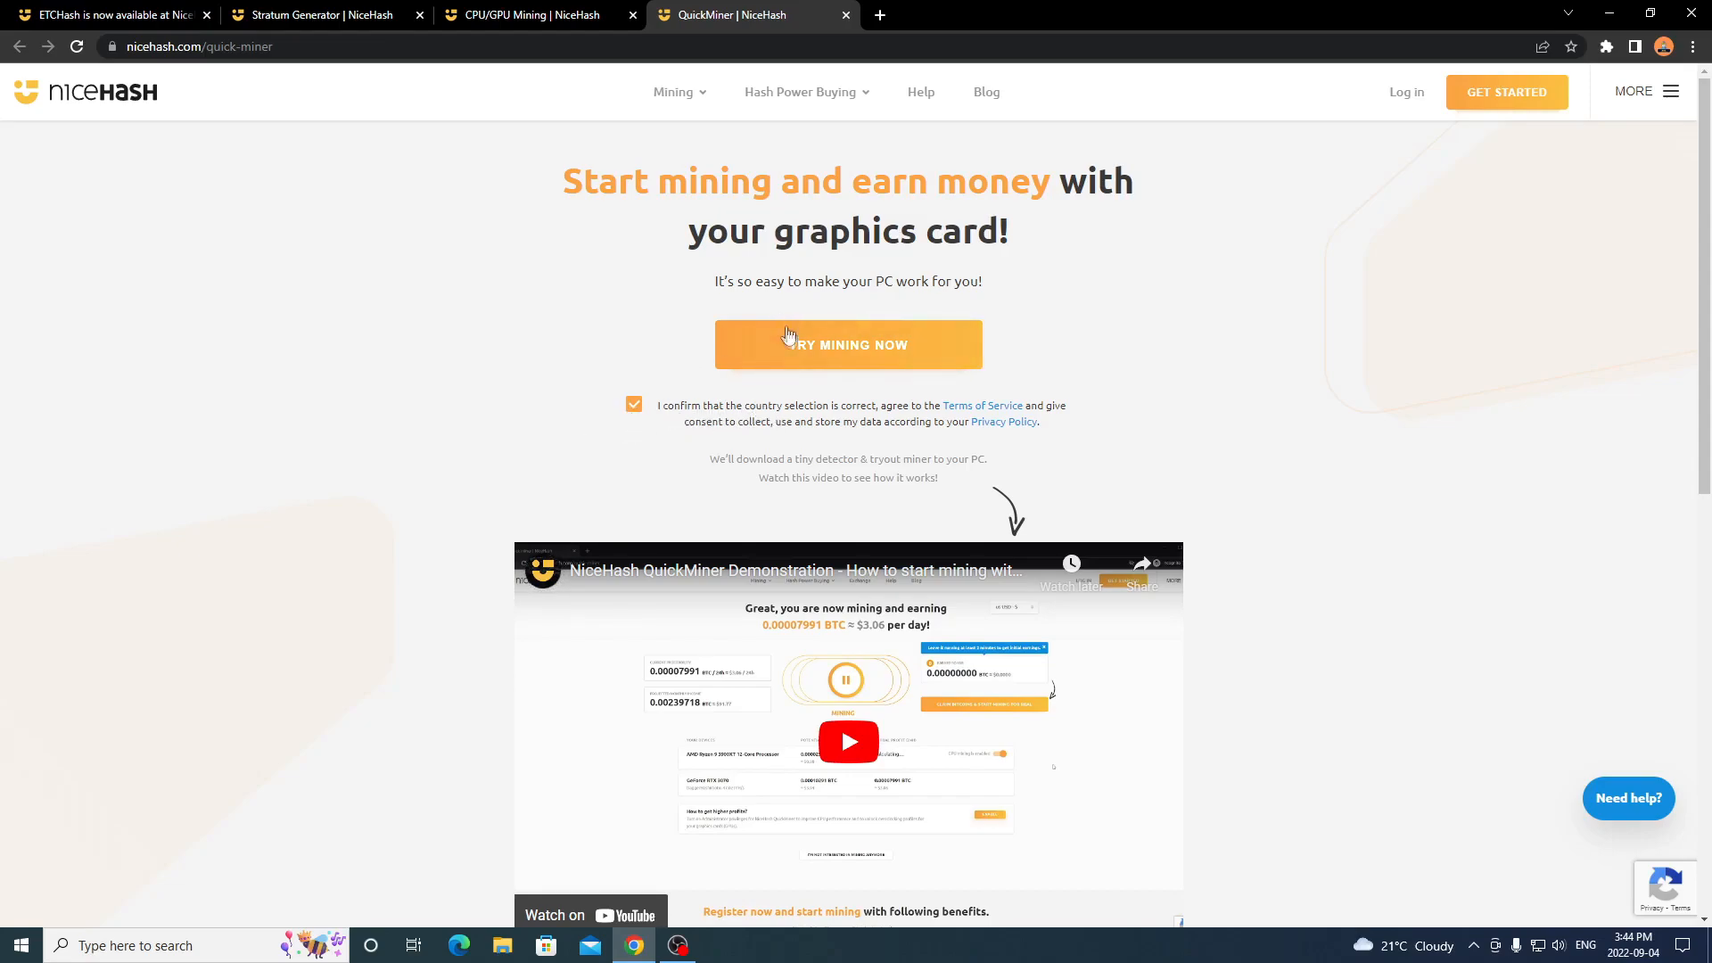
Download QuickMiner with TRY MINING NOW, keeping the terms box checked.
left_click(847, 344)
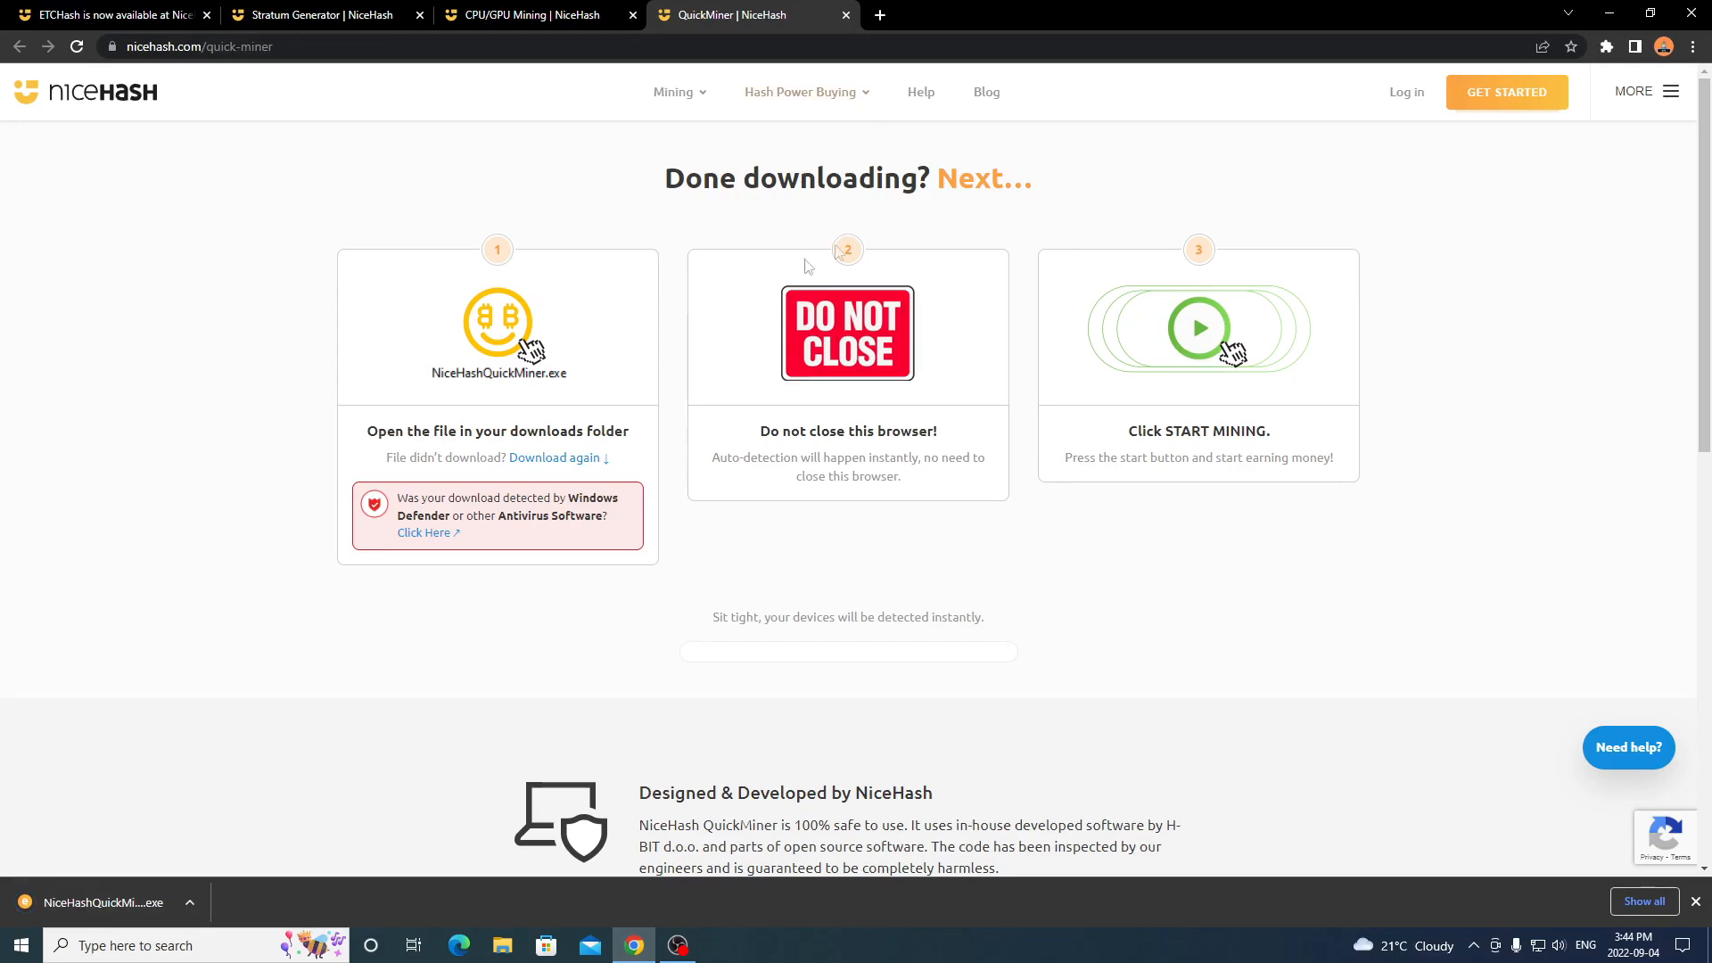
mouse_move(770, 396)
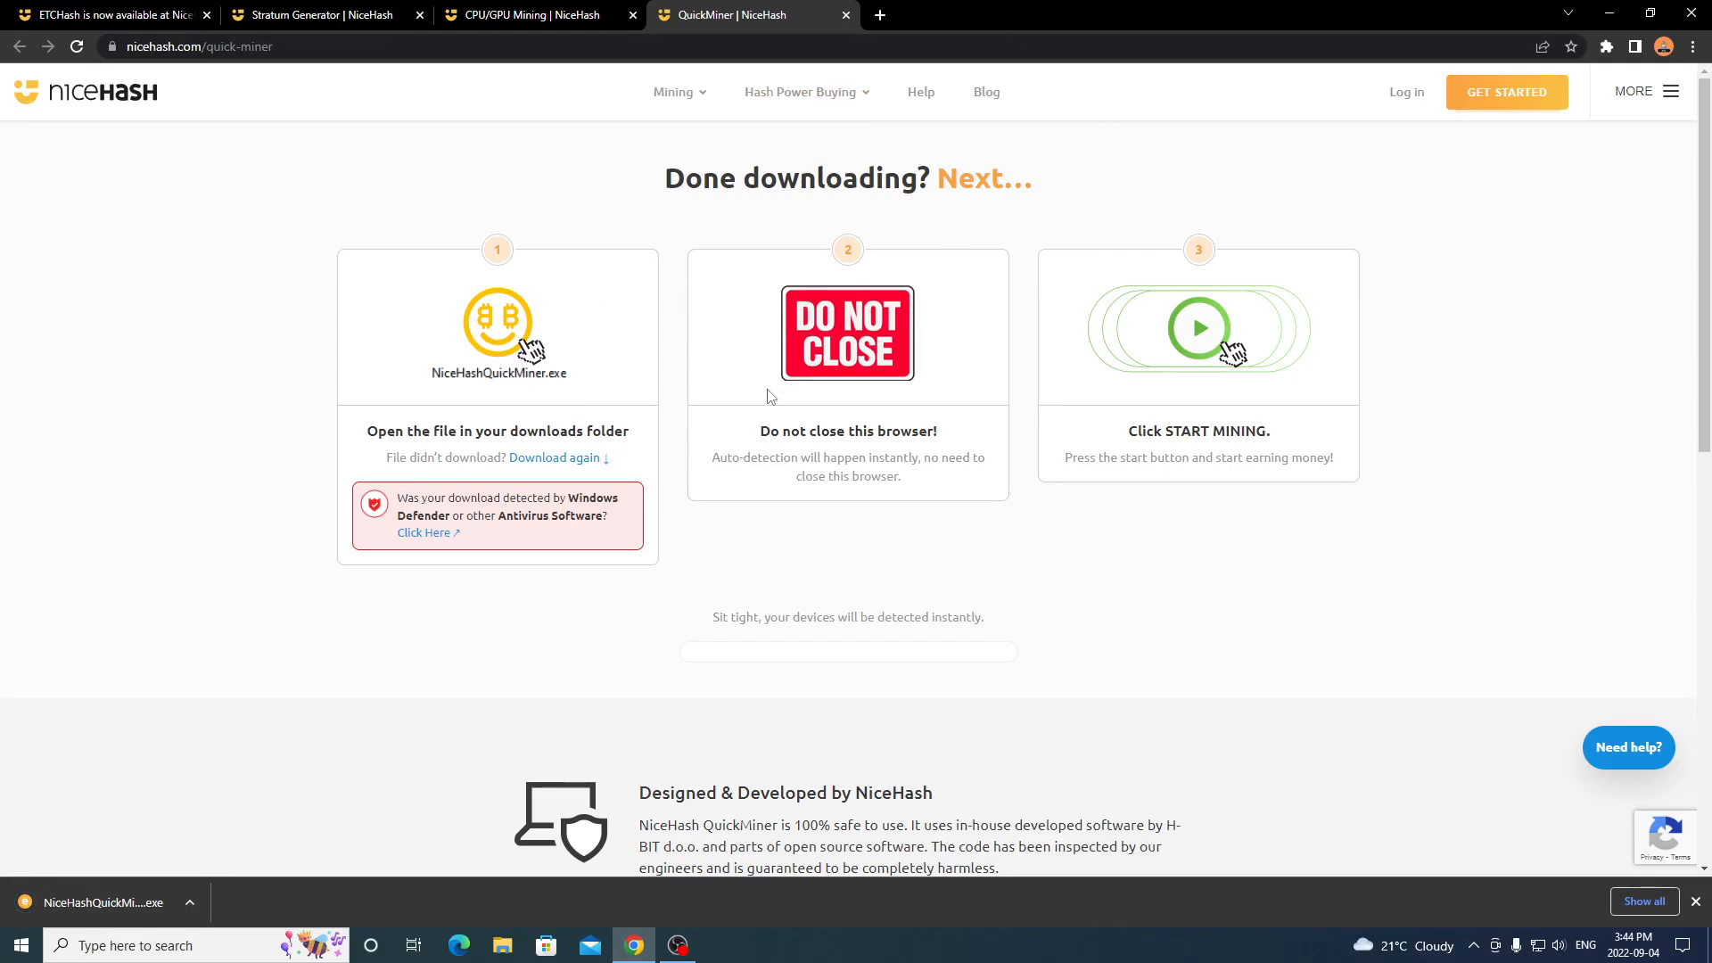
mouse_move(708, 471)
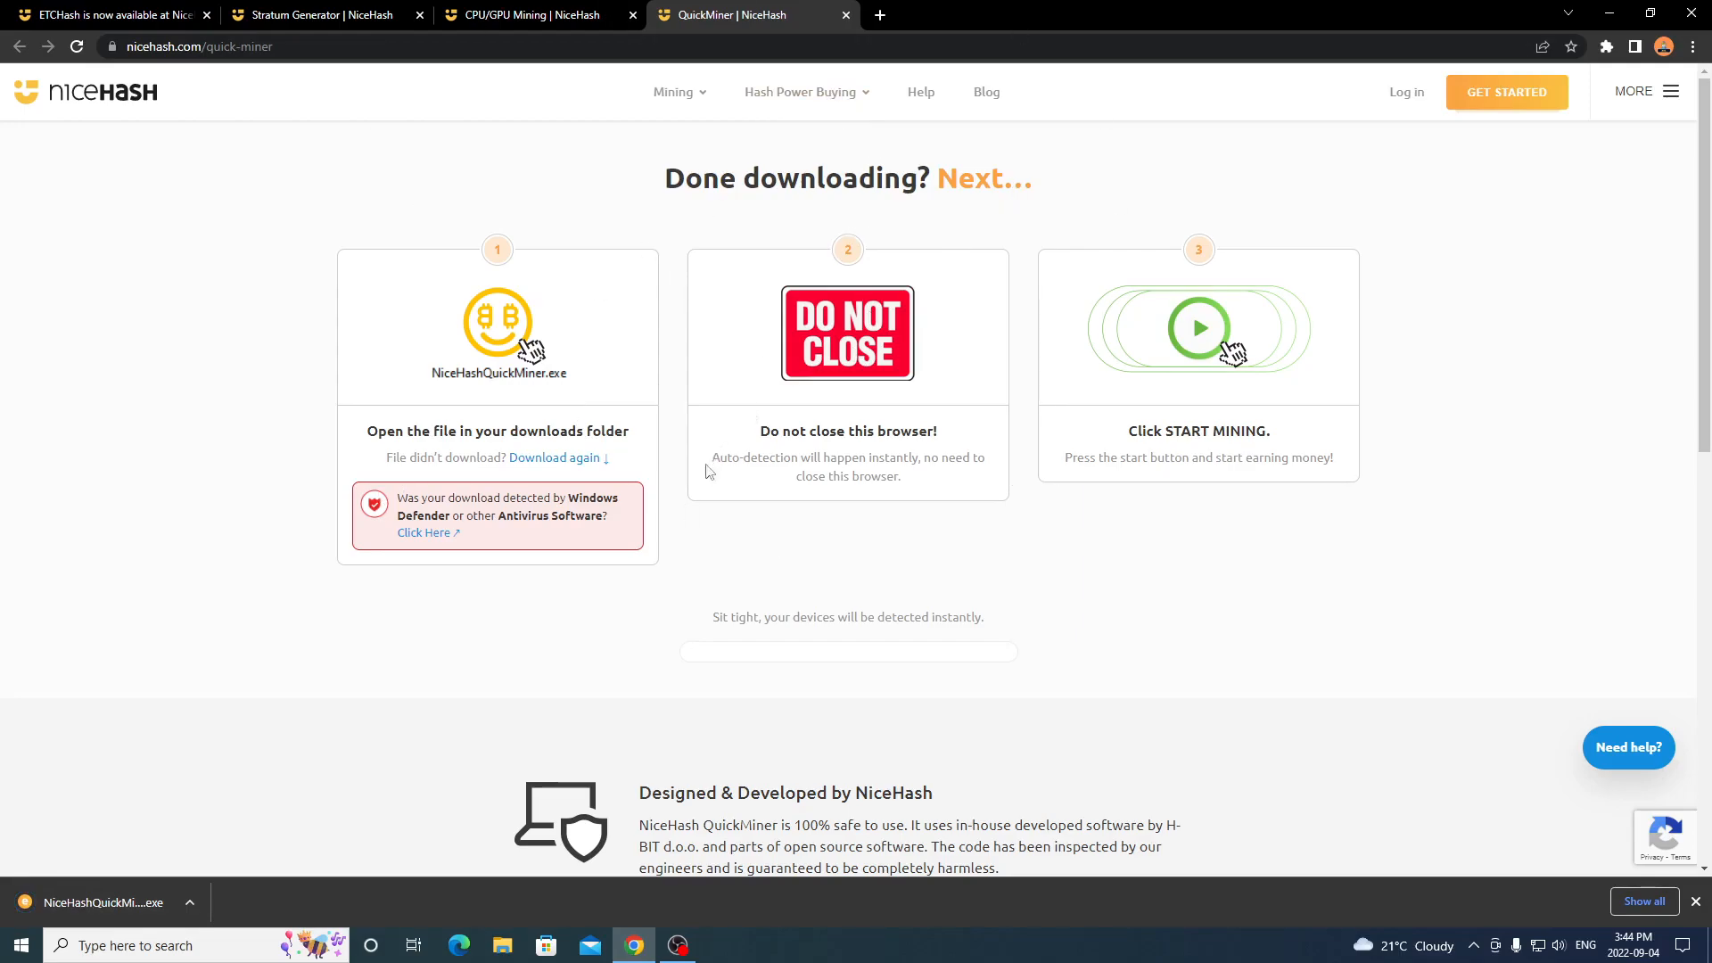
mouse_move(675, 467)
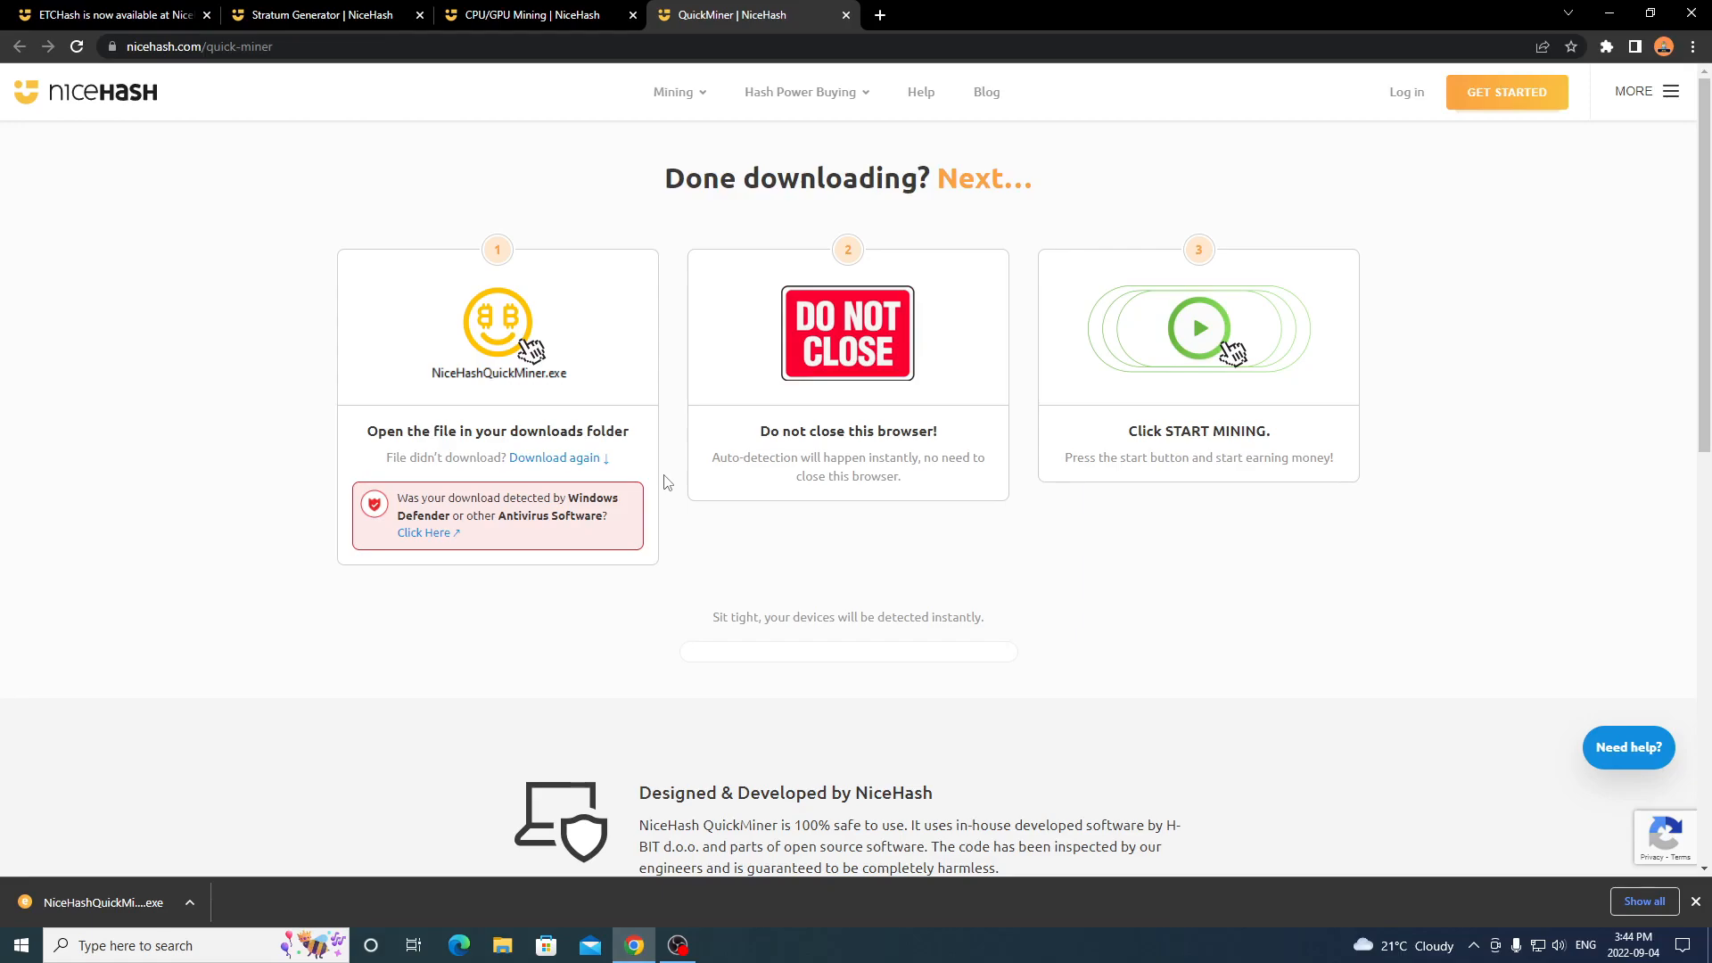
mouse_move(619, 514)
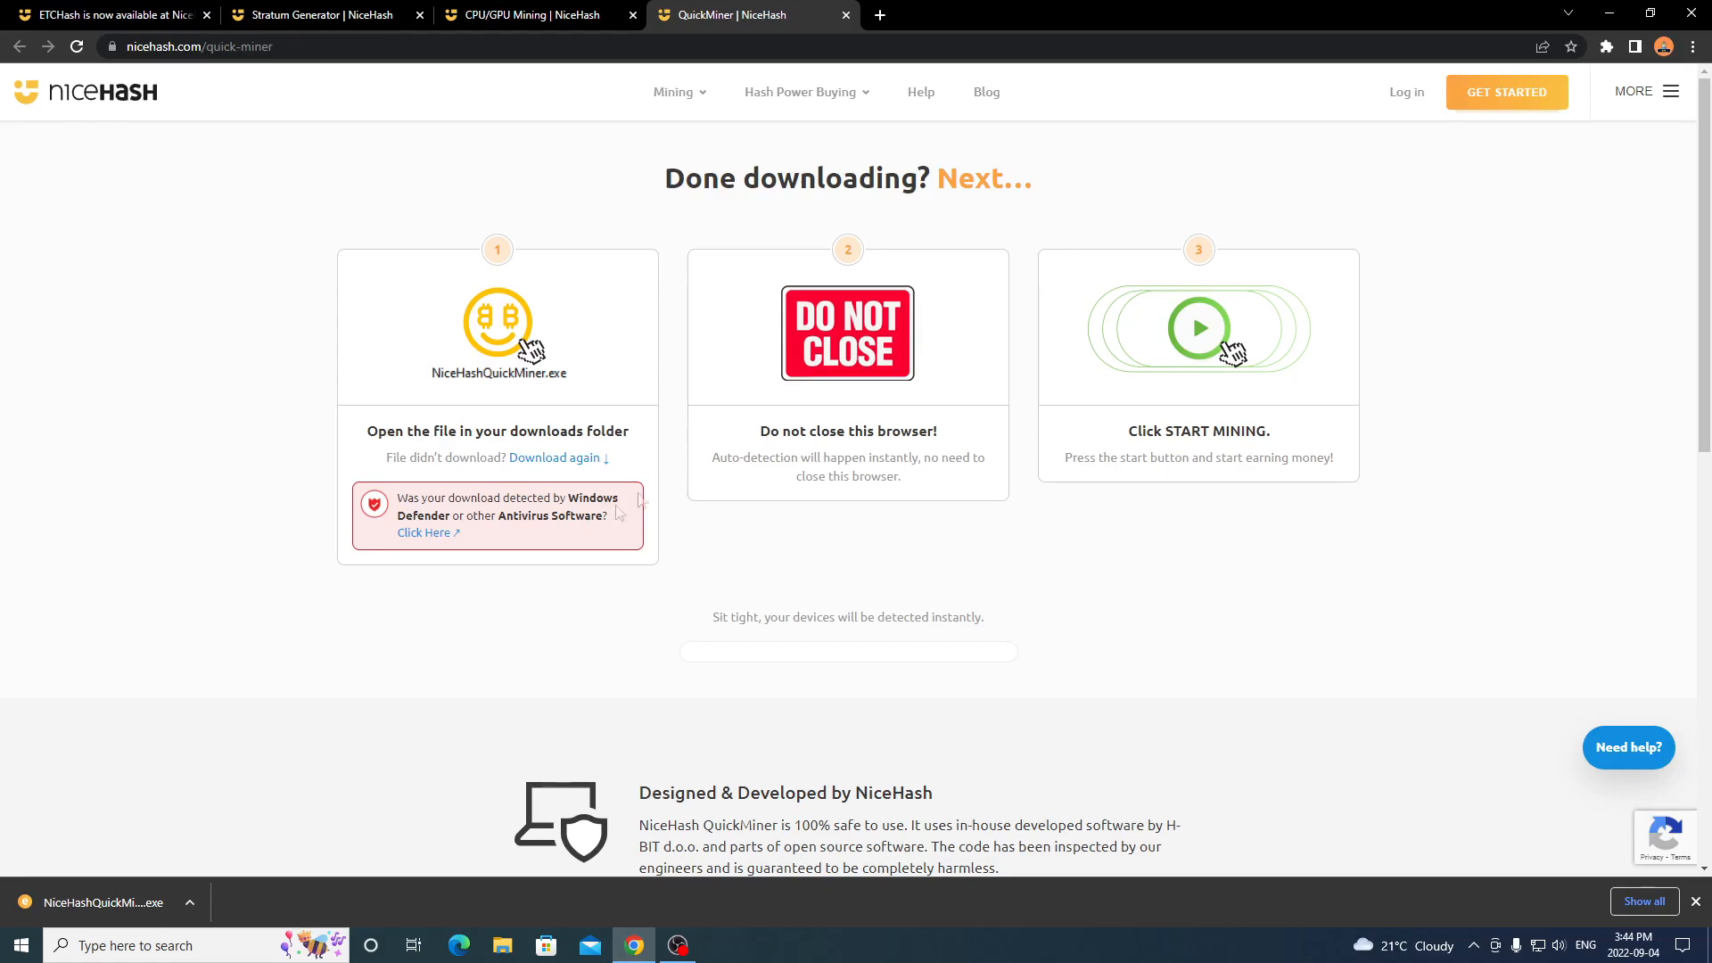
mouse_move(131, 535)
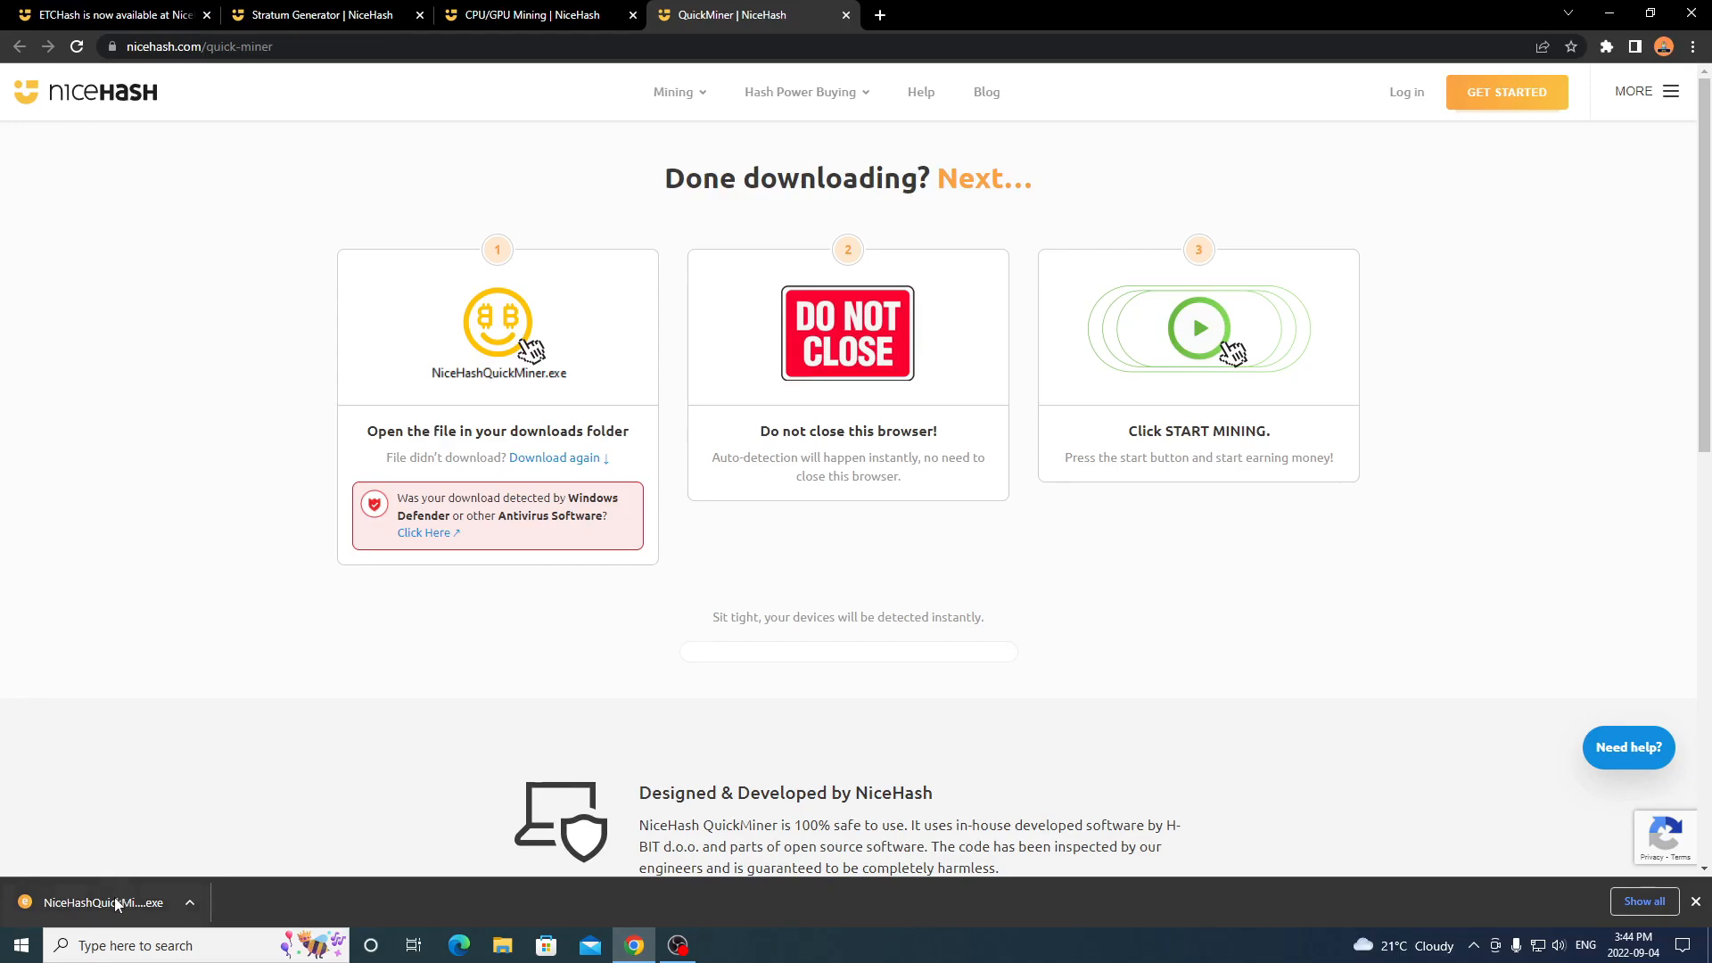
mouse_move(104, 903)
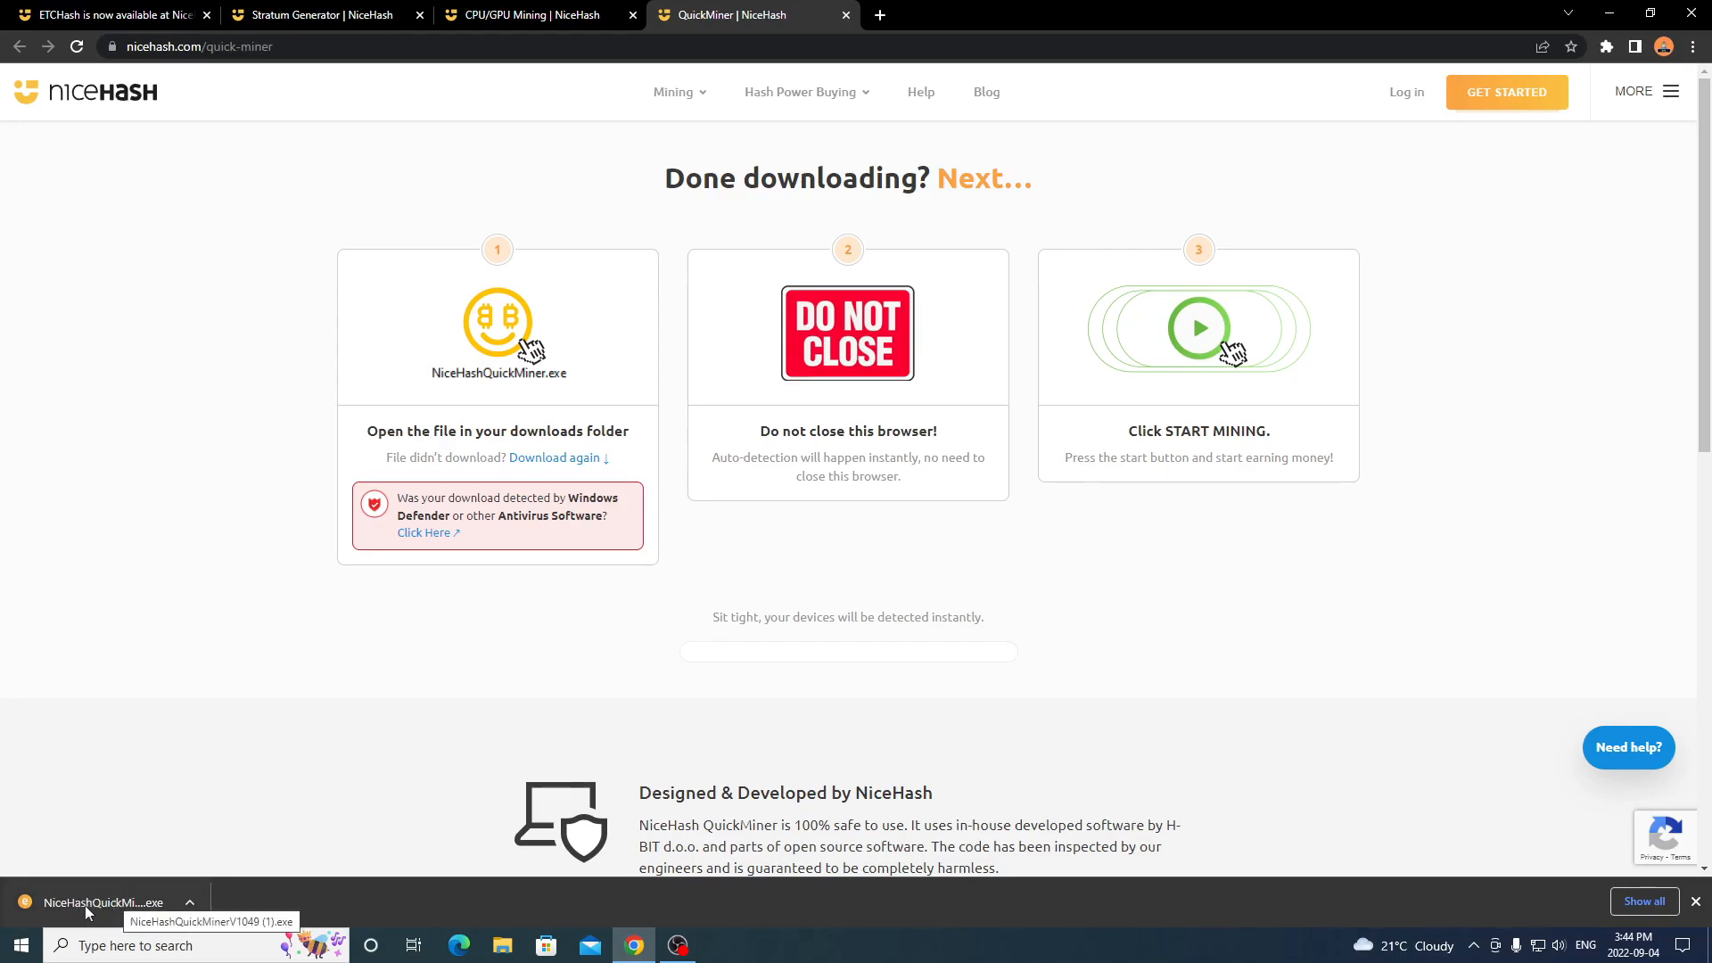
mouse_move(776, 286)
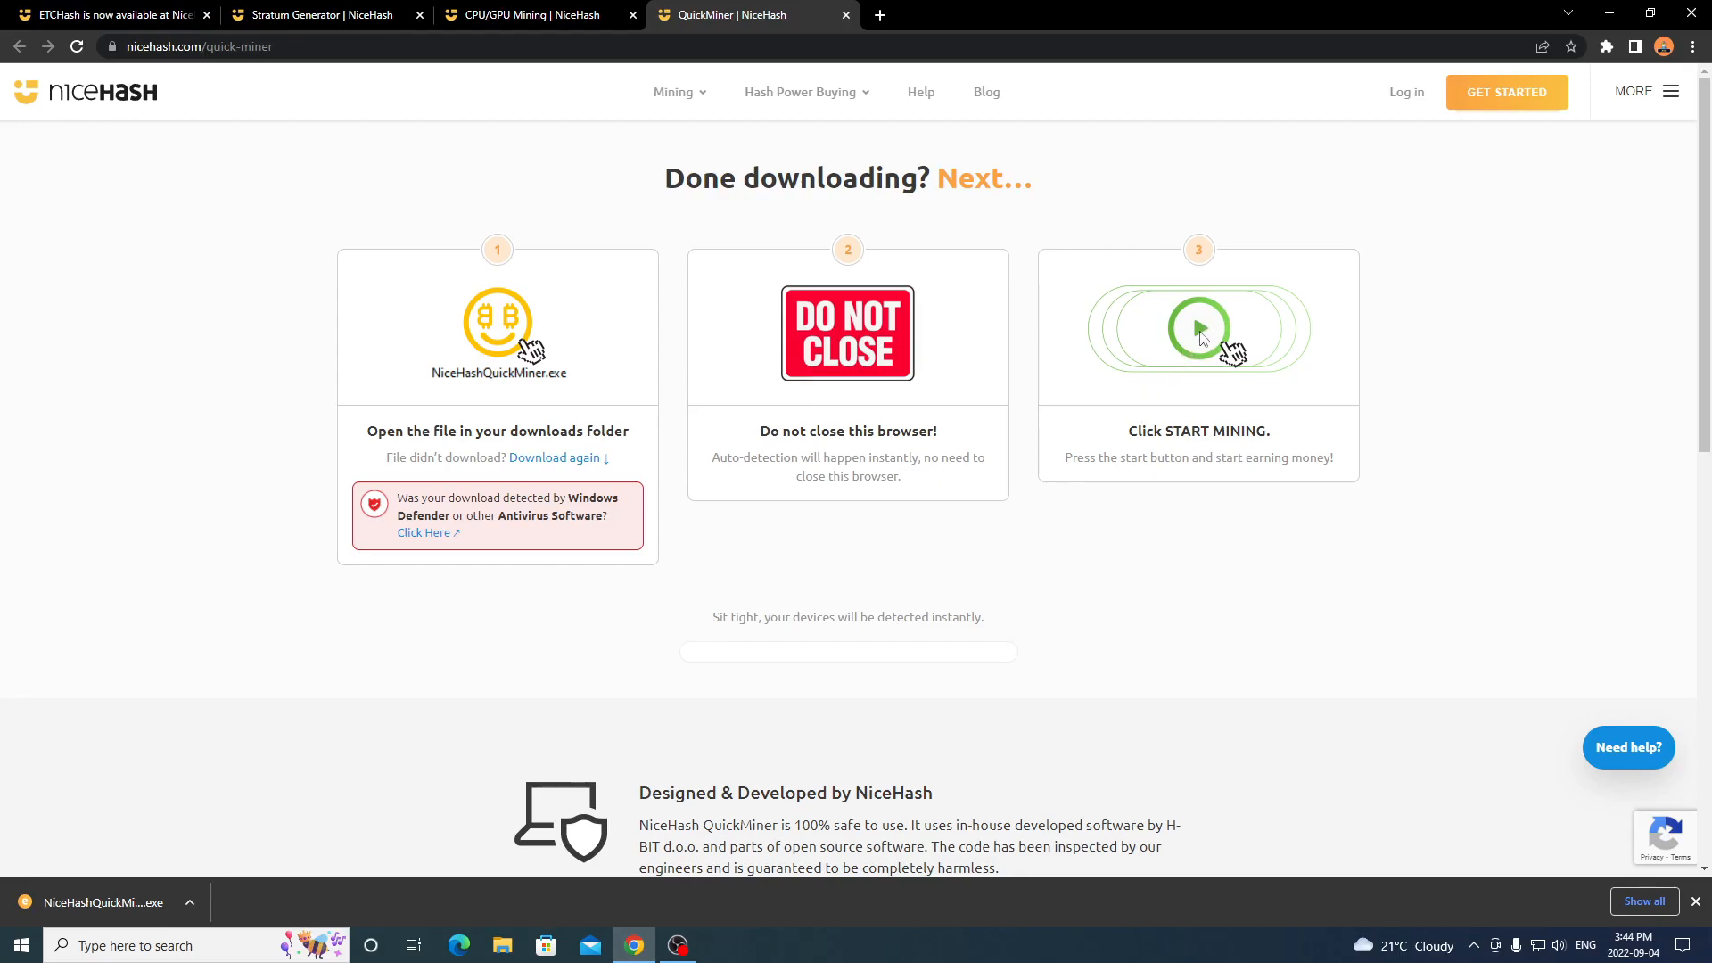
mouse_move(1032, 394)
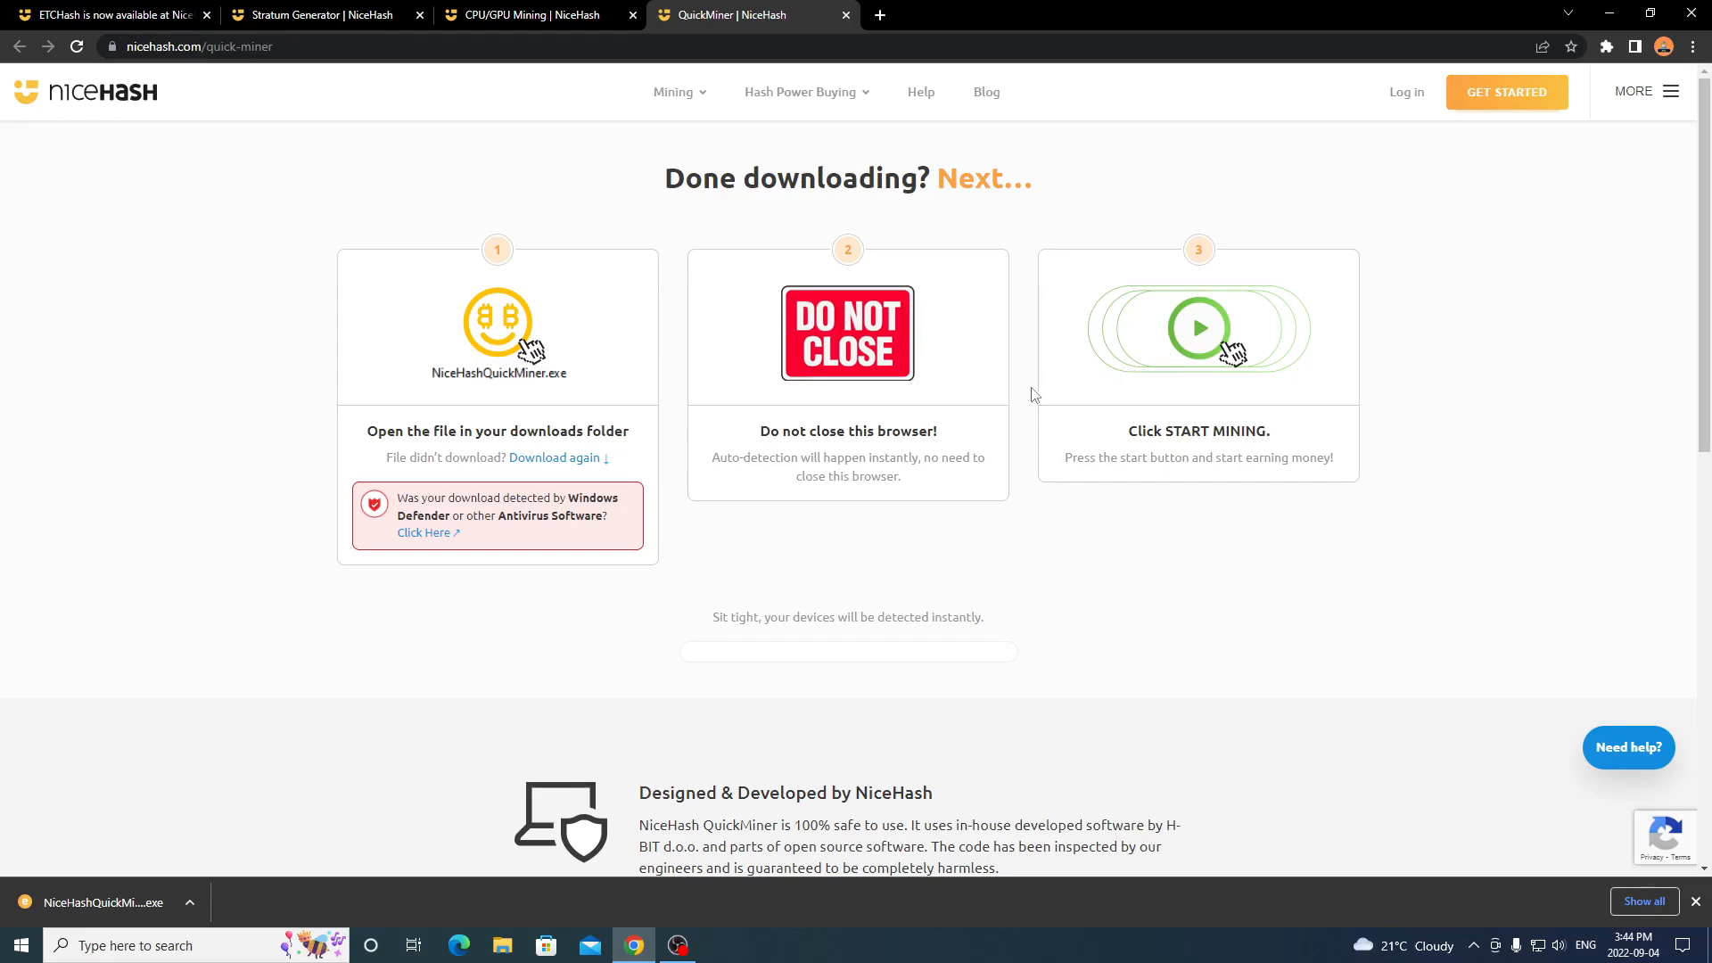
mouse_move(838, 554)
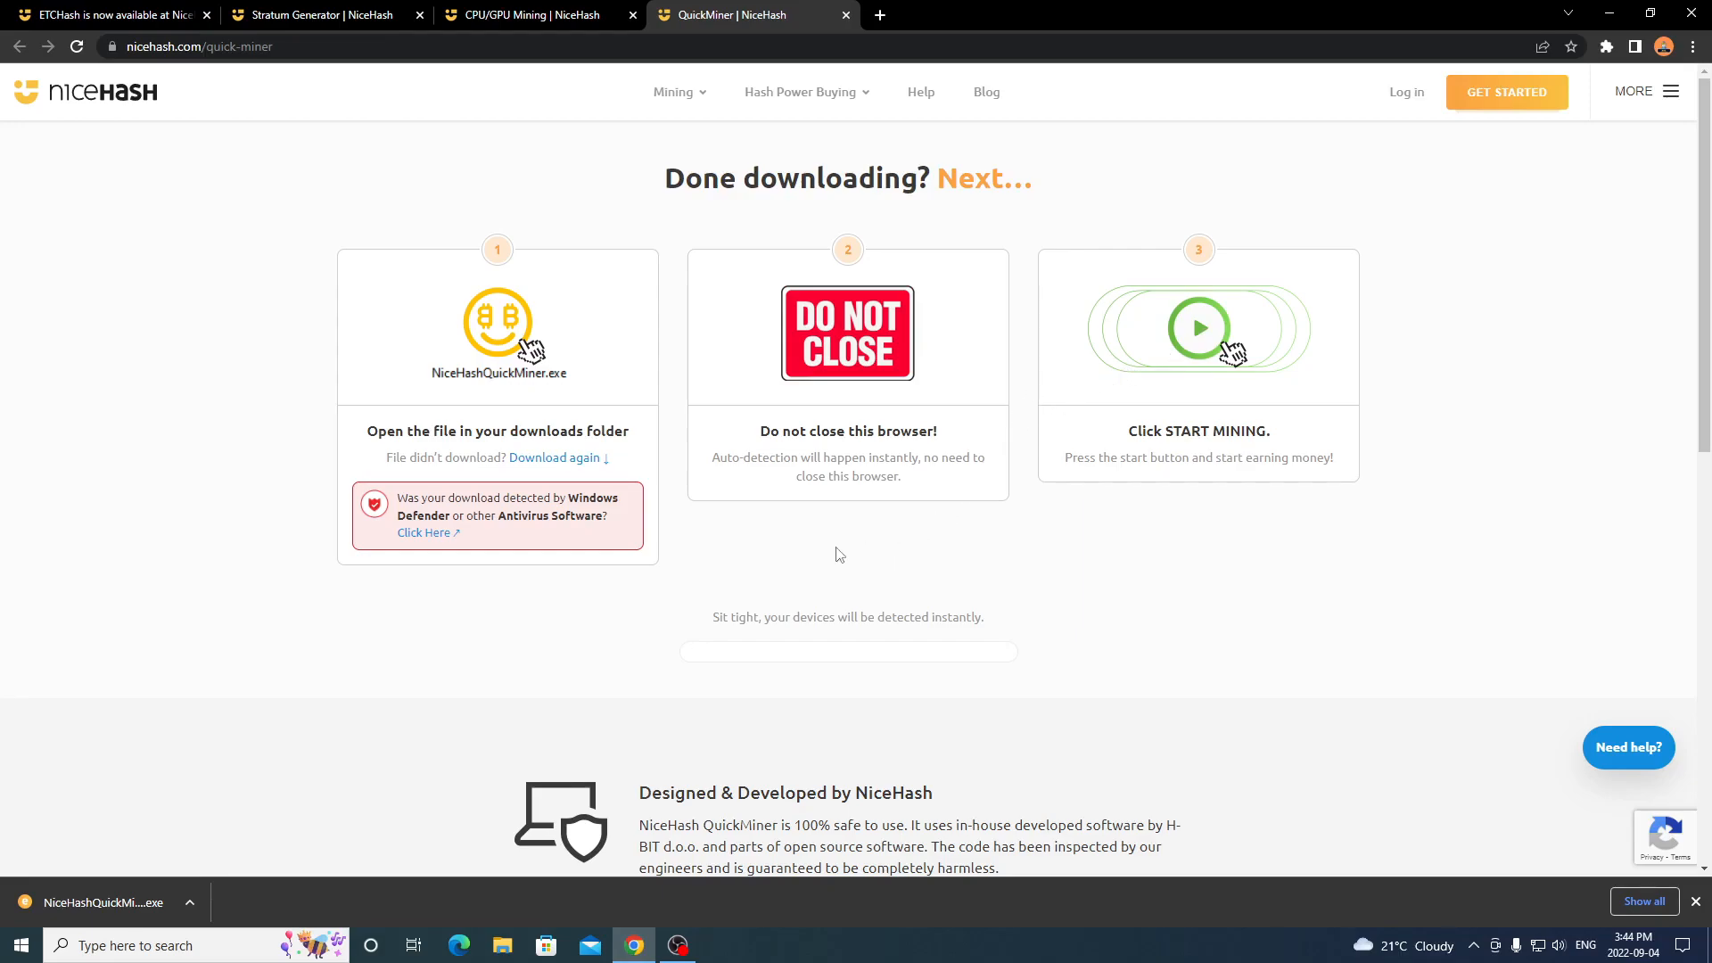
Return to the CPU/GPU Mining page after reading the post-download steps.
left_click(524, 15)
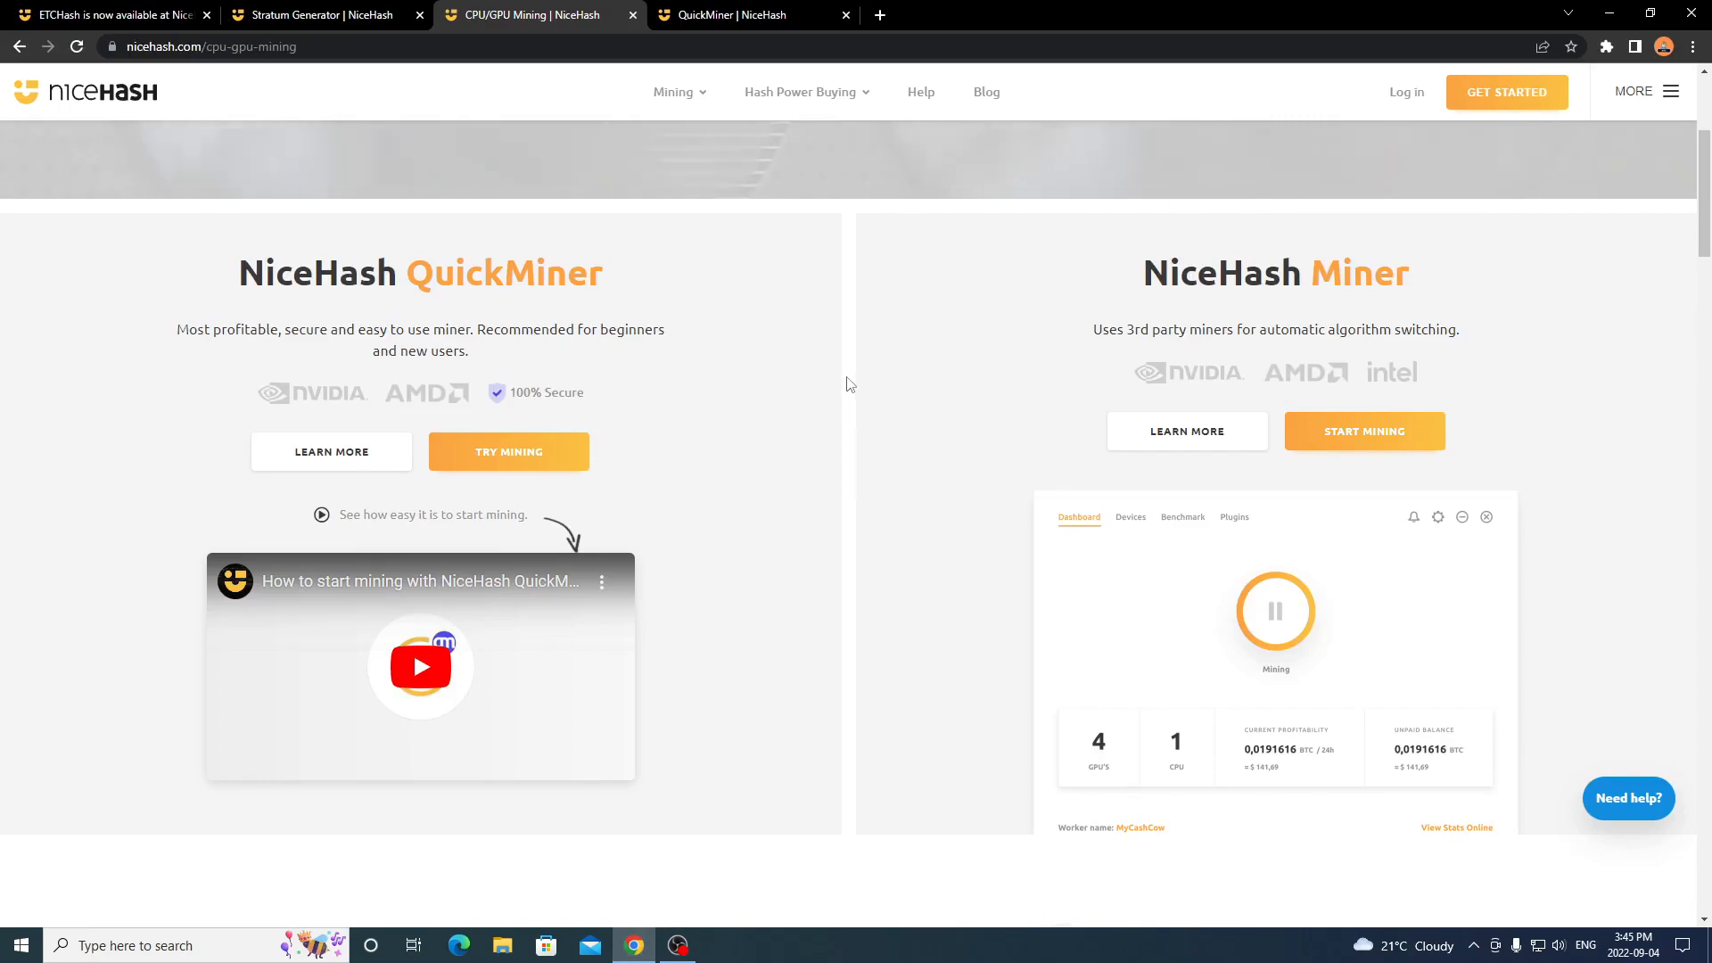
Start mining with NiceHash Miner, landing on the Create a new Account registration page.
double_click(1180, 271)
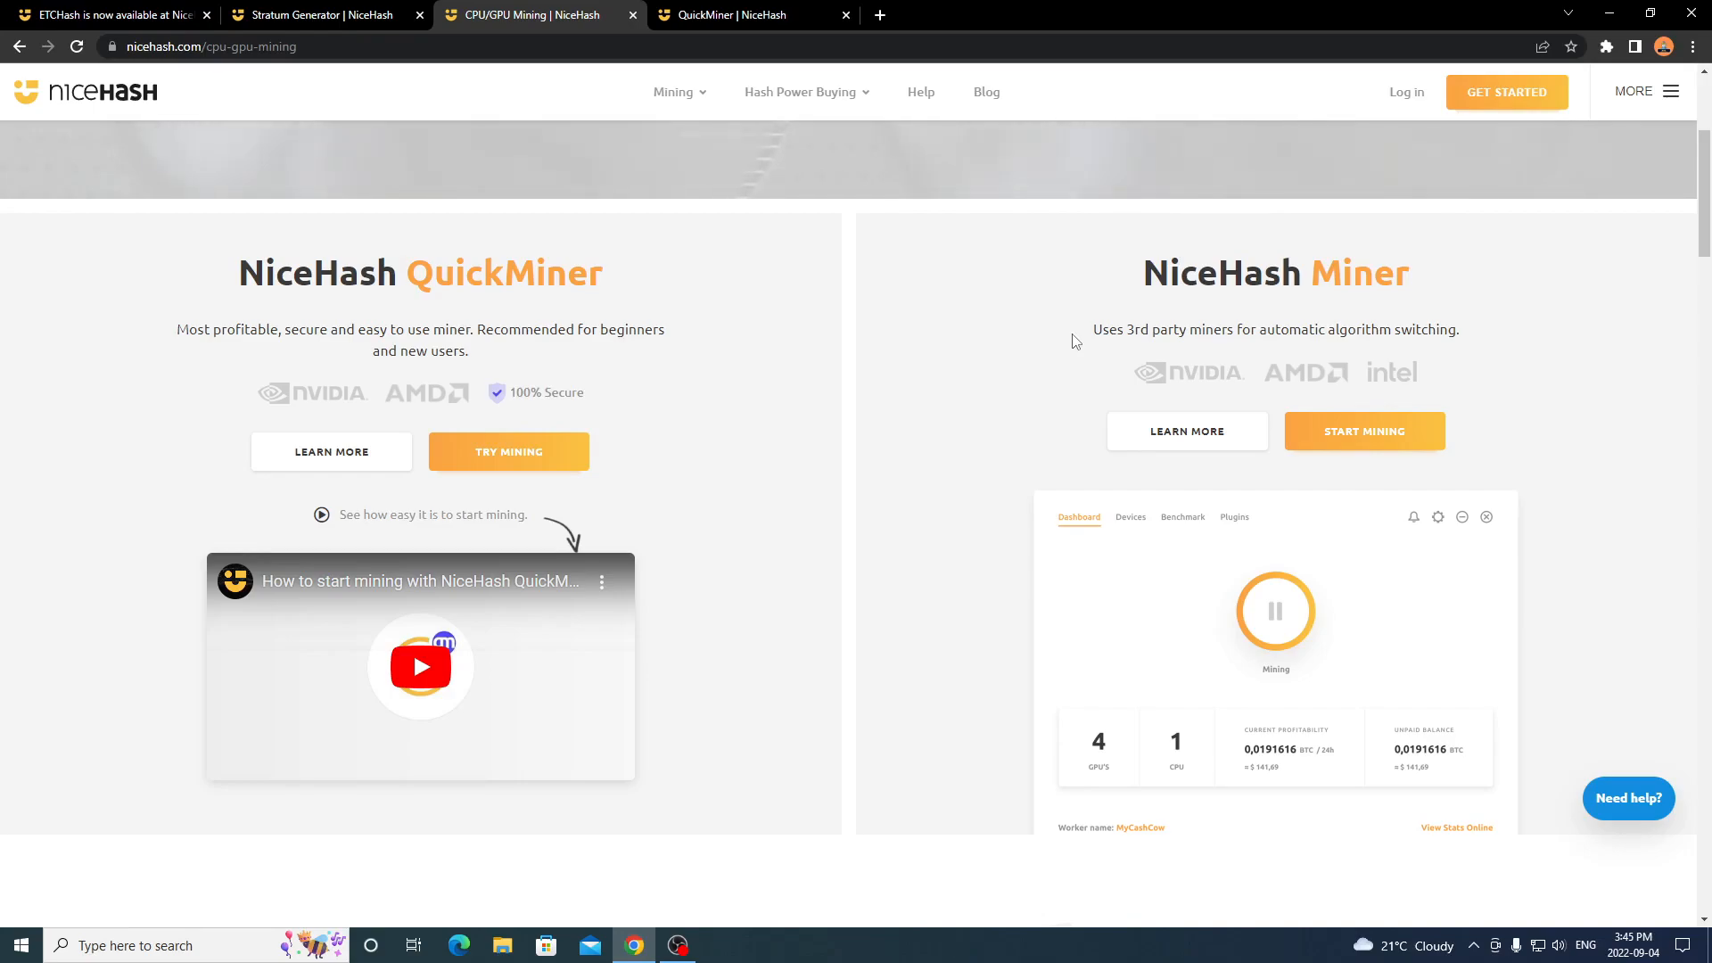
mouse_move(1136, 308)
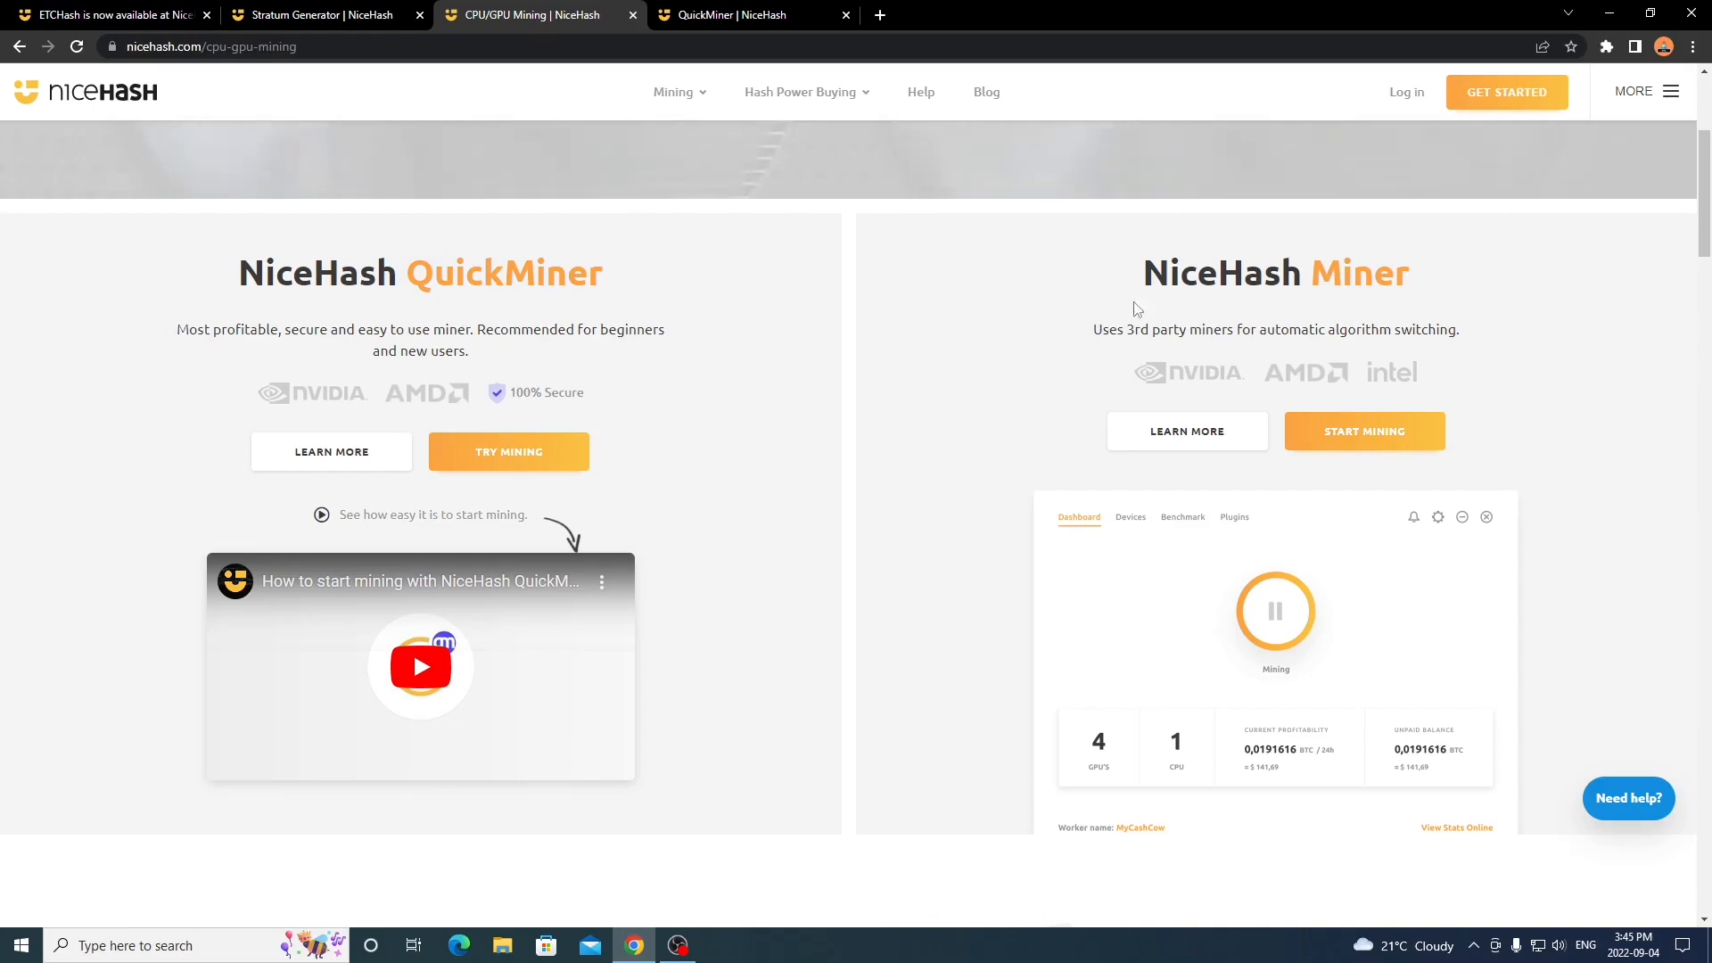
double_click(1275, 273)
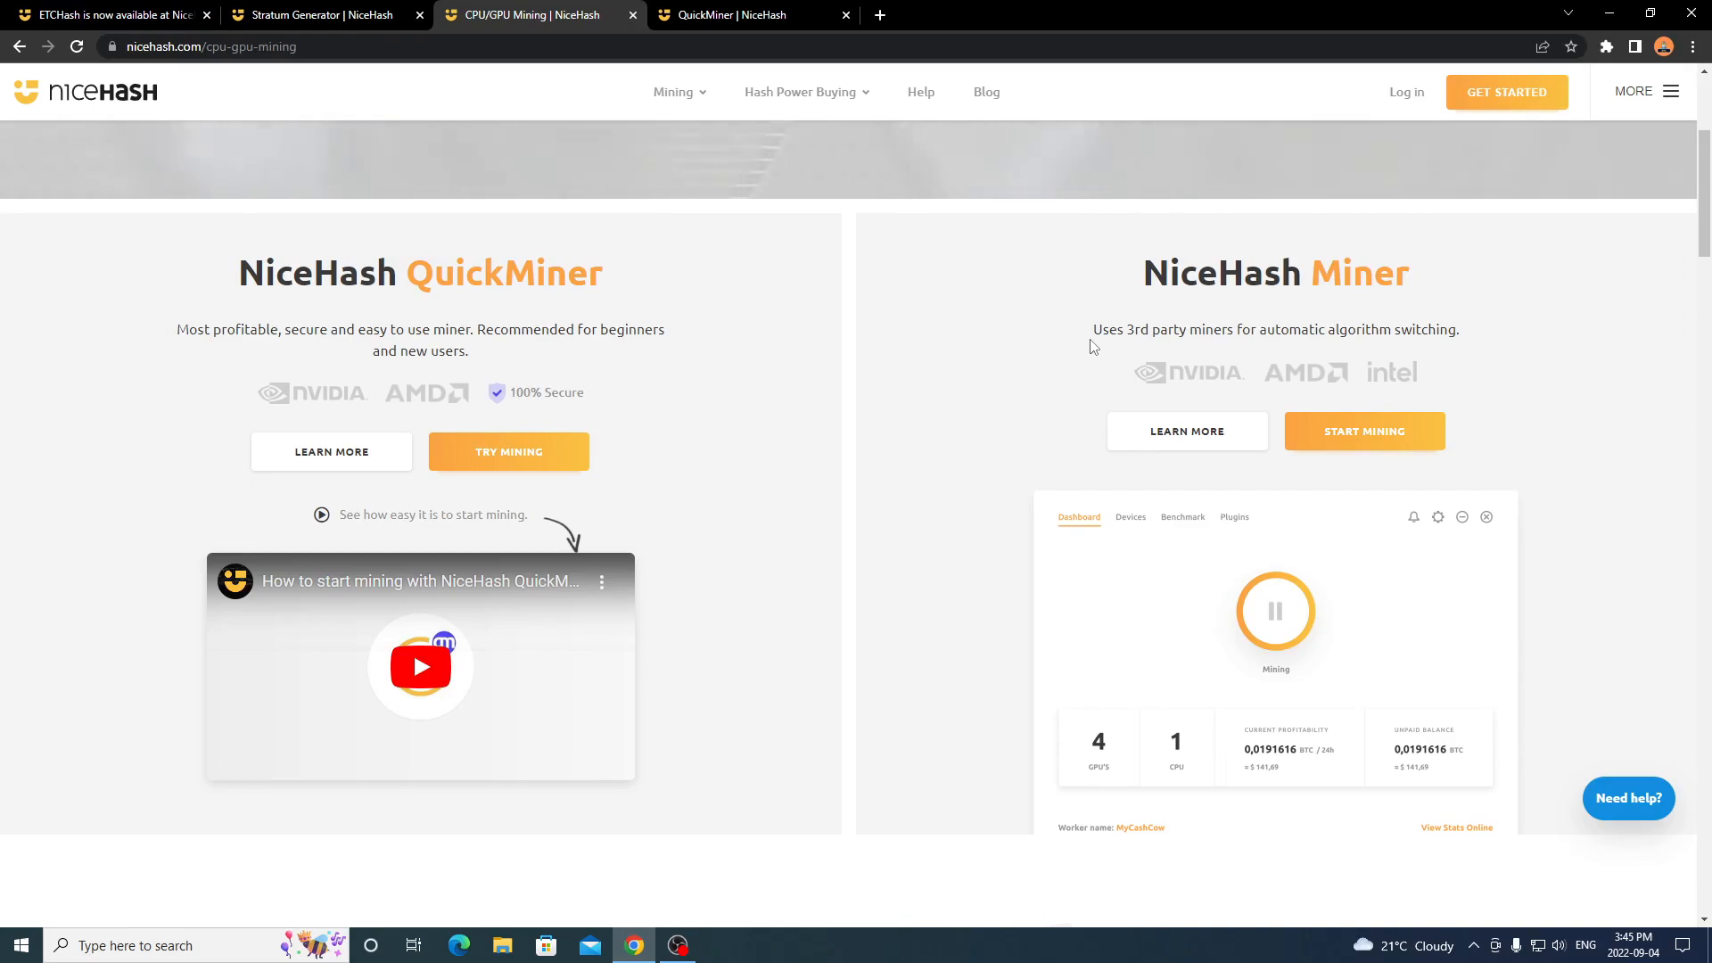
mouse_move(448, 283)
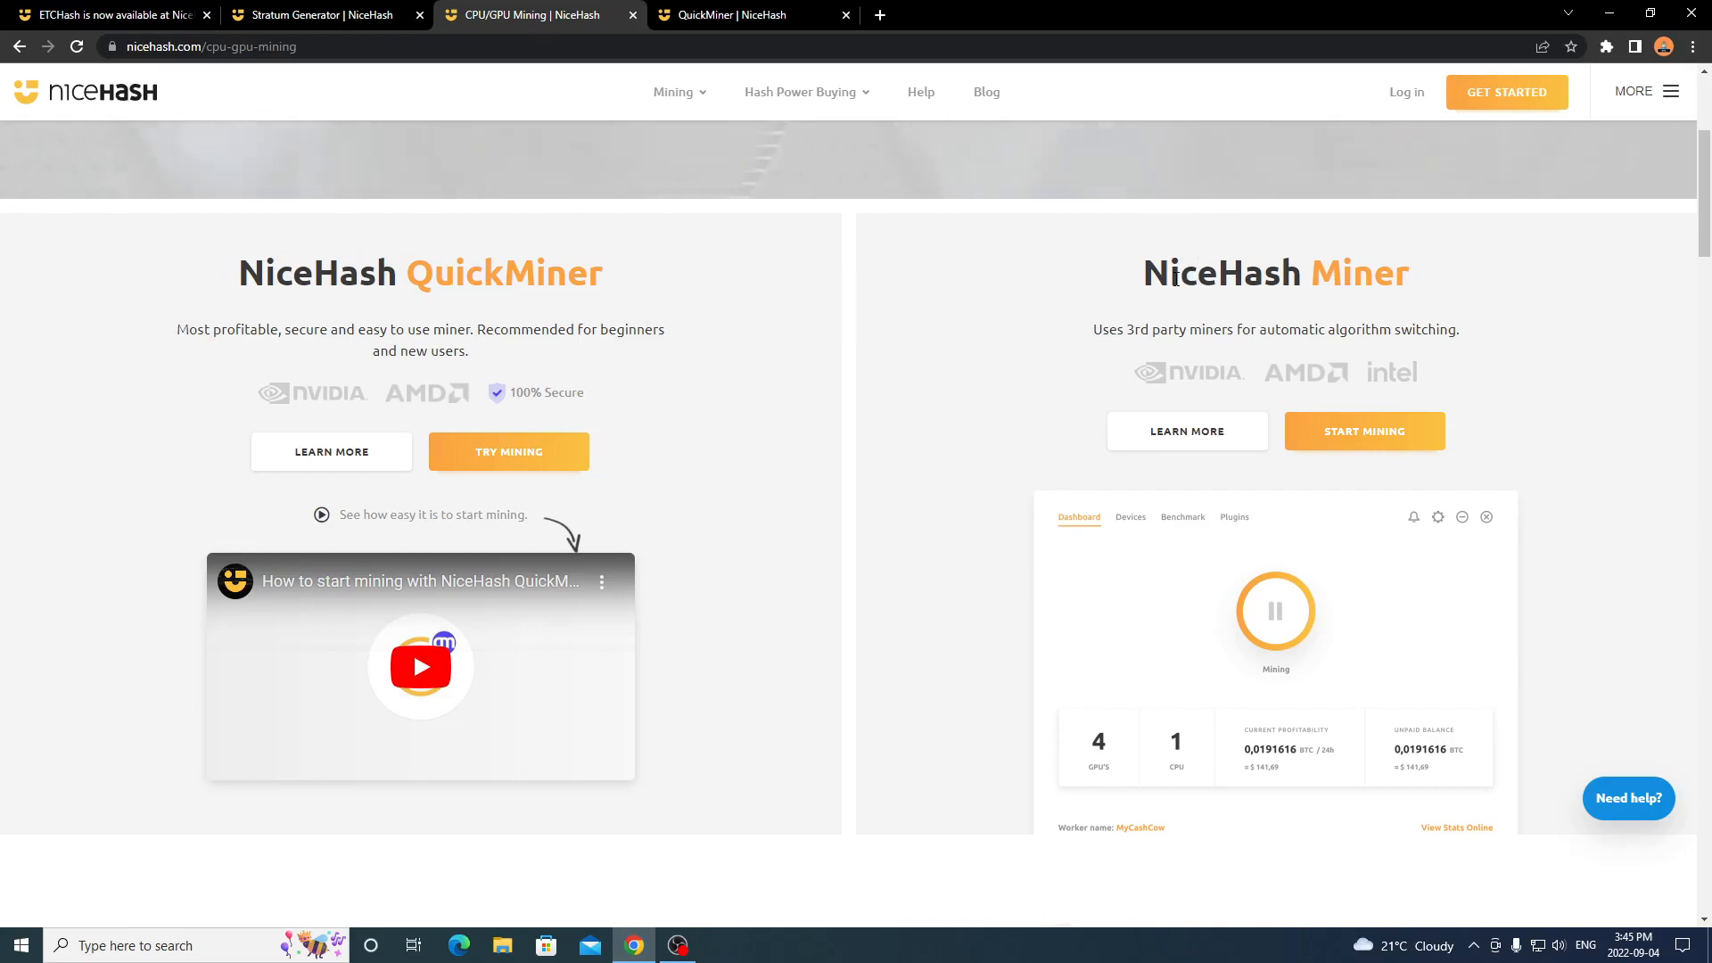
mouse_move(1063, 330)
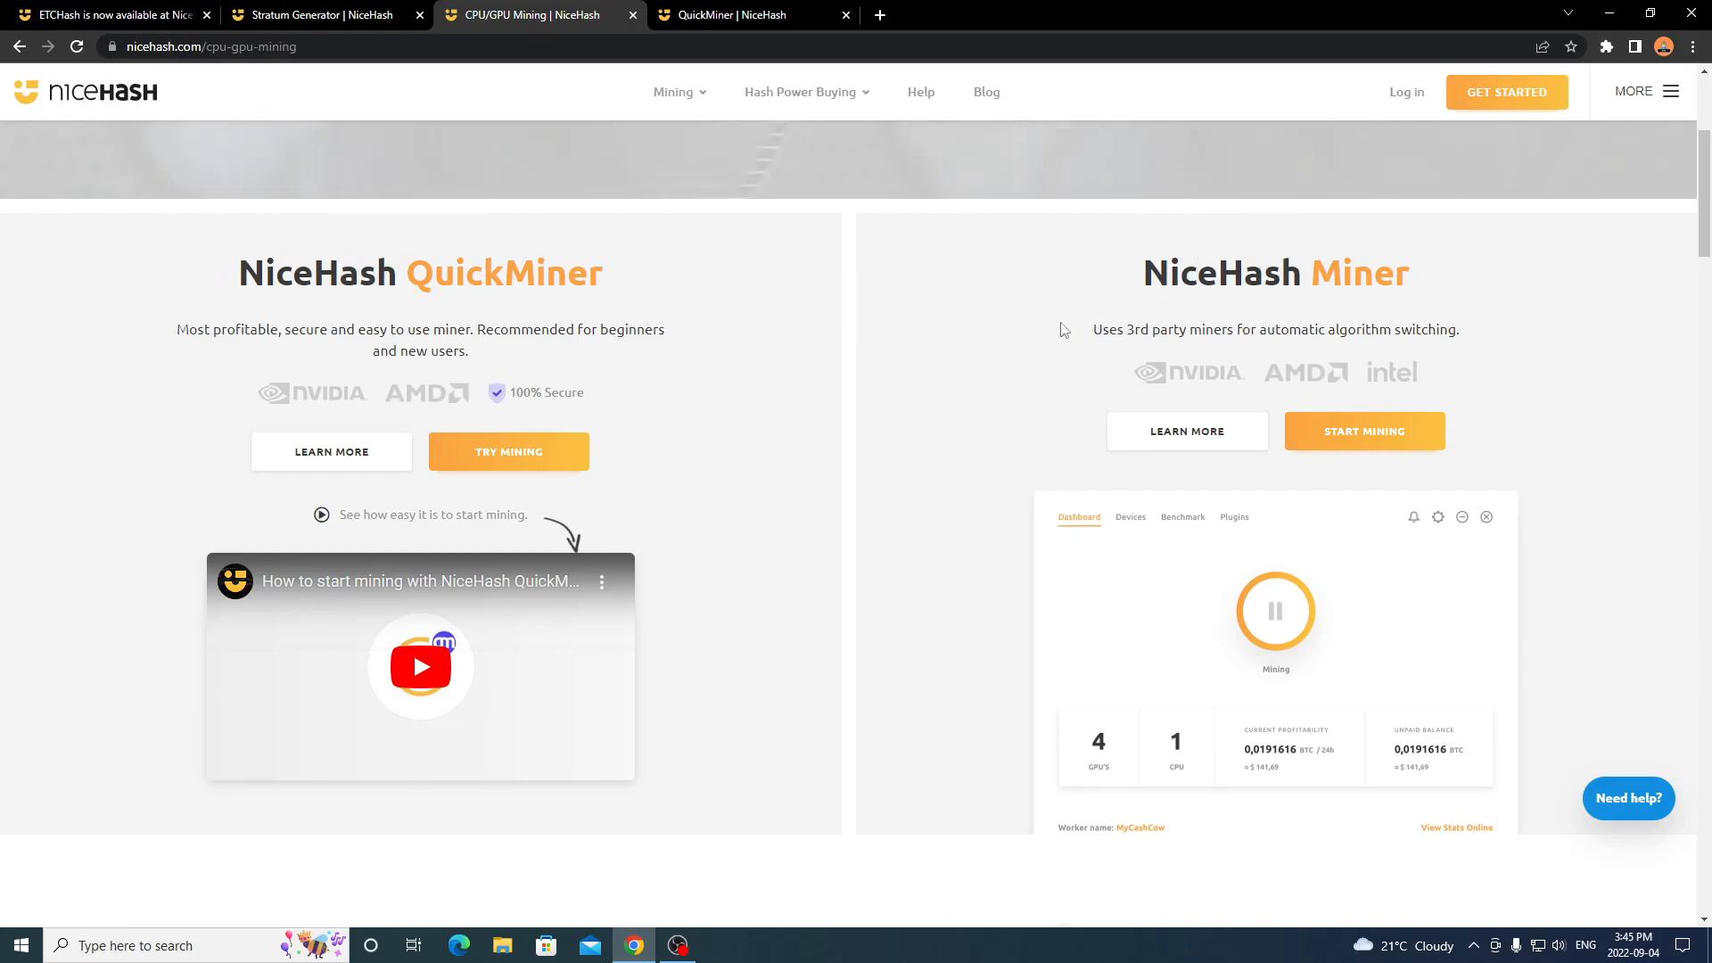
mouse_move(1044, 368)
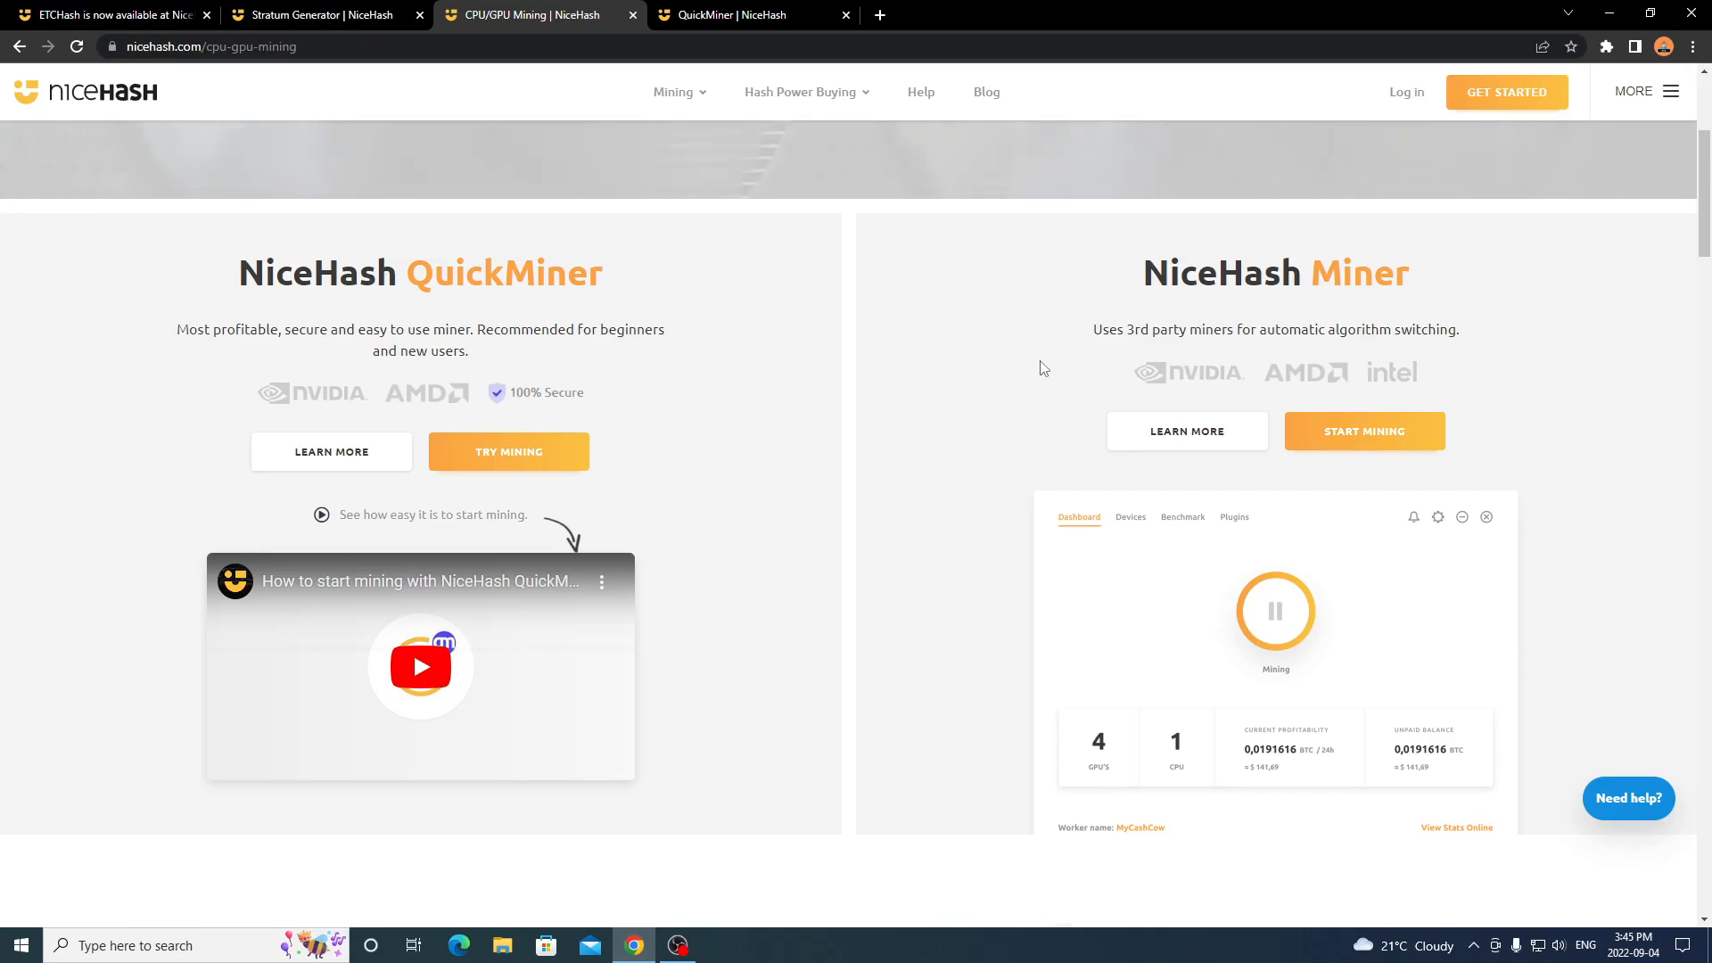
left_click(1365, 430)
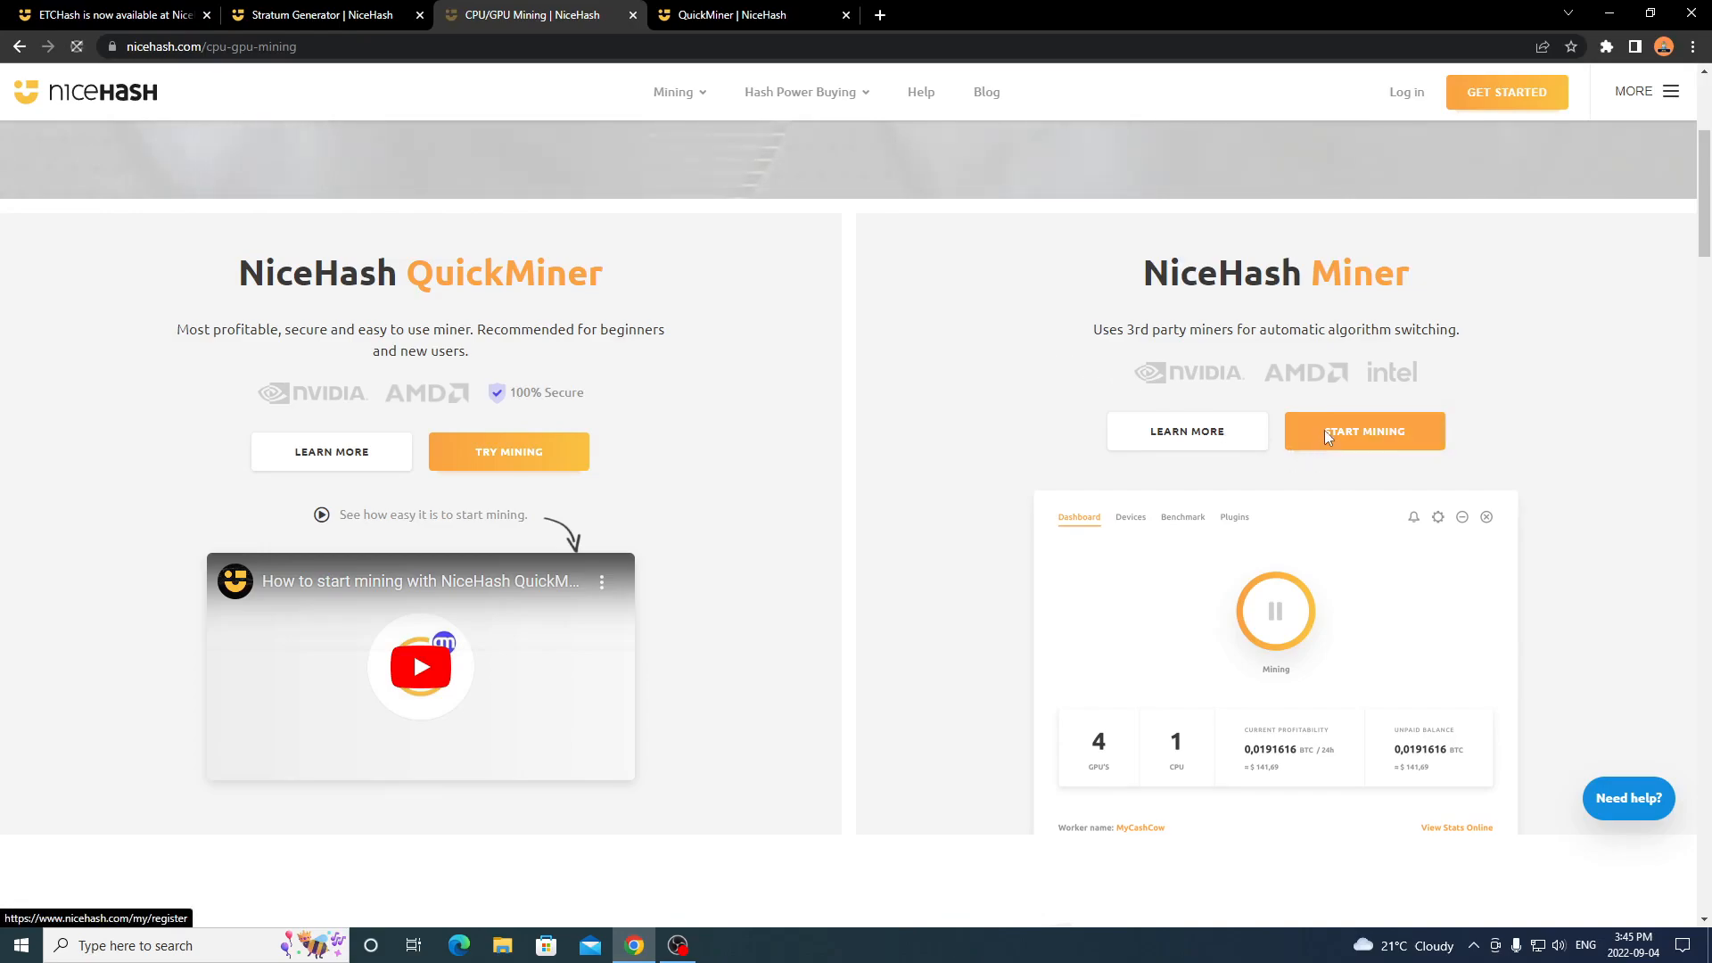
left_click(1363, 432)
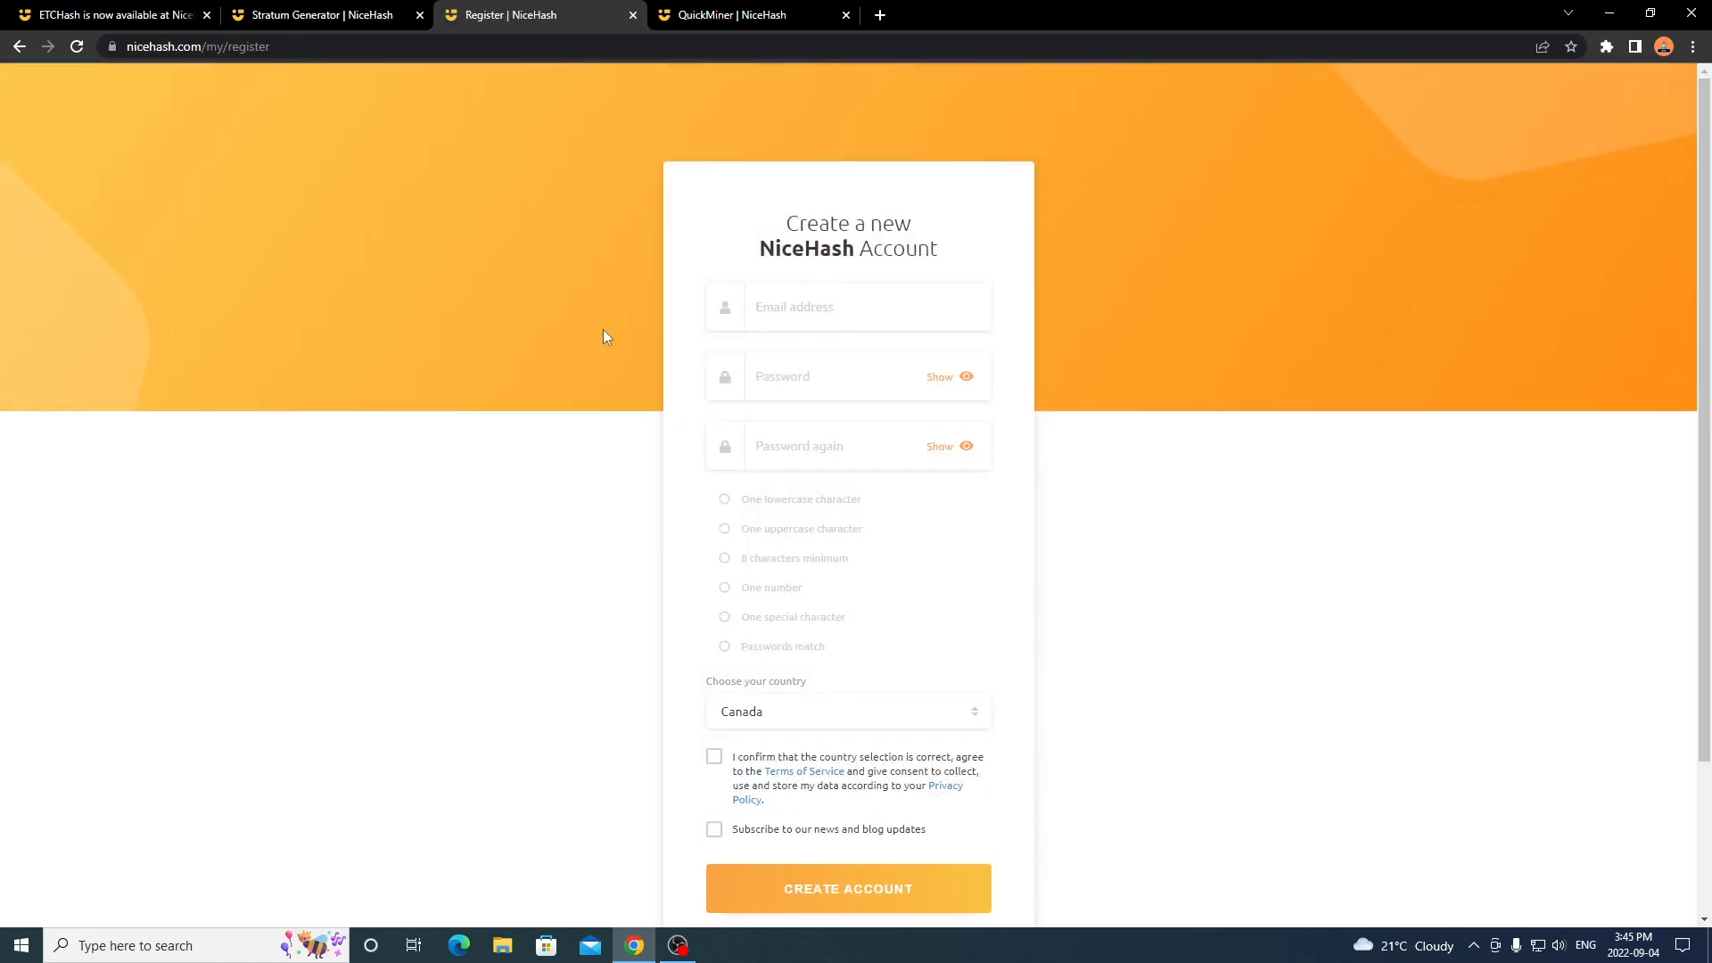
mouse_move(275, 207)
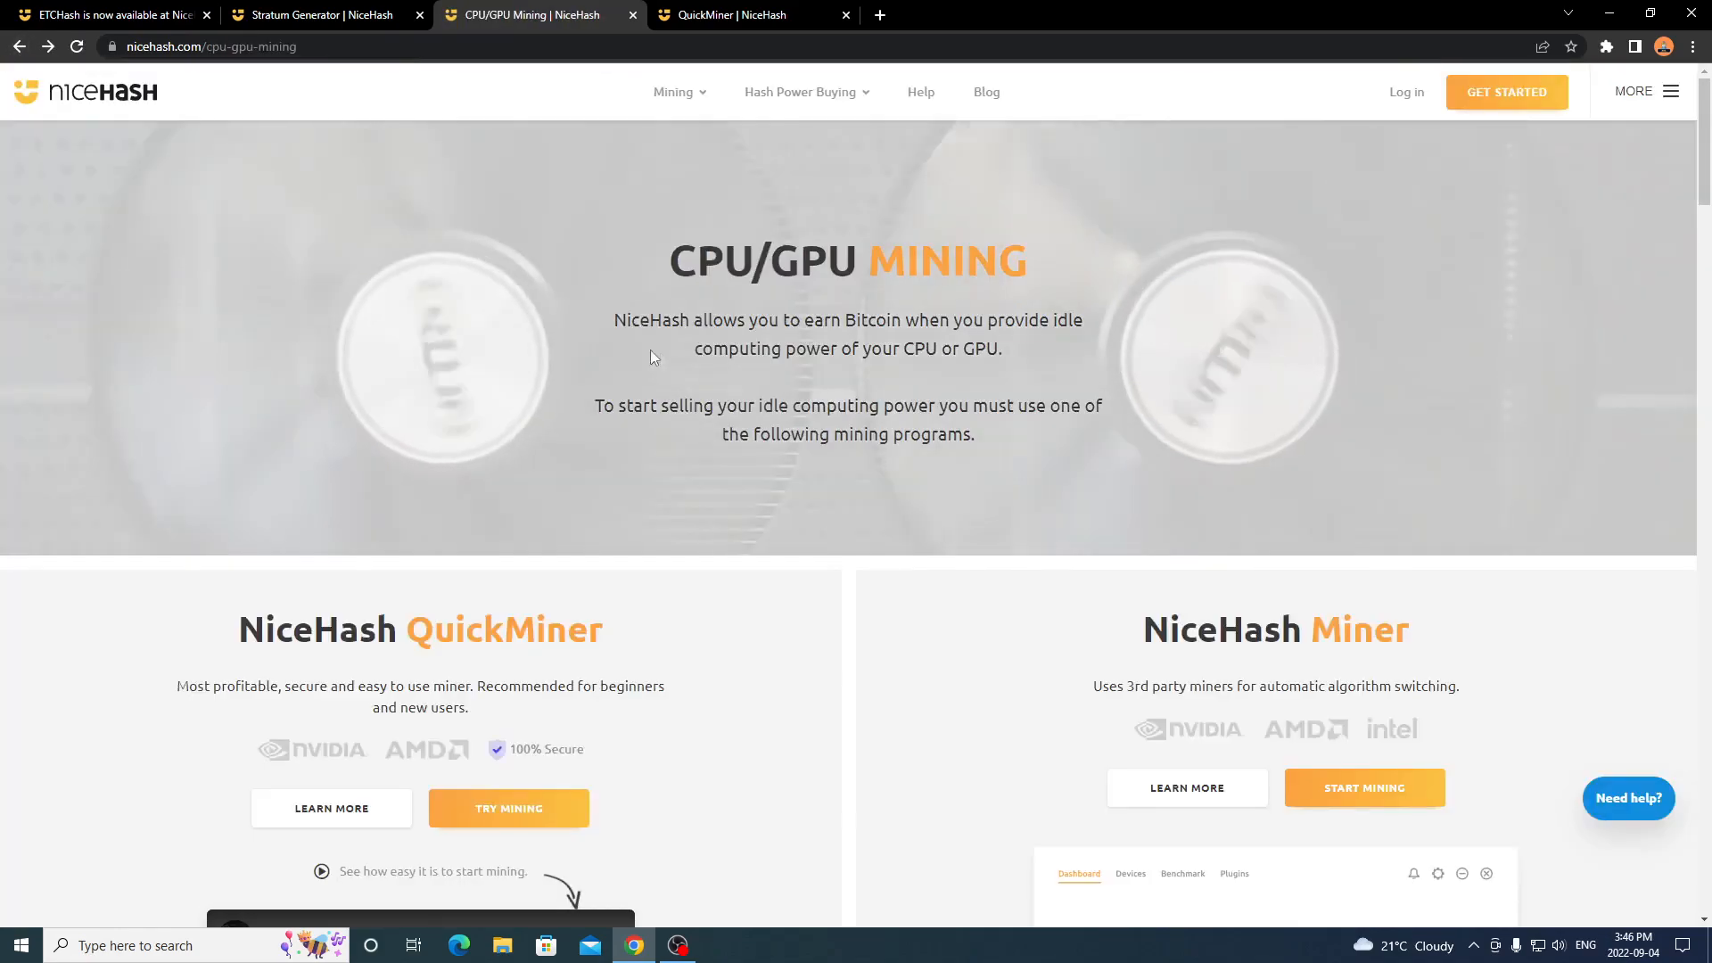
Scroll down the CPU/GPU Mining page comparing QuickMiner and NiceHash Miner.
scroll("down", 3)
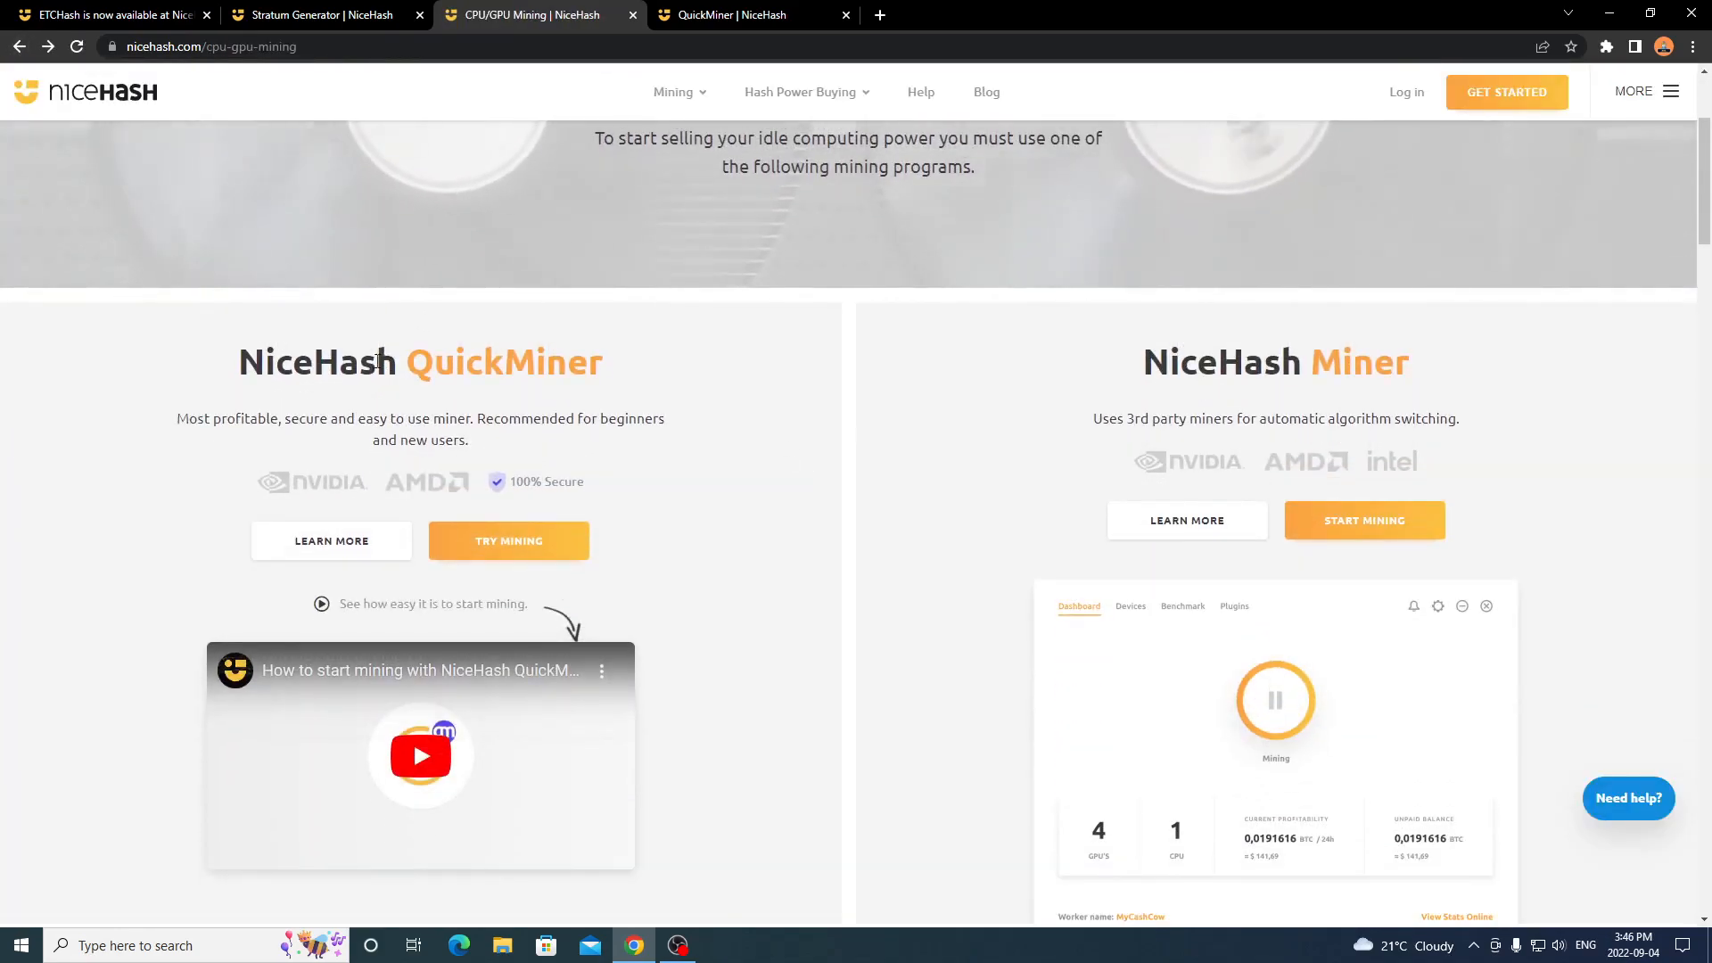
mouse_move(986, 430)
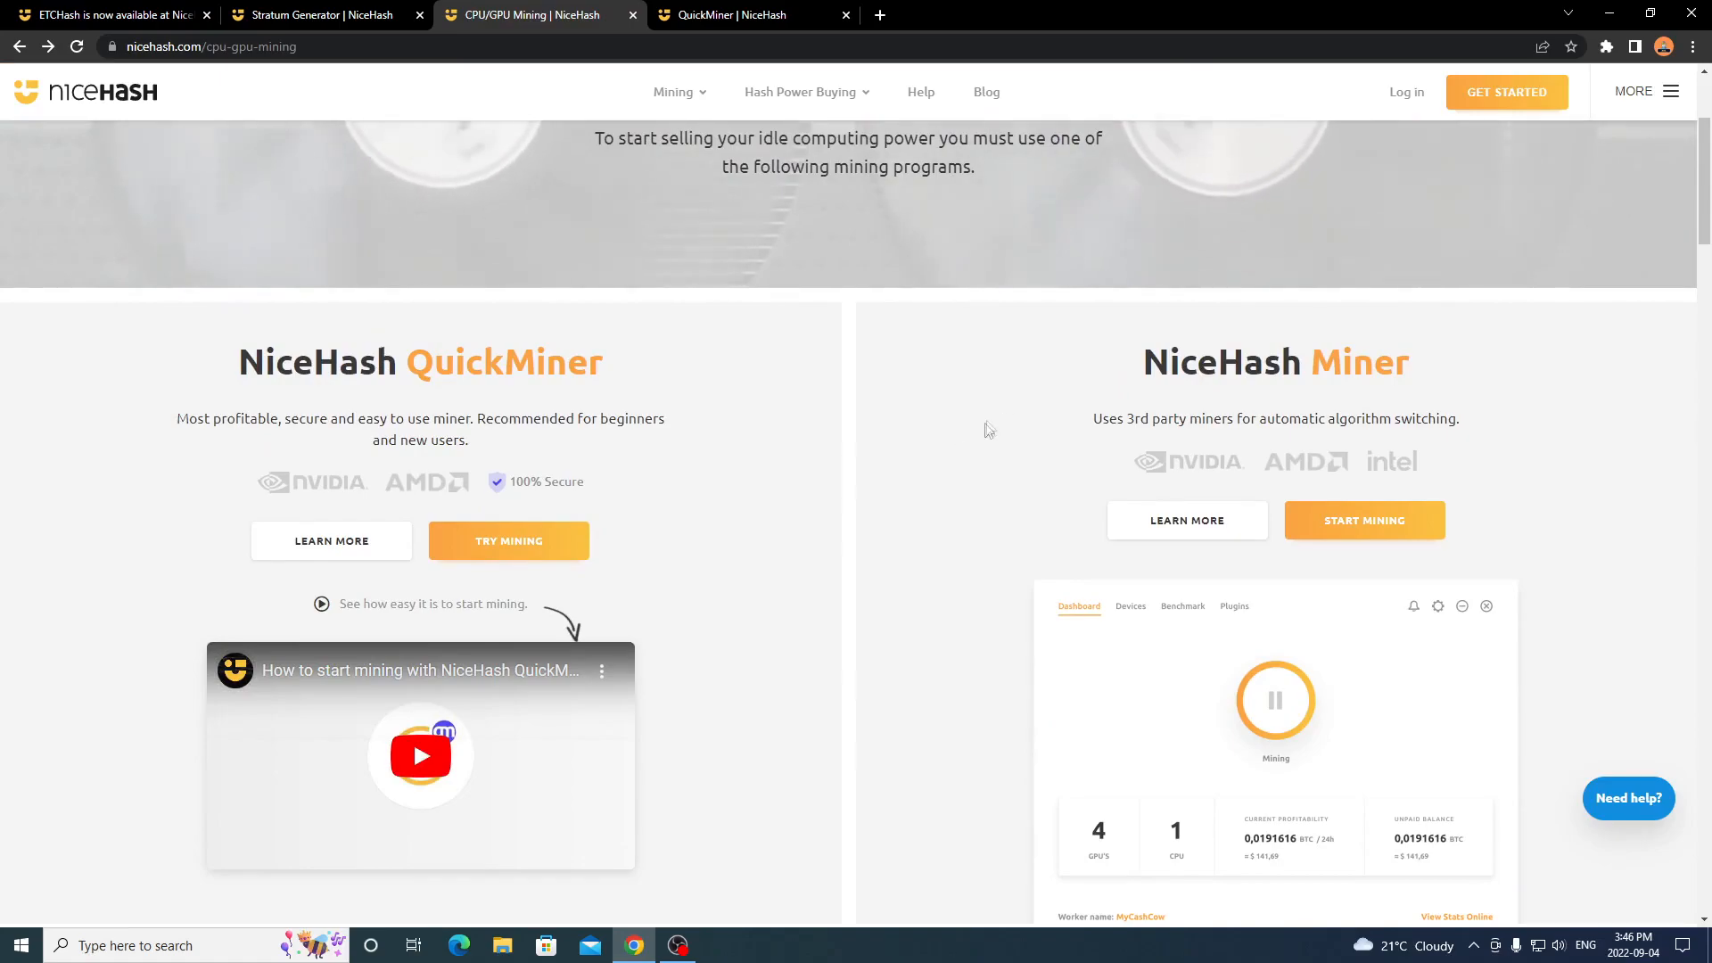
scroll("down", 3)
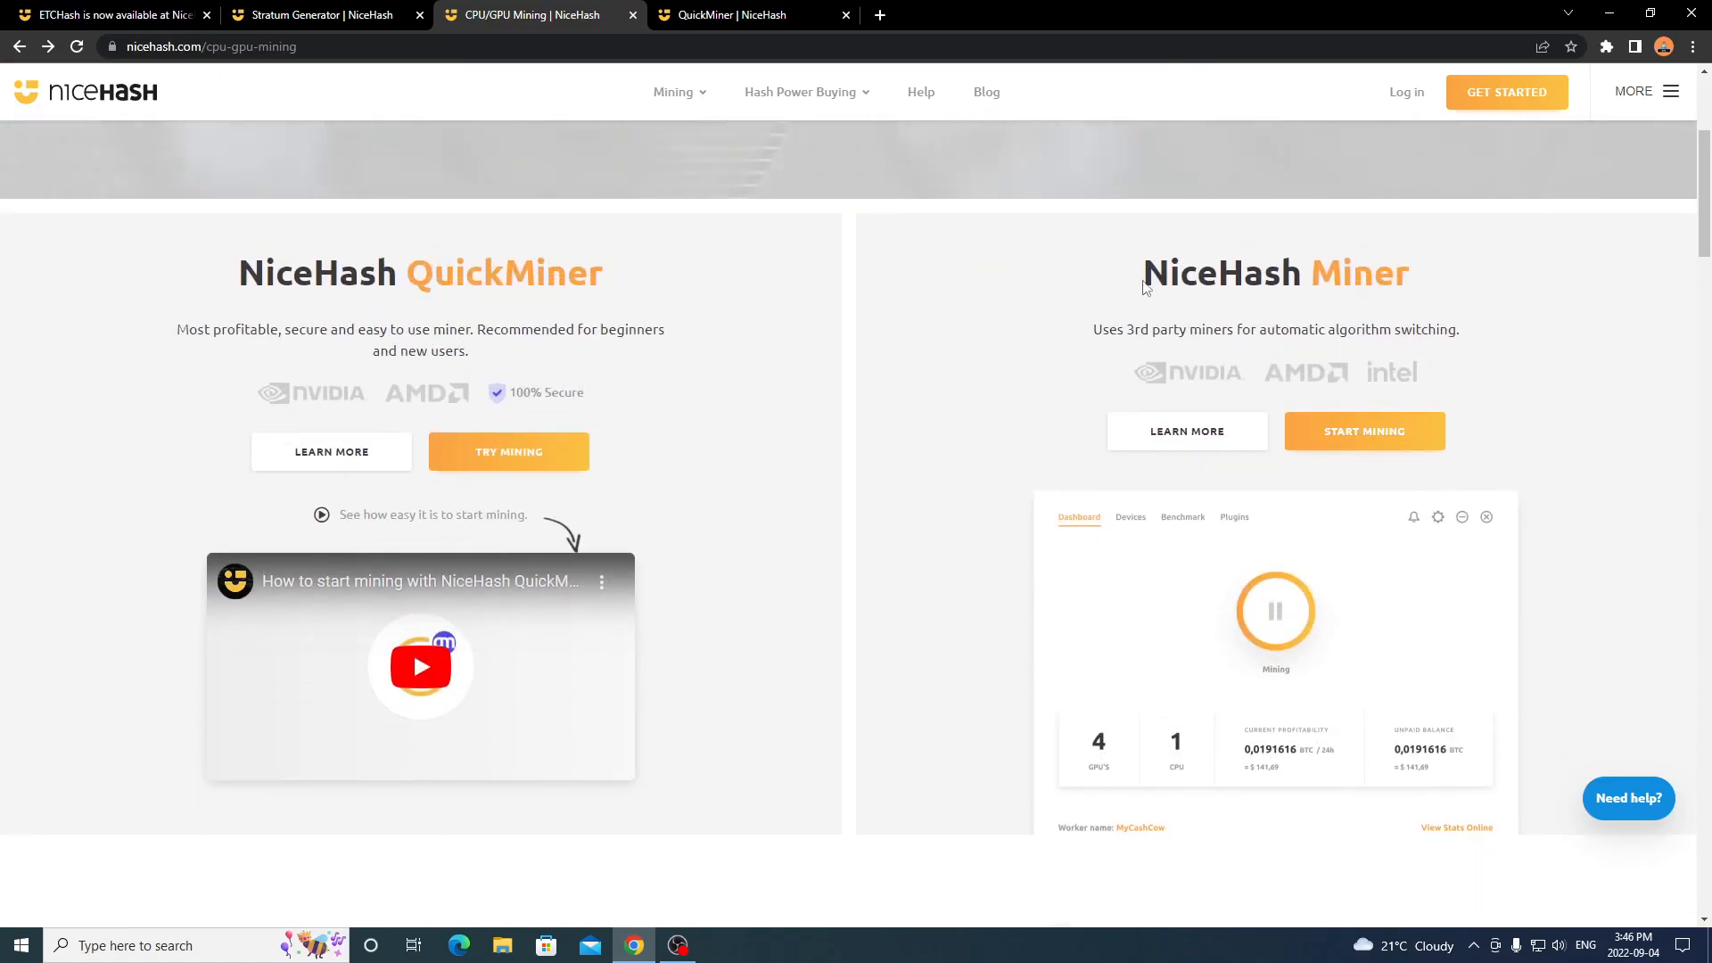
mouse_move(1418, 256)
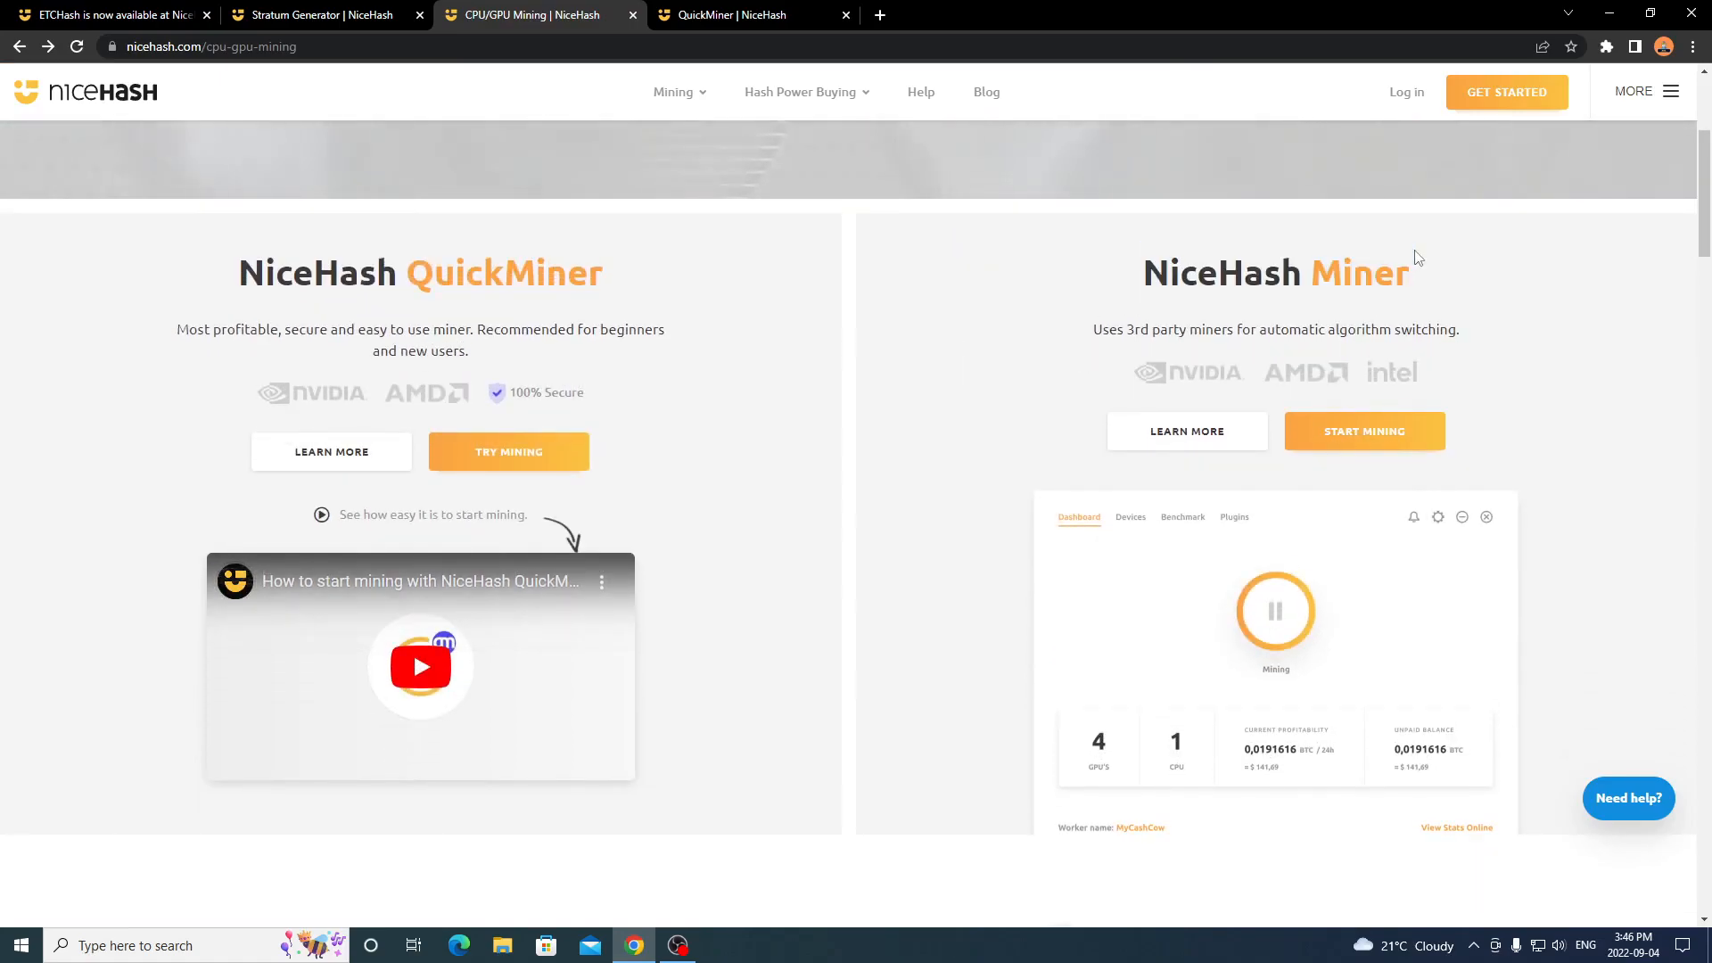
mouse_move(1067, 284)
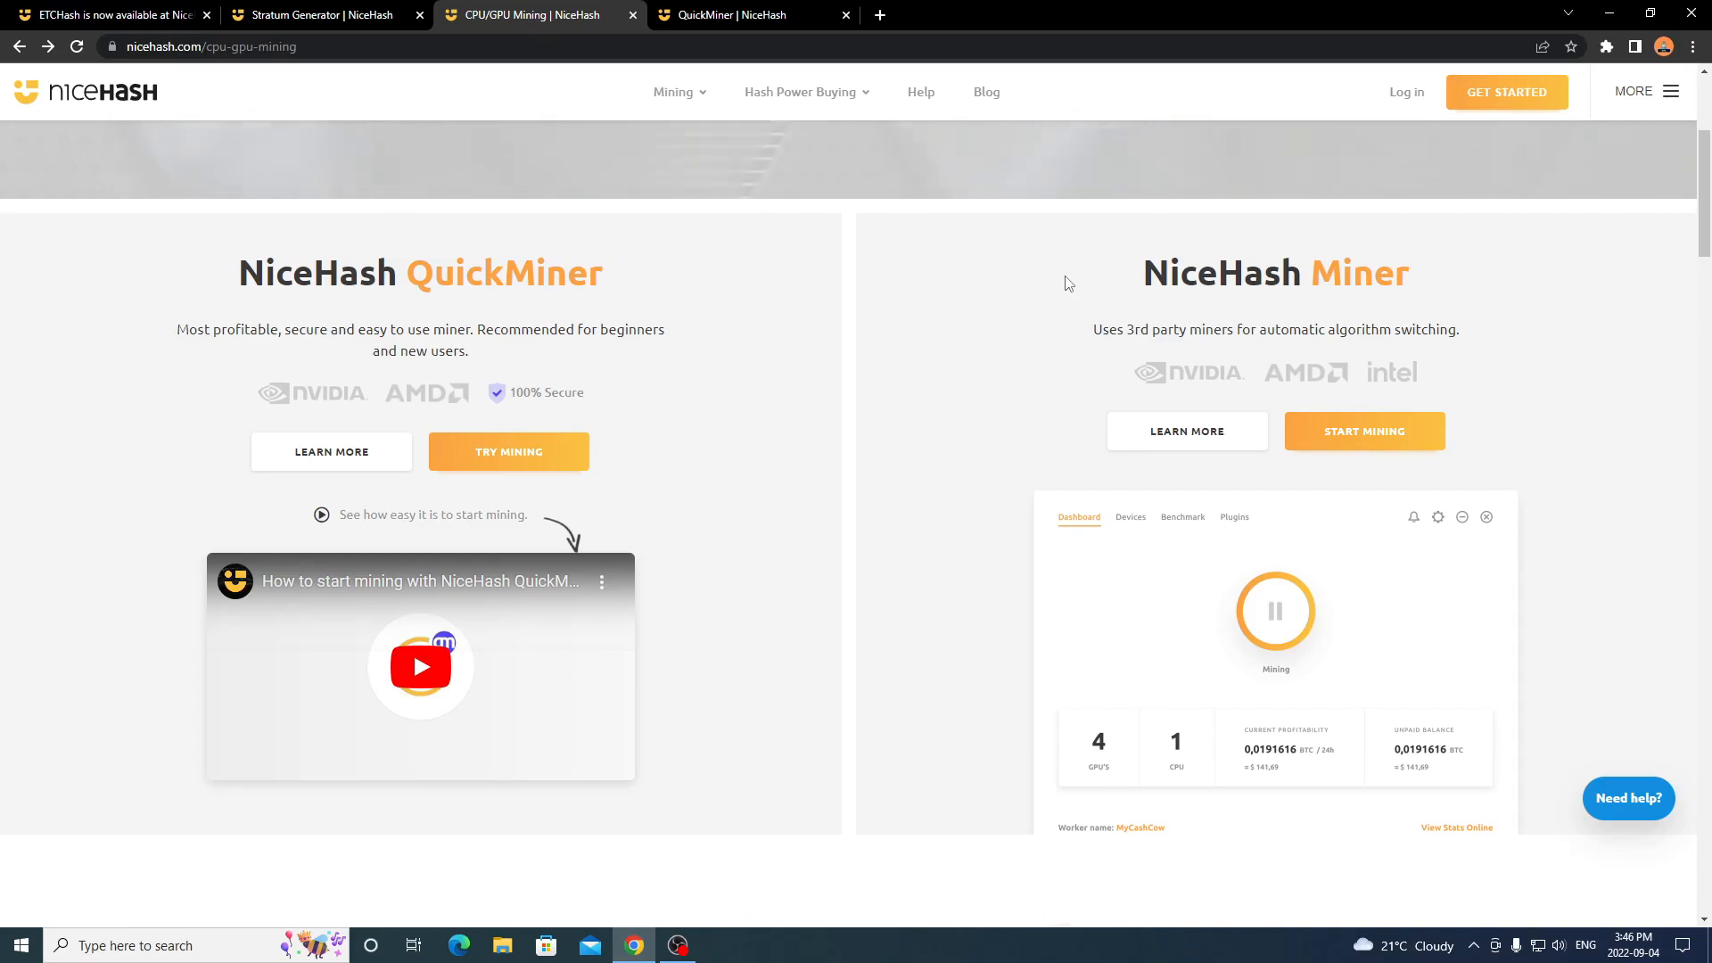
mouse_move(464, 277)
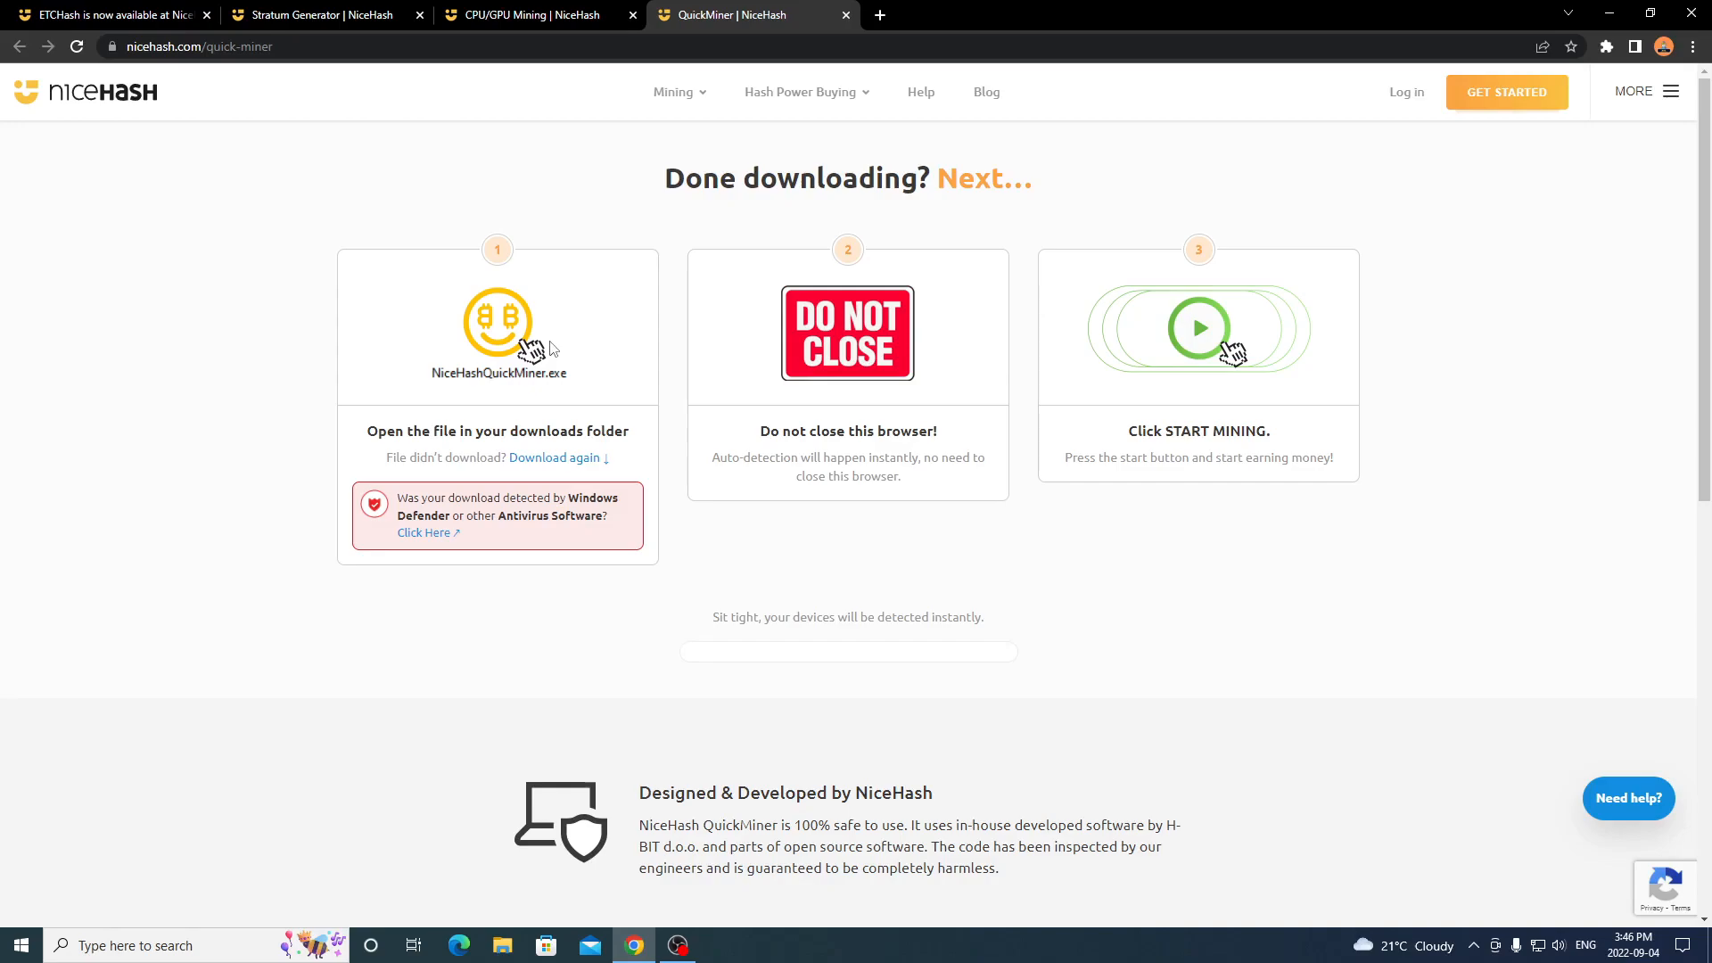
Flip through the CPU/GPU Mining and ETCHash blog tabs, ending on the Stratum Generator with ETCHASH addresses.
left_click(534, 15)
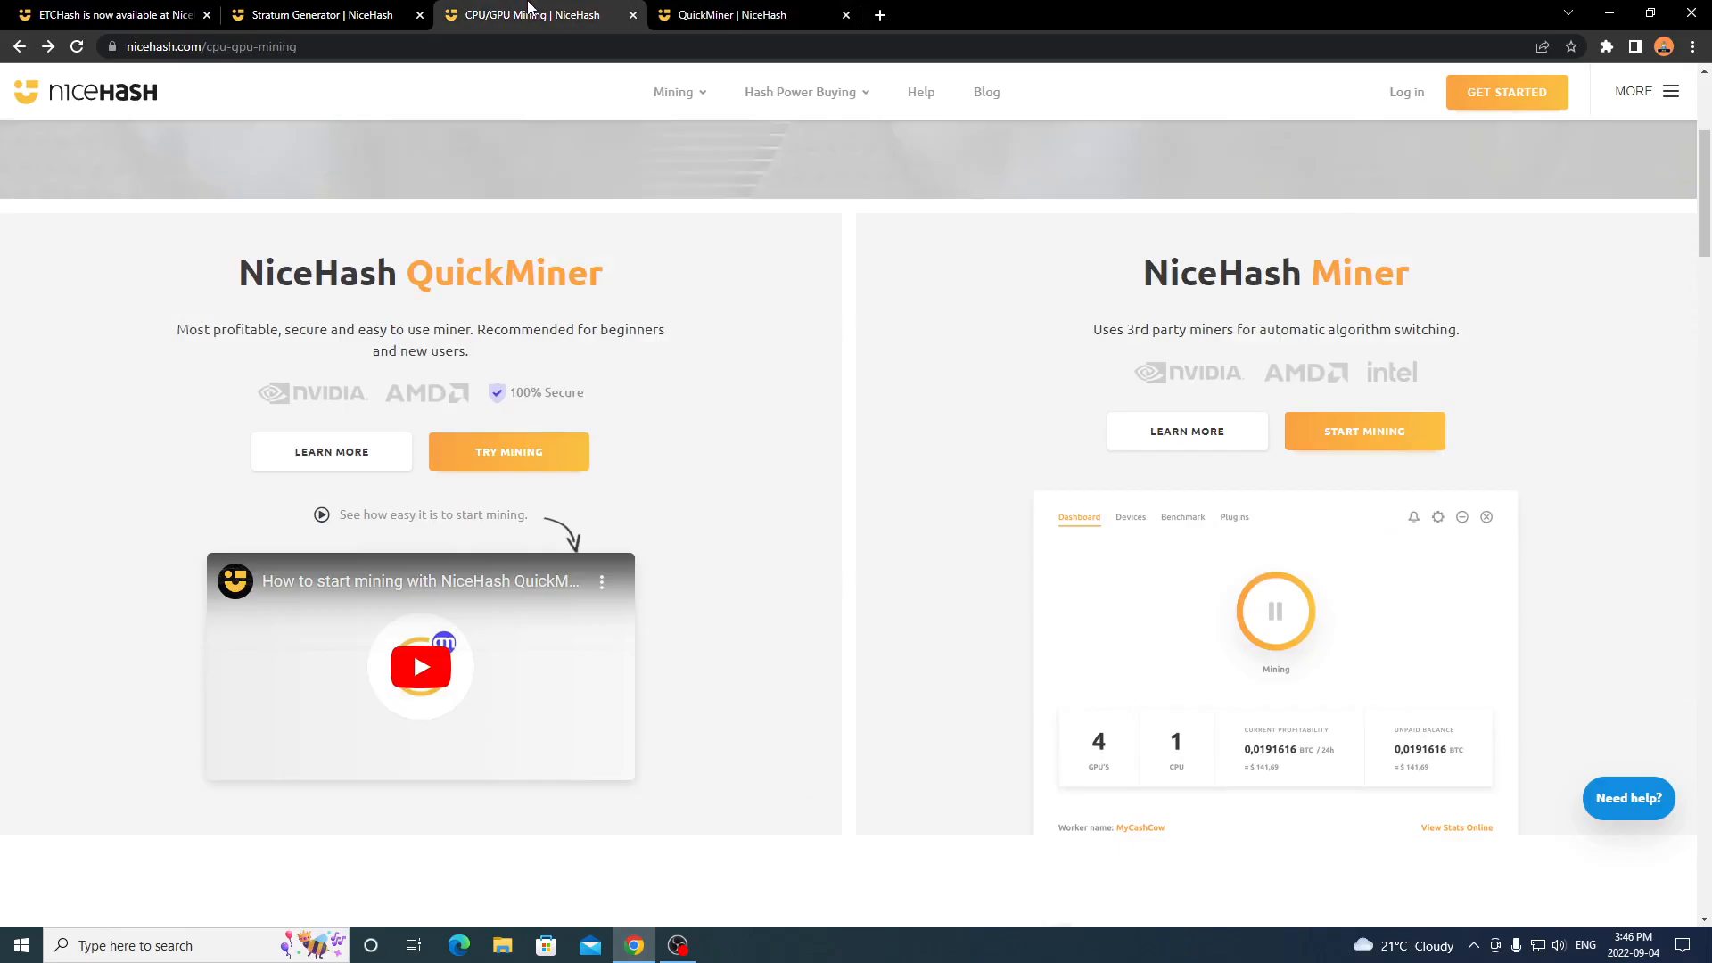
mouse_move(1331, 284)
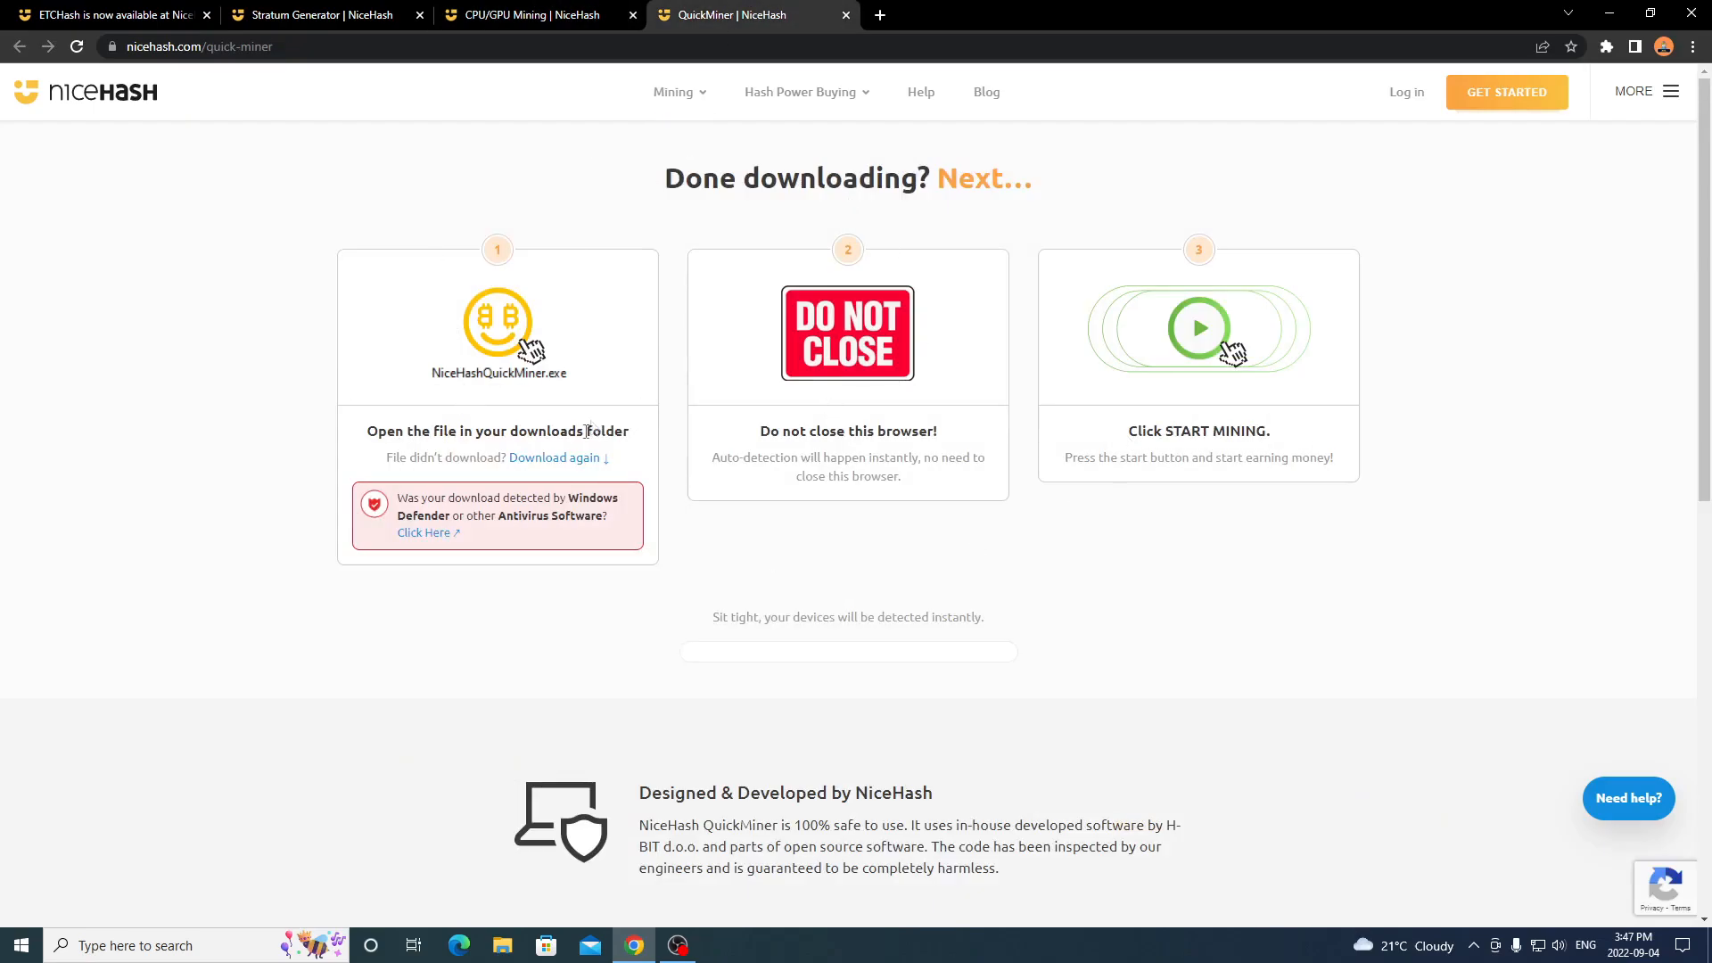
mouse_move(546, 398)
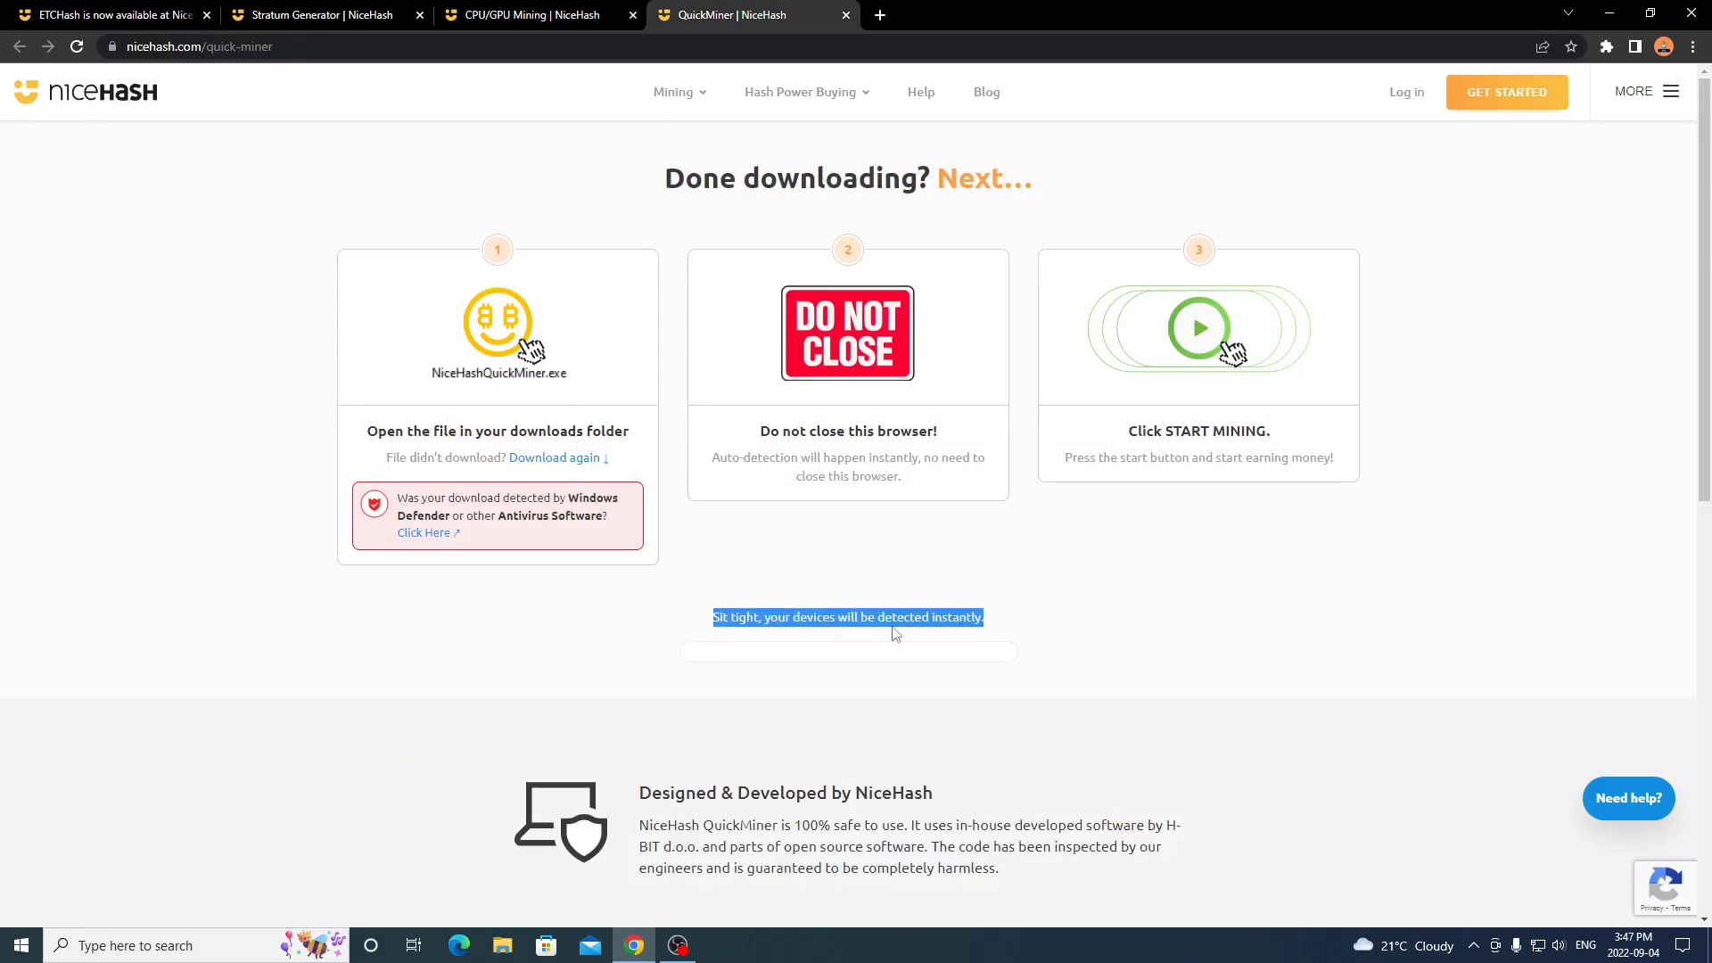
left_click(980, 619)
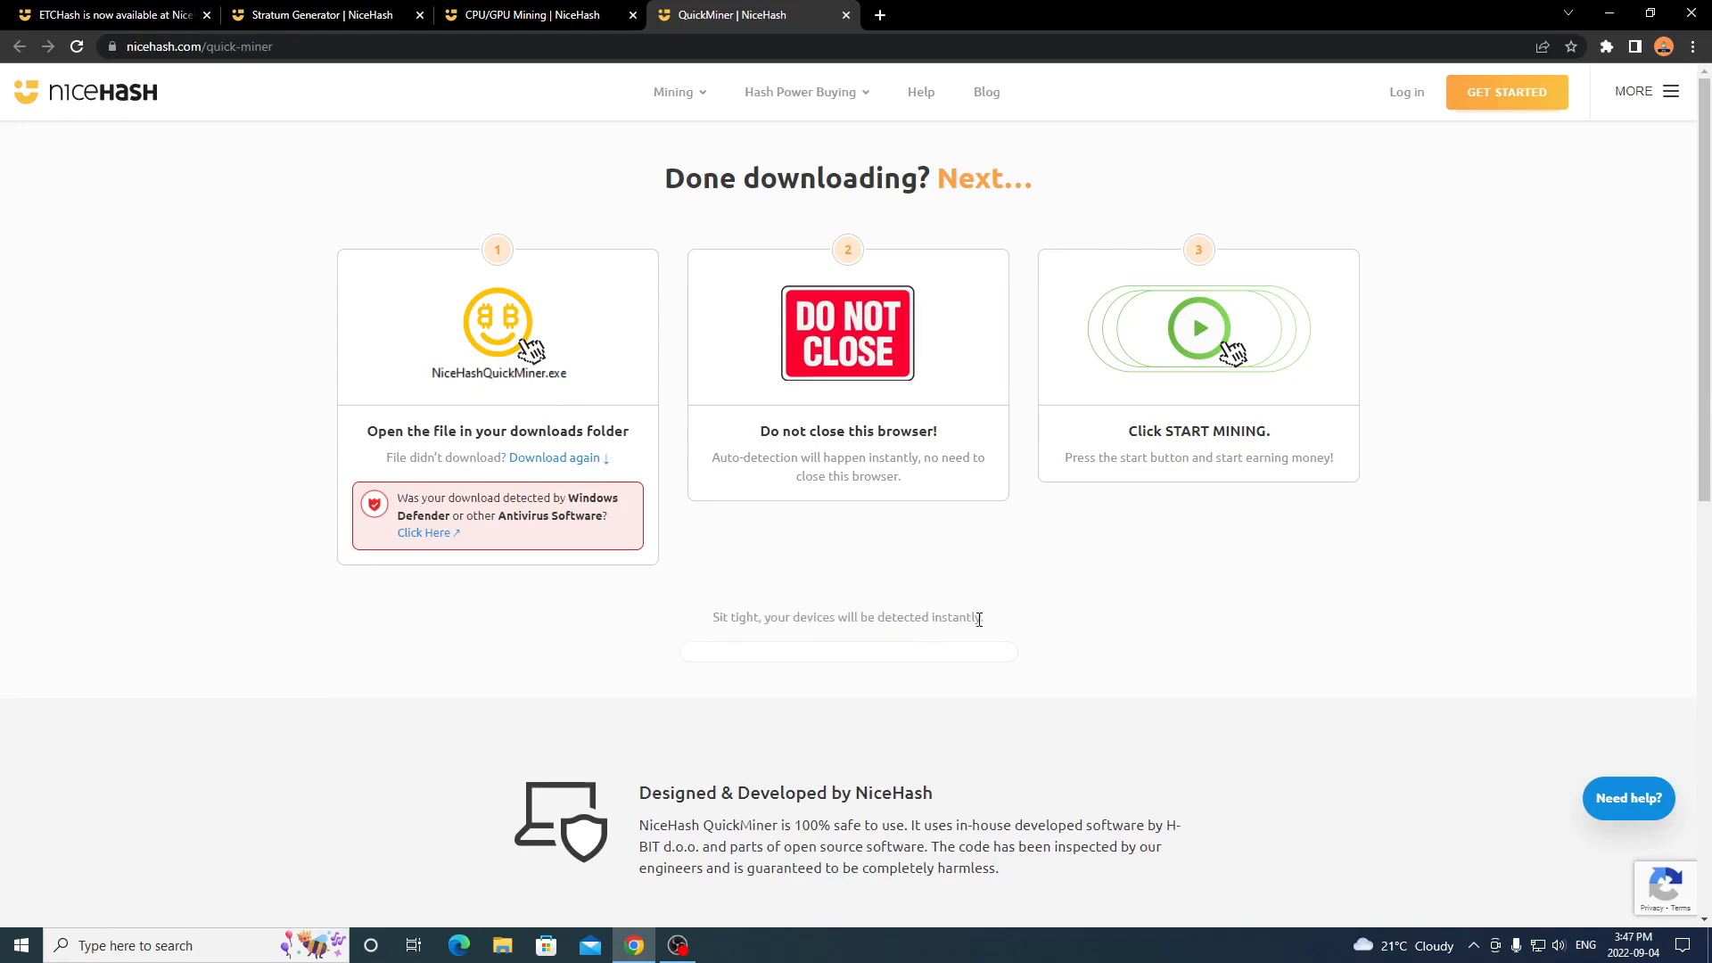
mouse_move(428, 132)
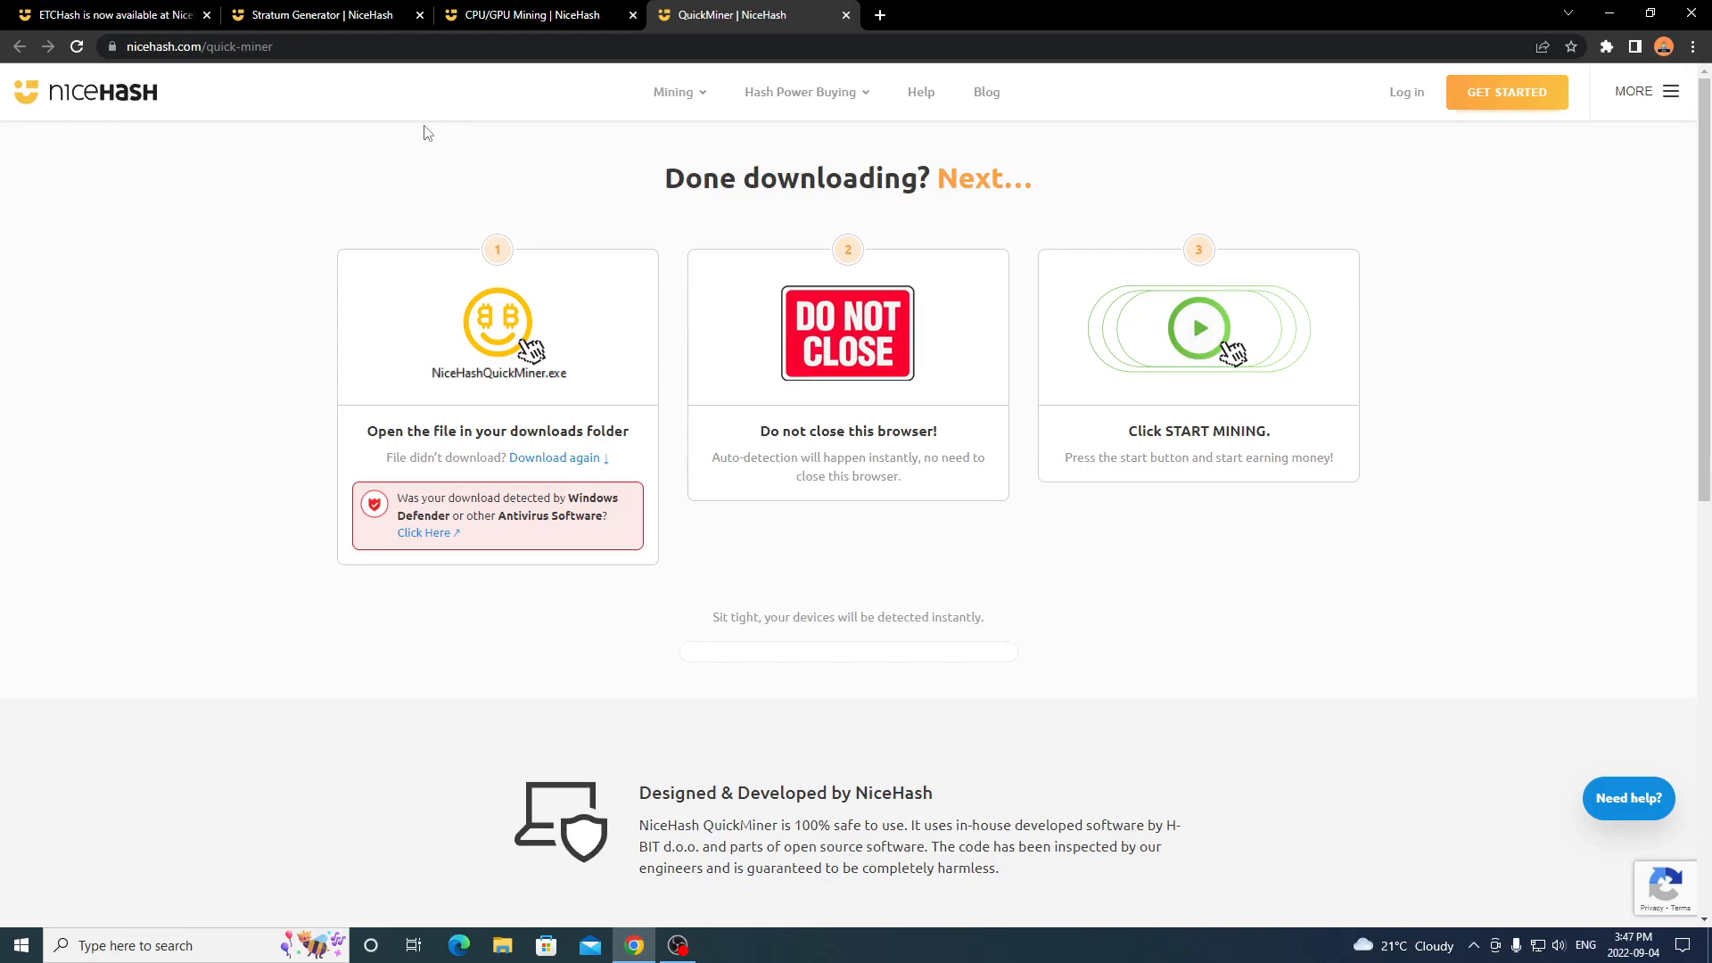
left_click(109, 15)
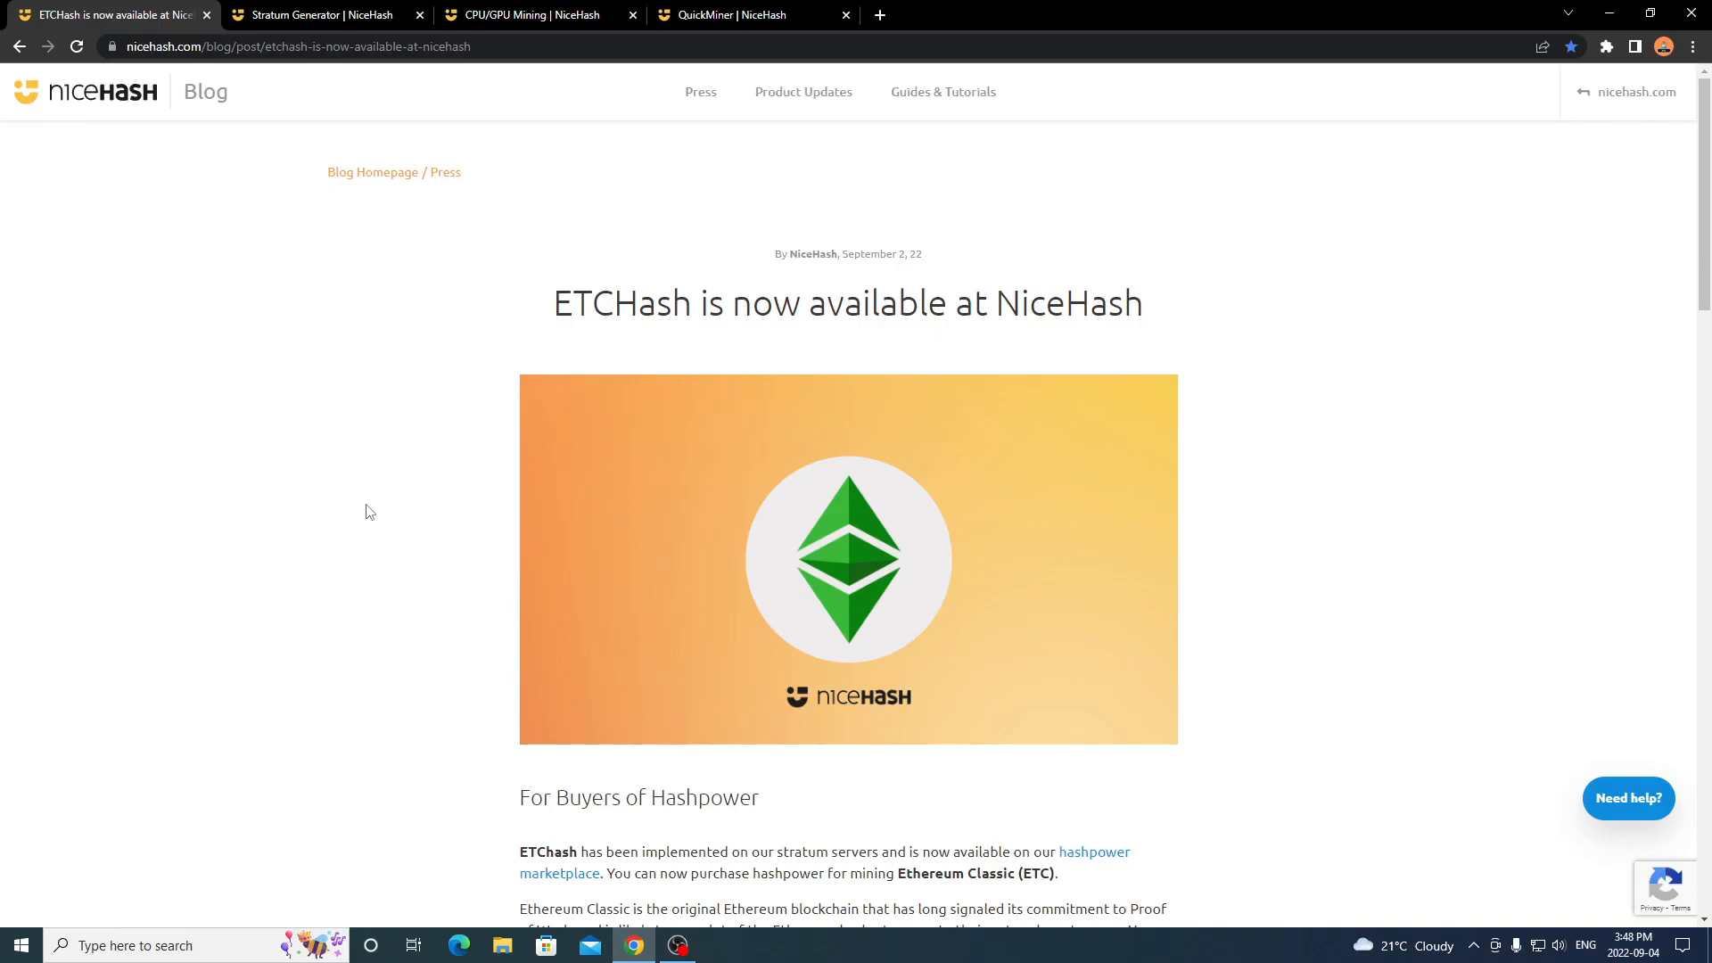
left_click(535, 14)
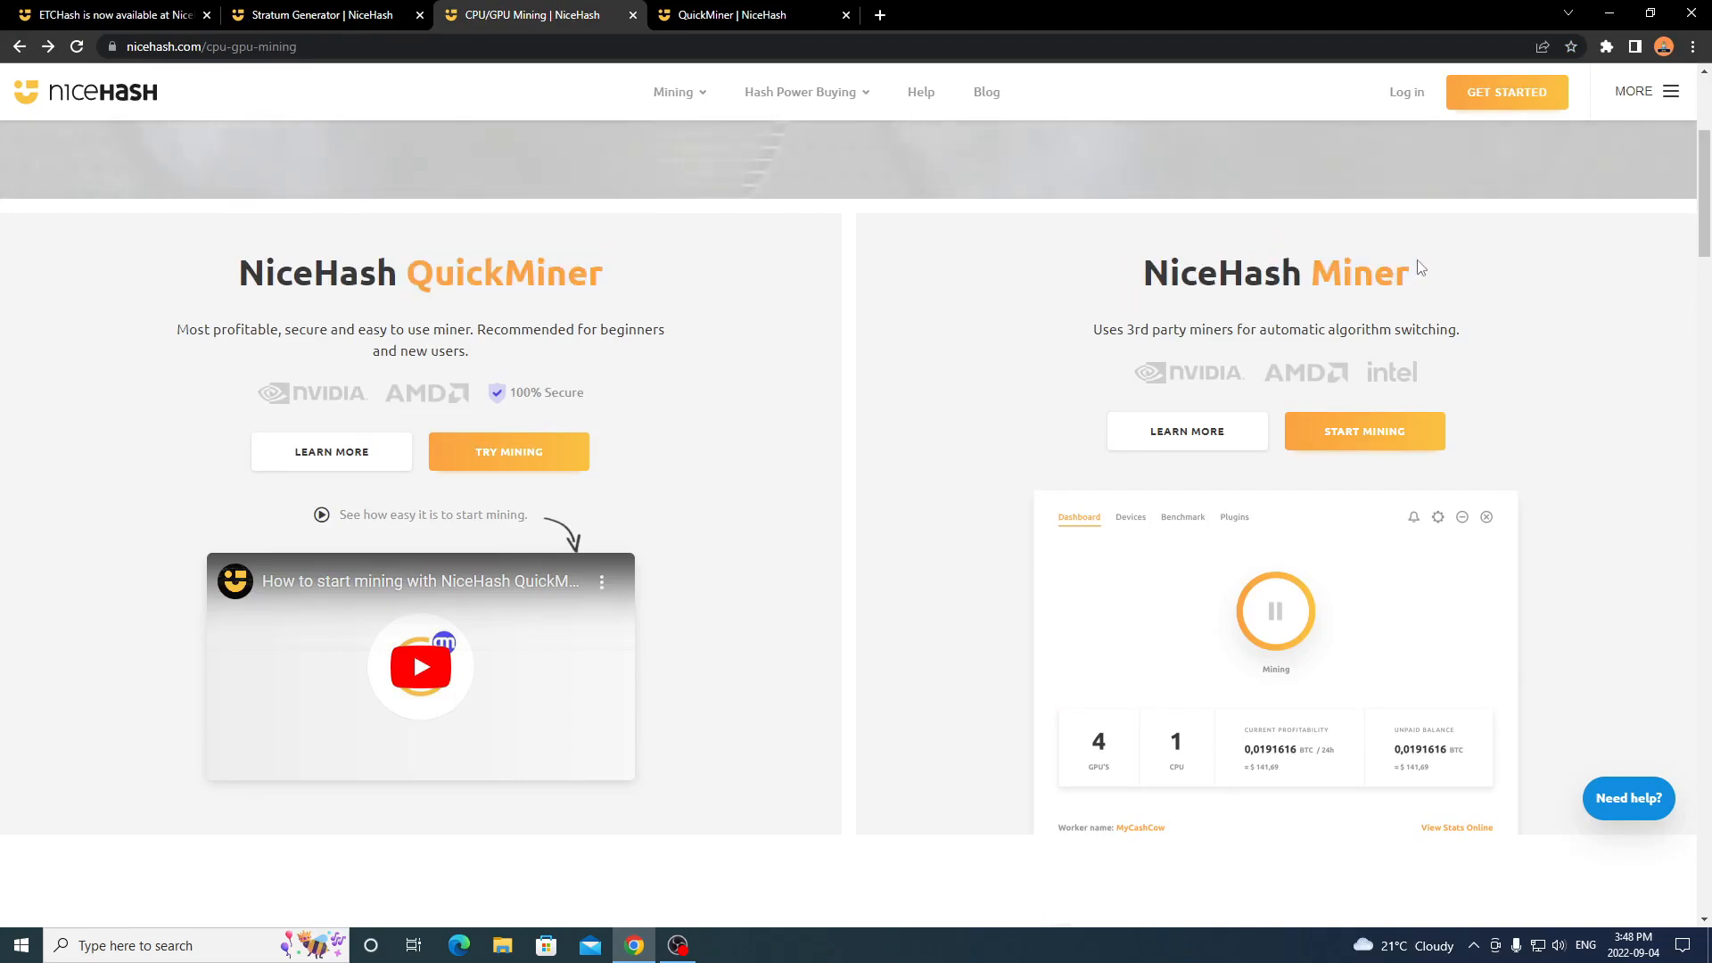
left_click(323, 14)
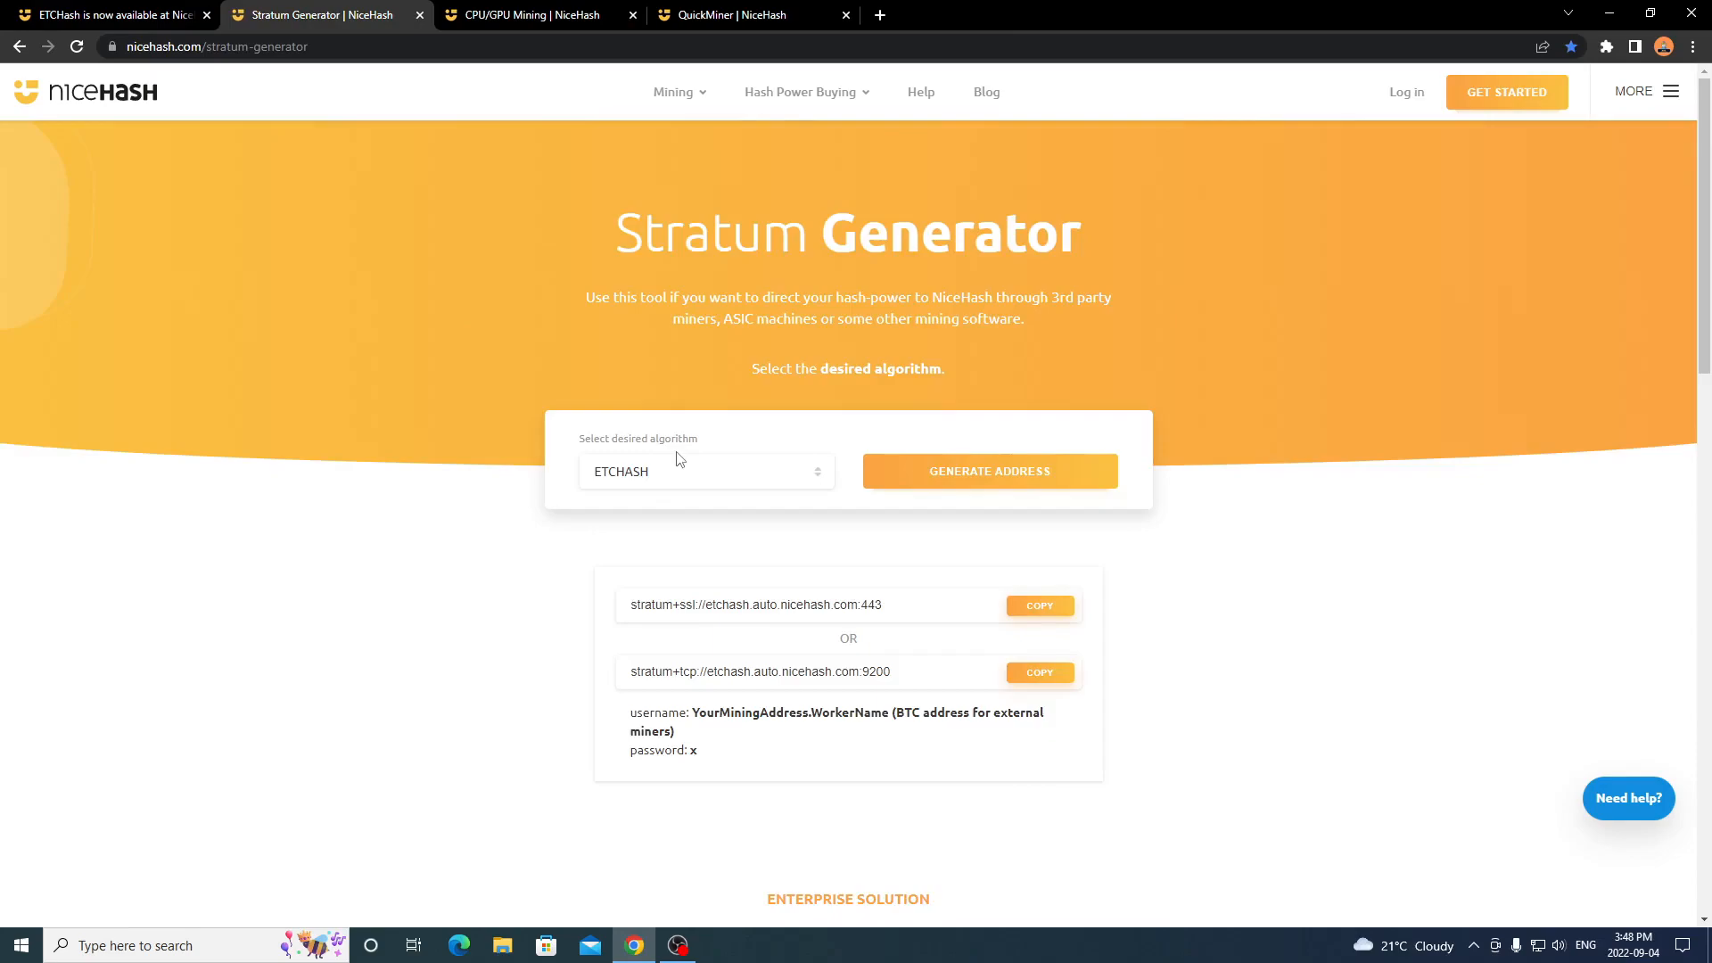
mouse_move(613, 415)
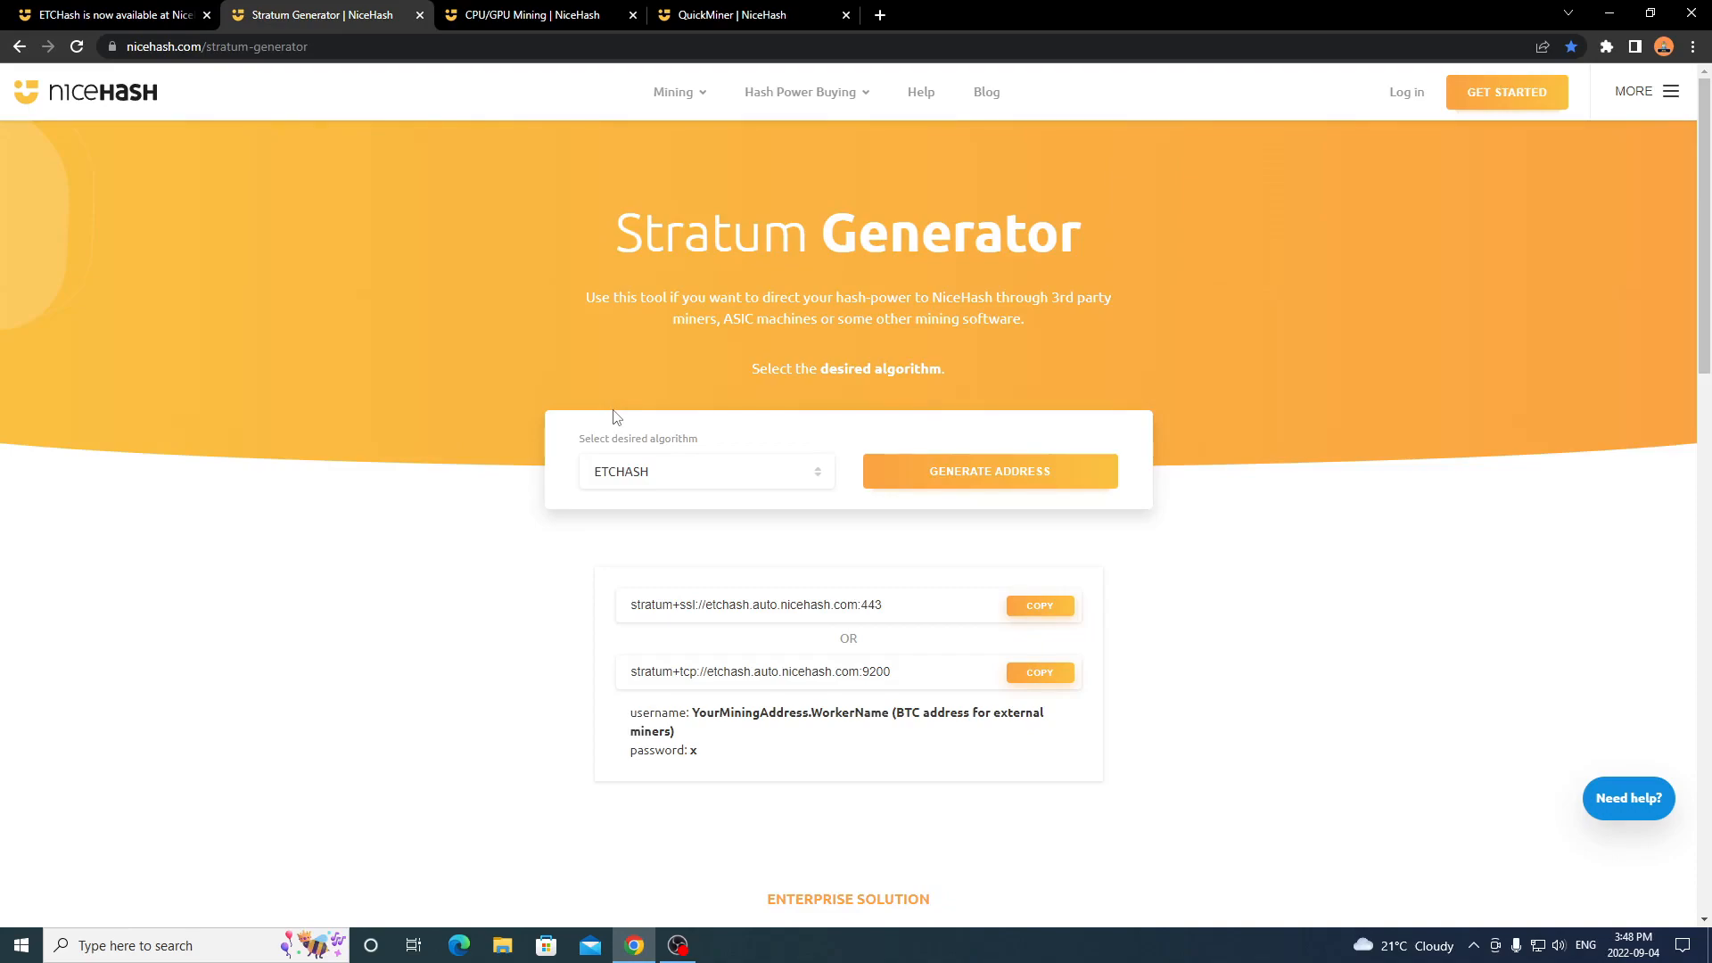
mouse_move(569, 419)
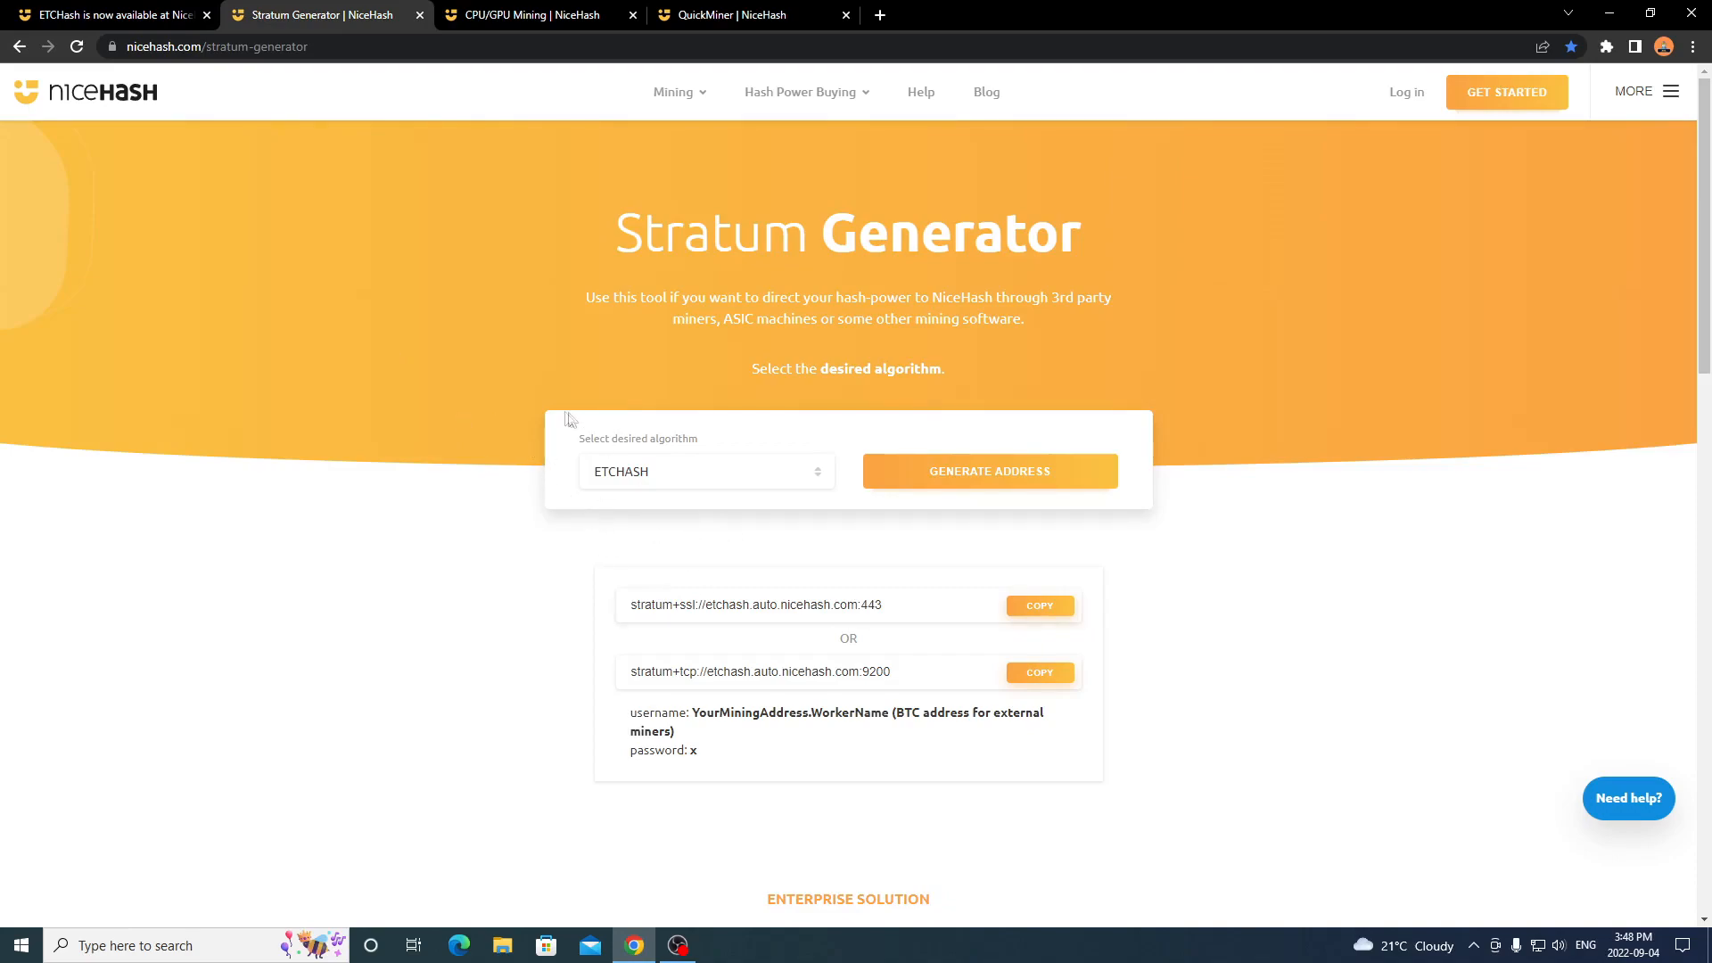
mouse_move(565, 419)
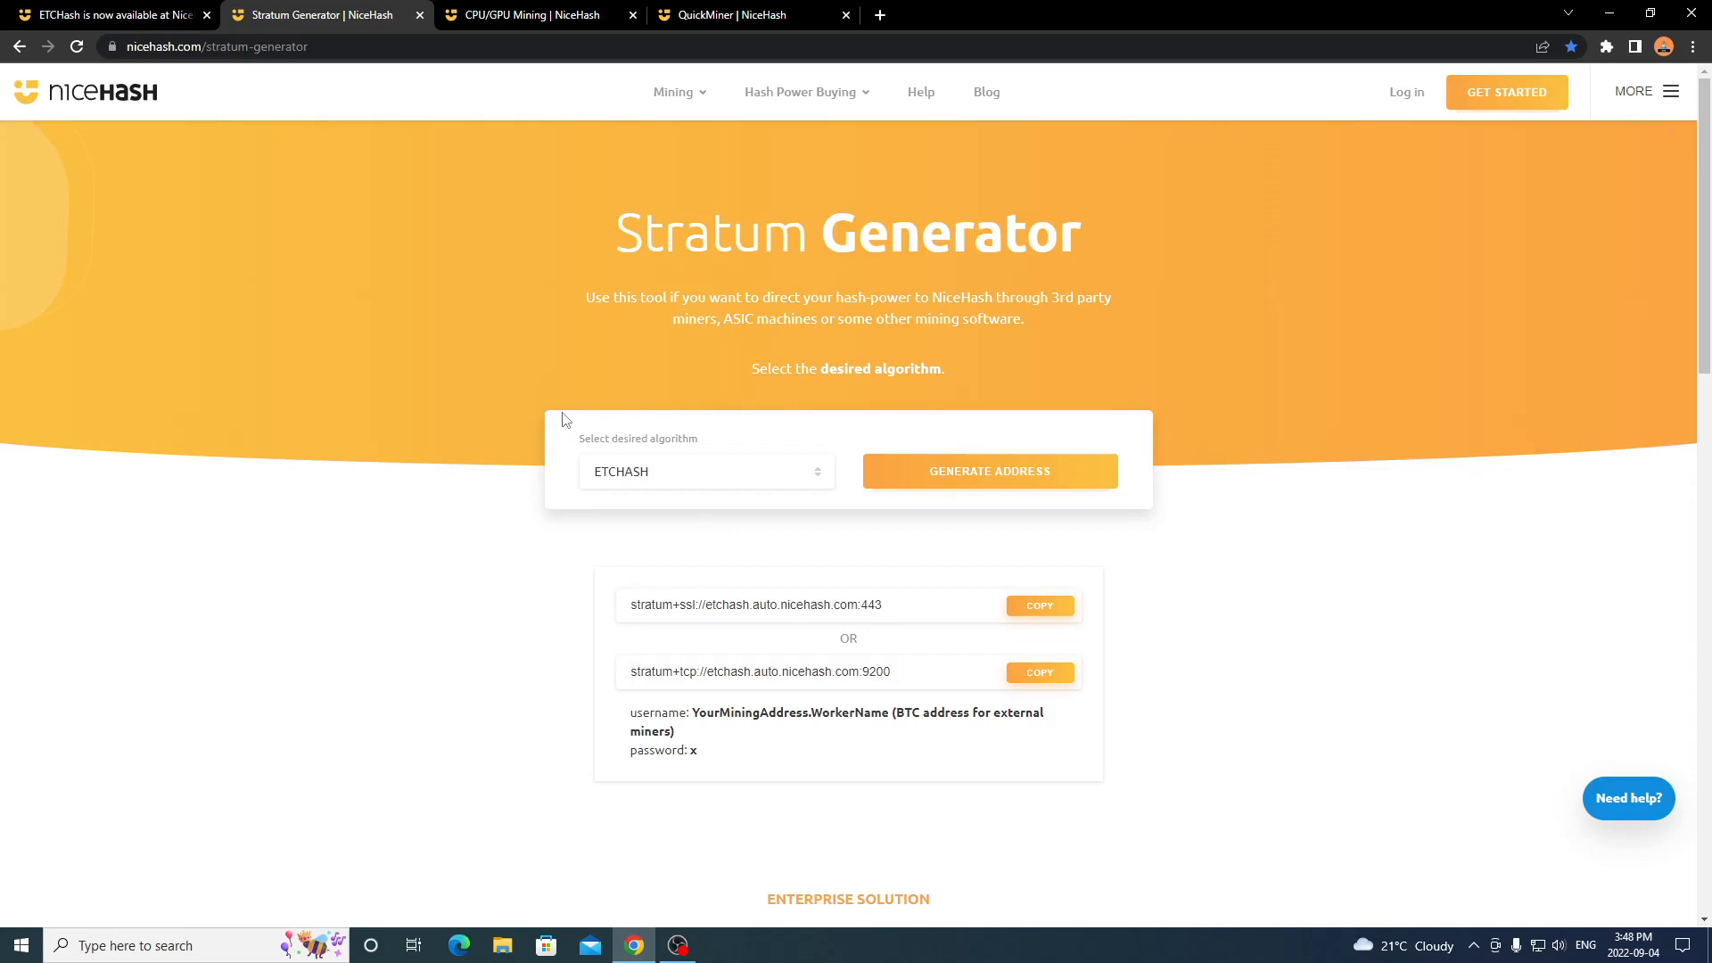
mouse_move(631, 670)
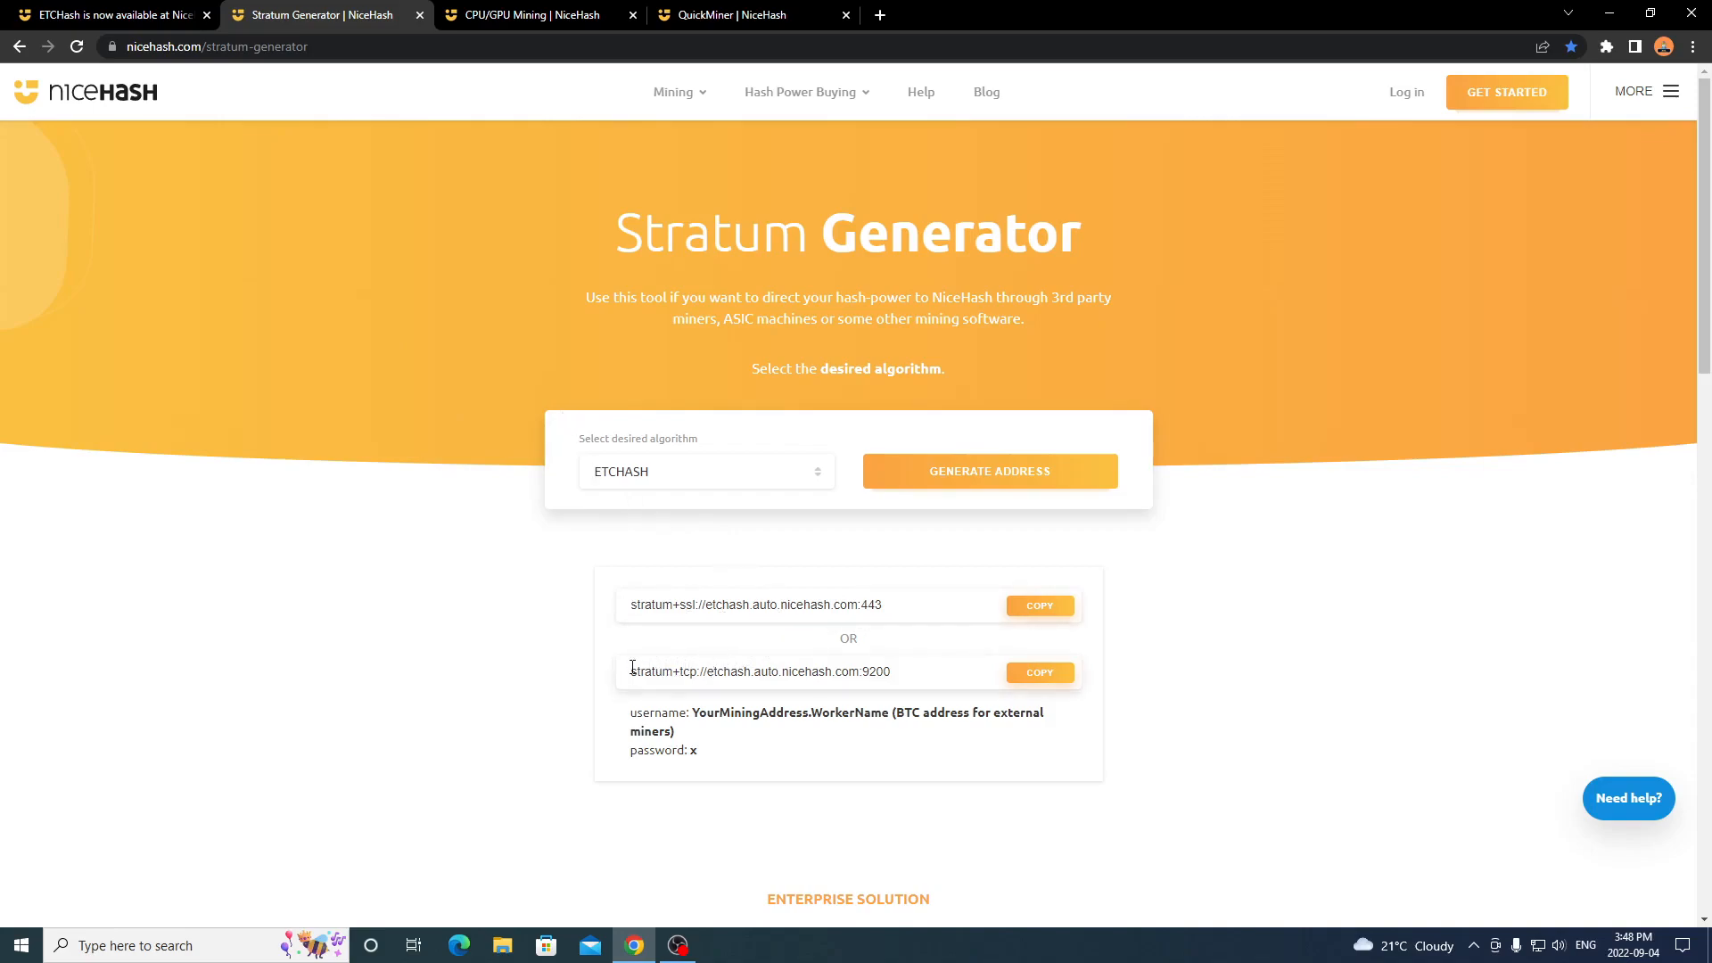
mouse_move(123, 191)
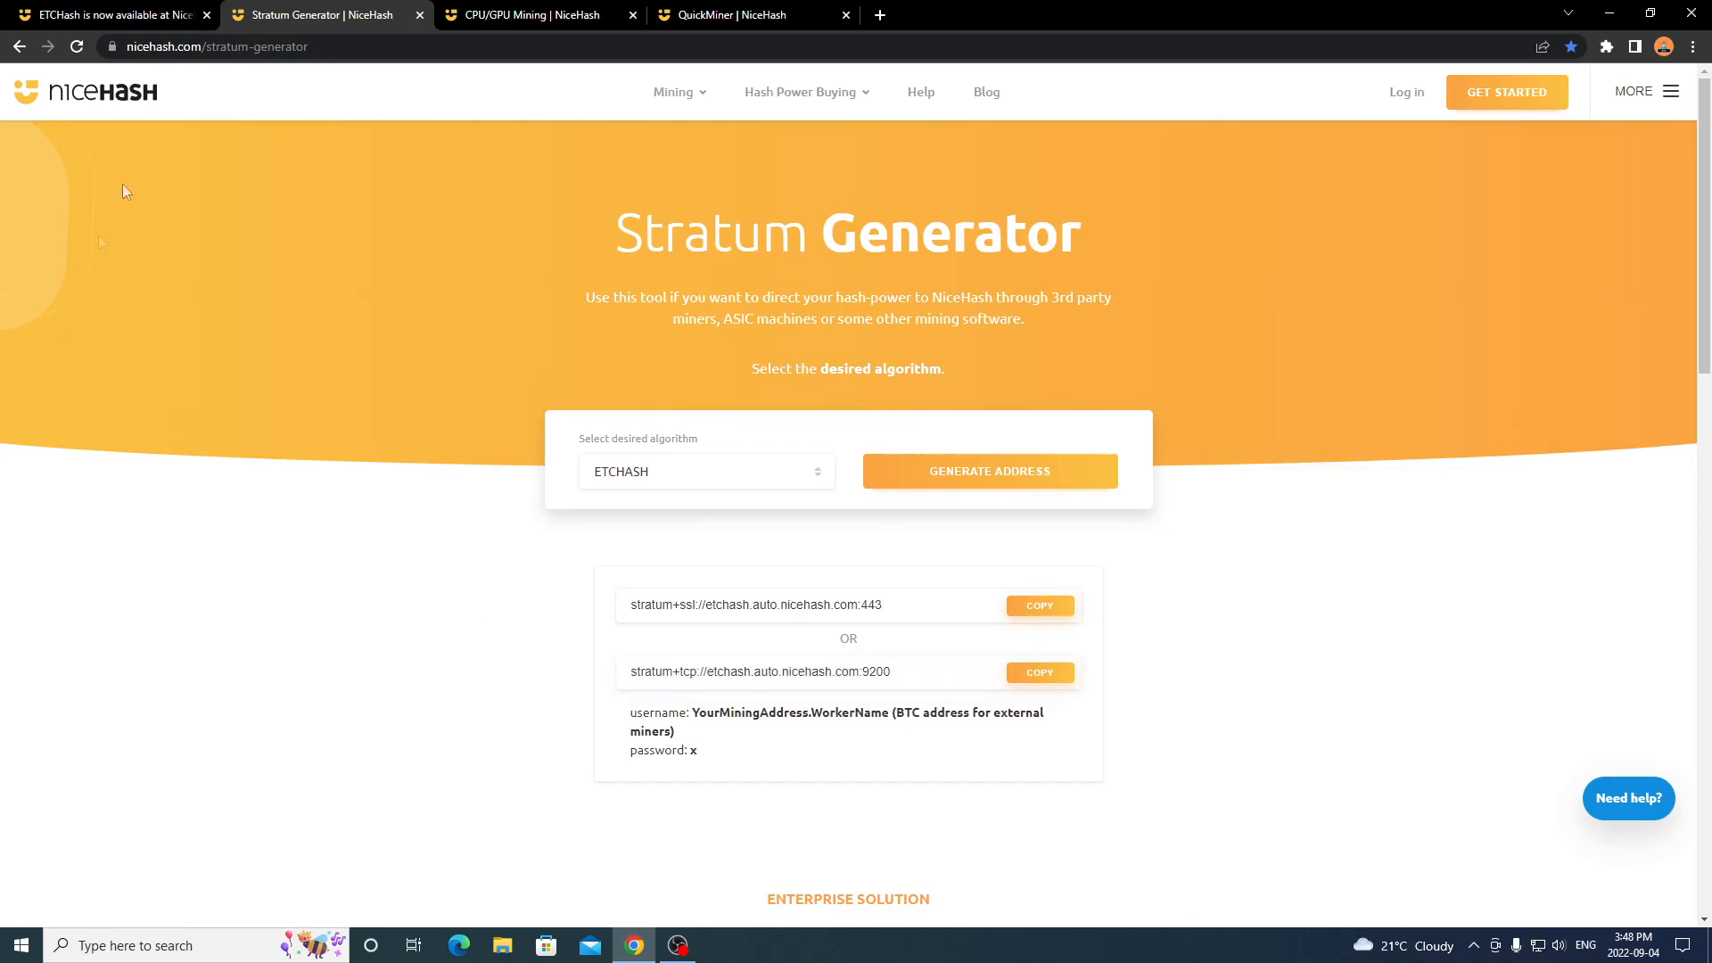
left_click(109, 16)
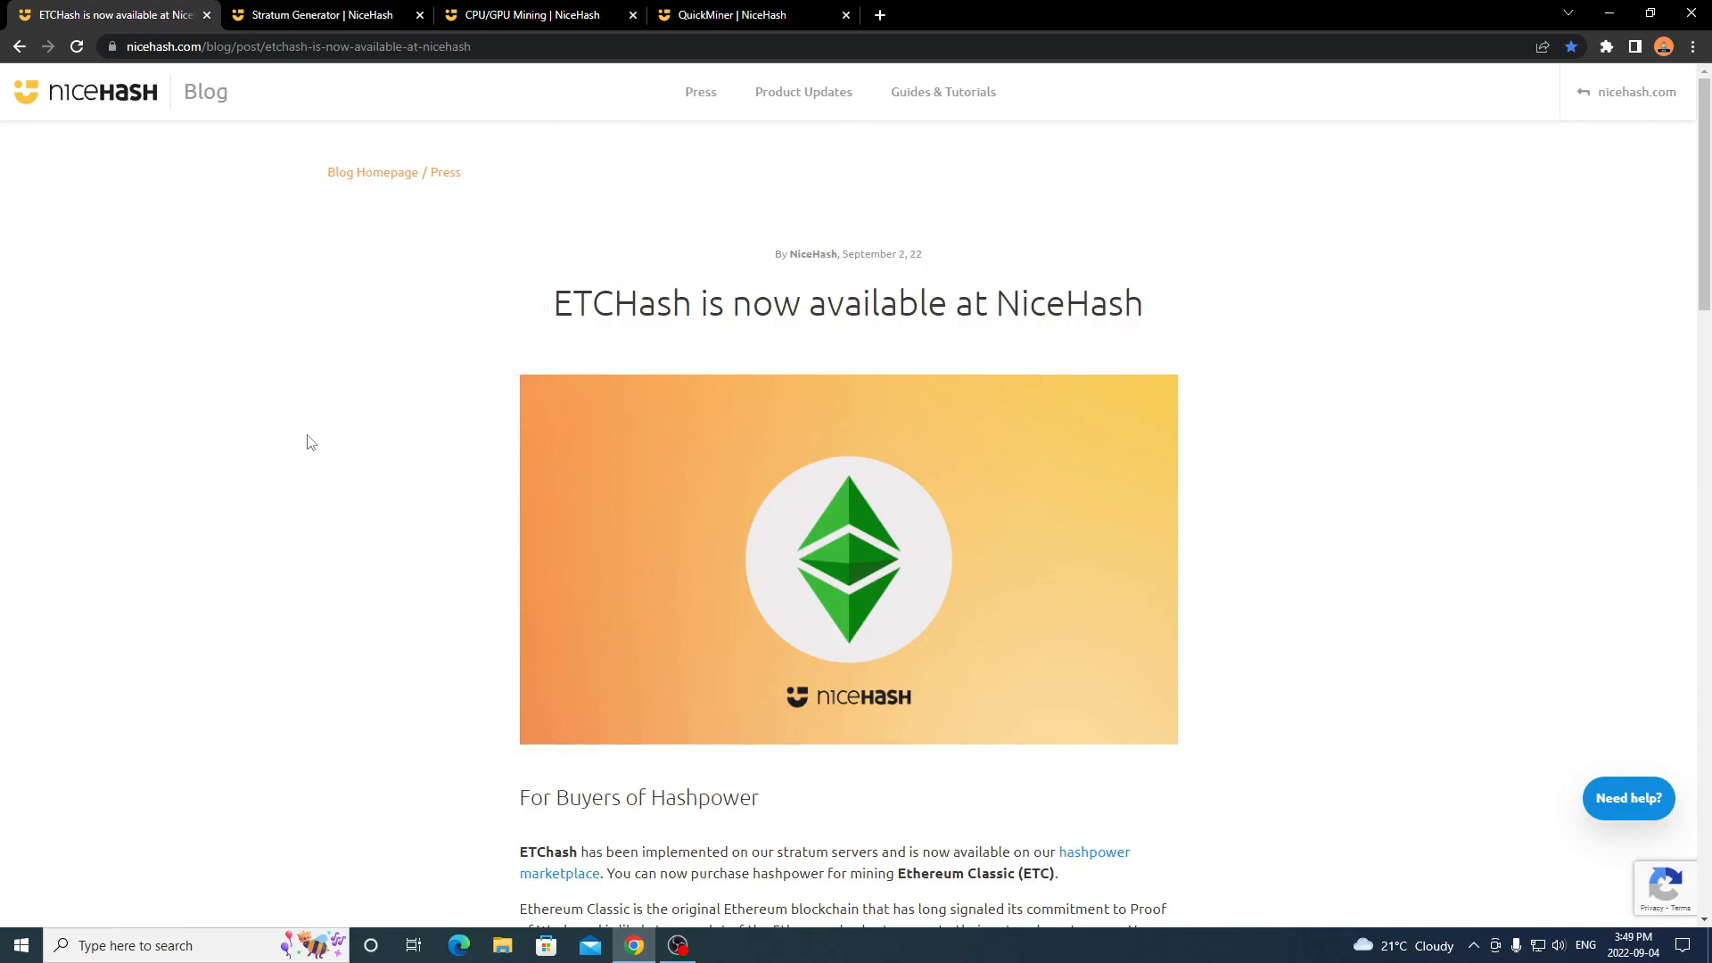
mouse_move(351, 390)
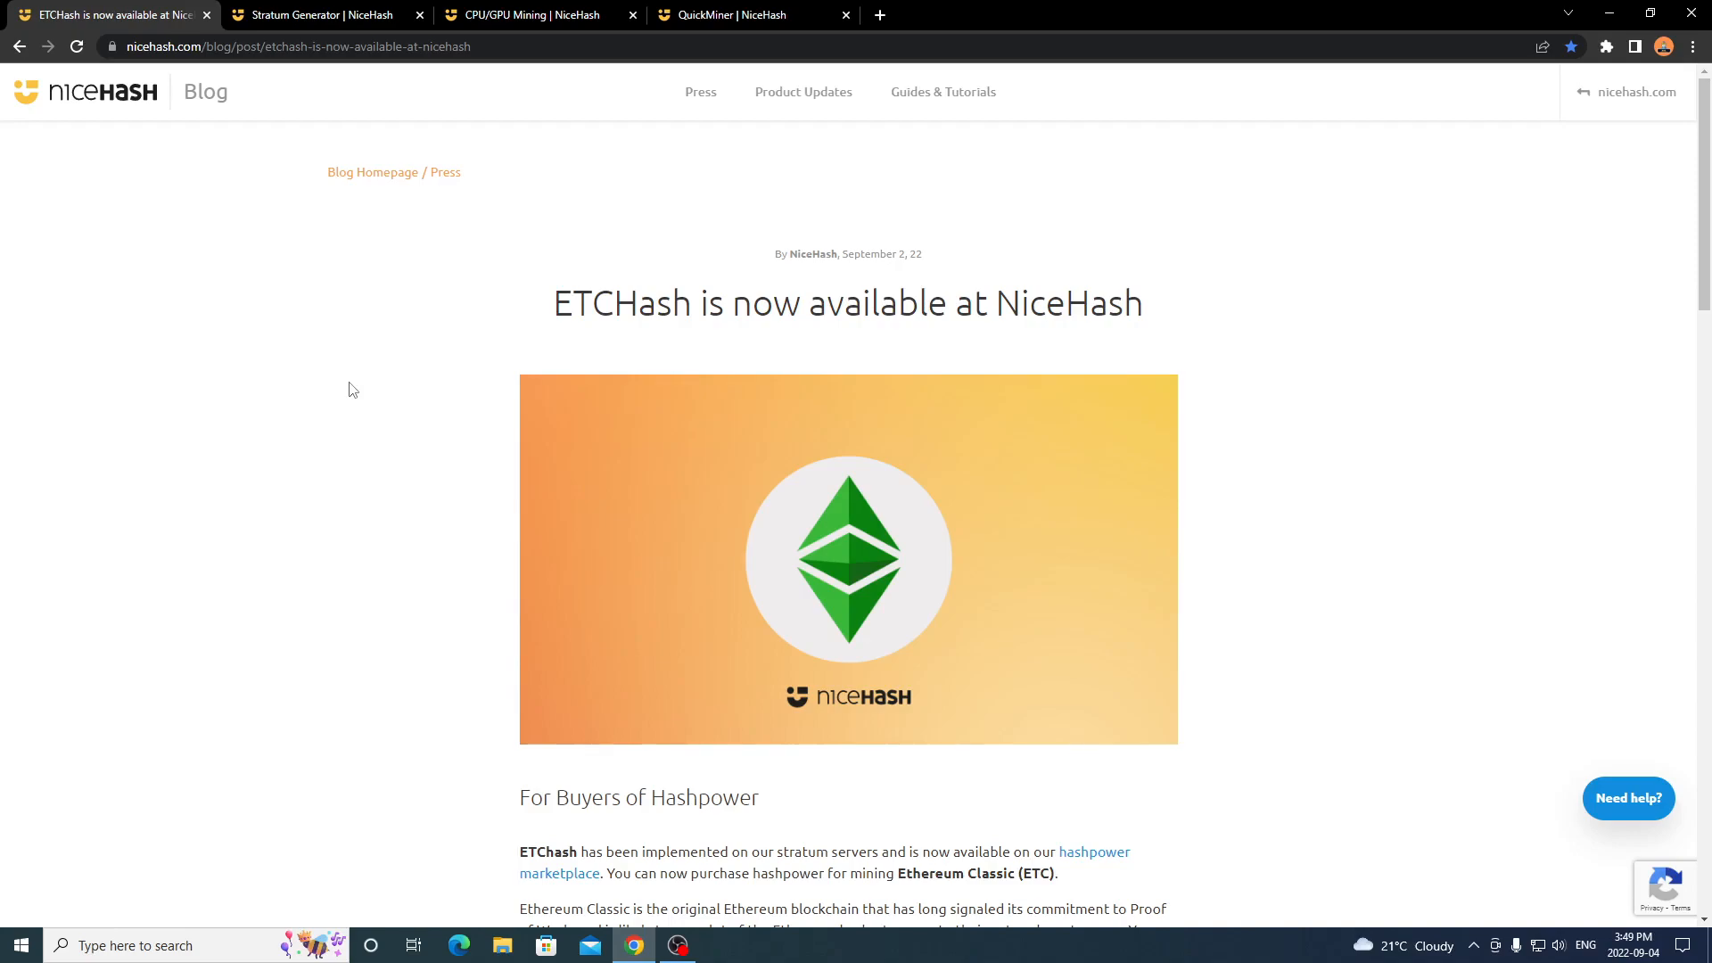
mouse_move(391, 438)
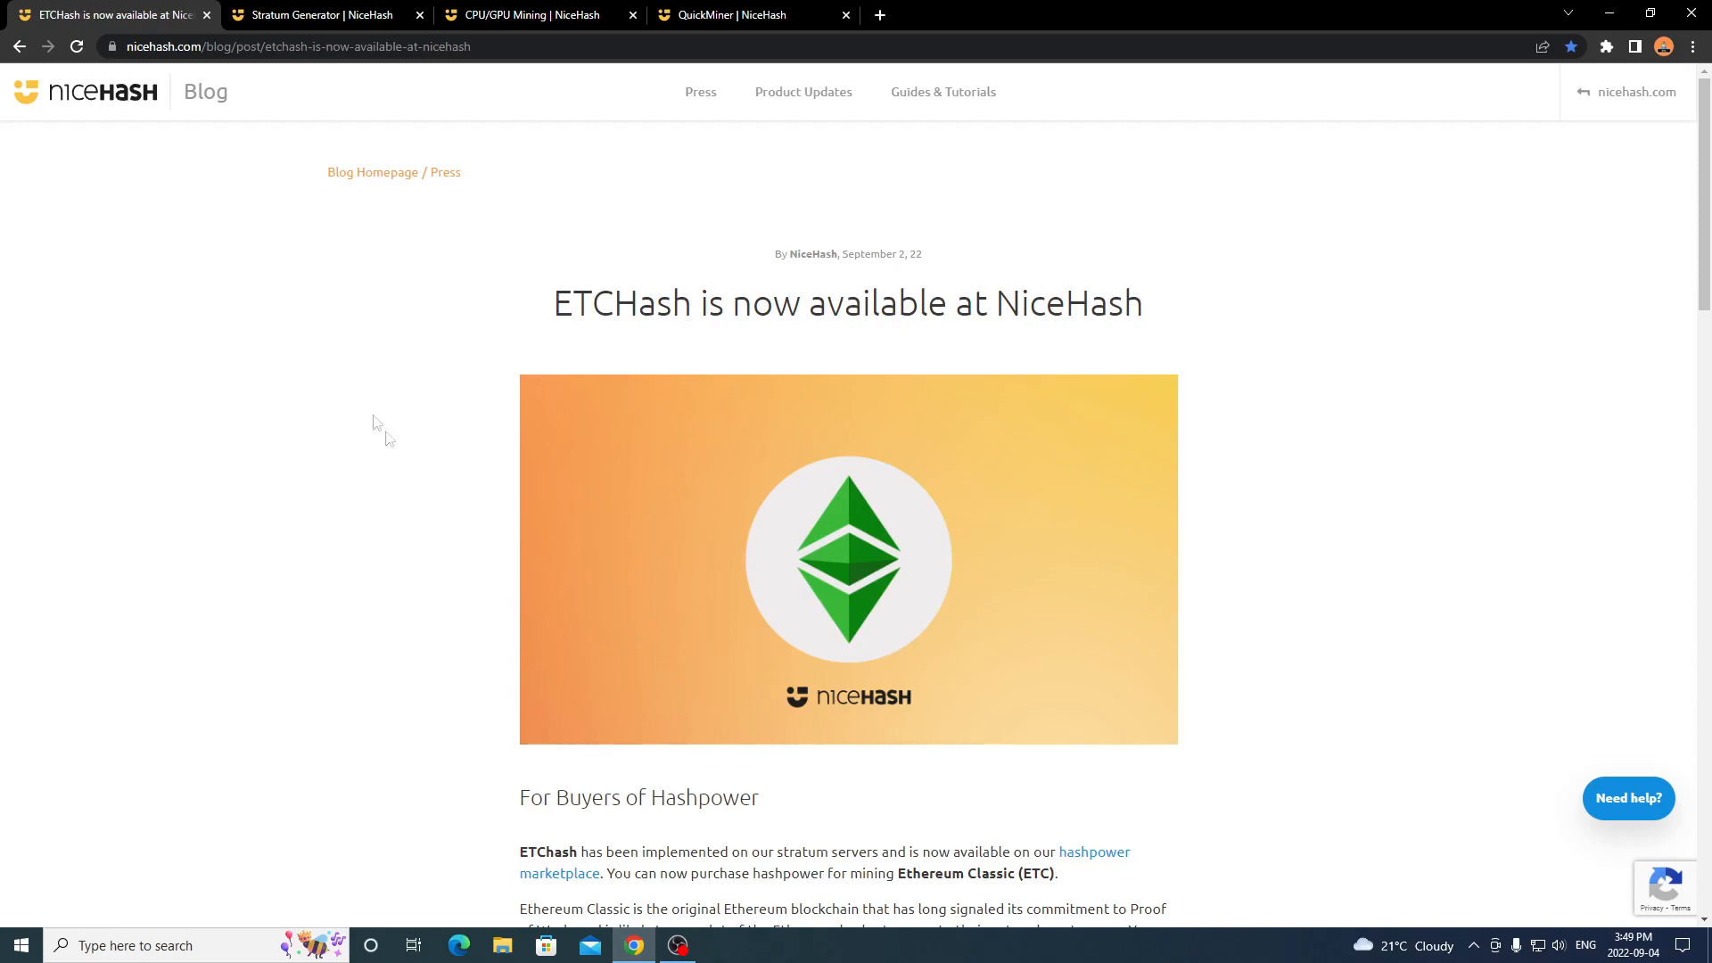
mouse_move(737, 860)
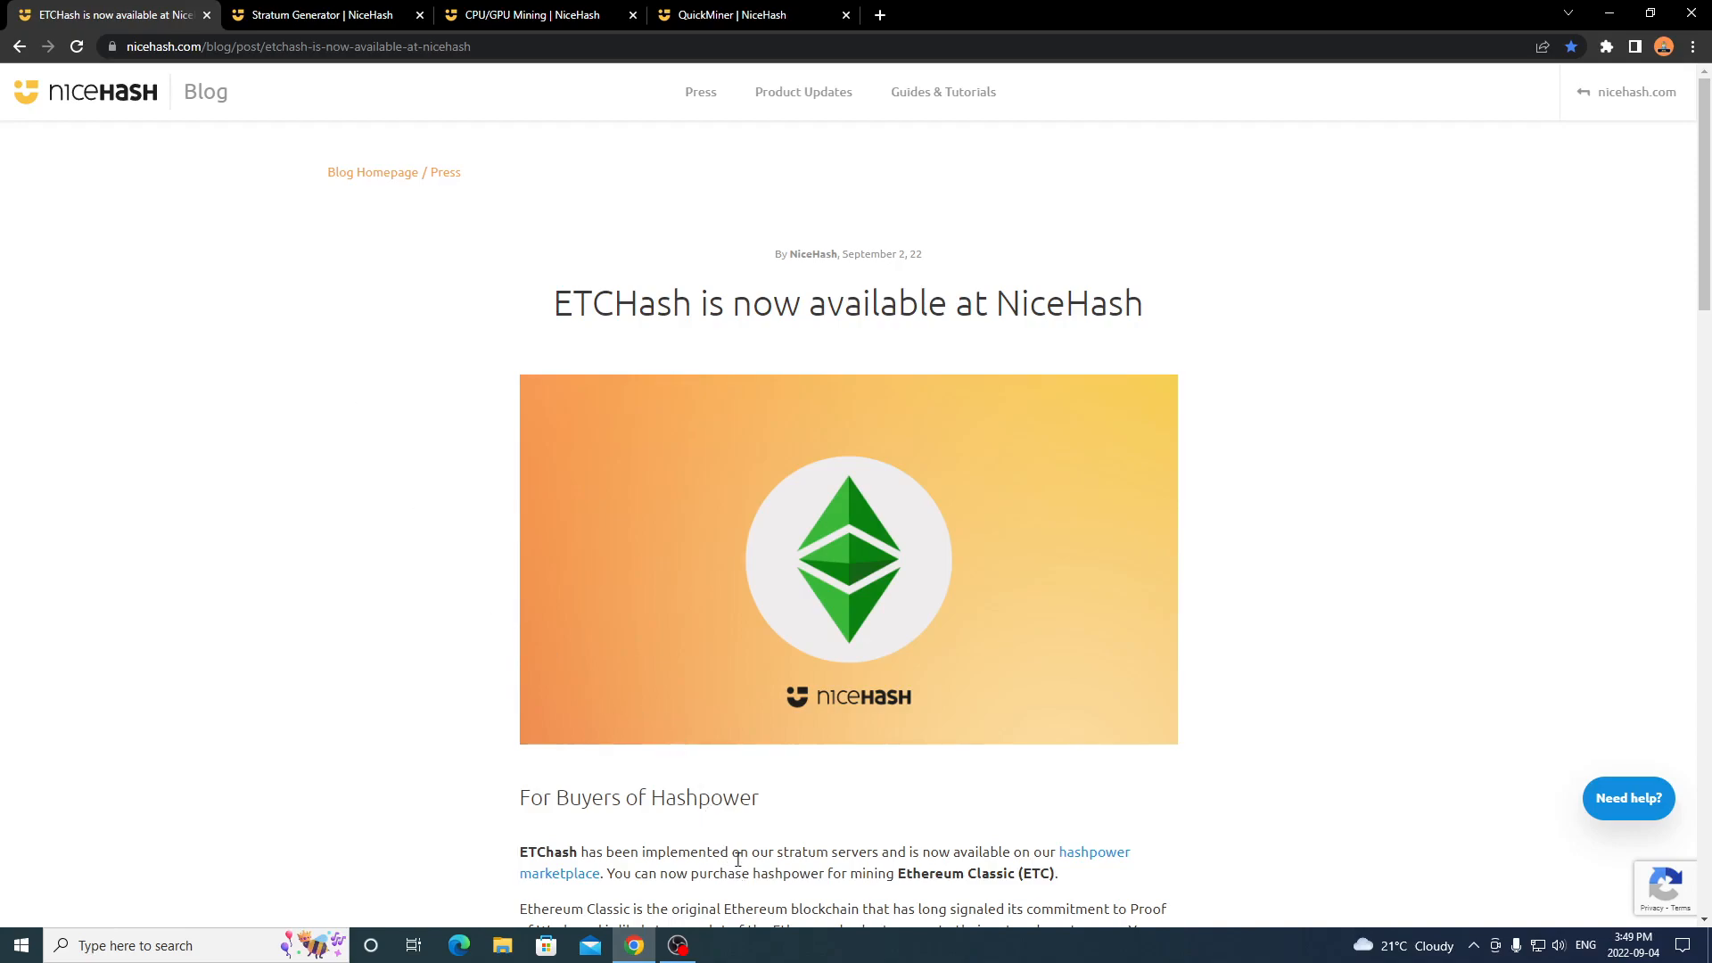
mouse_move(373, 426)
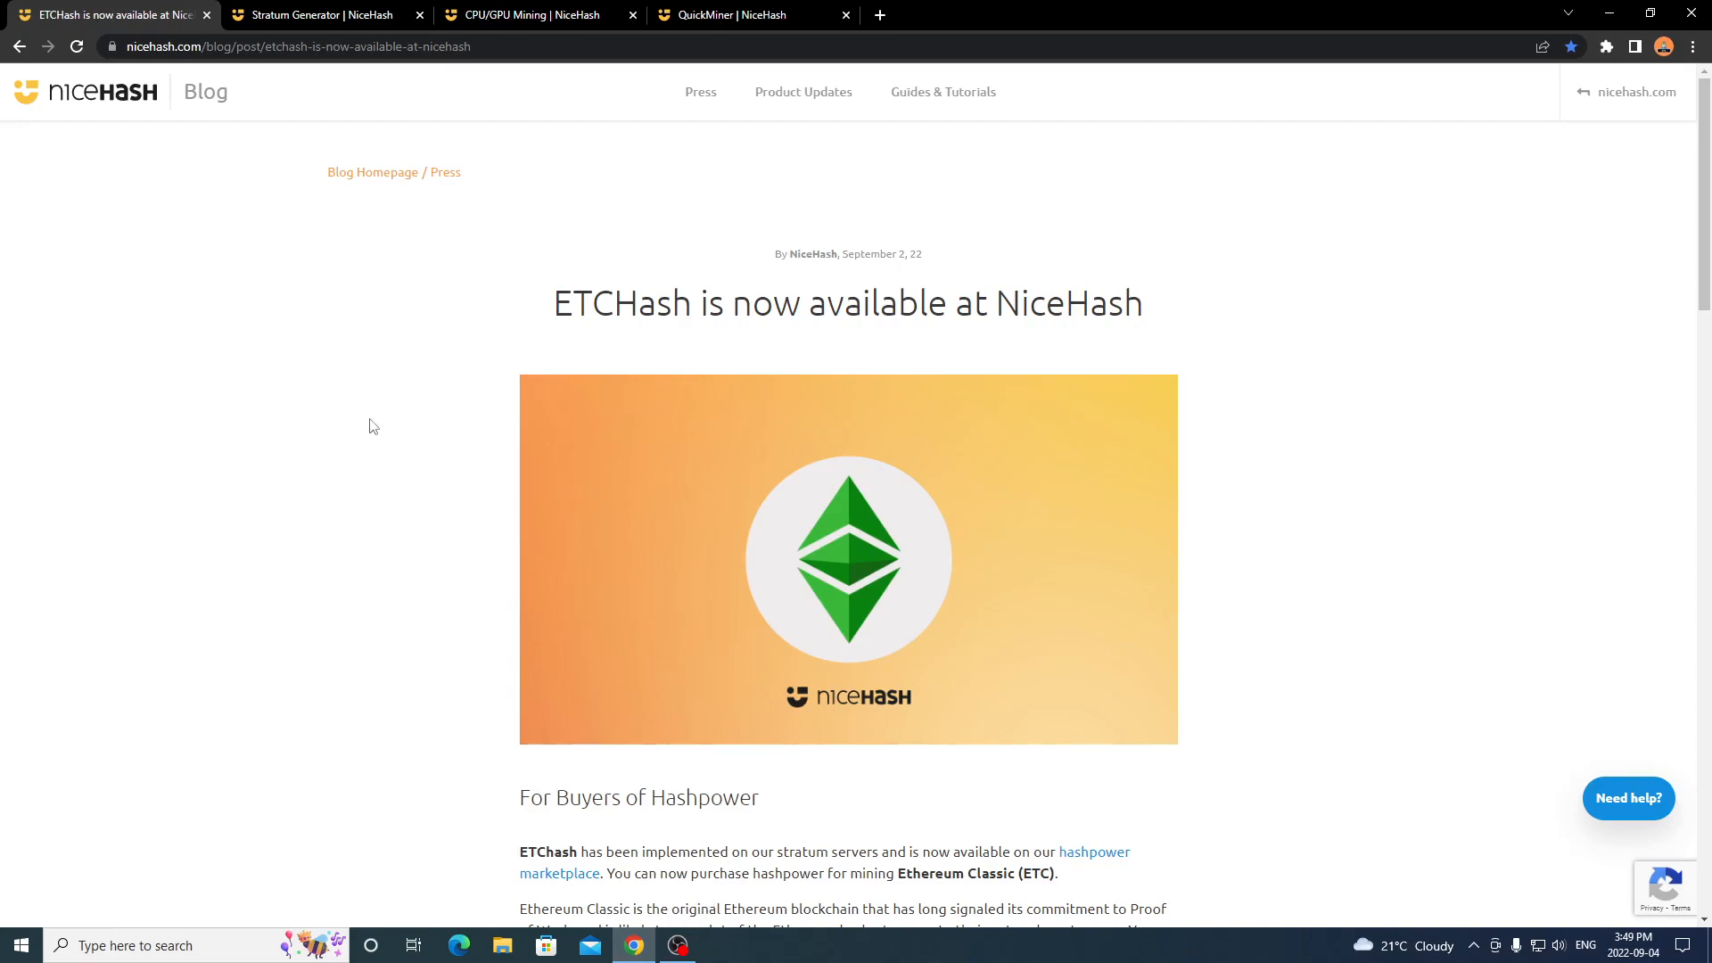